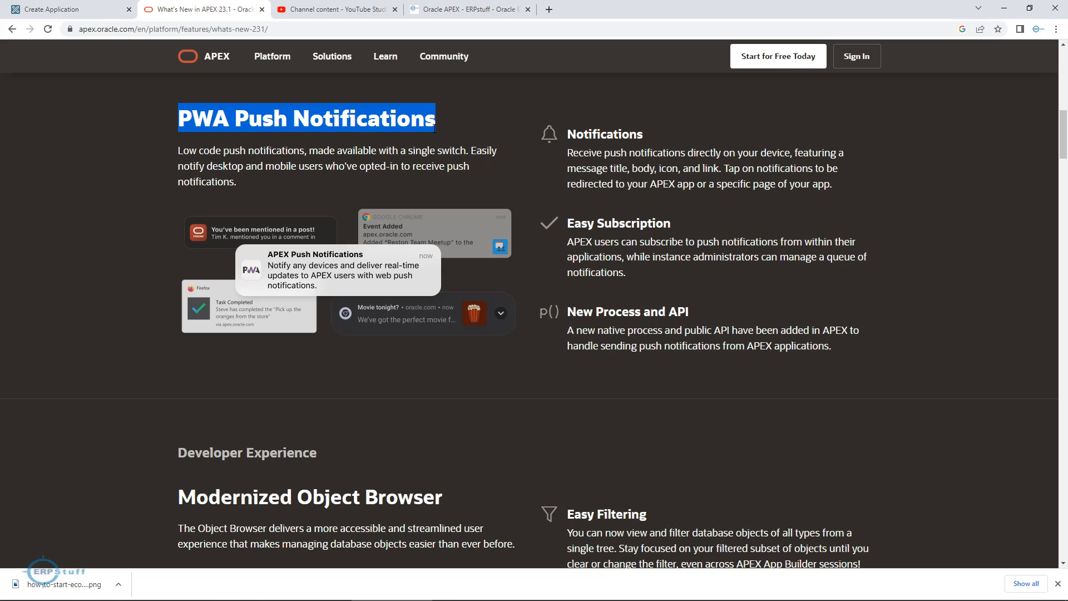
pyautogui.moveTo(564, 142)
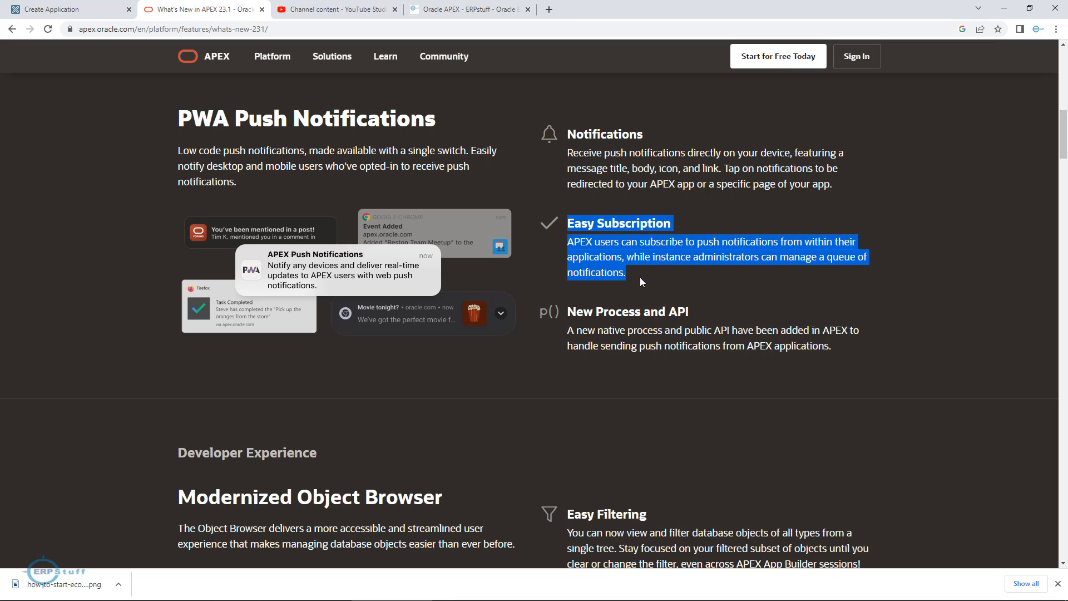
pyautogui.moveTo(563, 322)
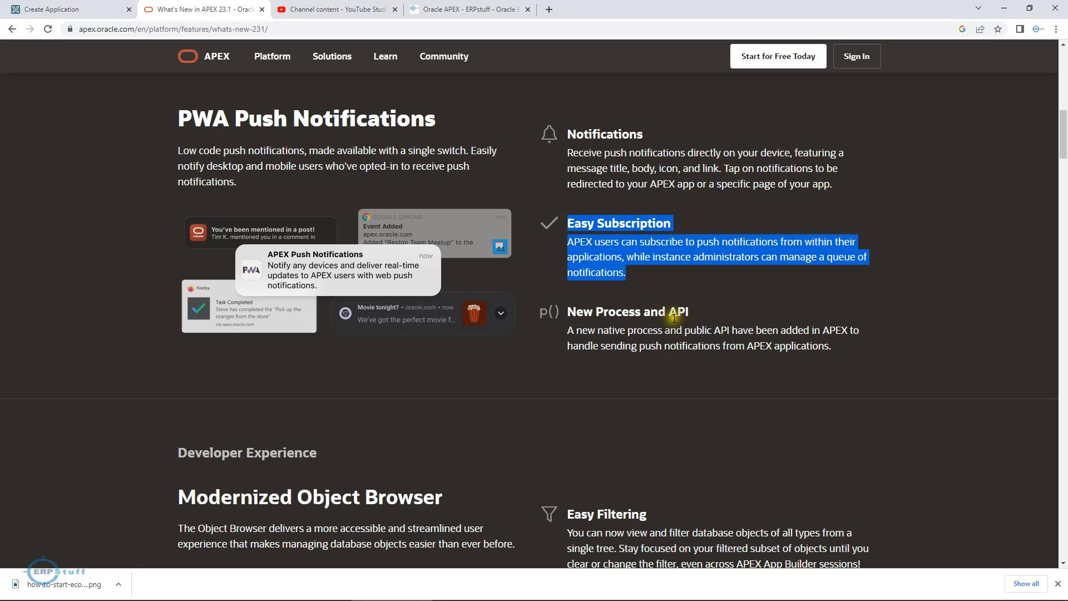
pyautogui.moveTo(671, 321)
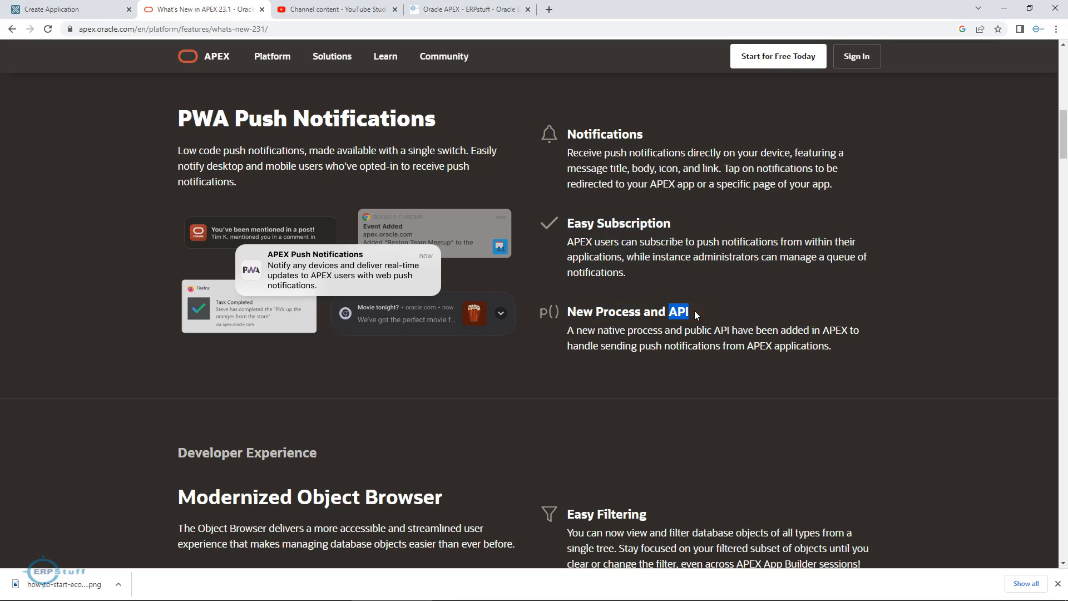
# Start a new app 'Push Notification in Oracle APEX 23.1' with Progressive Web App and Push Notifications ticked
pyautogui.click(68, 8)
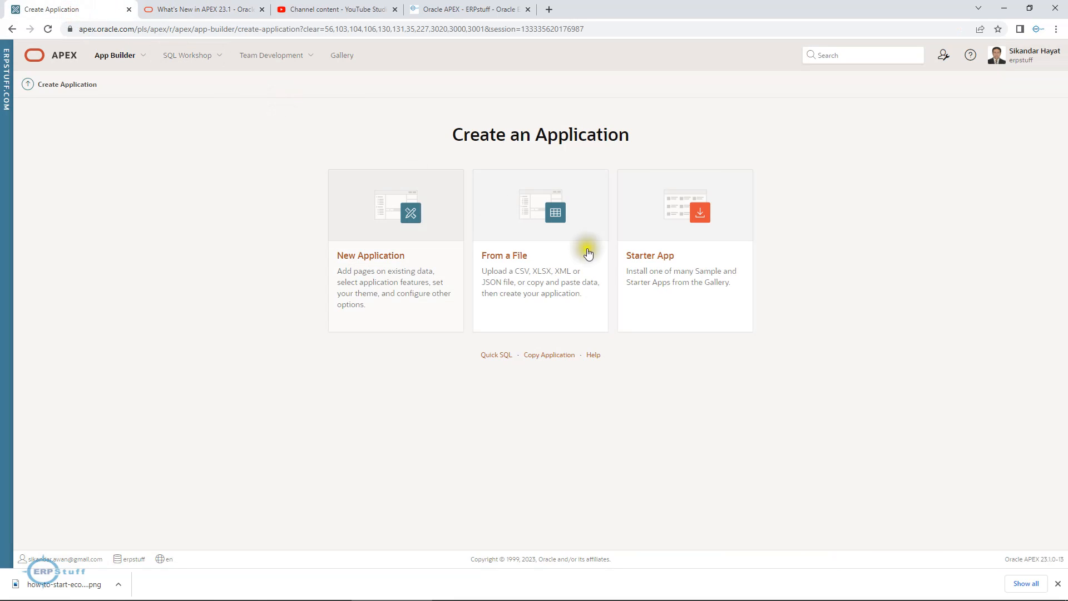
pyautogui.moveTo(411, 257)
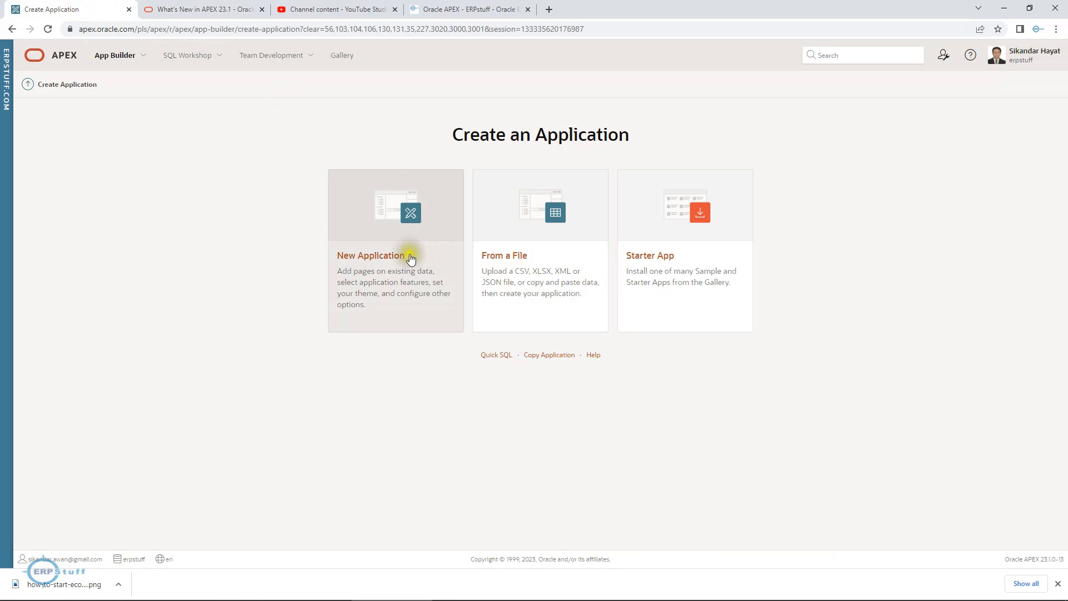
pyautogui.click(370, 255)
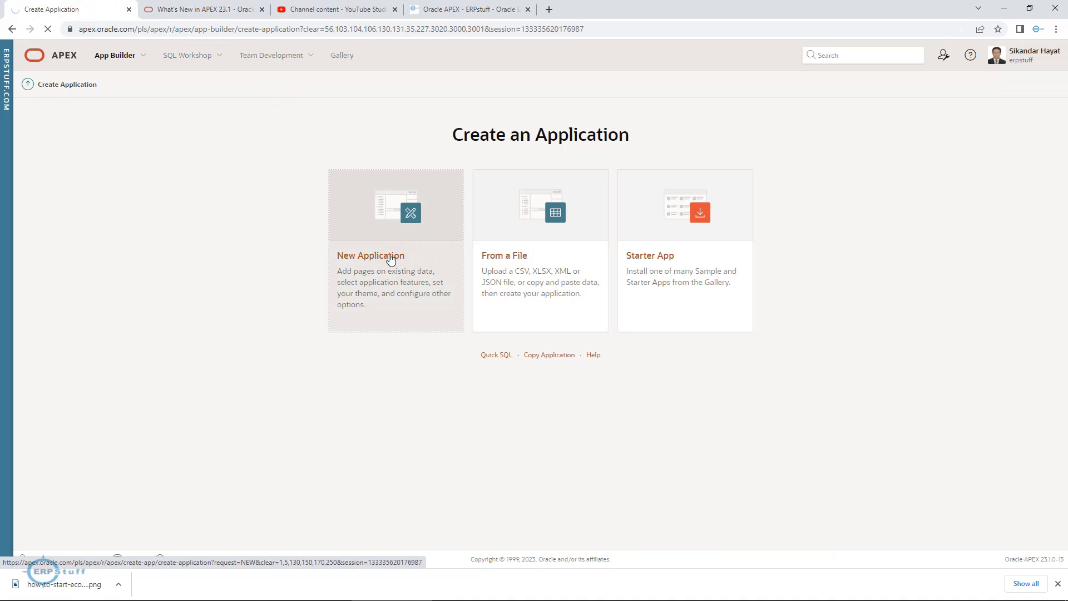
pyautogui.click(370, 255)
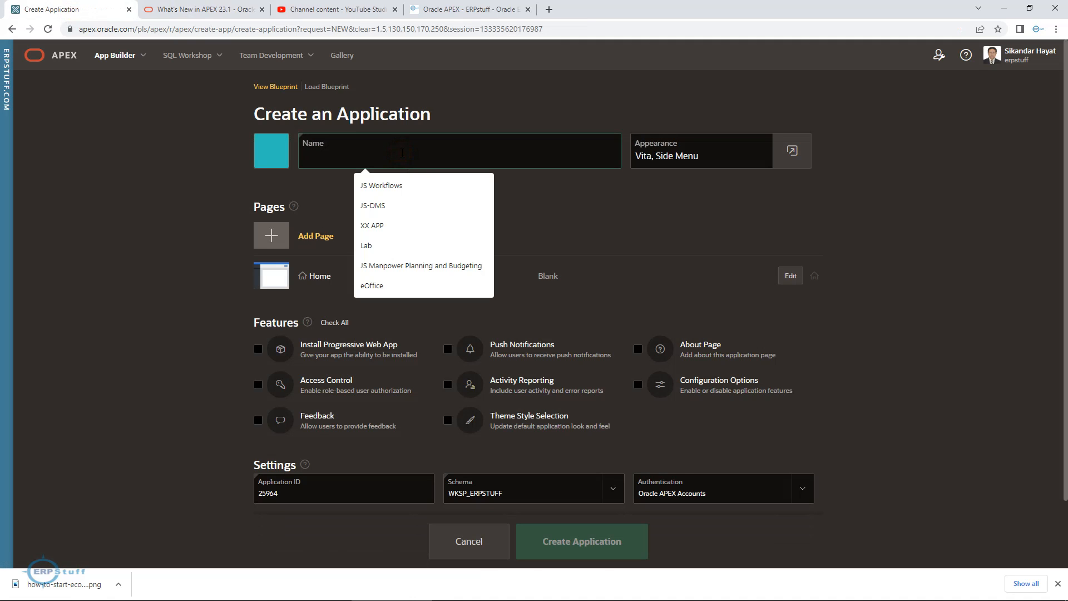
pyautogui.write('Push')
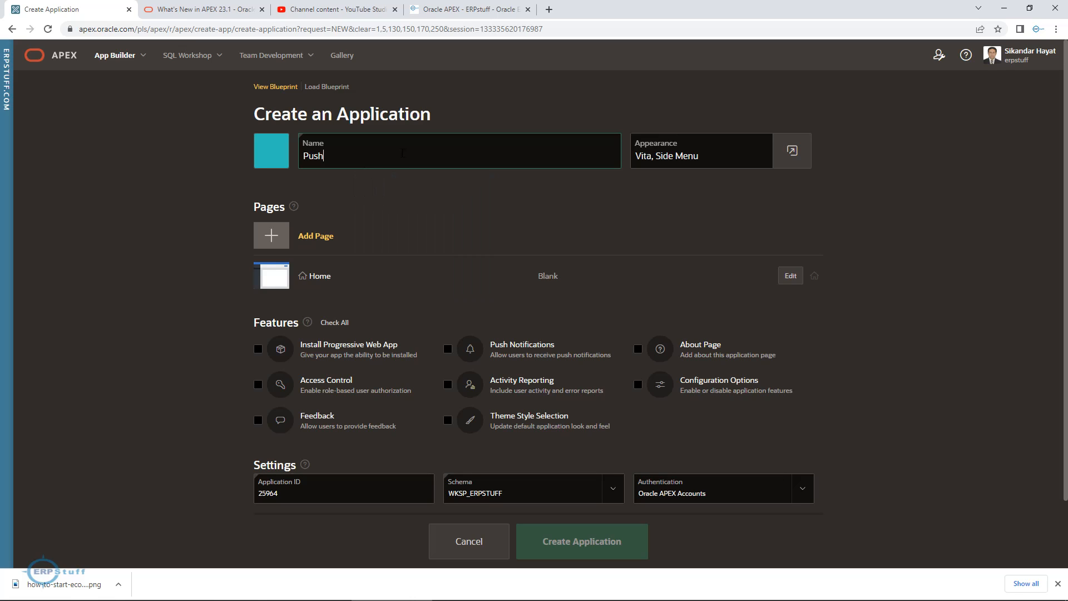
pyautogui.write('Notificati')
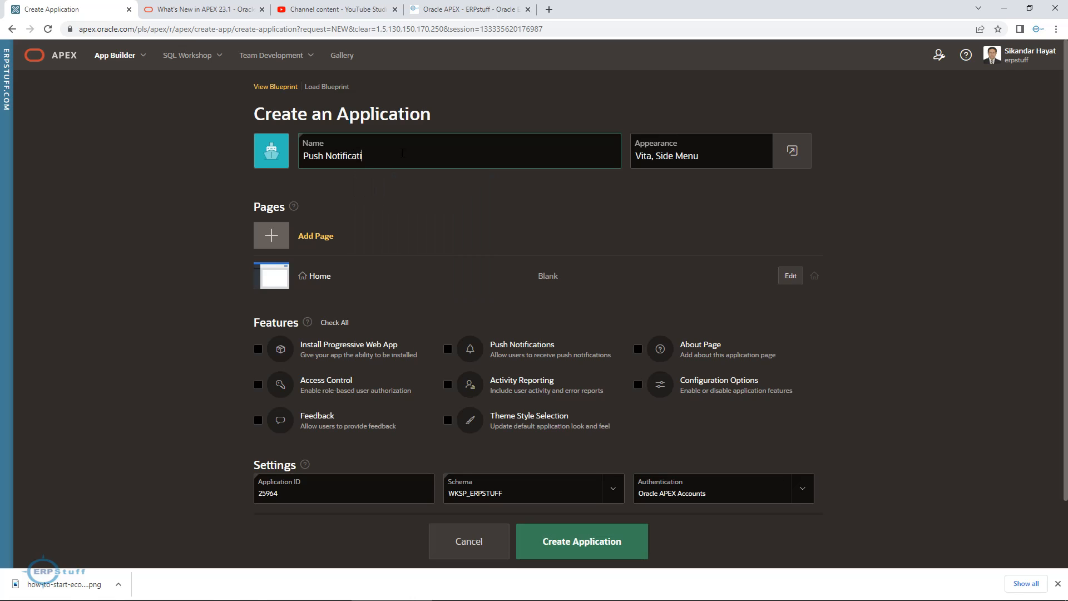
pyautogui.write('on in Oracle')
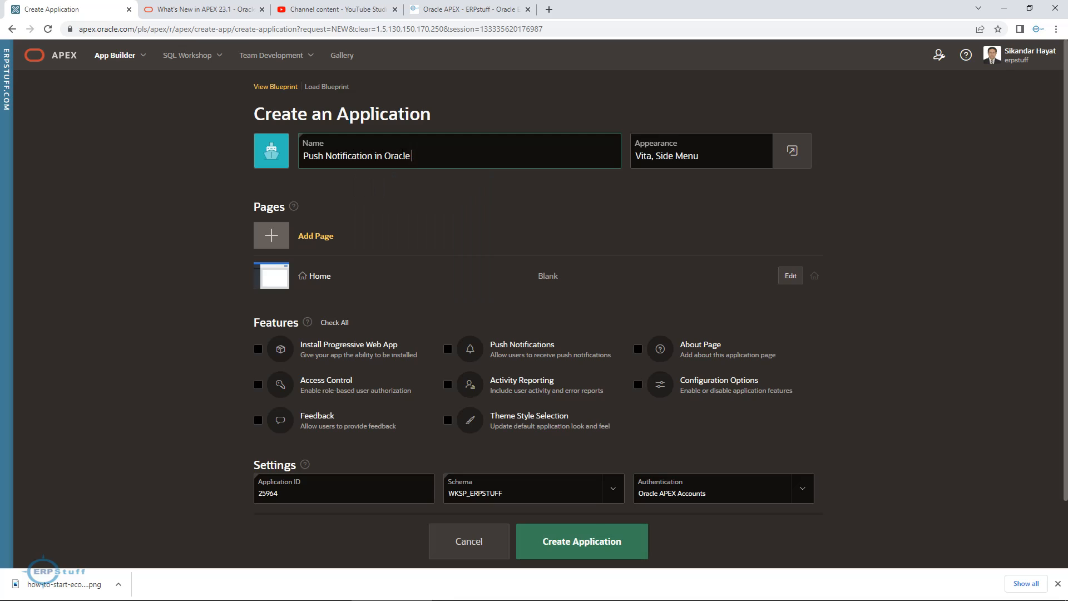
pyautogui.write('APEX 23')
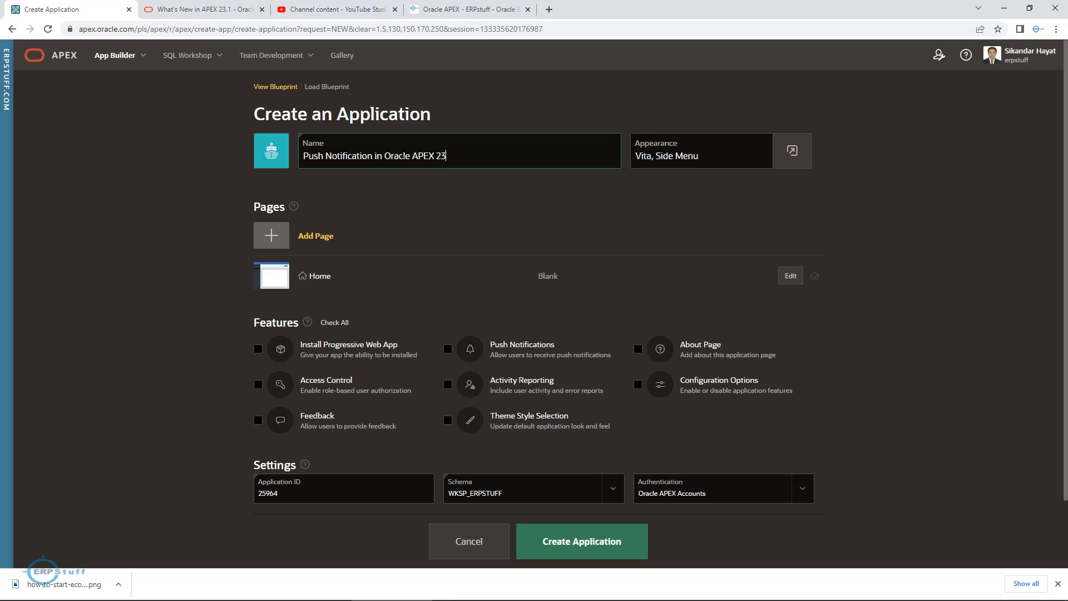
pyautogui.write('.1')
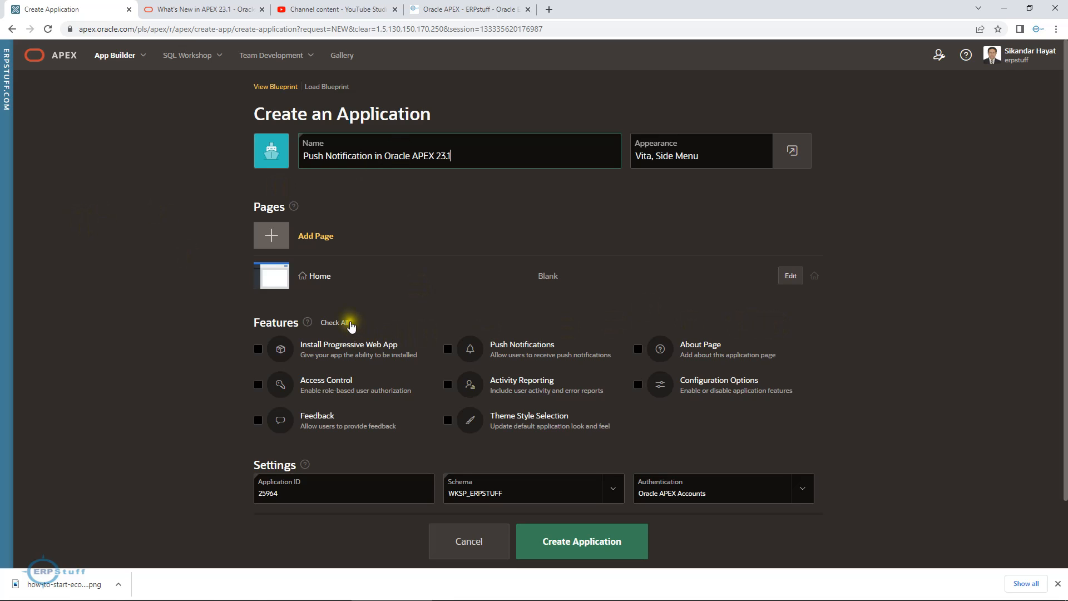
pyautogui.moveTo(334, 326)
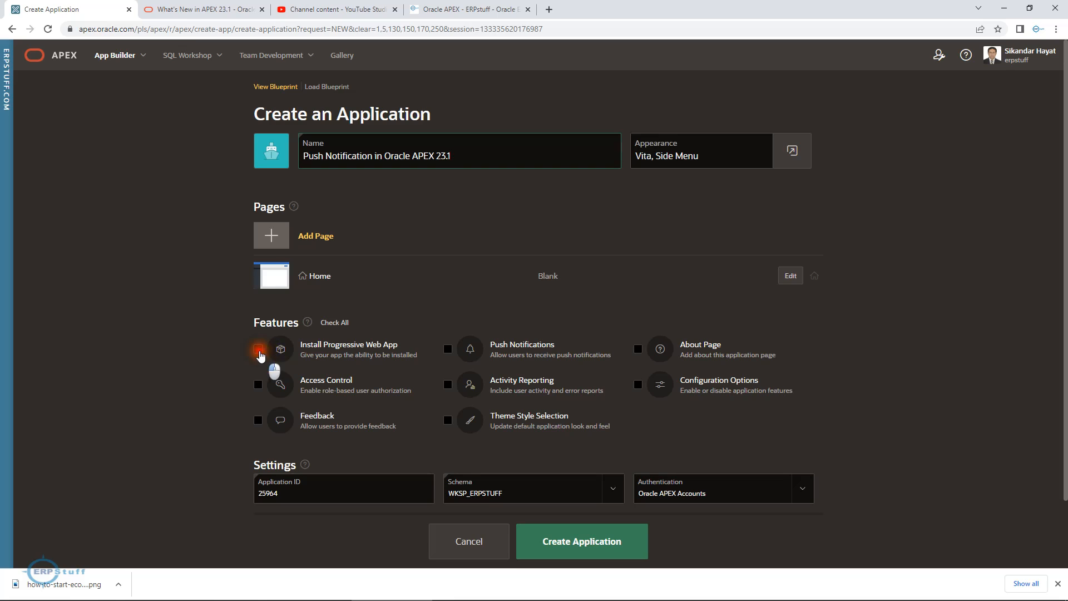
pyautogui.click(257, 348)
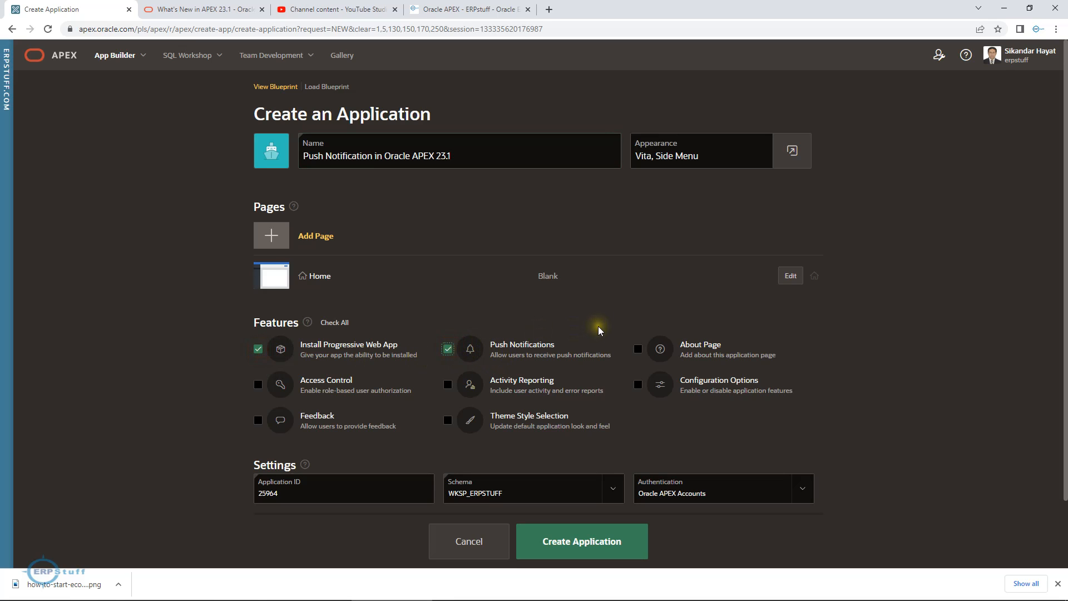
pyautogui.moveTo(461, 421)
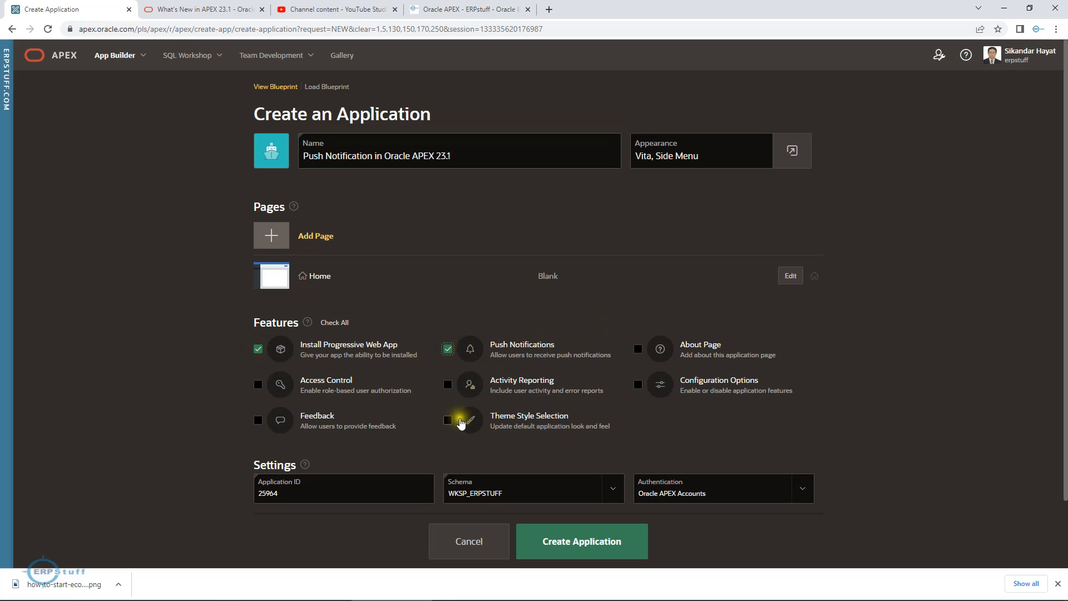
pyautogui.moveTo(552, 349)
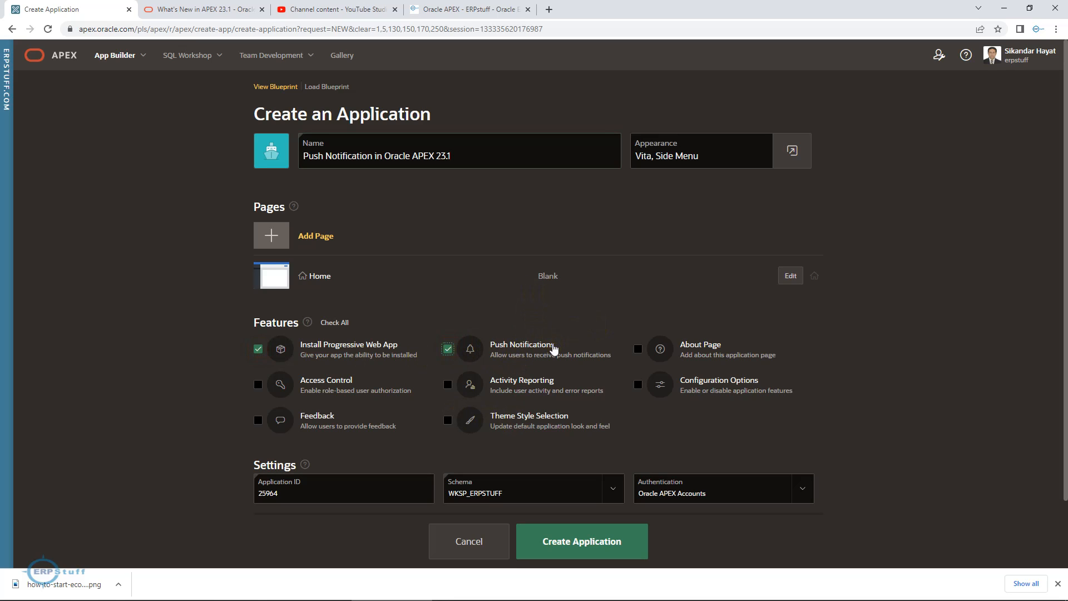
pyautogui.moveTo(389, 354)
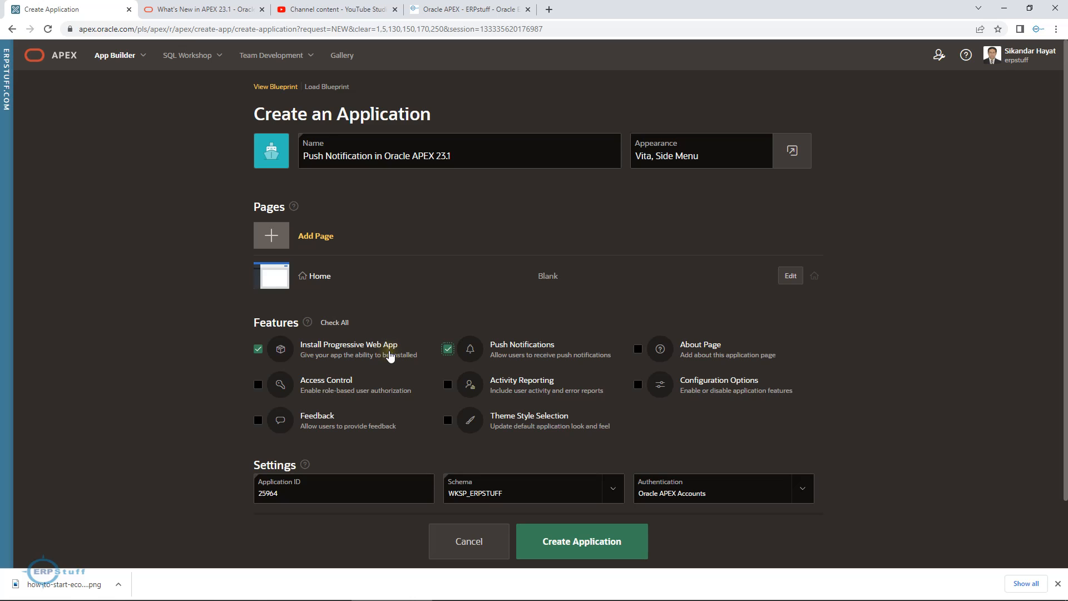
pyautogui.moveTo(400, 366)
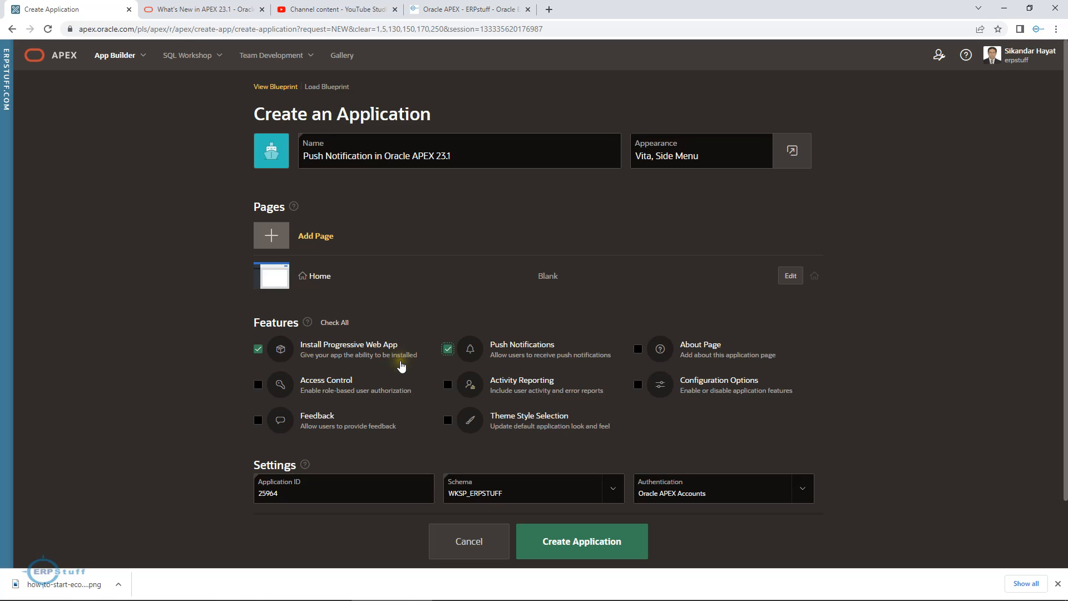
pyautogui.scroll(-3)
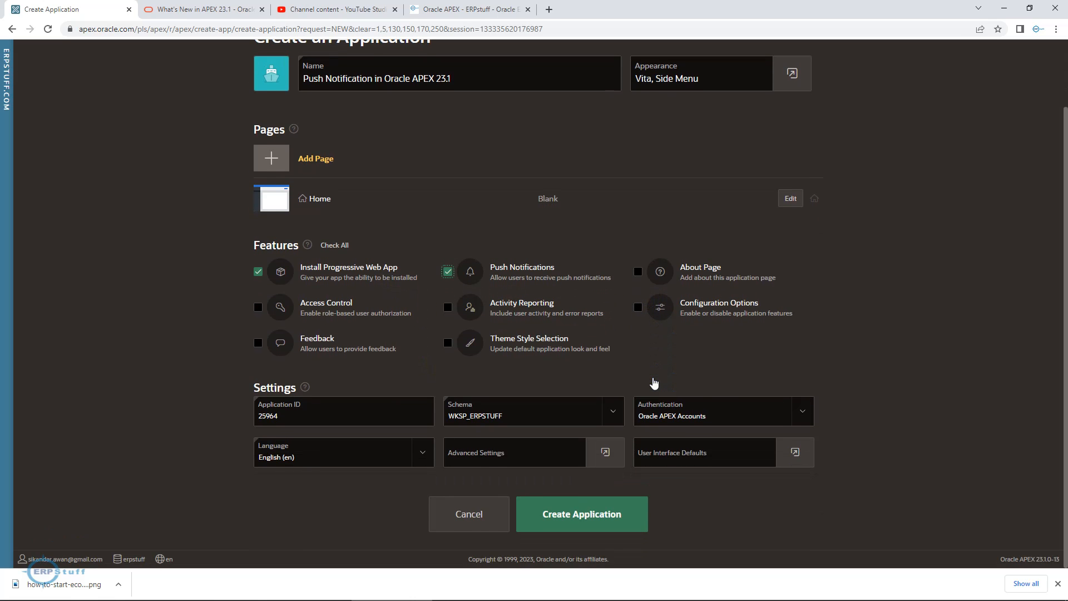
pyautogui.moveTo(667, 397)
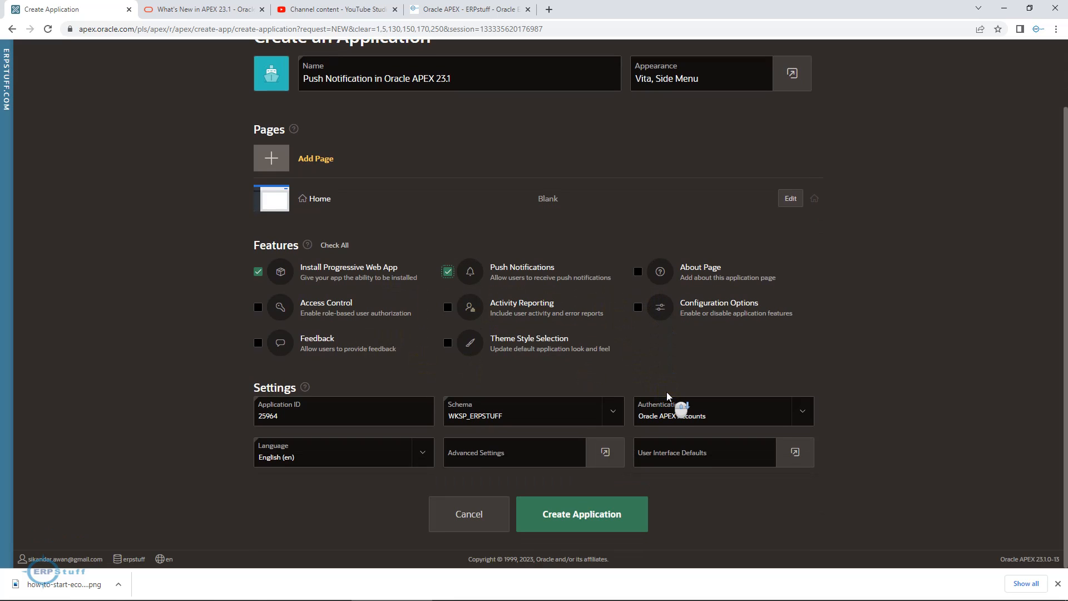
pyautogui.moveTo(582, 513)
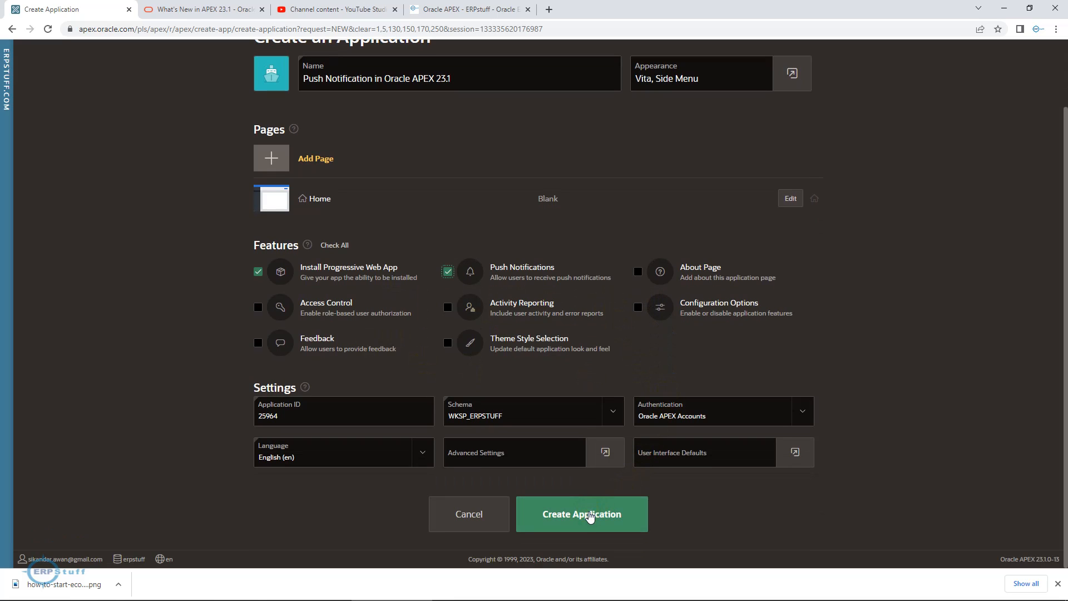
# Create application 25964 with the chosen settings, generating its Push Notifications page
pyautogui.click(581, 513)
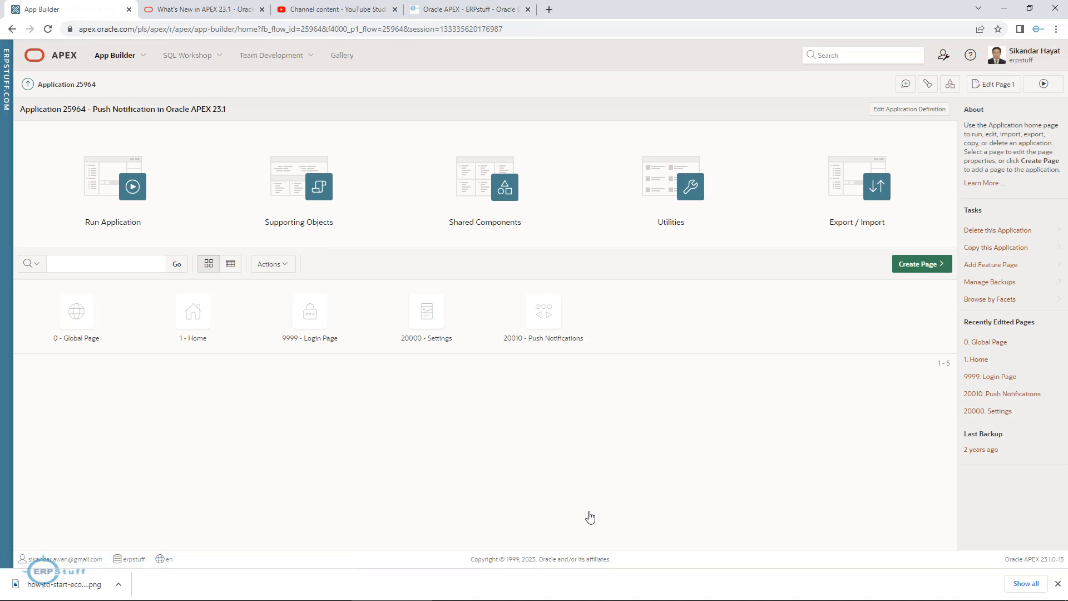
pyautogui.moveTo(585, 449)
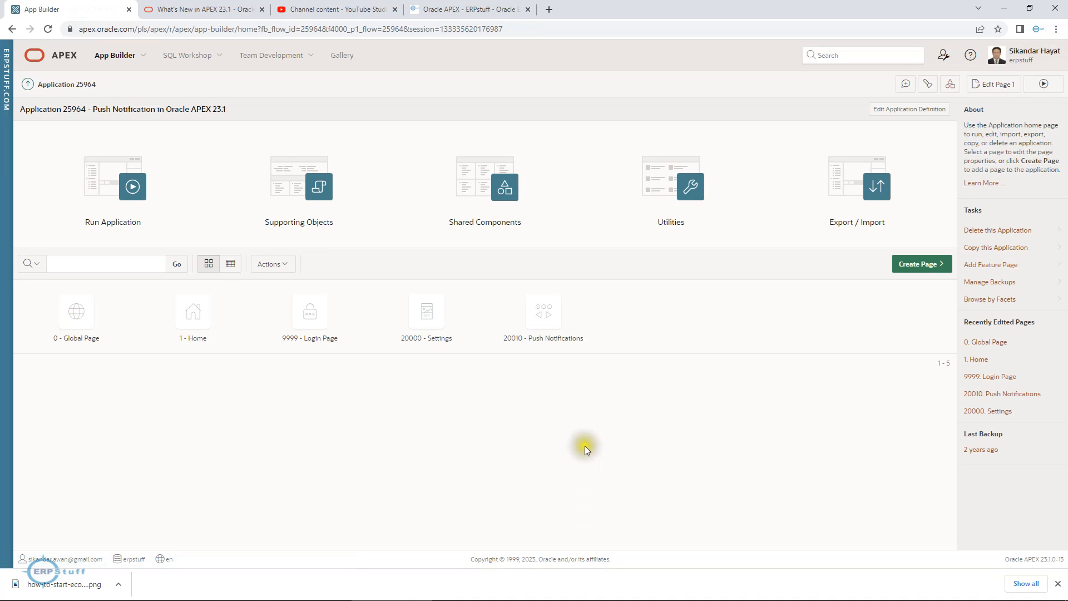
pyautogui.moveTo(584, 449)
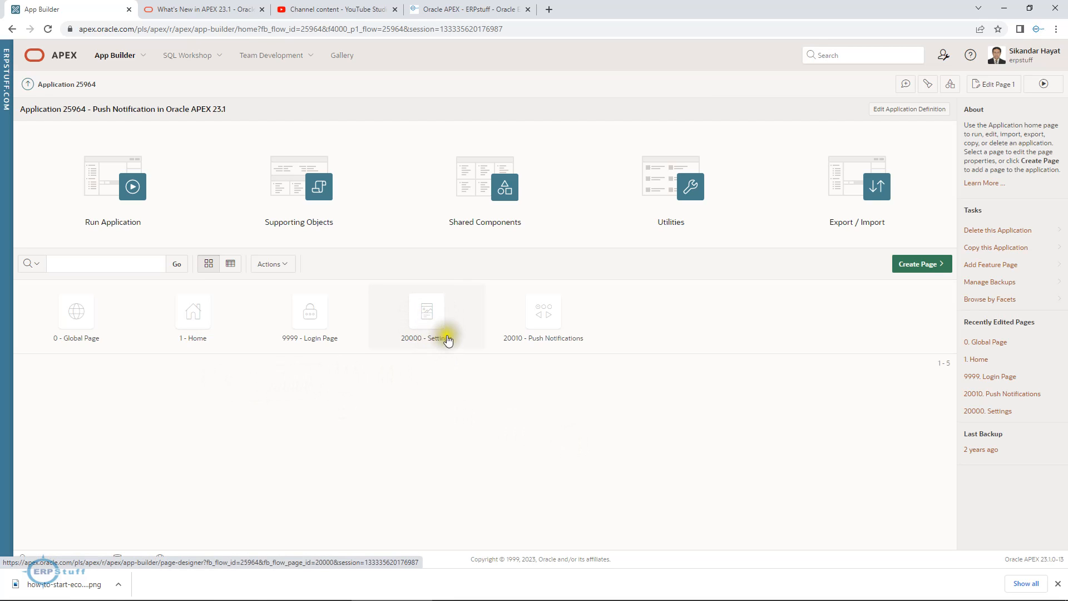
pyautogui.moveTo(562, 350)
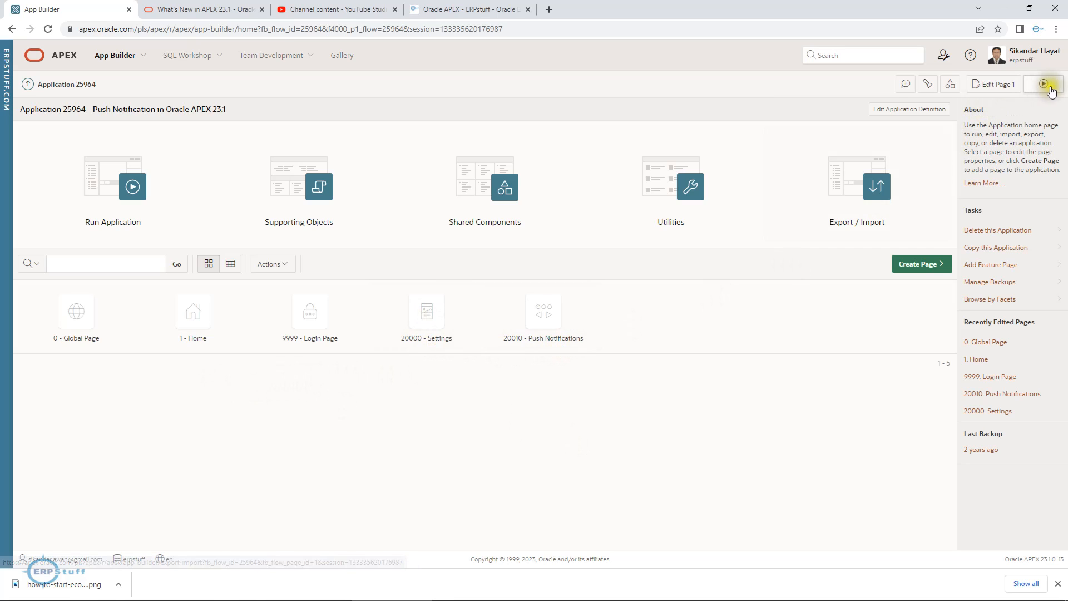
# Run the app and sign in with the login remembered to reach its Home page
pyautogui.click(1050, 84)
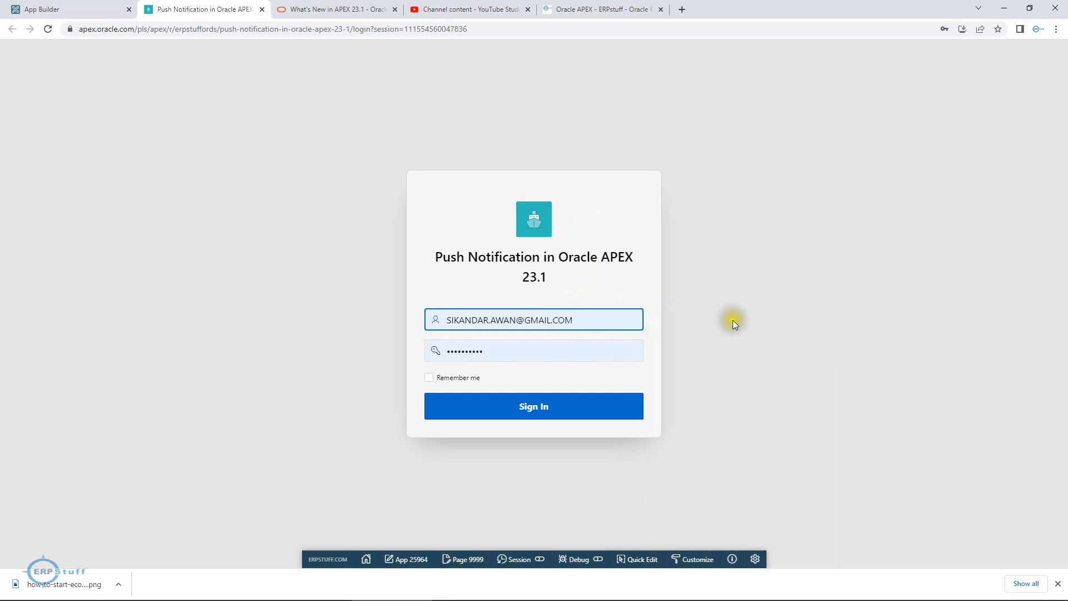
pyautogui.click(428, 377)
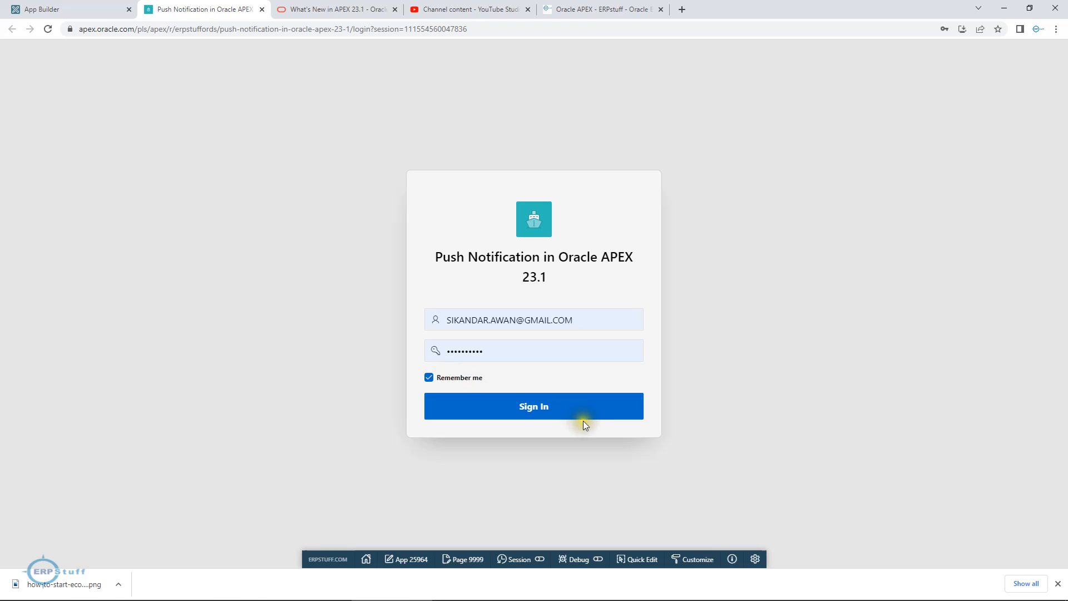
pyautogui.click(533, 406)
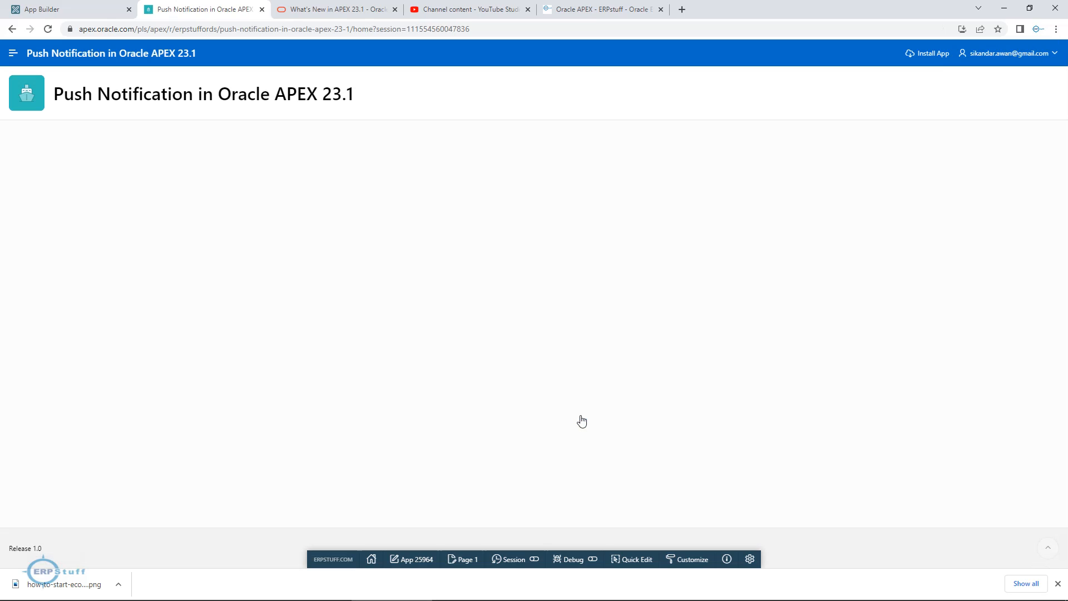
pyautogui.moveTo(962, 68)
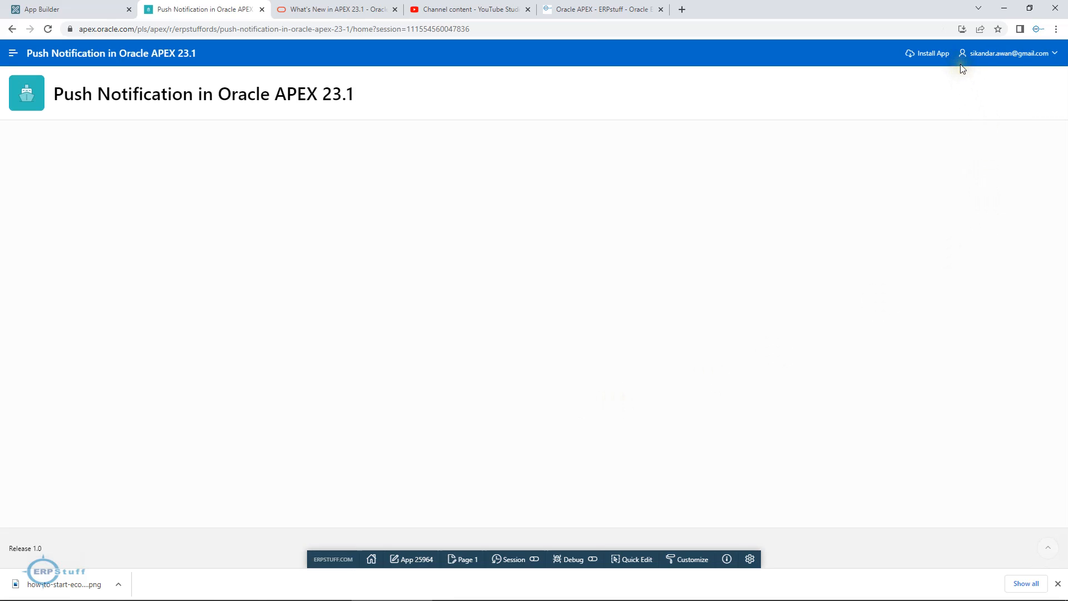
# Check the account menu's Settings showing Push Notifications Off, then close the dialog
pyautogui.click(1010, 54)
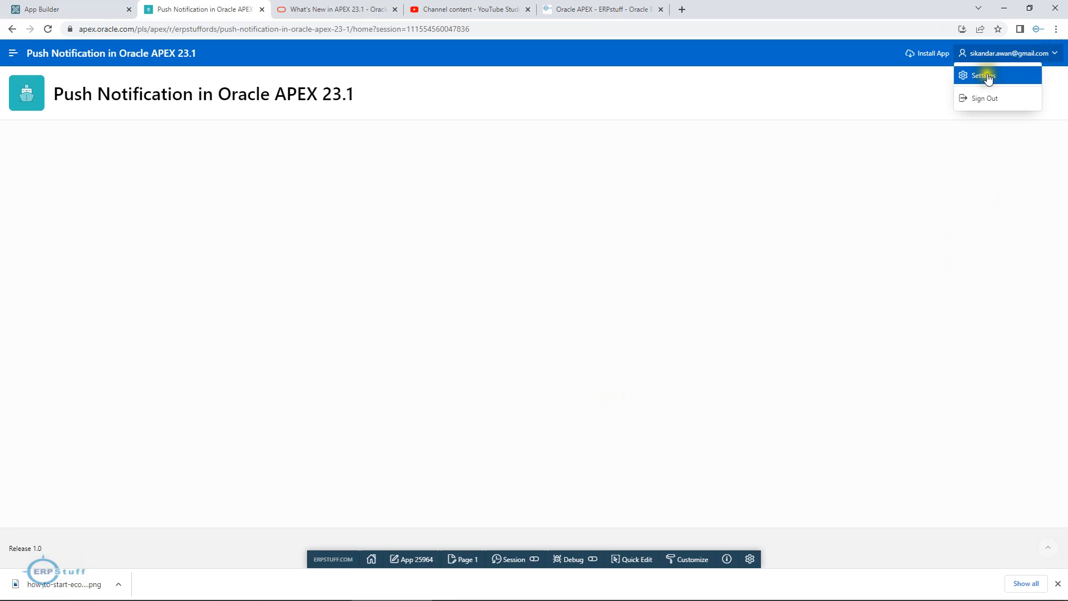
pyautogui.click(981, 75)
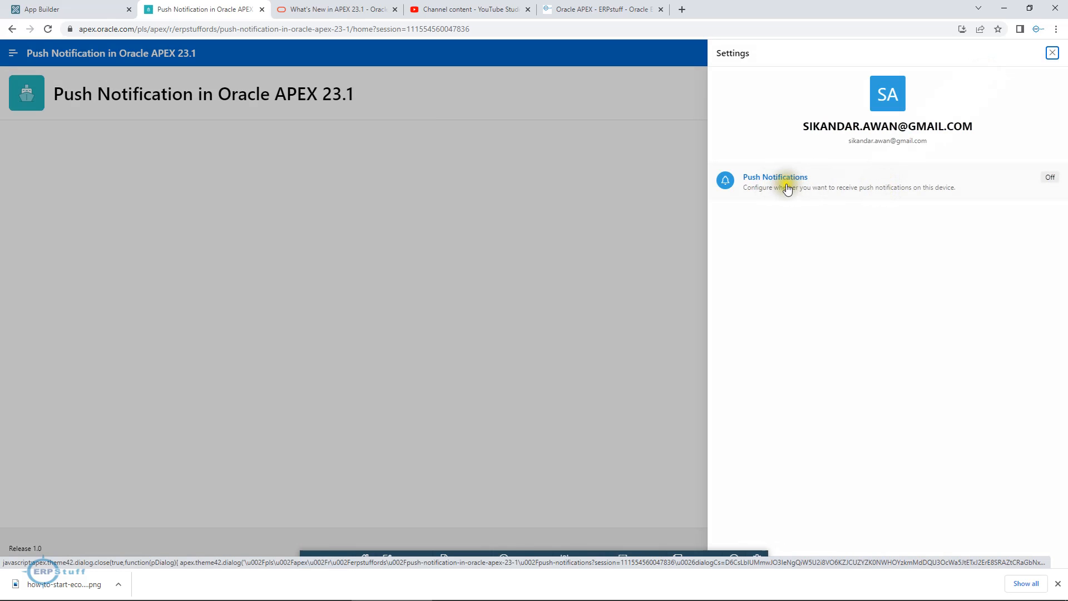
pyautogui.moveTo(800, 197)
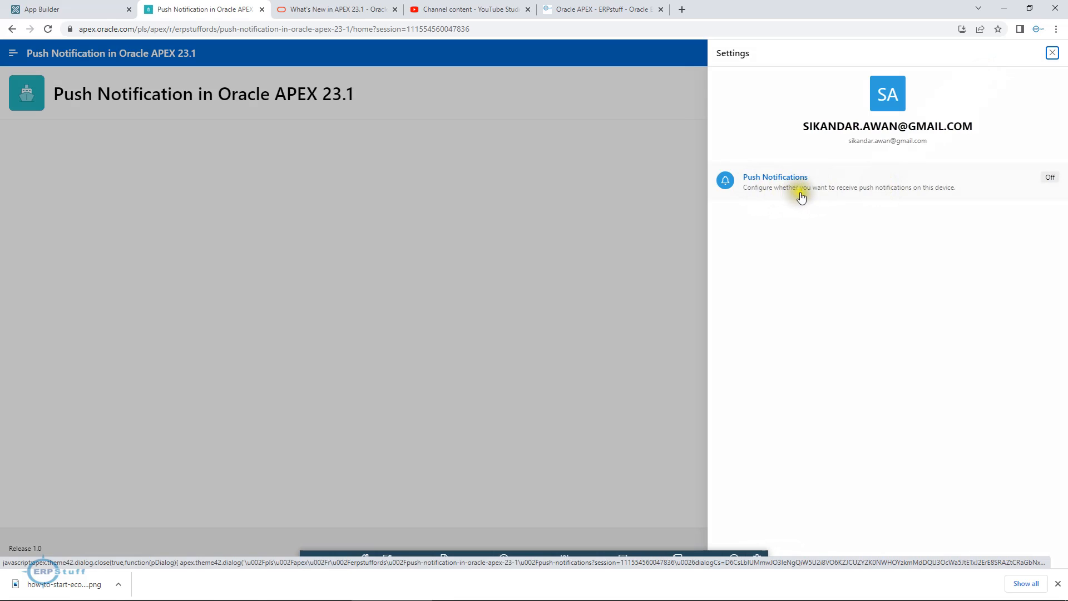
pyautogui.moveTo(906, 198)
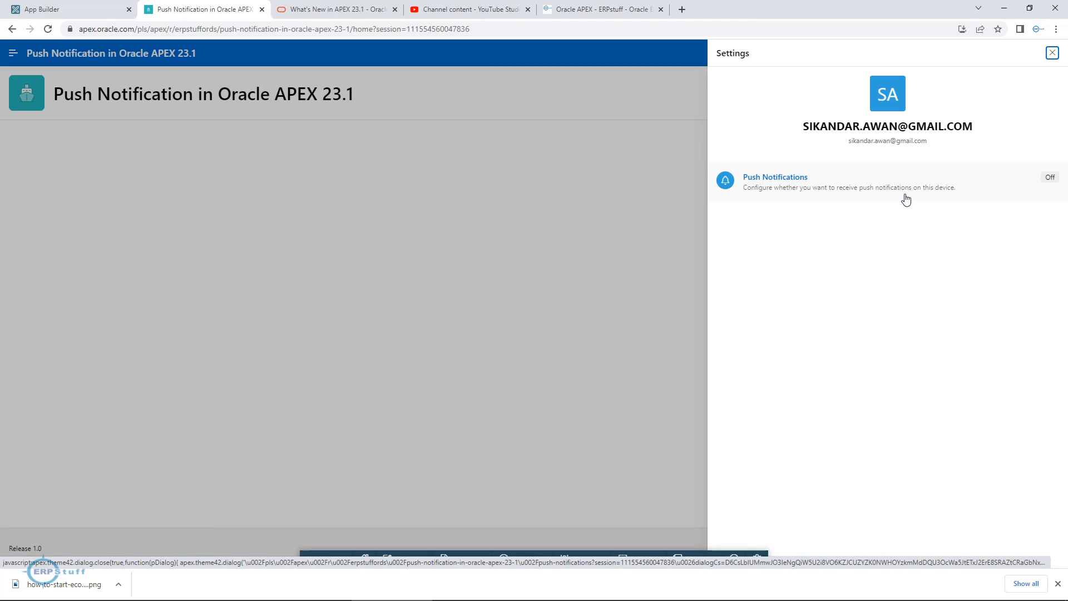
pyautogui.moveTo(913, 198)
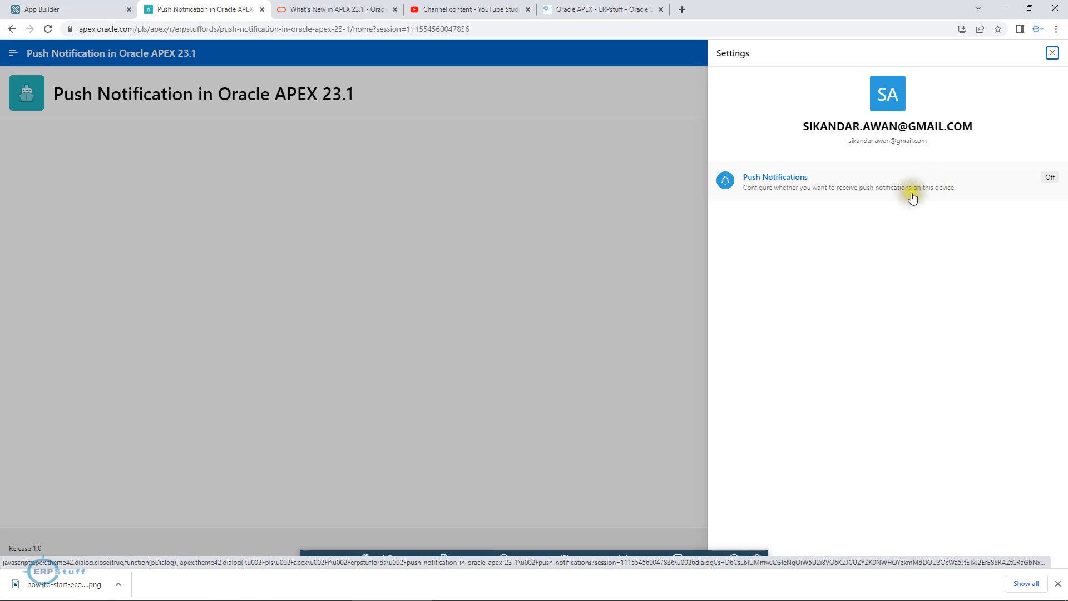
pyautogui.click(1051, 53)
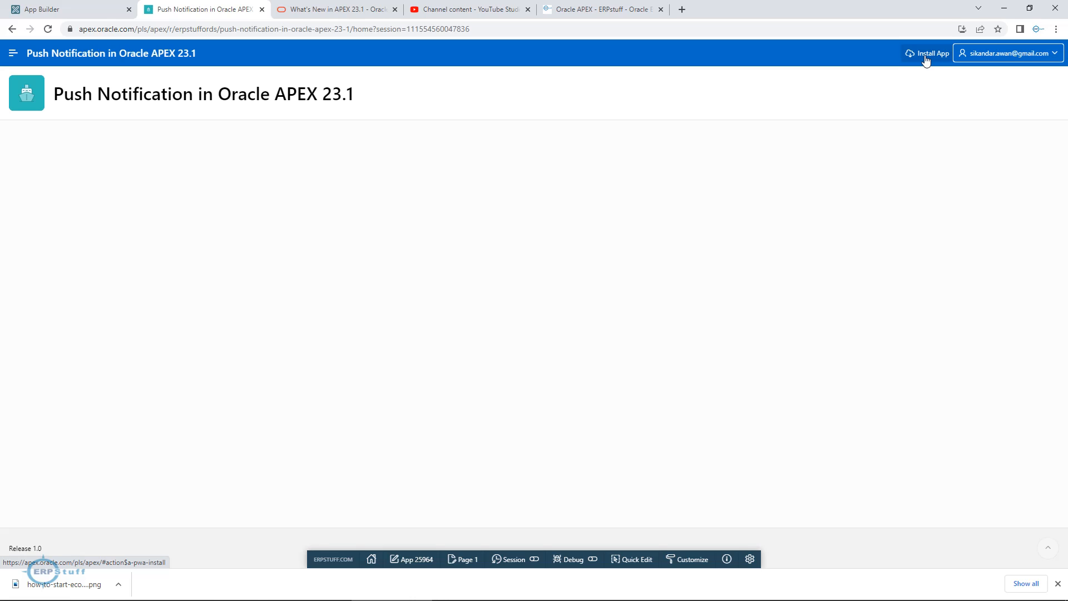
pyautogui.moveTo(1052, 64)
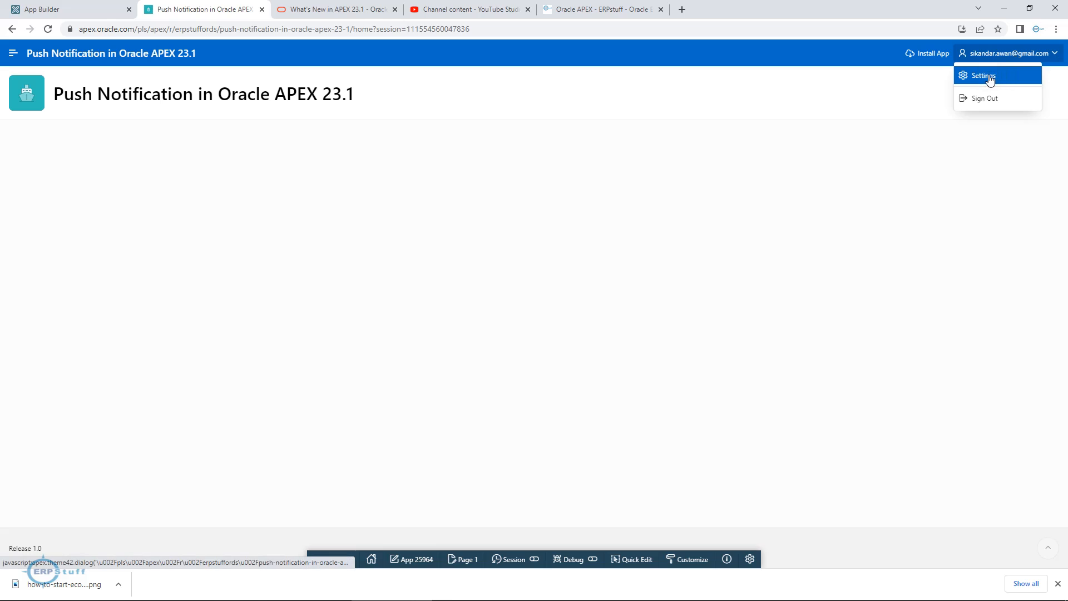
# Enable push notifications on this device and confirm Settings now shows On
pyautogui.click(980, 75)
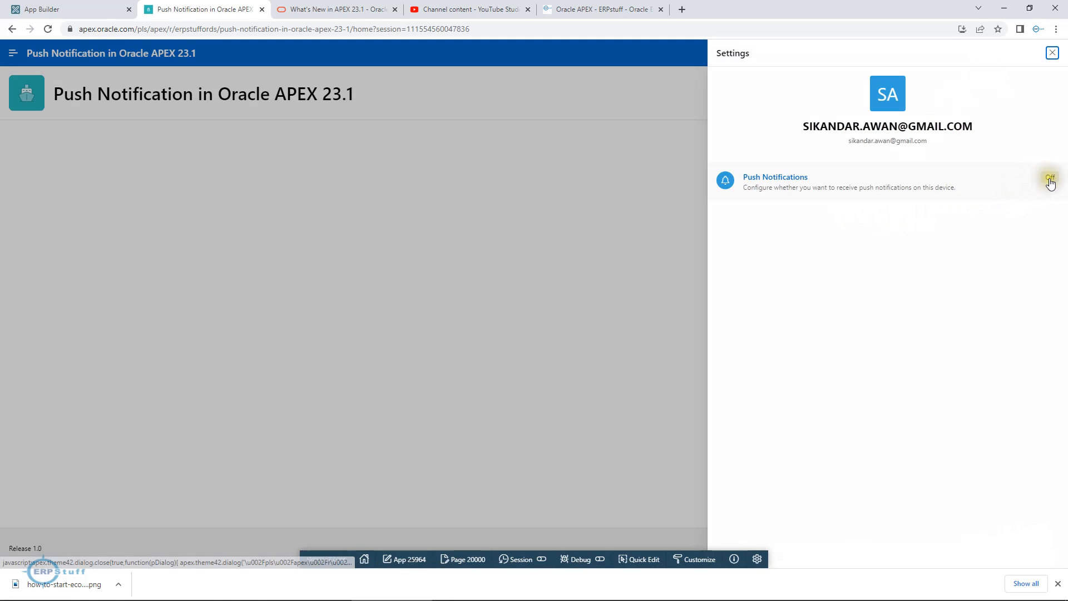
pyautogui.click(1050, 182)
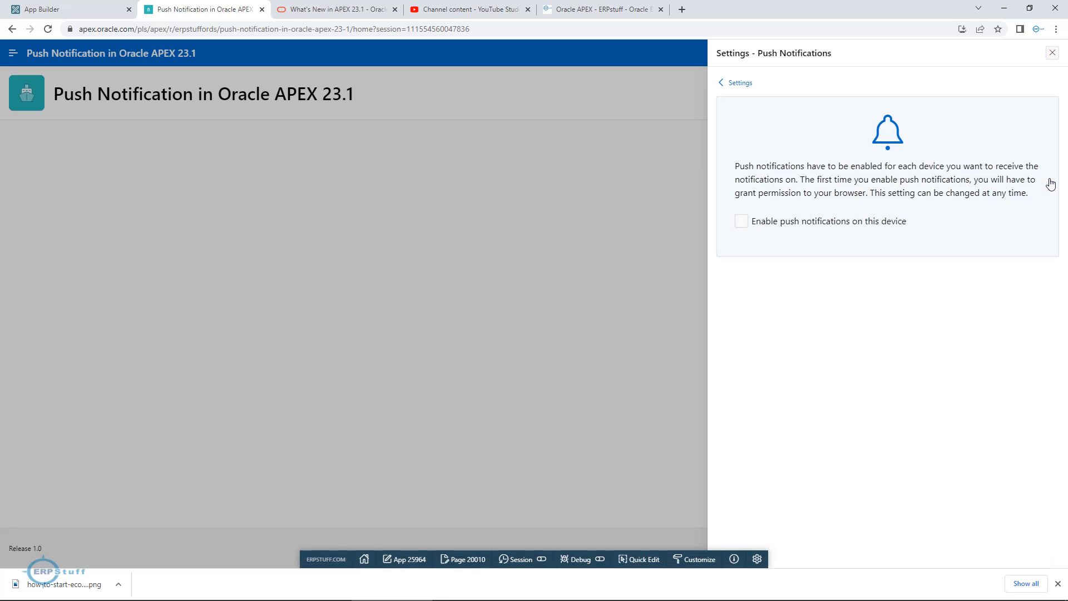
pyautogui.click(741, 221)
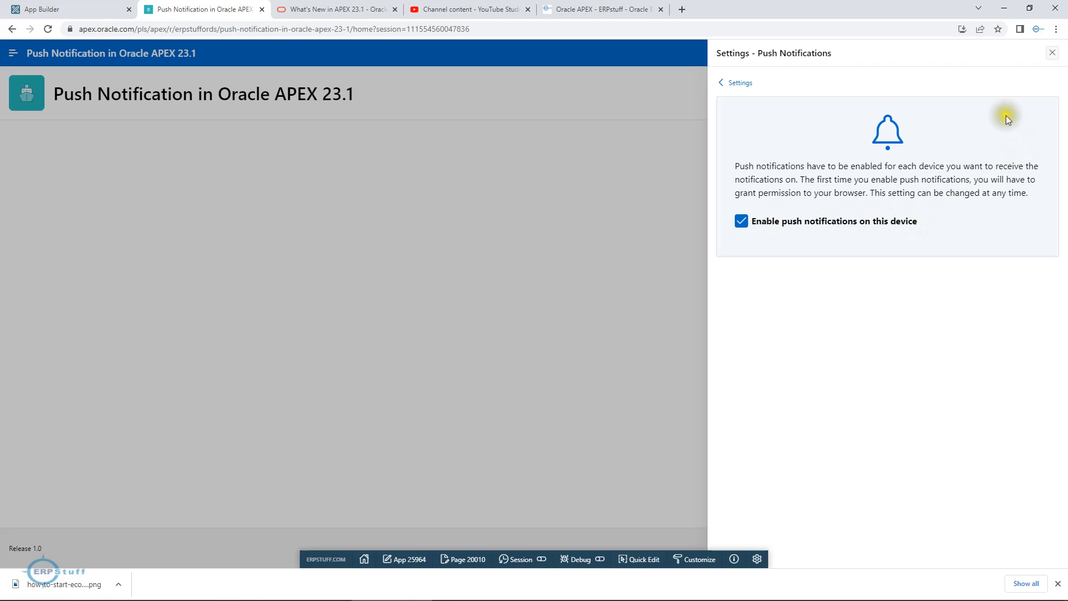
pyautogui.moveTo(1051, 54)
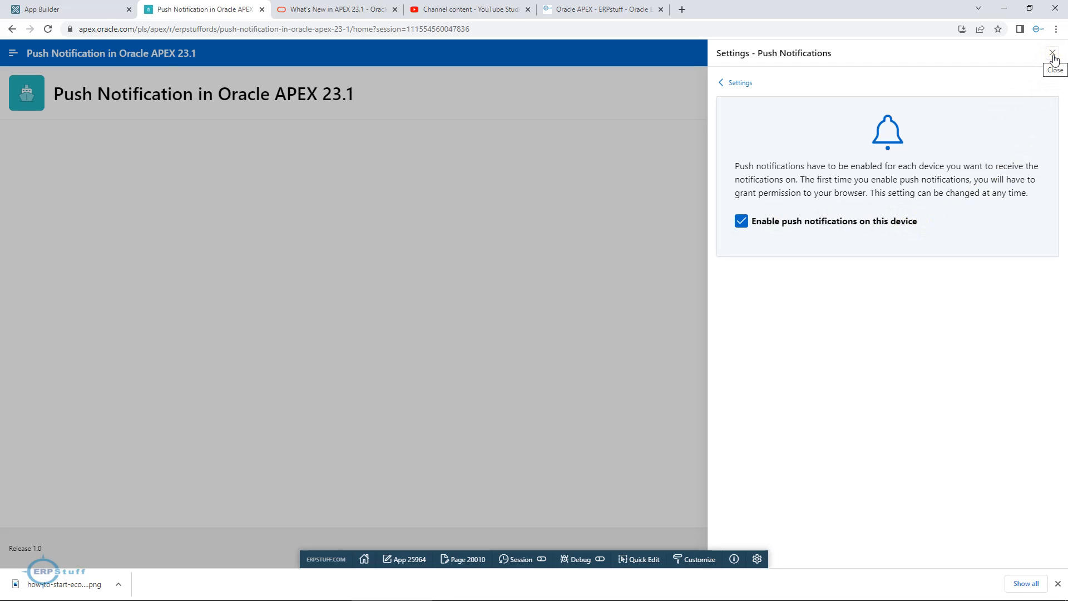
pyautogui.click(739, 82)
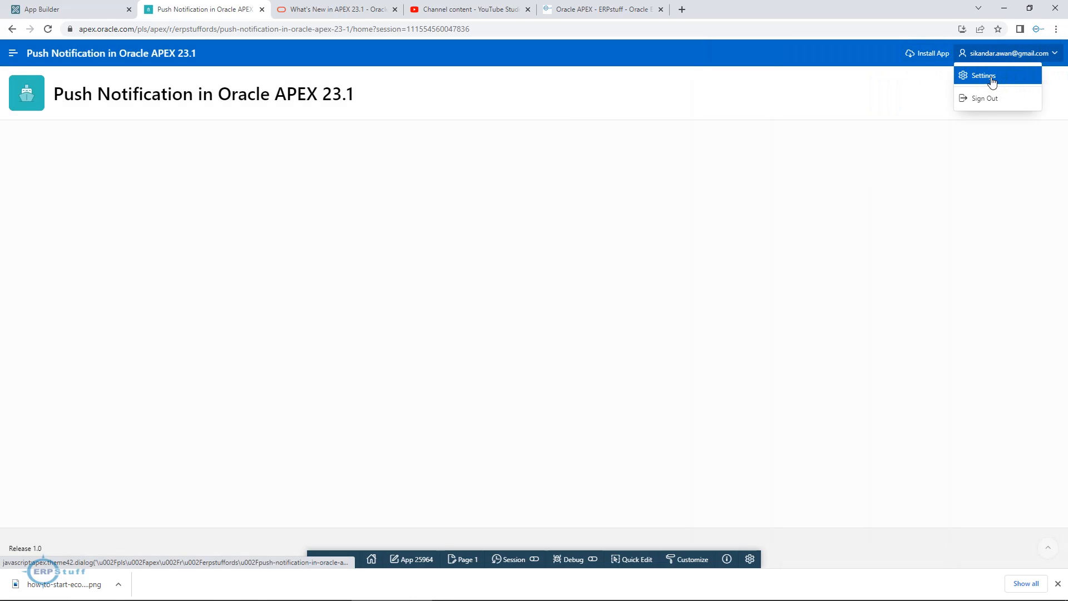
pyautogui.click(980, 75)
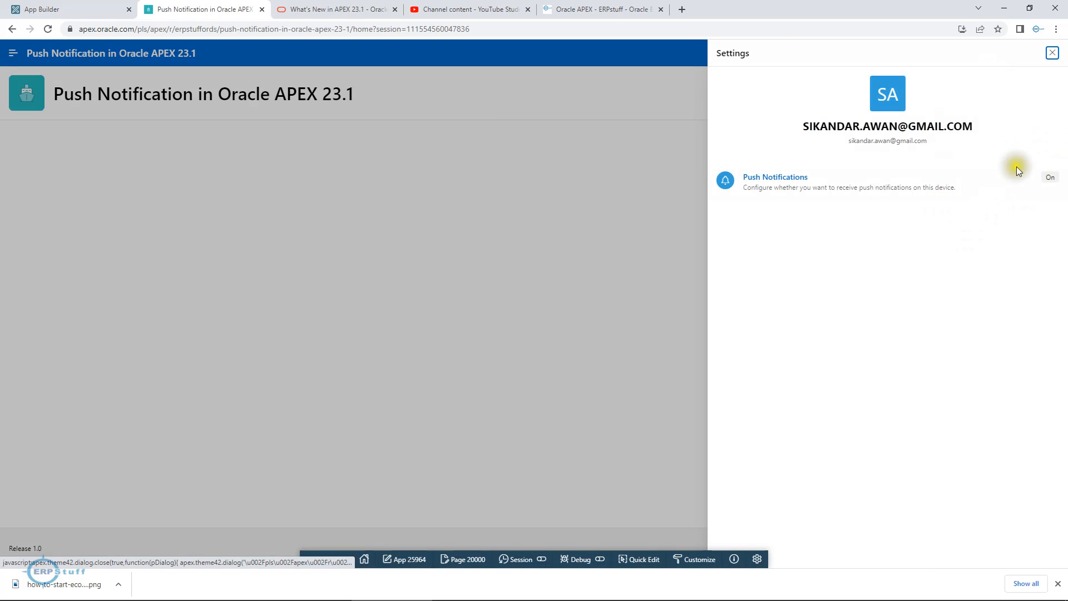
pyautogui.click(1052, 52)
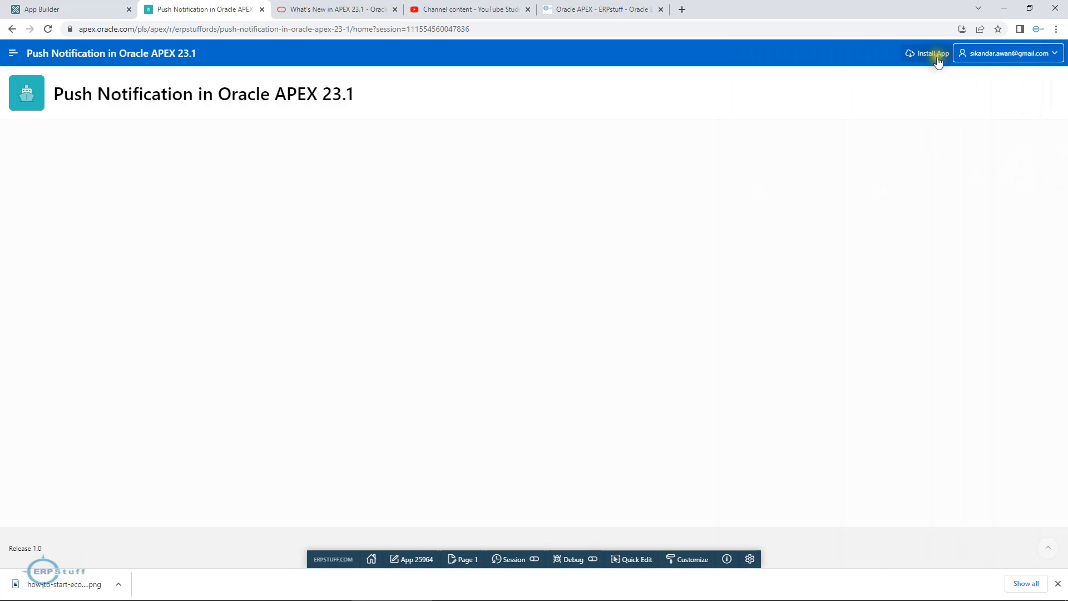
# Install the app as a desktop app, verify push is On, and minimize its window
pyautogui.click(928, 53)
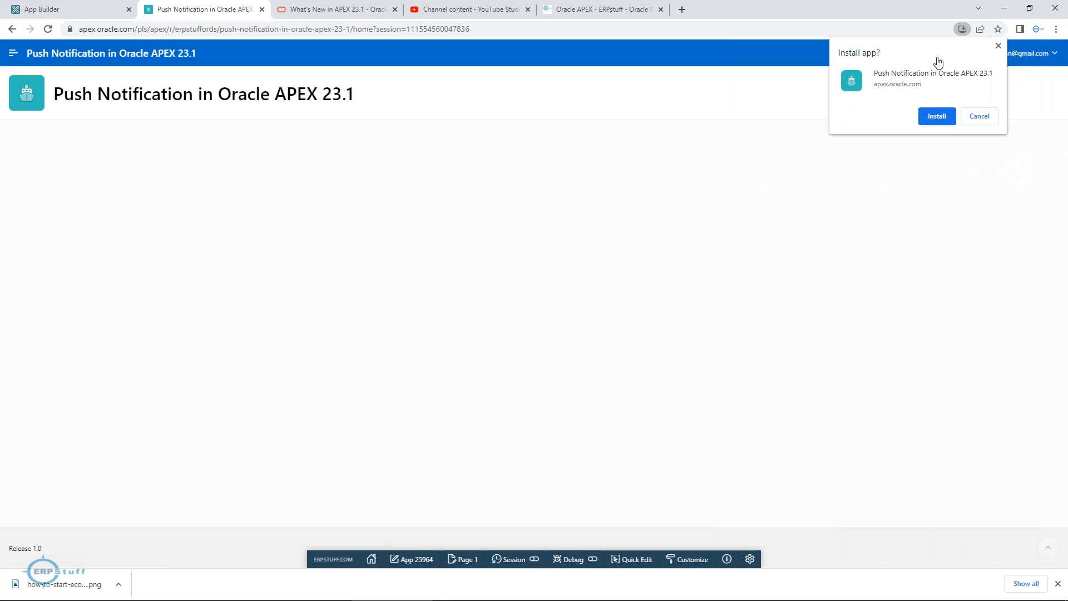
pyautogui.click(935, 116)
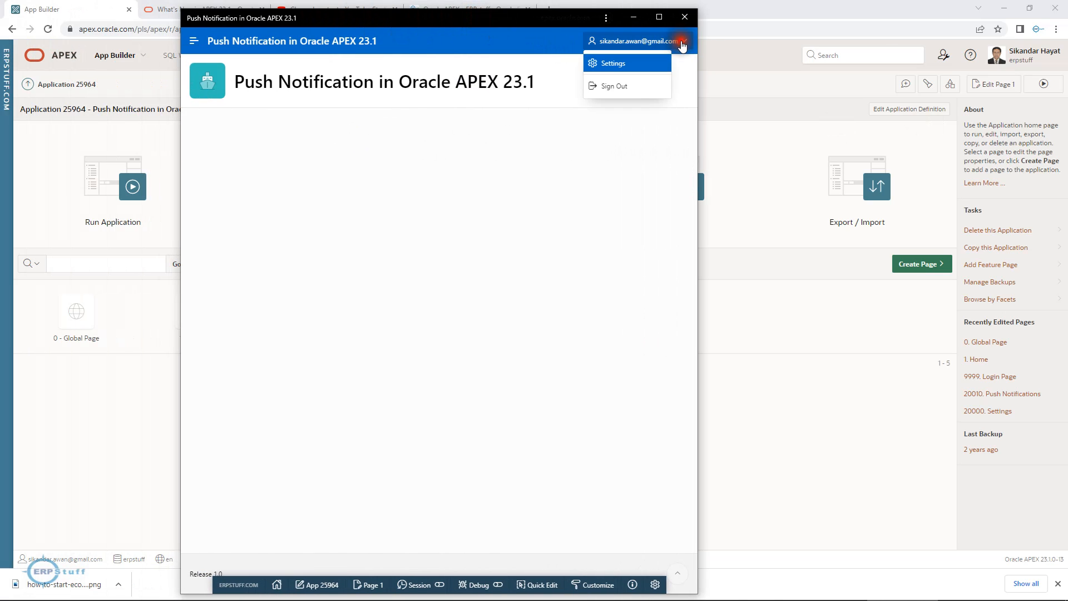
pyautogui.click(611, 63)
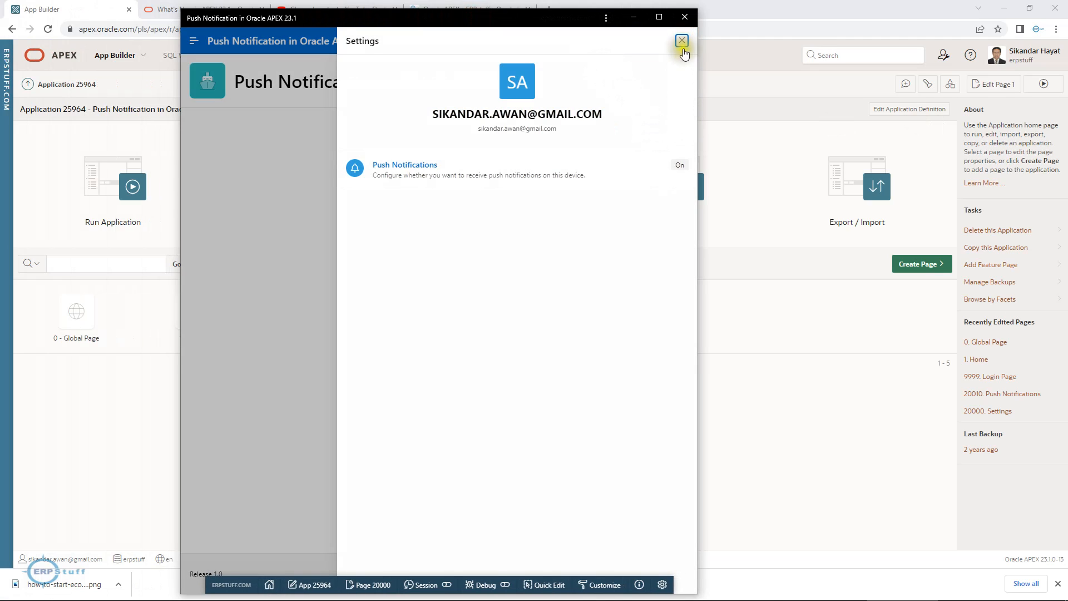
pyautogui.click(680, 41)
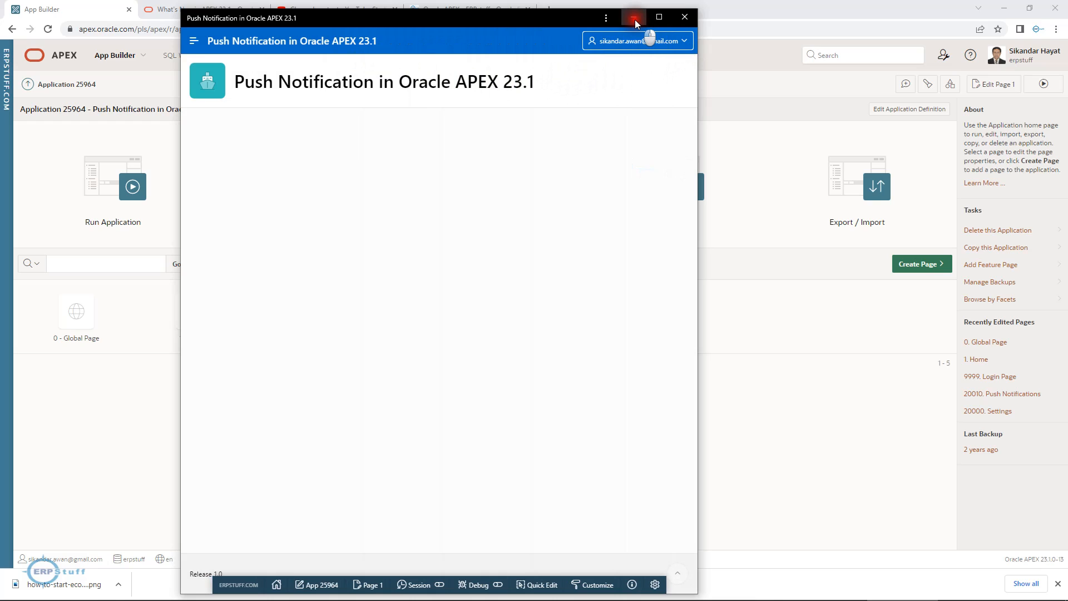
pyautogui.click(631, 16)
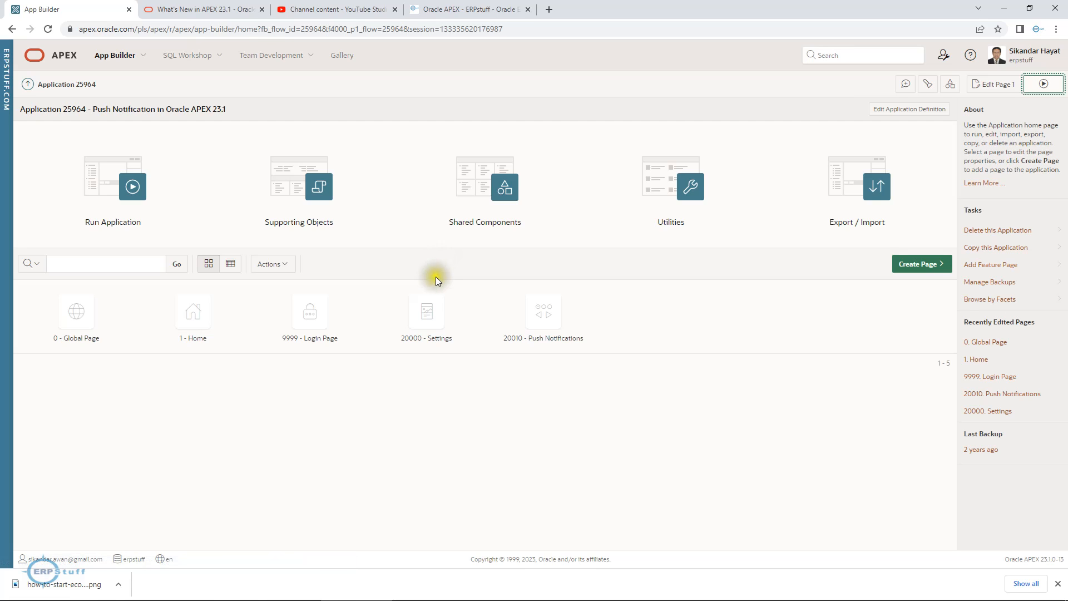
pyautogui.moveTo(288, 347)
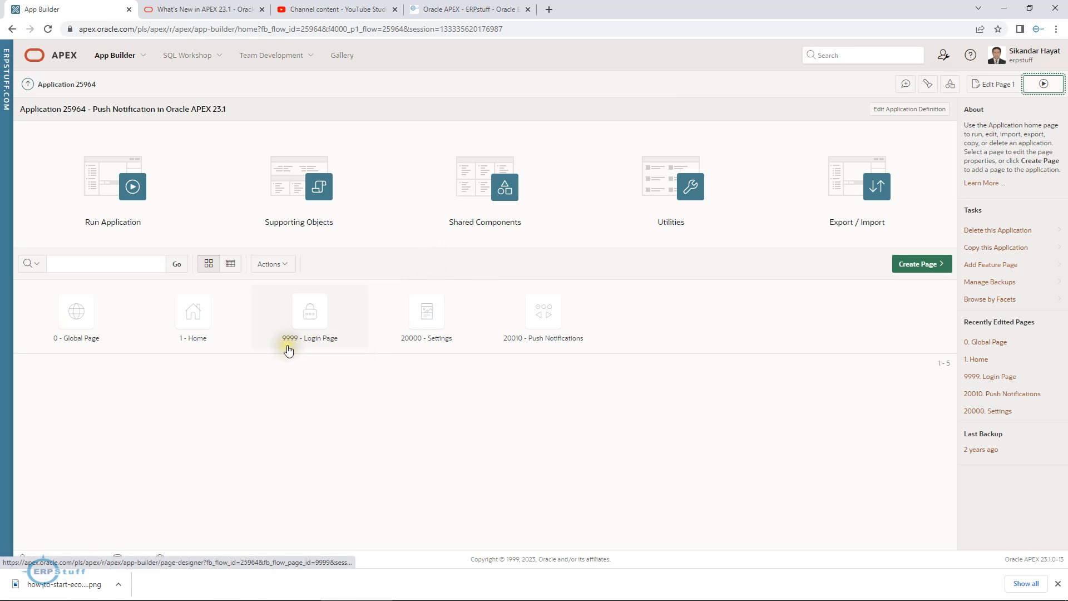
# Open page 1 in Page Designer and add a Body button Push labelled 'Push Notification'
pyautogui.click(193, 310)
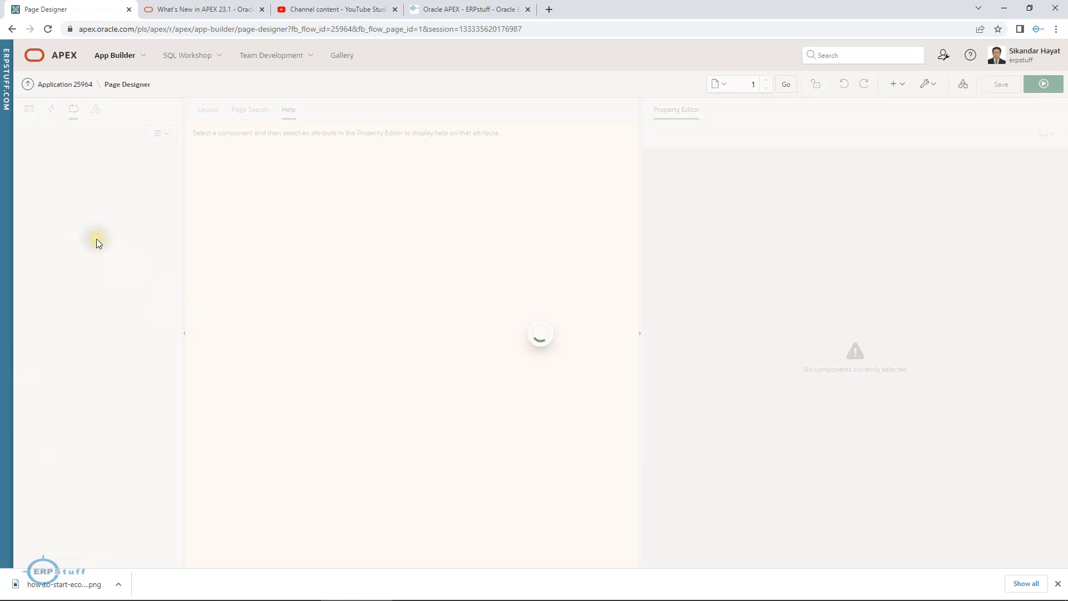
pyautogui.click(28, 109)
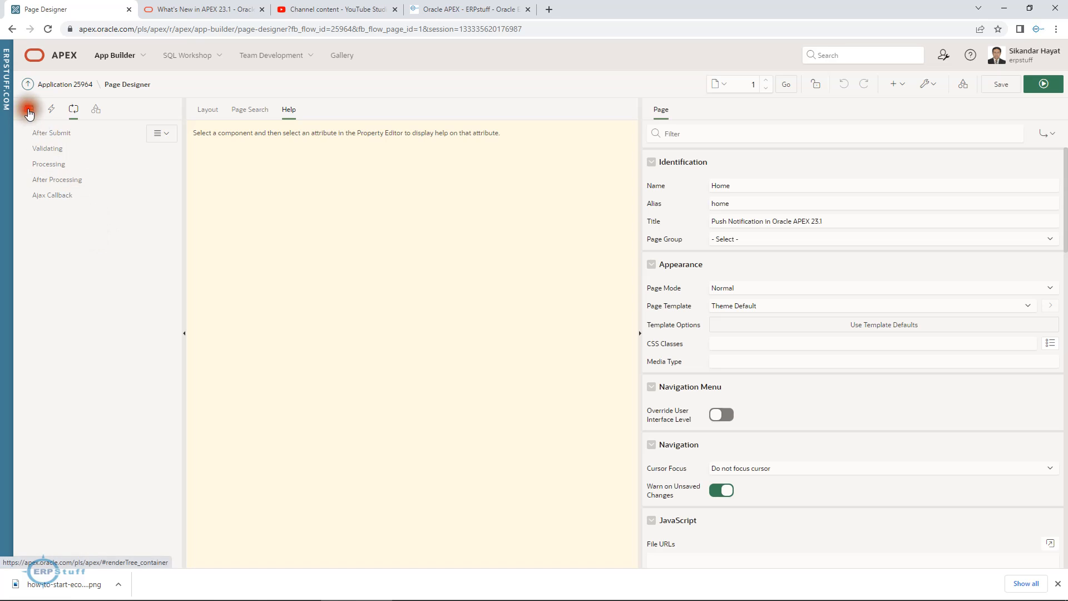
pyautogui.click(30, 109)
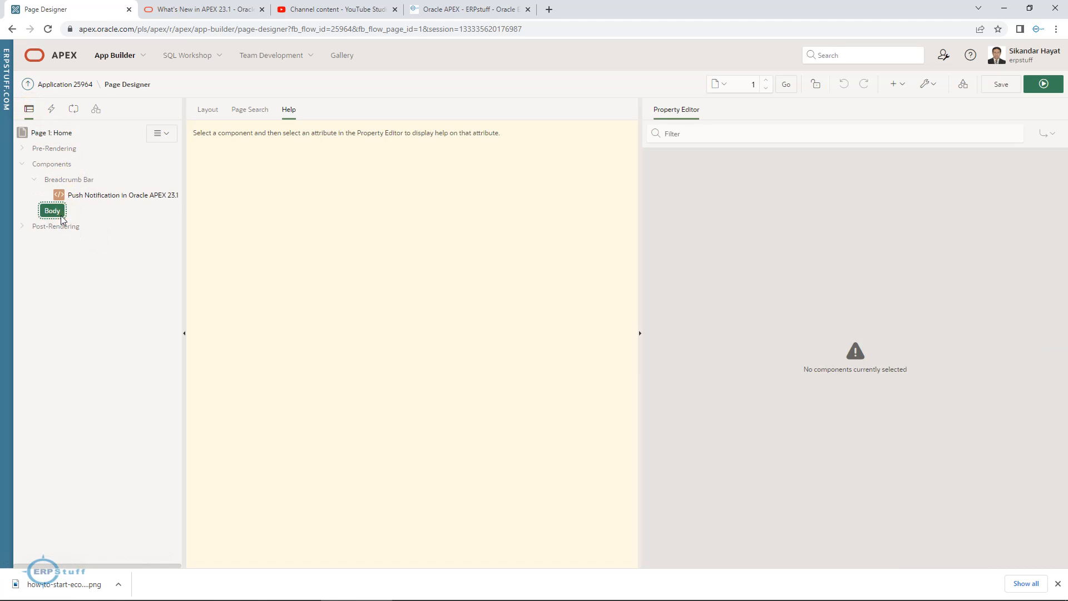
pyautogui.rightClick(51, 210)
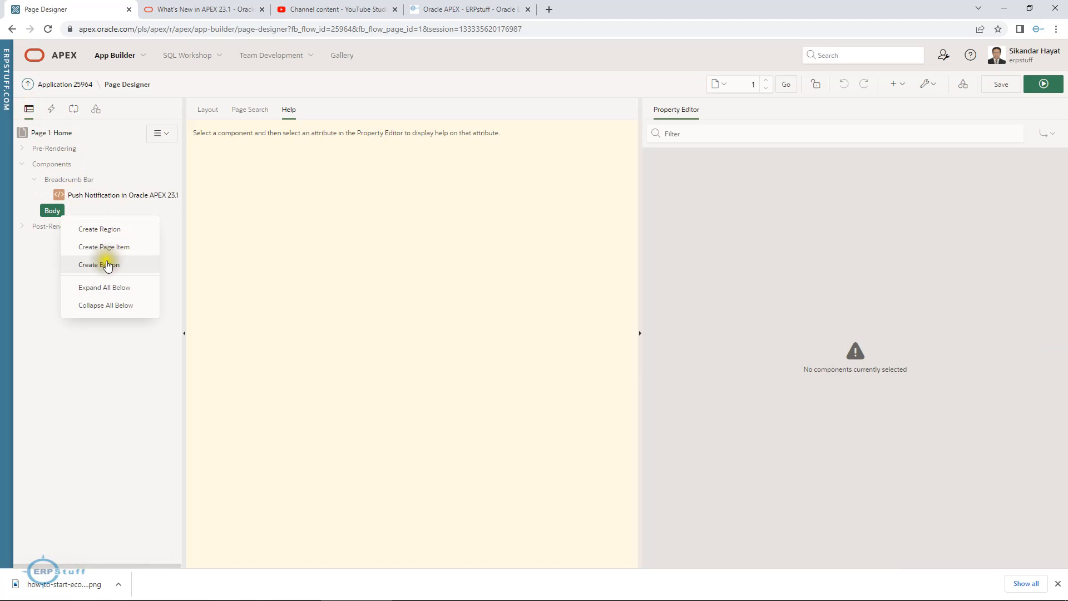
pyautogui.click(99, 264)
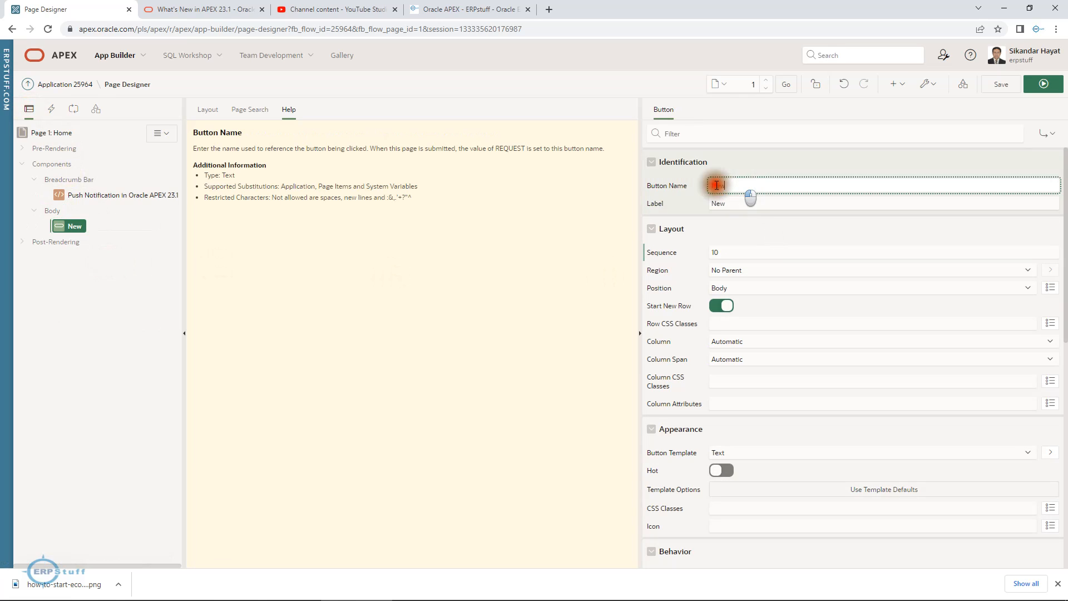
pyautogui.write('Push No')
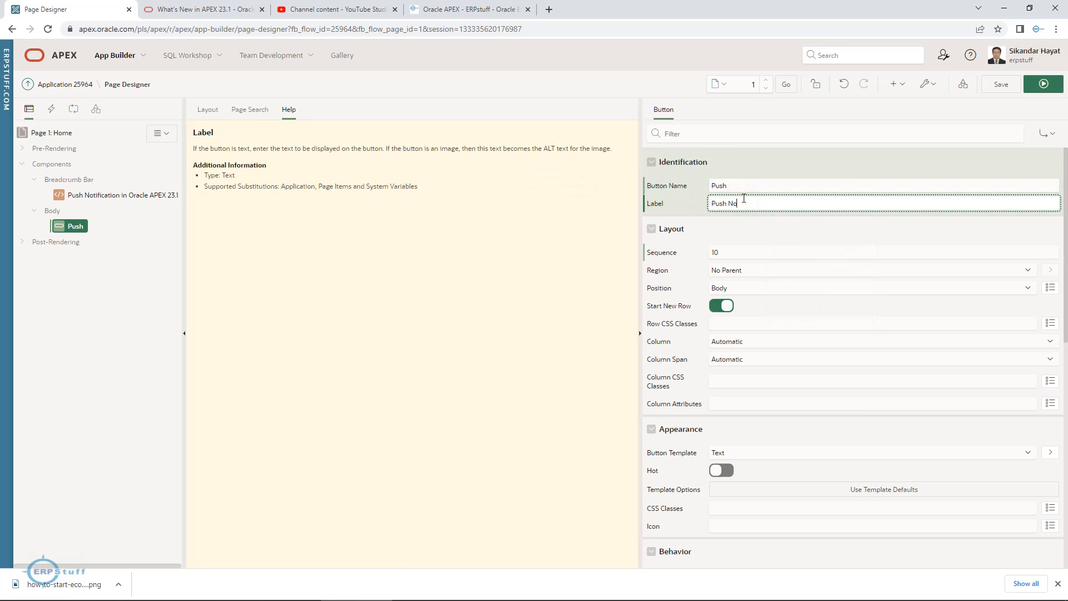
pyautogui.write('tification')
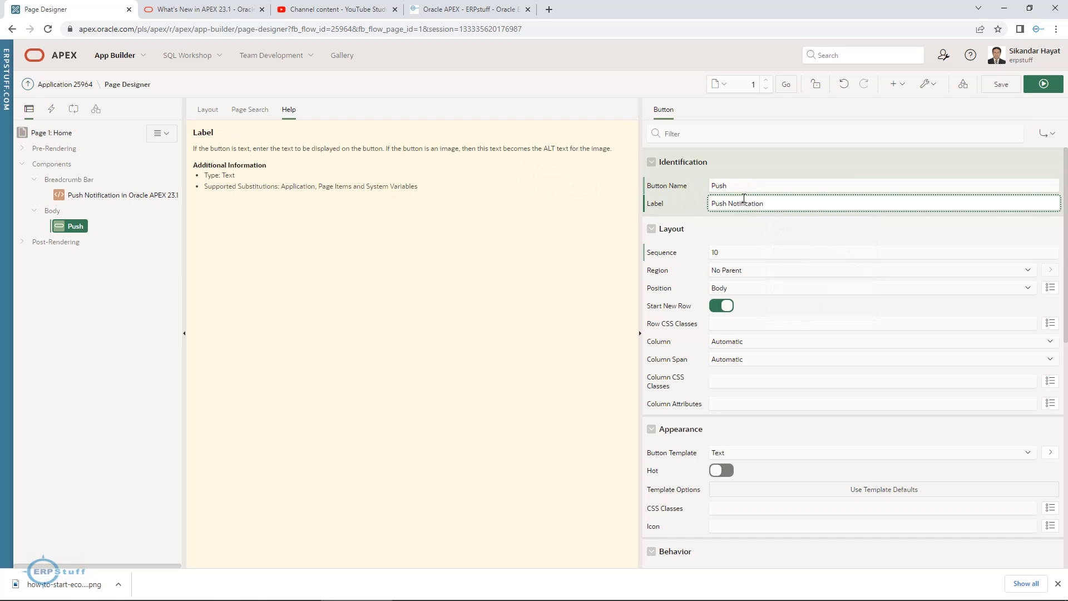
pyautogui.moveTo(72, 109)
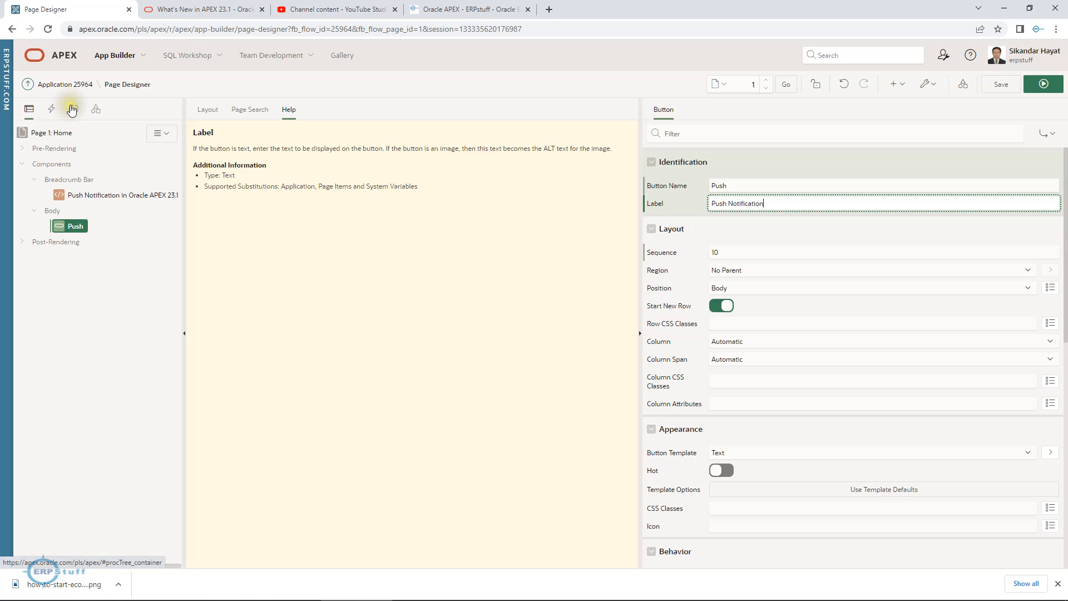
# Add a page process named Push_Notification of type Send Push Notification
pyautogui.click(72, 109)
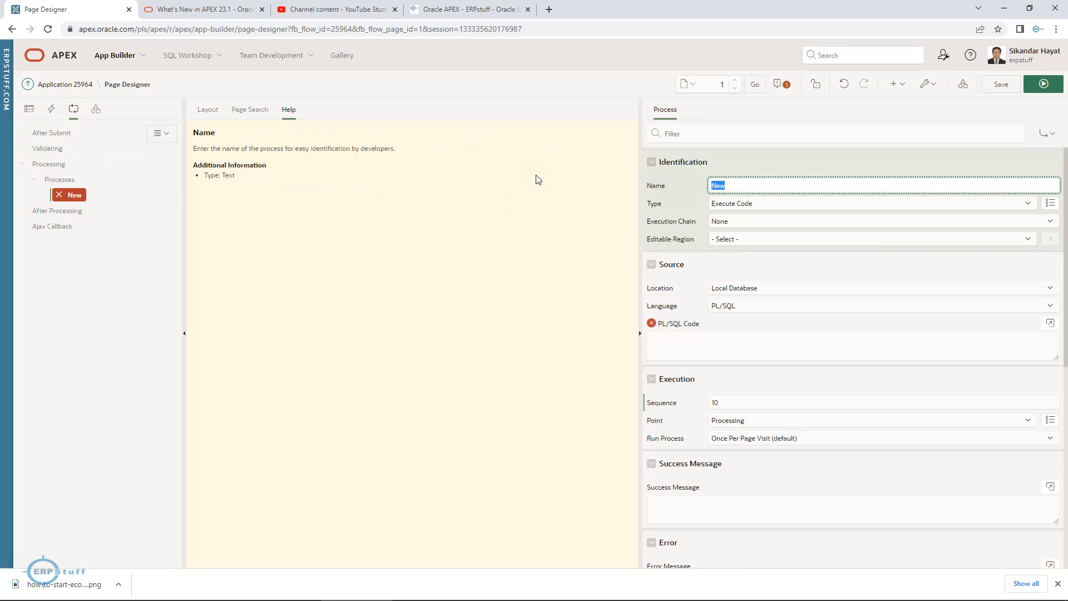
pyautogui.write('Push')
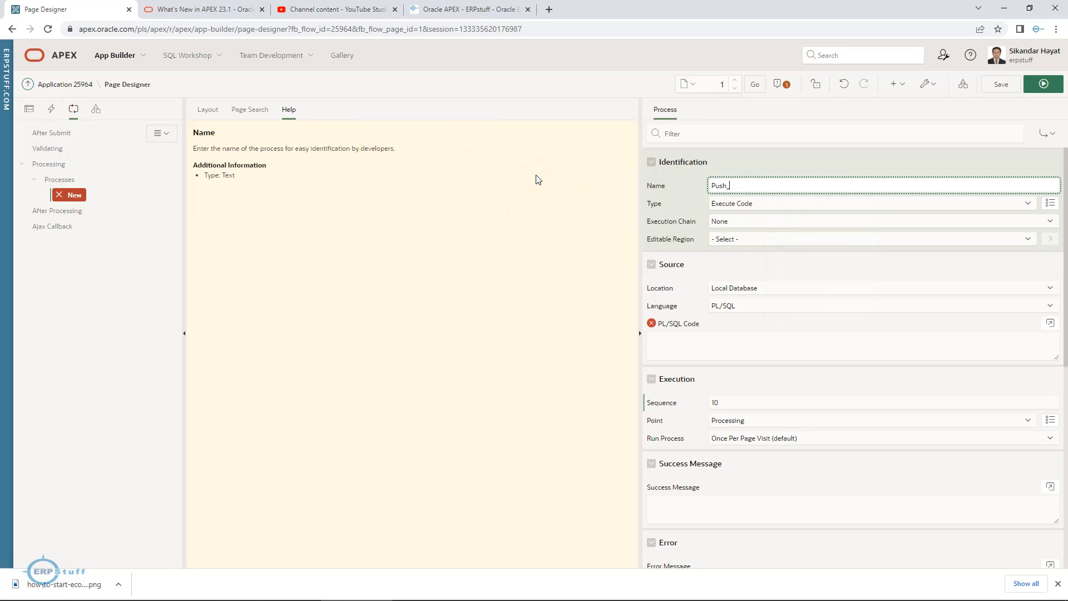
pyautogui.write('Notification')
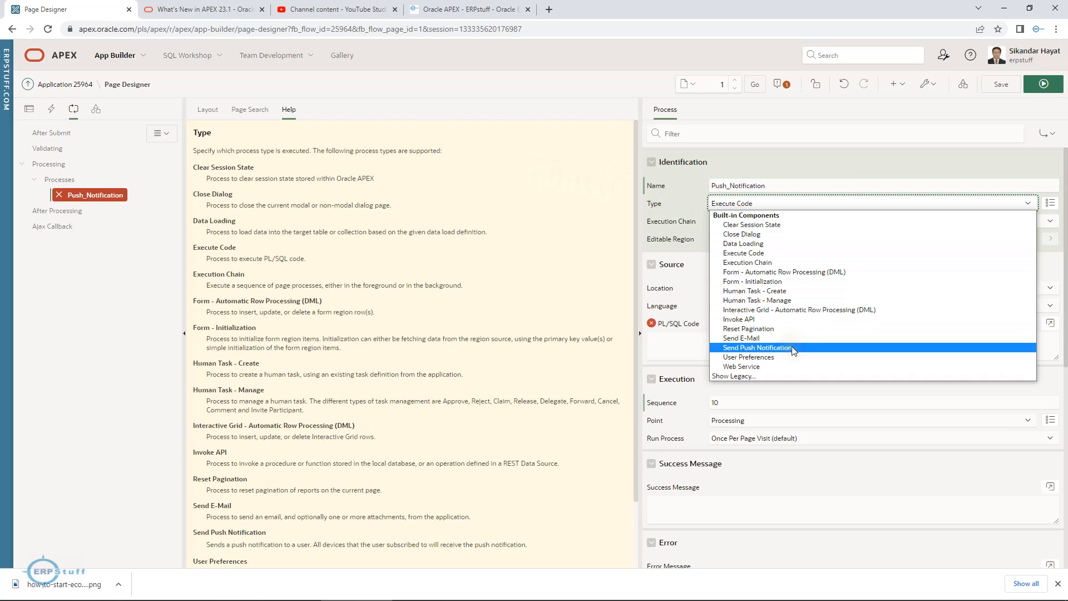
pyautogui.click(755, 347)
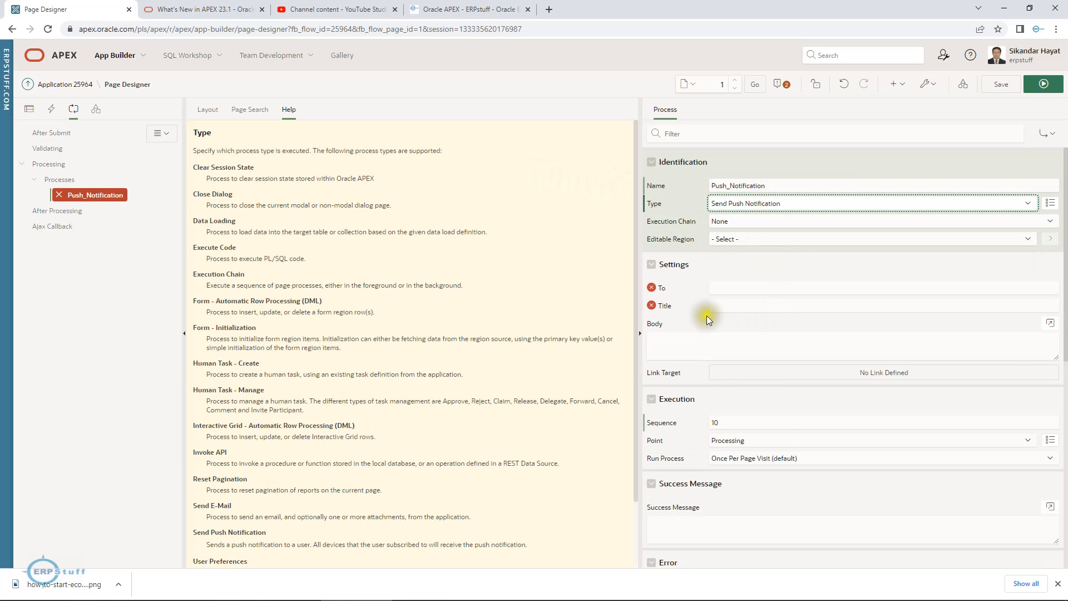
pyautogui.click(882, 287)
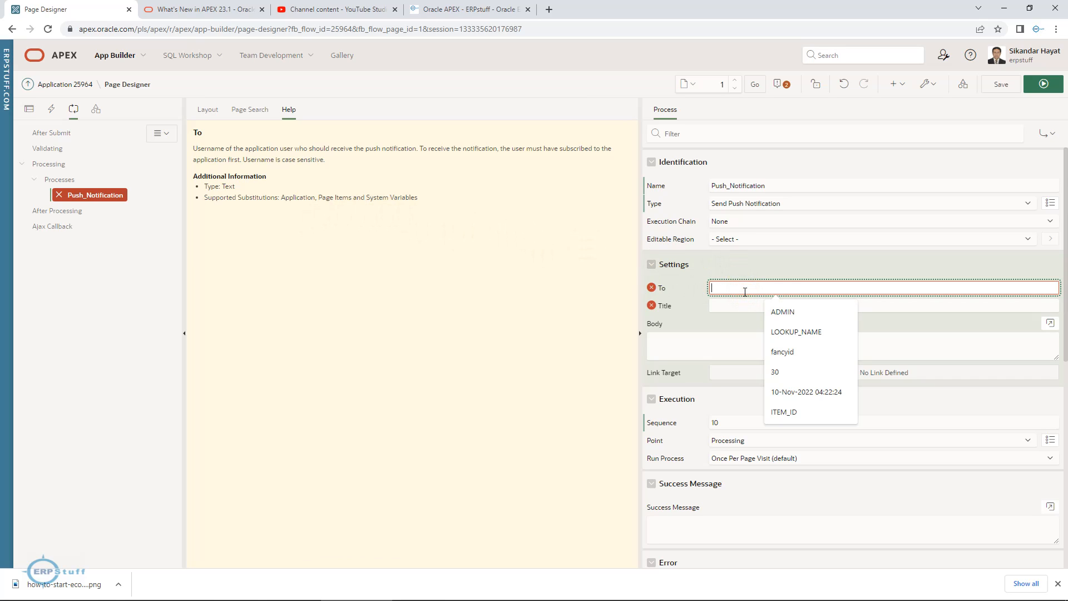
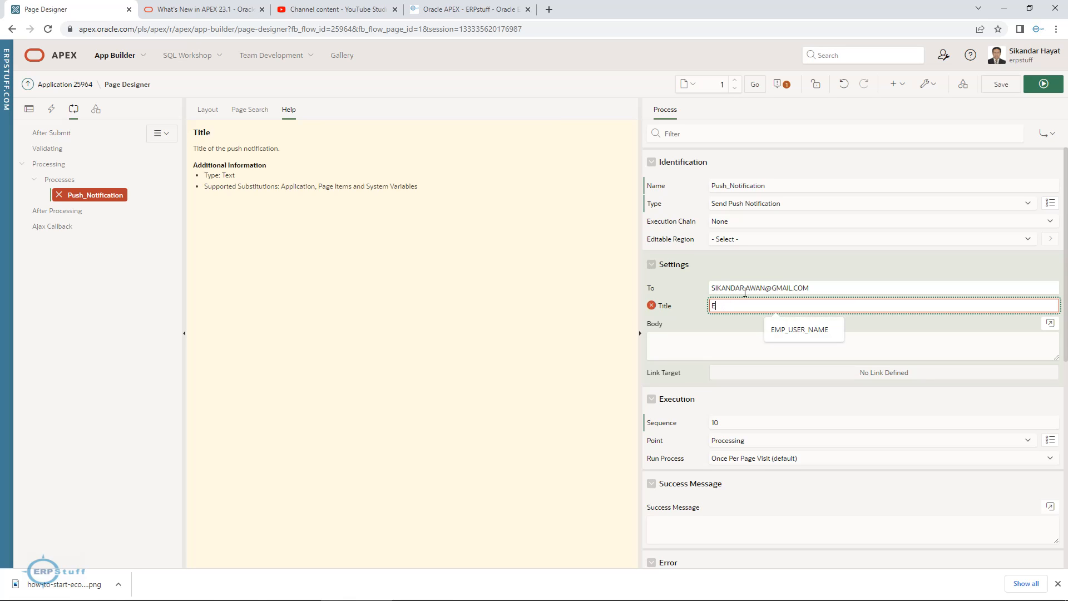
# Enter the recipient Gmail address and the title 'ERPstuff Push Notification'
pyautogui.write('RPstuff')
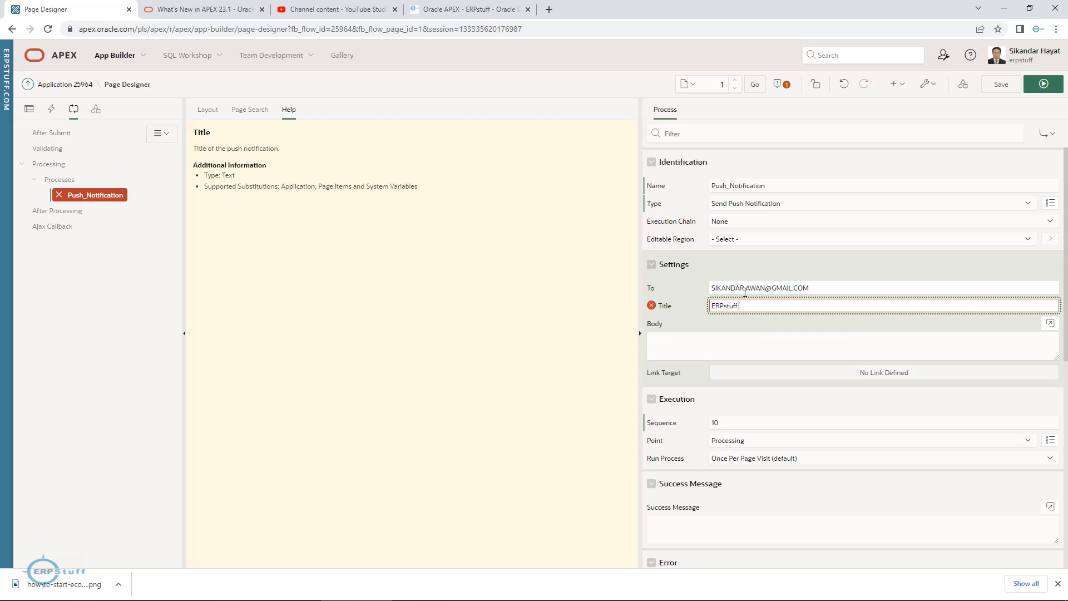
pyautogui.write('Push Notifica')
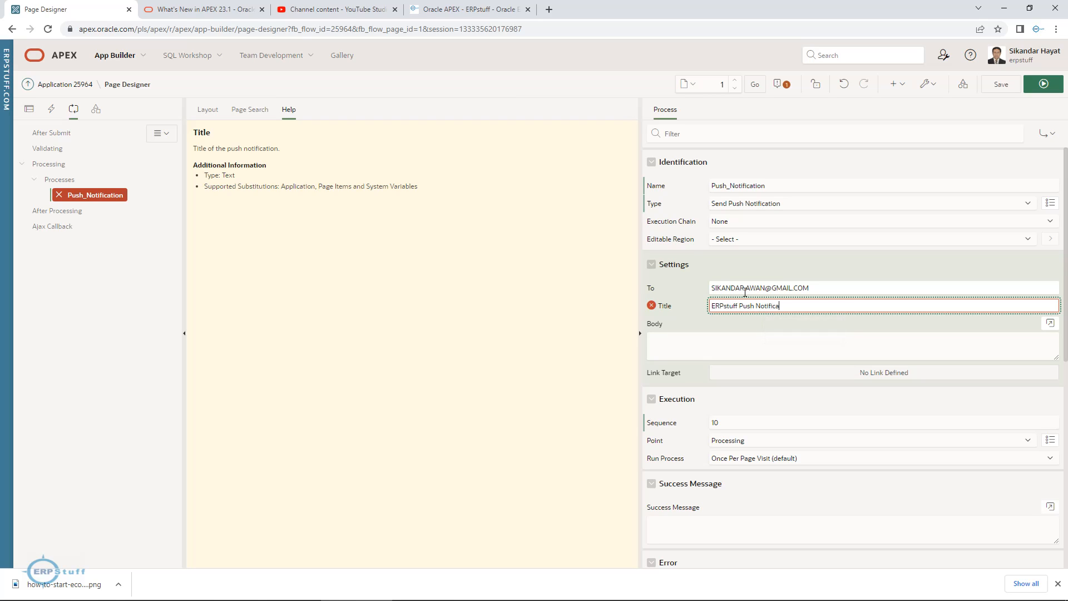
# Write the body about a first push notification using Oracle APEX, and save the page
pyautogui.click(786, 345)
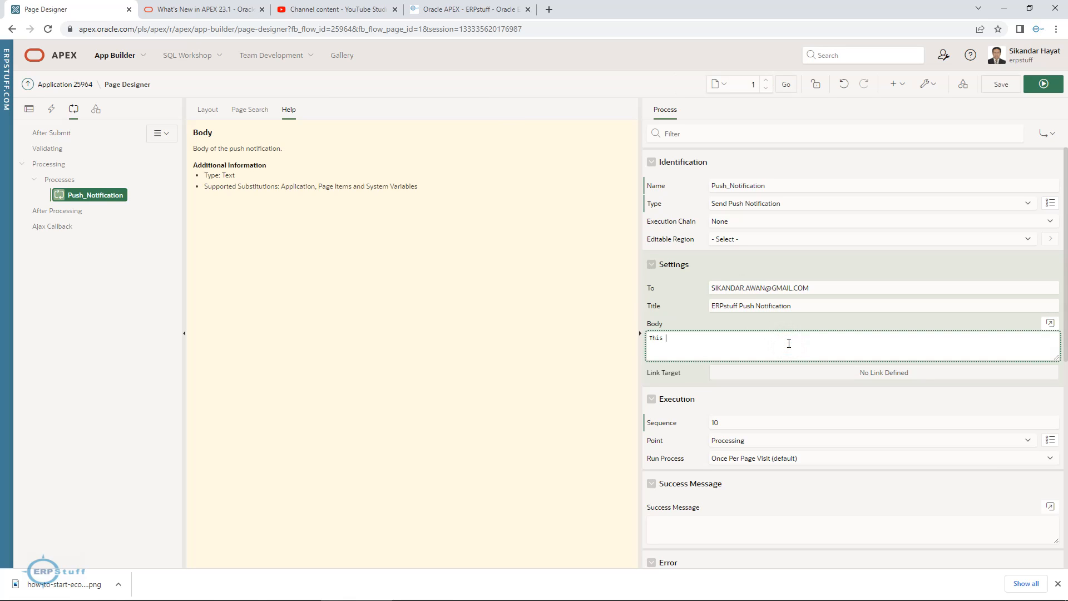
pyautogui.write('is my first')
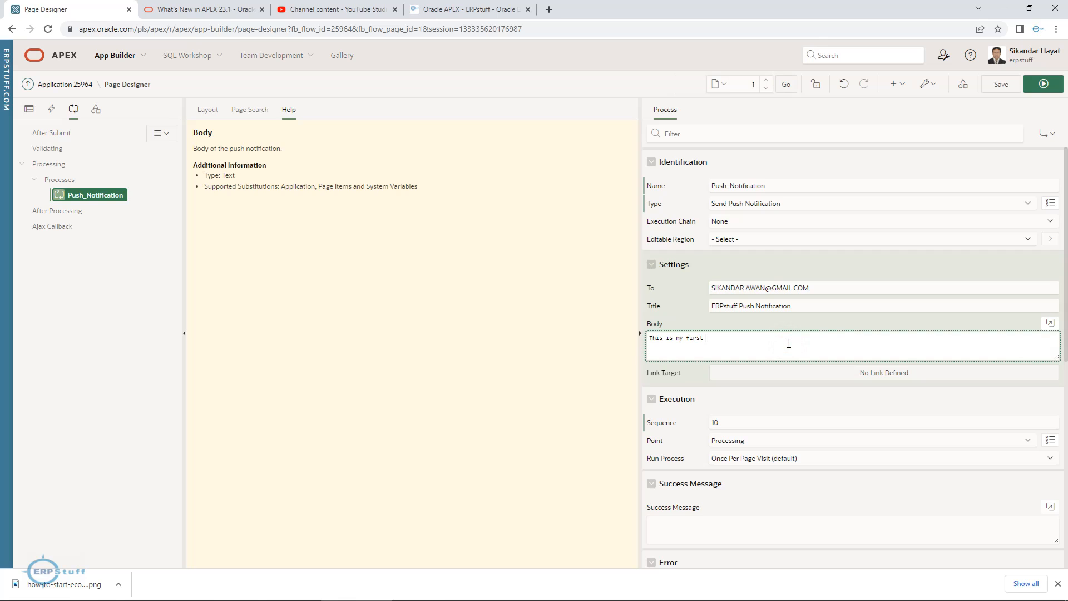
pyautogui.write('push')
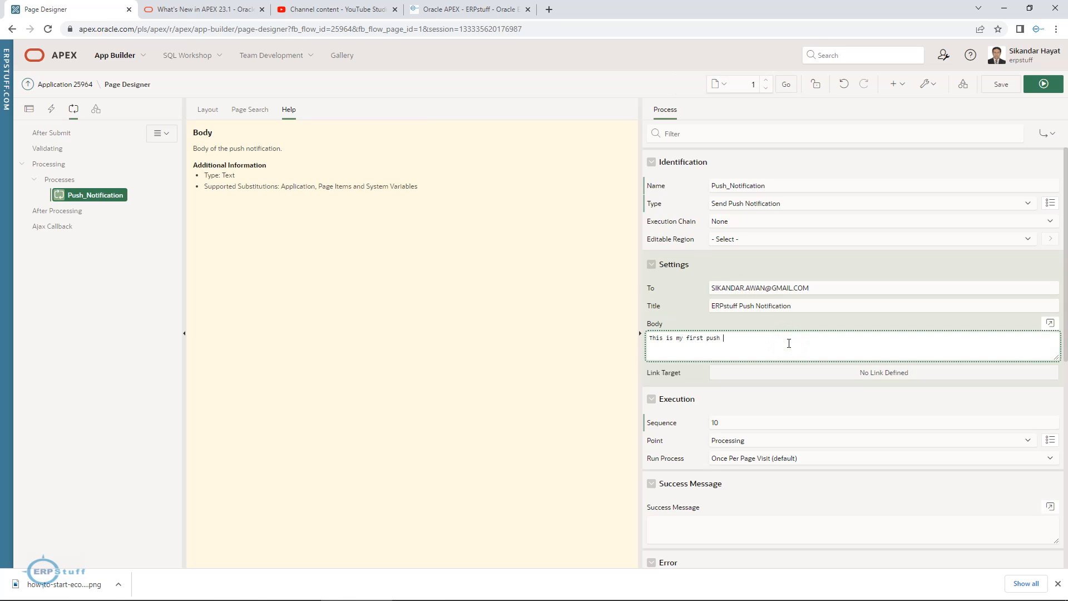
pyautogui.write('notification')
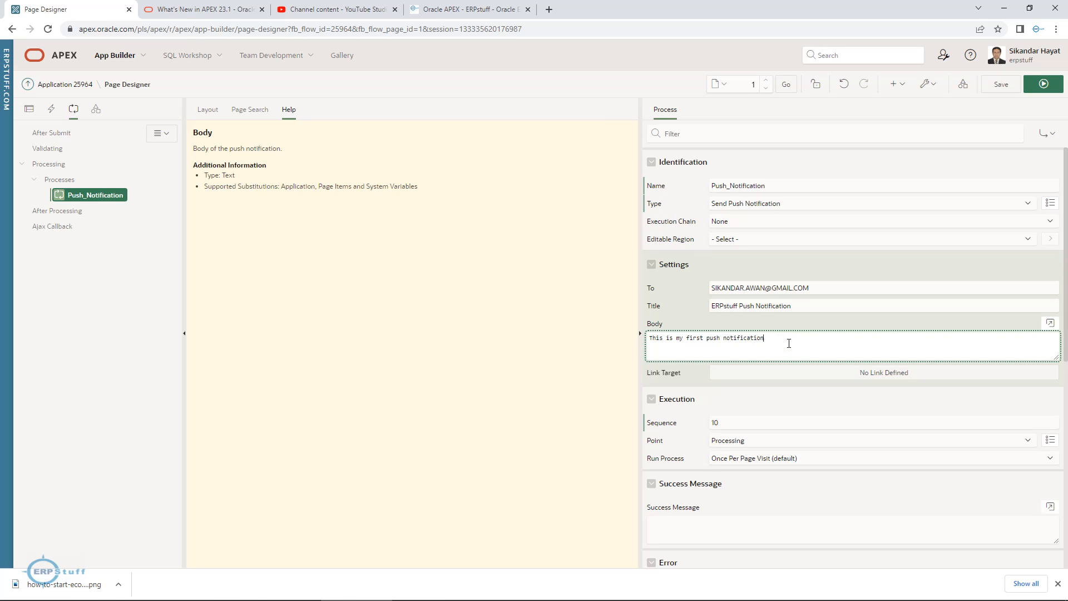
pyautogui.write('using')
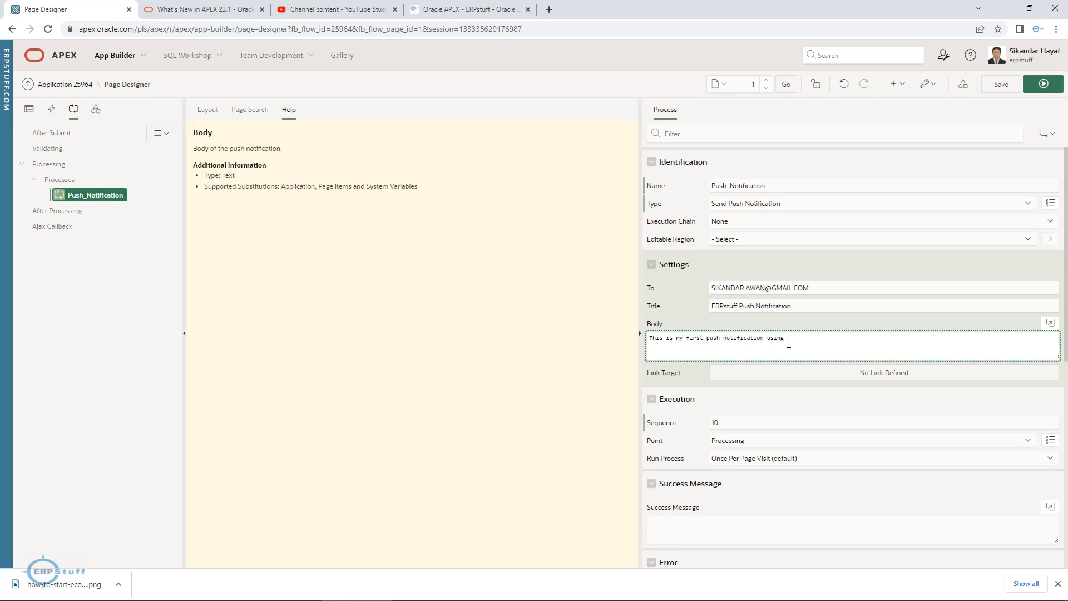
pyautogui.write('Oracle APEX 23.1. Thanks')
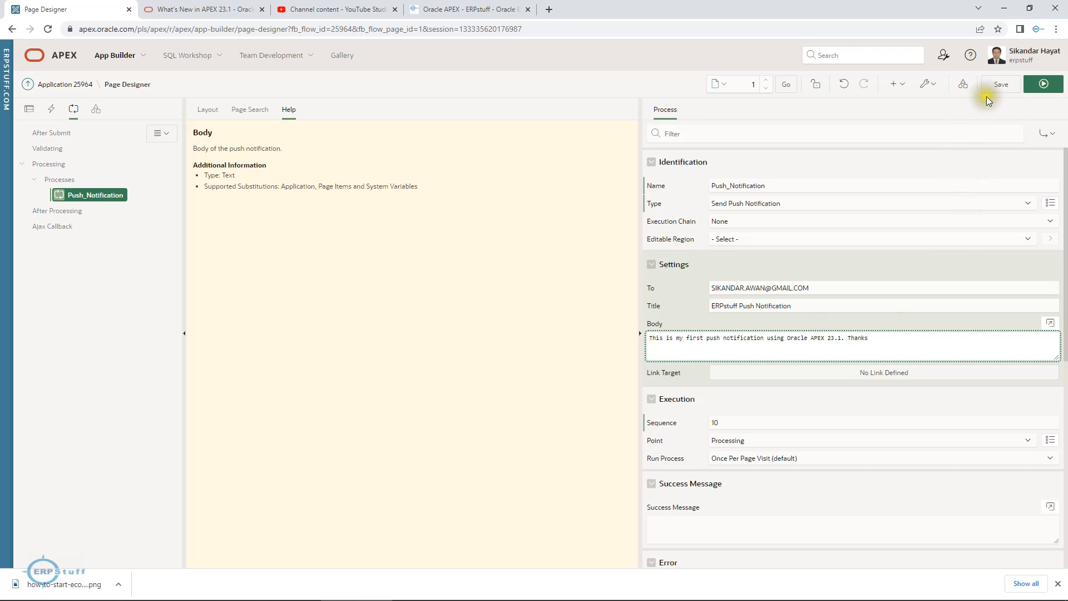
pyautogui.click(1001, 84)
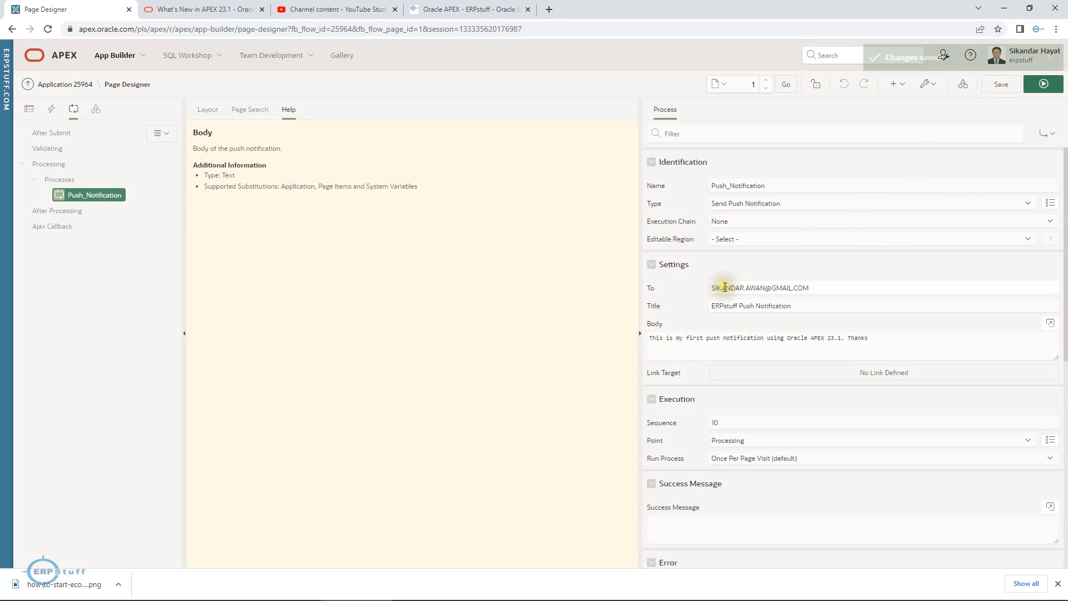
# Set the process's When Button Pressed condition to Push and save
pyautogui.scroll(-3)
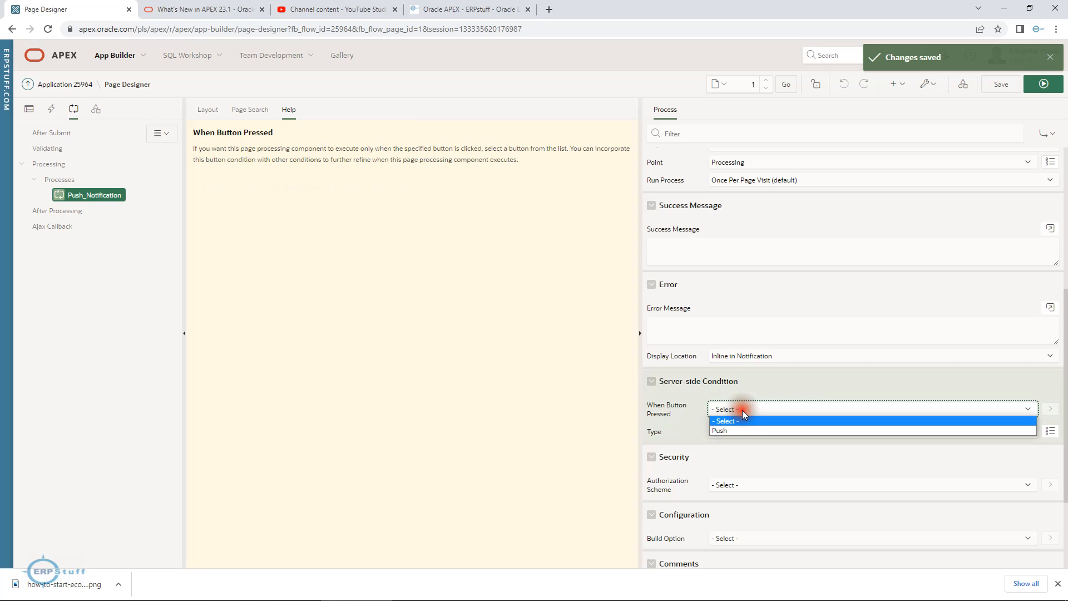
pyautogui.click(719, 430)
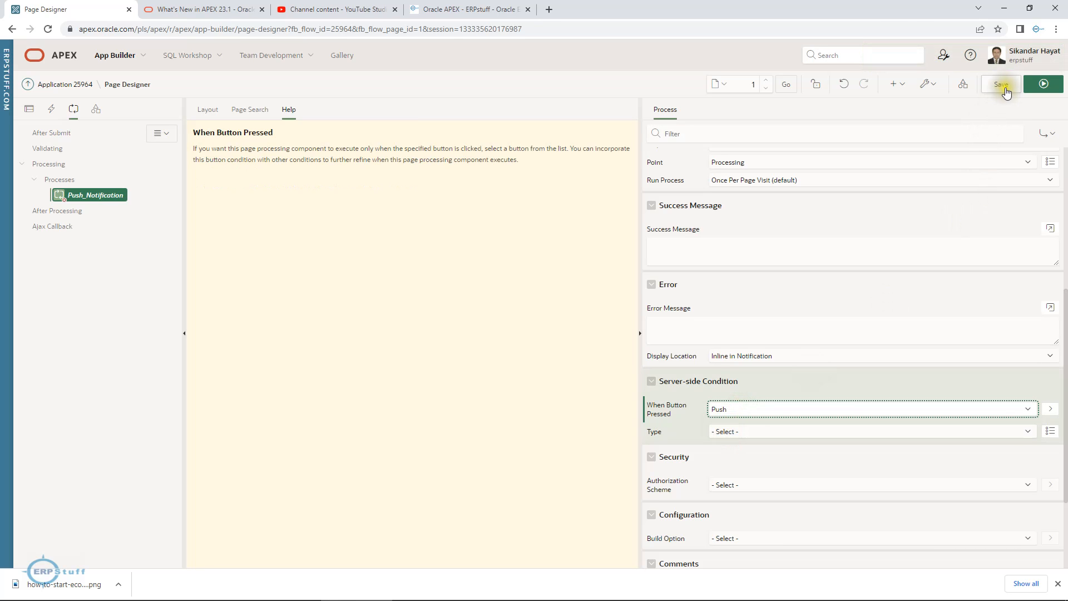
pyautogui.click(1000, 84)
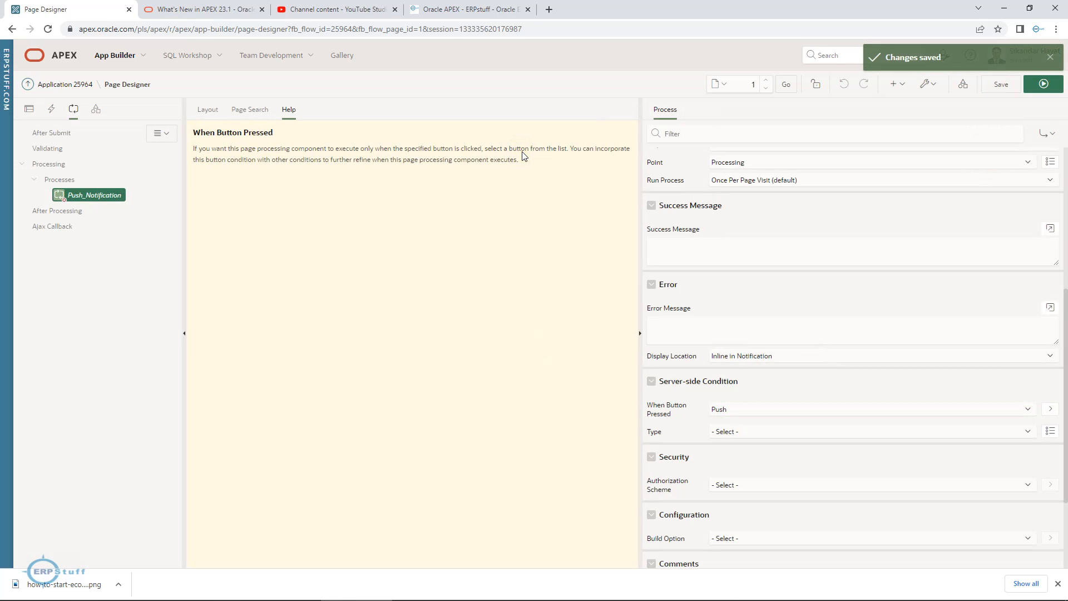
pyautogui.moveTo(949, 587)
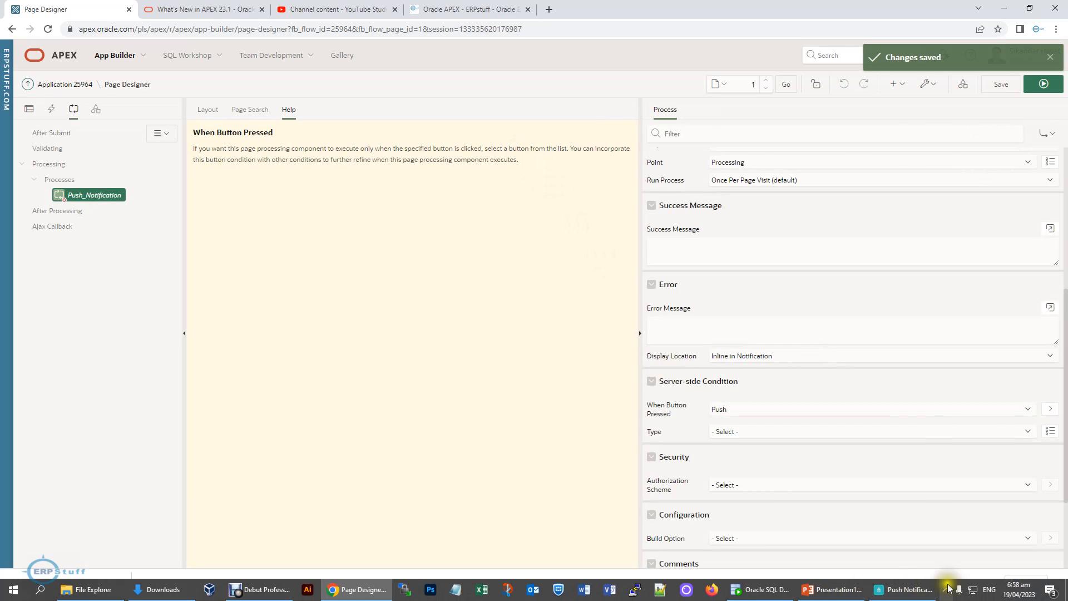
pyautogui.click(906, 589)
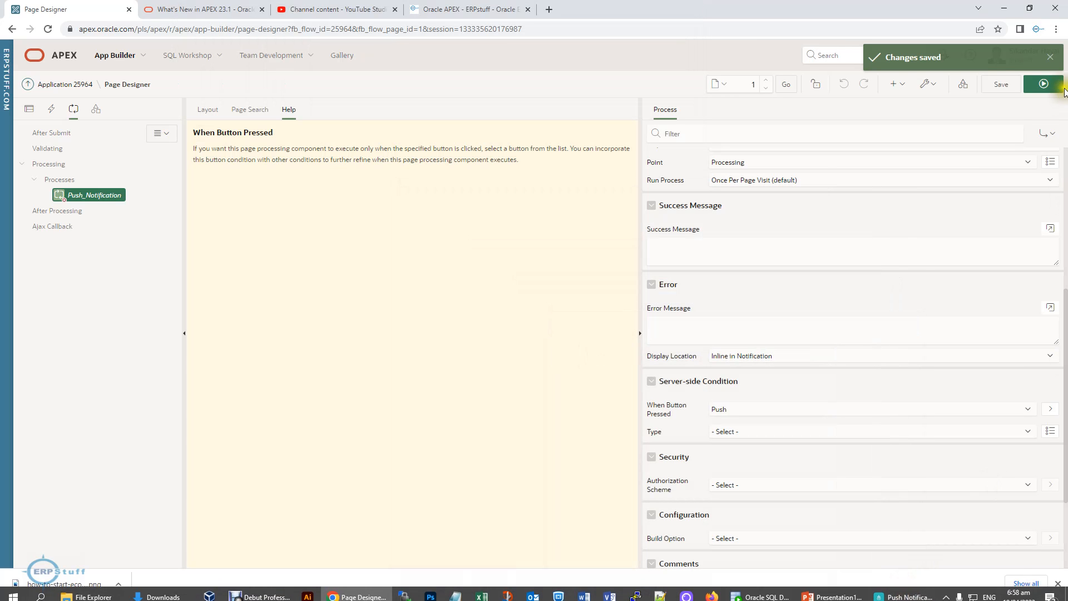
# Run page 1 and bring up its Home page in the installed app window
pyautogui.click(1041, 84)
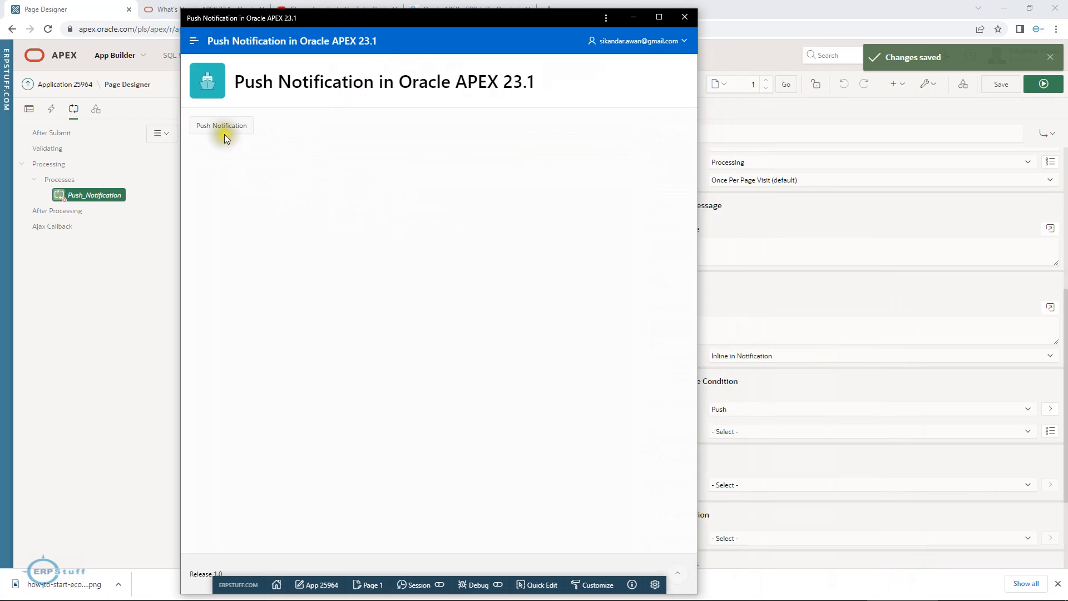
pyautogui.moveTo(287, 132)
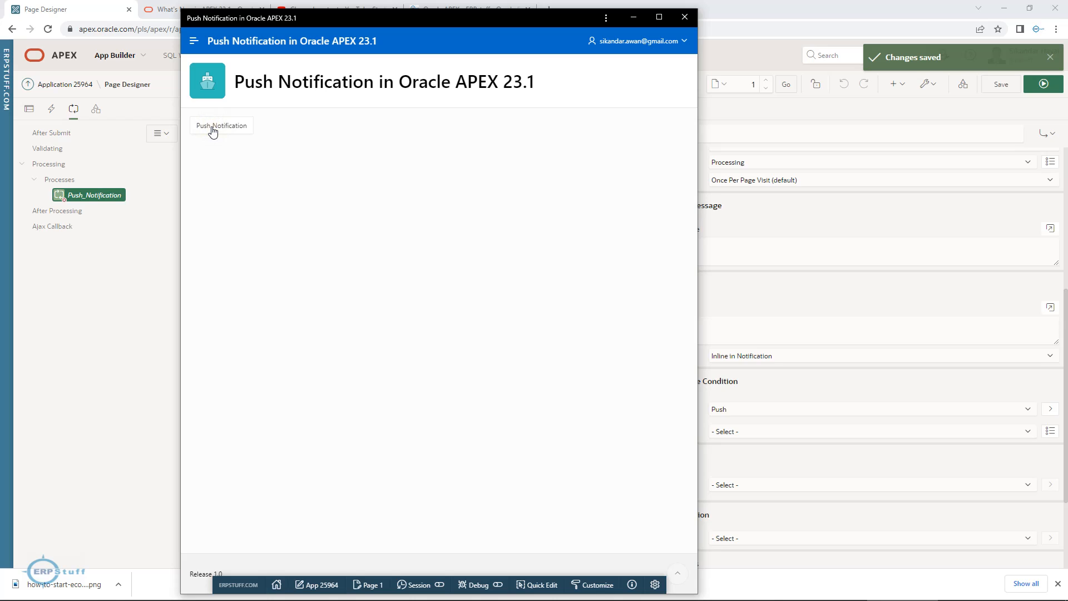
pyautogui.moveTo(347, 124)
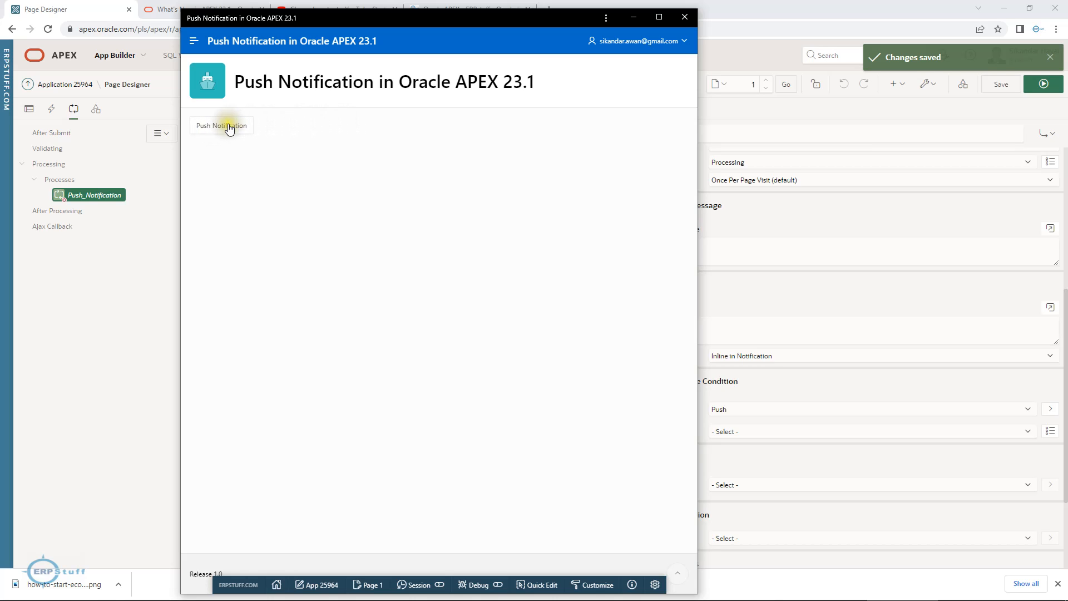
pyautogui.click(221, 125)
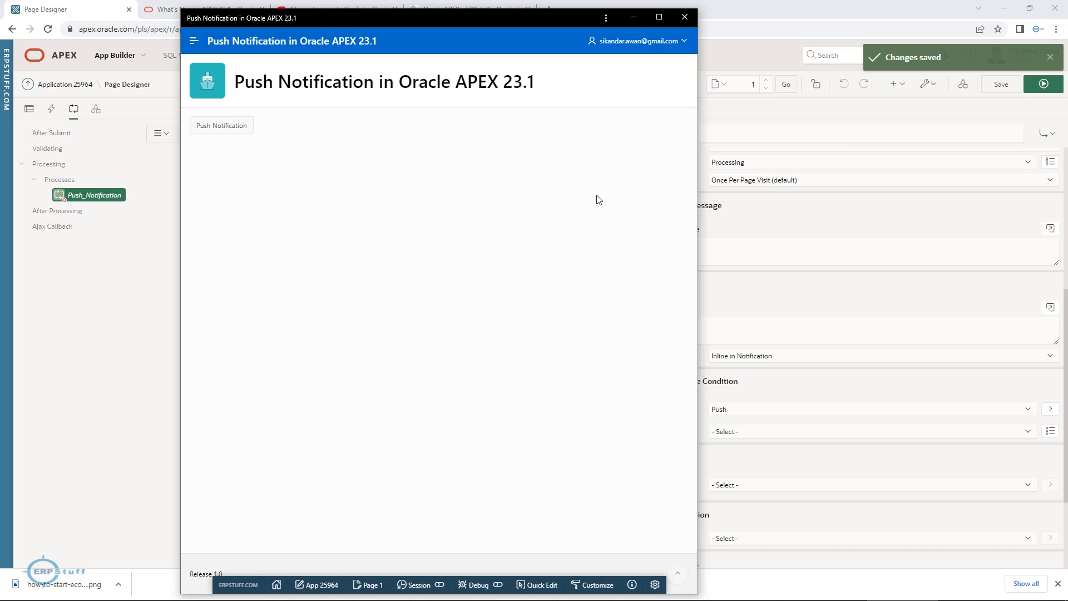
pyautogui.moveTo(585, 207)
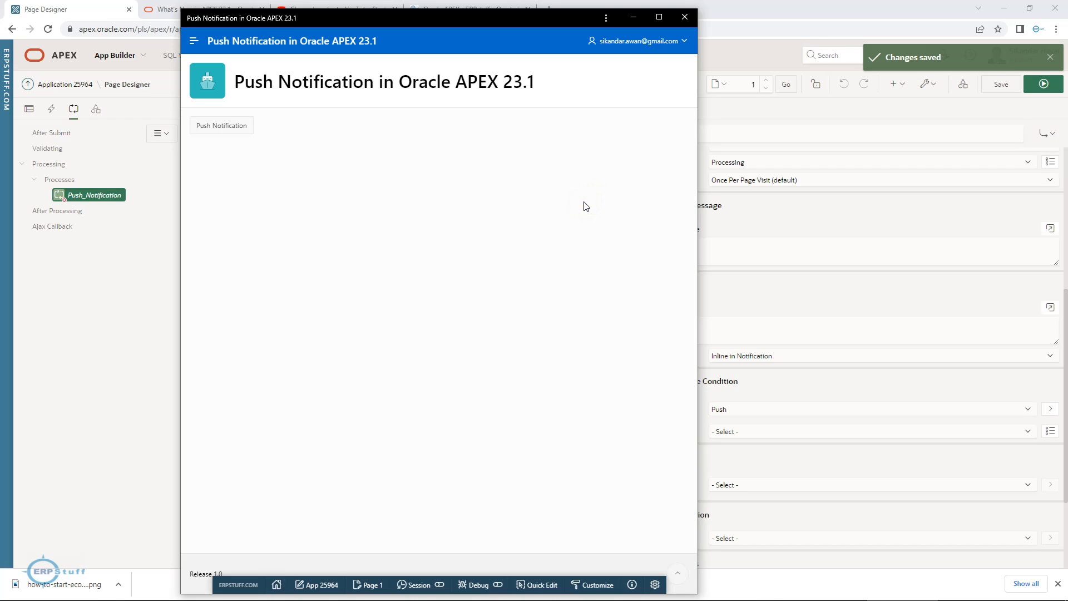
pyautogui.moveTo(468, 109)
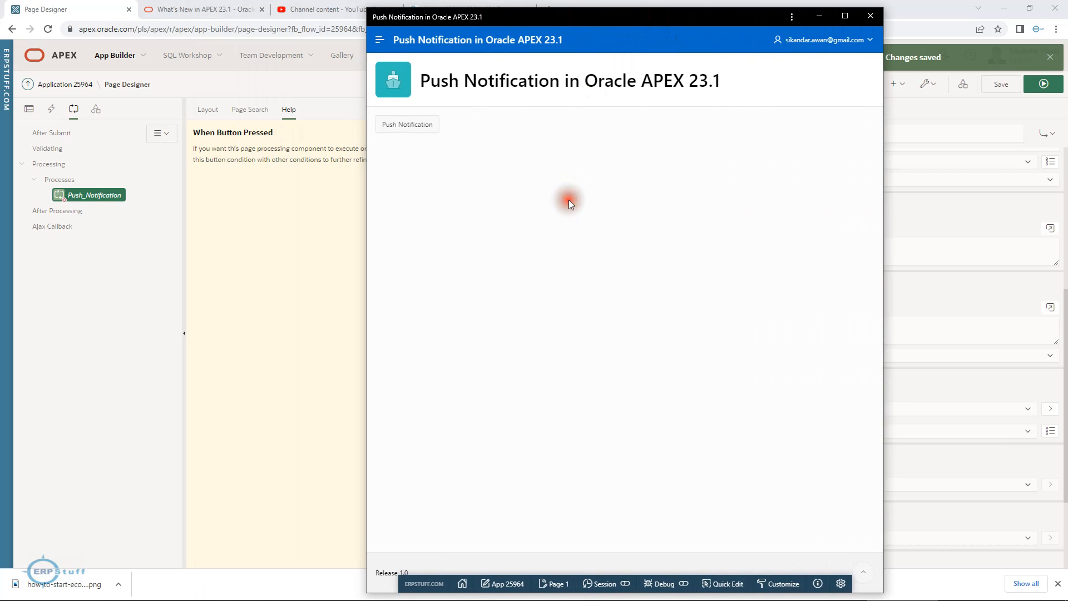
pyautogui.moveTo(646, 279)
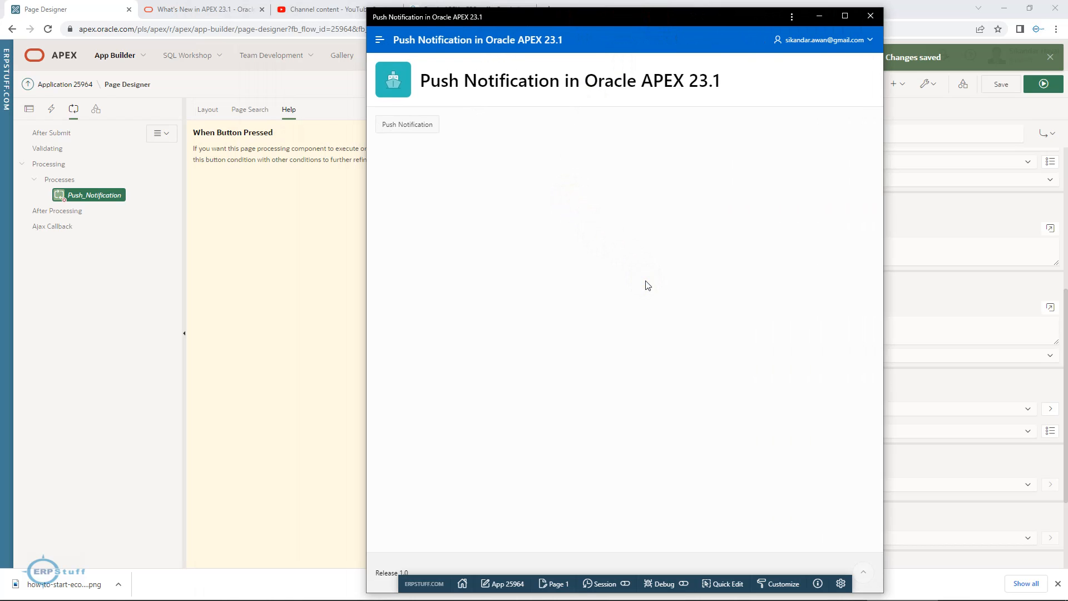
pyautogui.moveTo(944, 569)
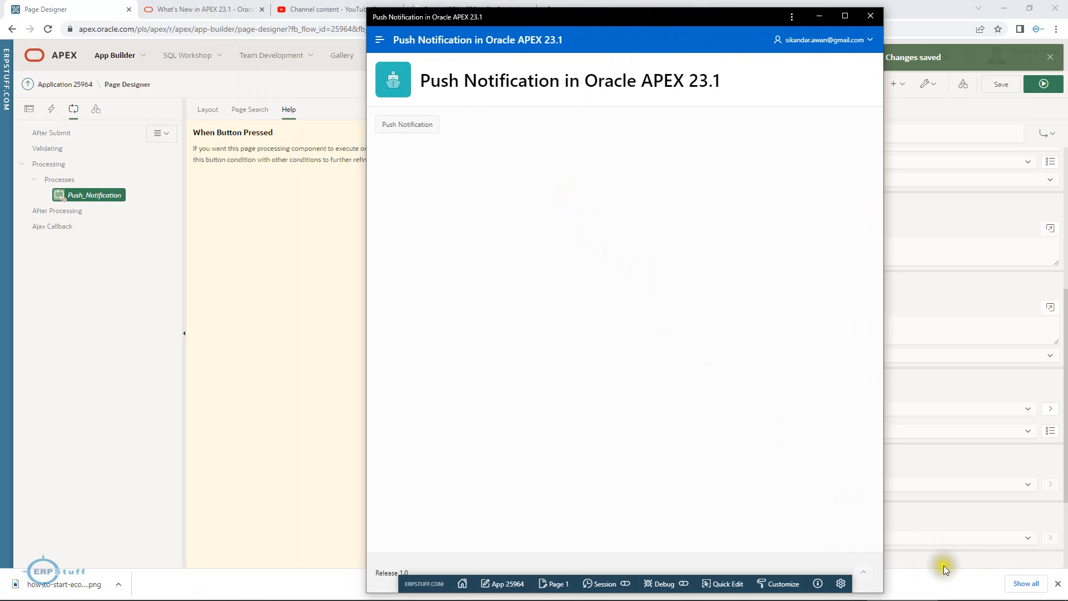
pyautogui.moveTo(737, 441)
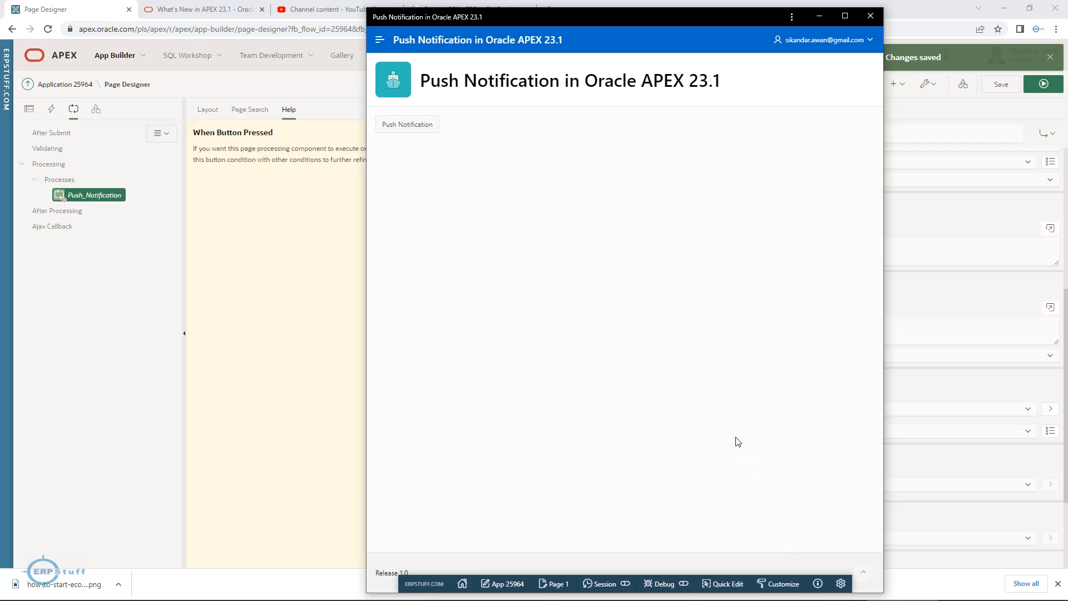
pyautogui.moveTo(678, 560)
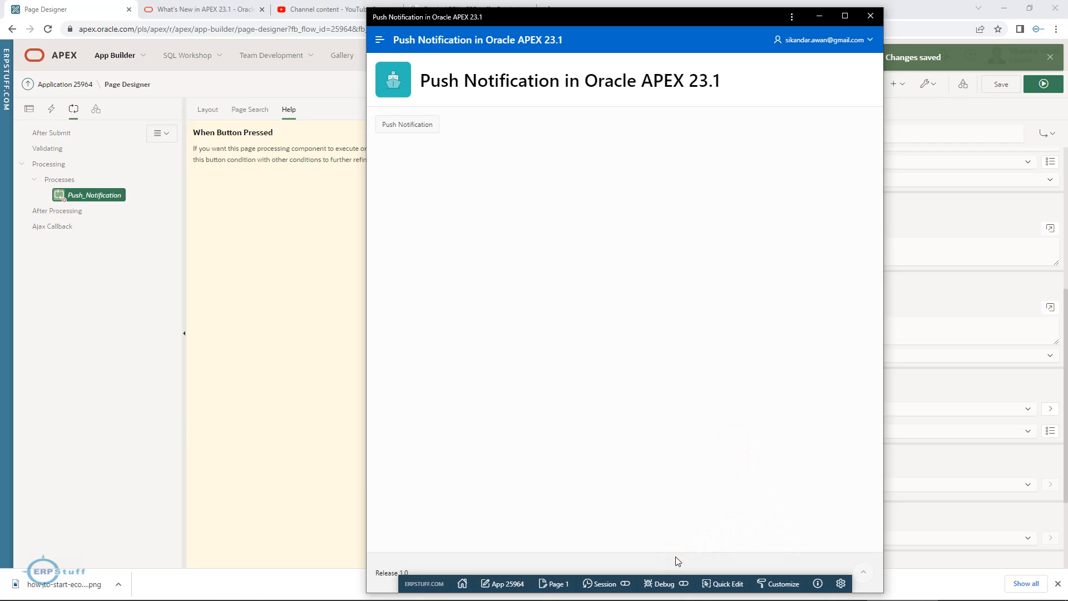
pyautogui.moveTo(729, 363)
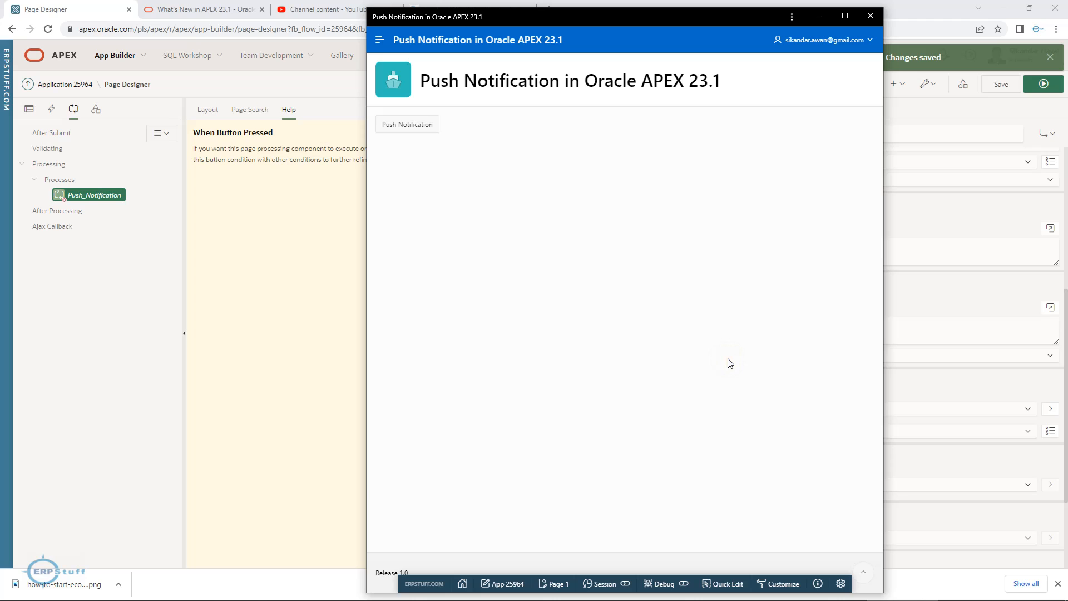
# Press Push Notification and dismiss the arriving 'ERPstuff Push Notification' desktop alert
pyautogui.click(407, 124)
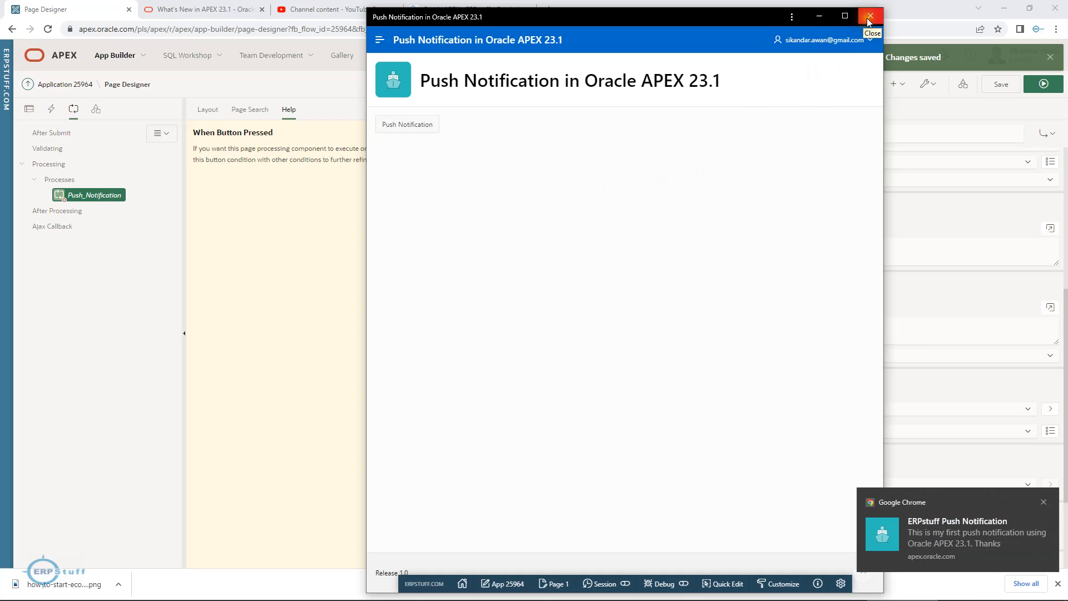
pyautogui.moveTo(925, 507)
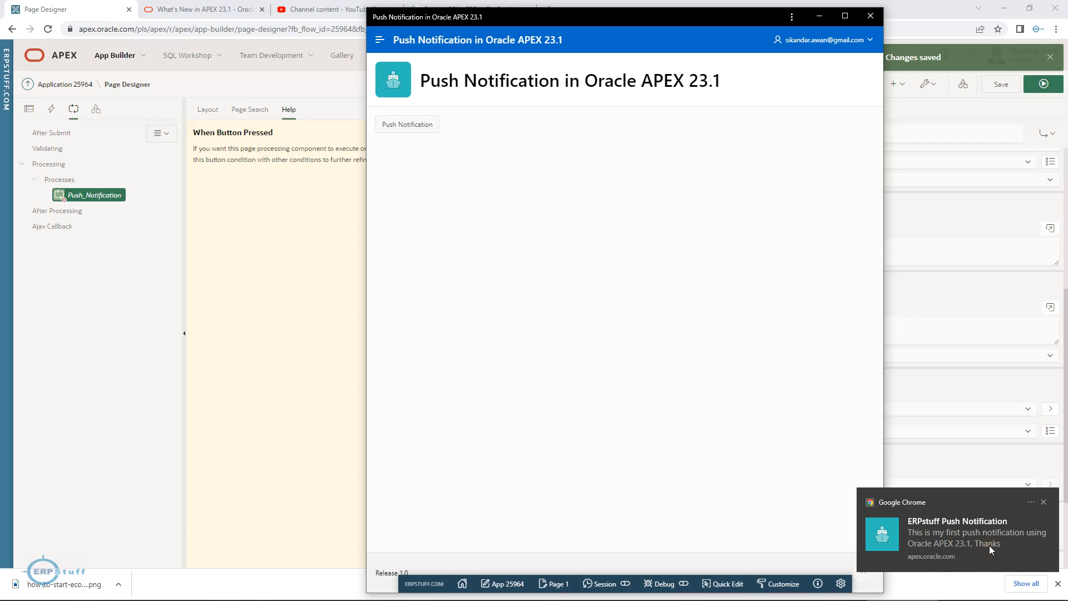
pyautogui.moveTo(952, 539)
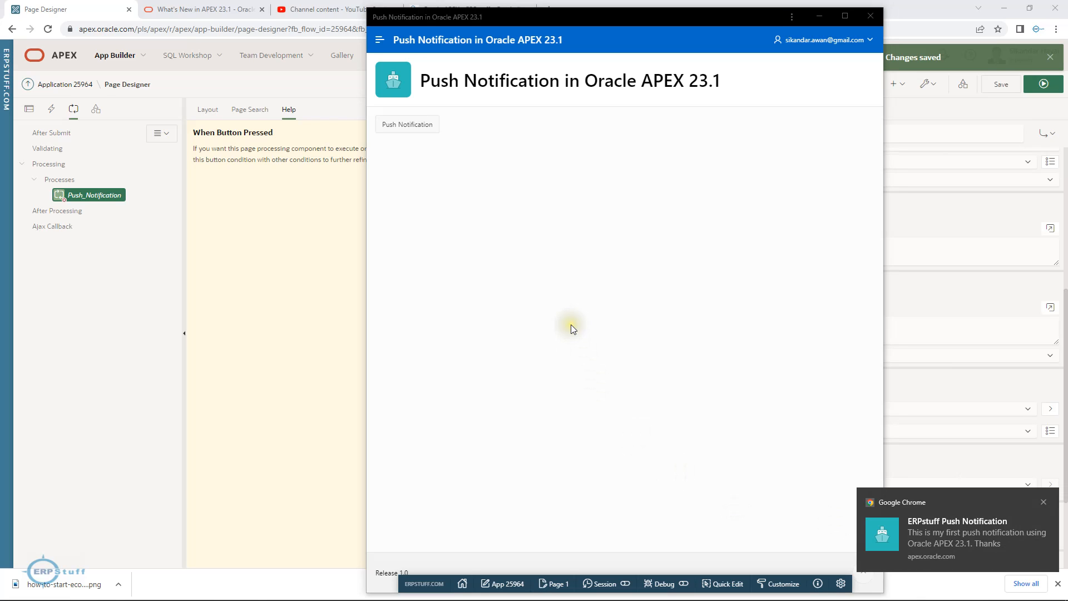
pyautogui.moveTo(1046, 506)
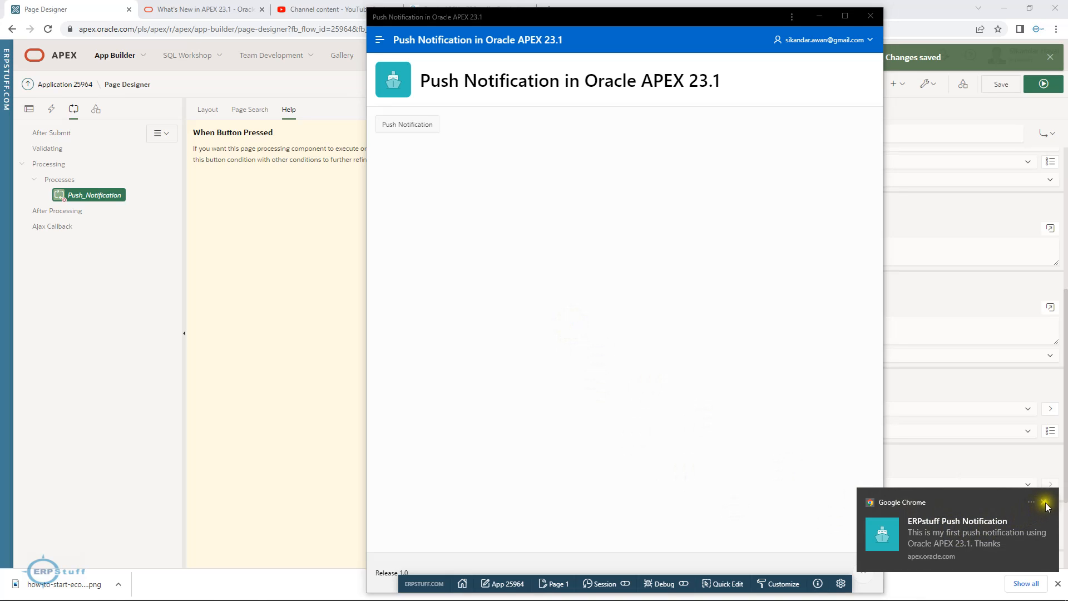
pyautogui.click(1029, 502)
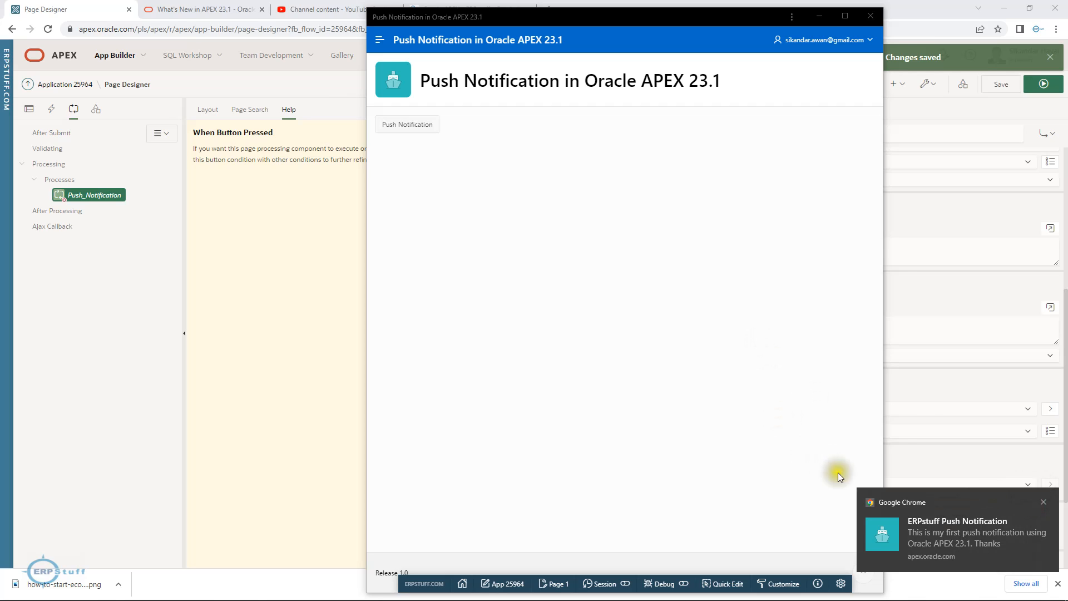
pyautogui.moveTo(1043, 503)
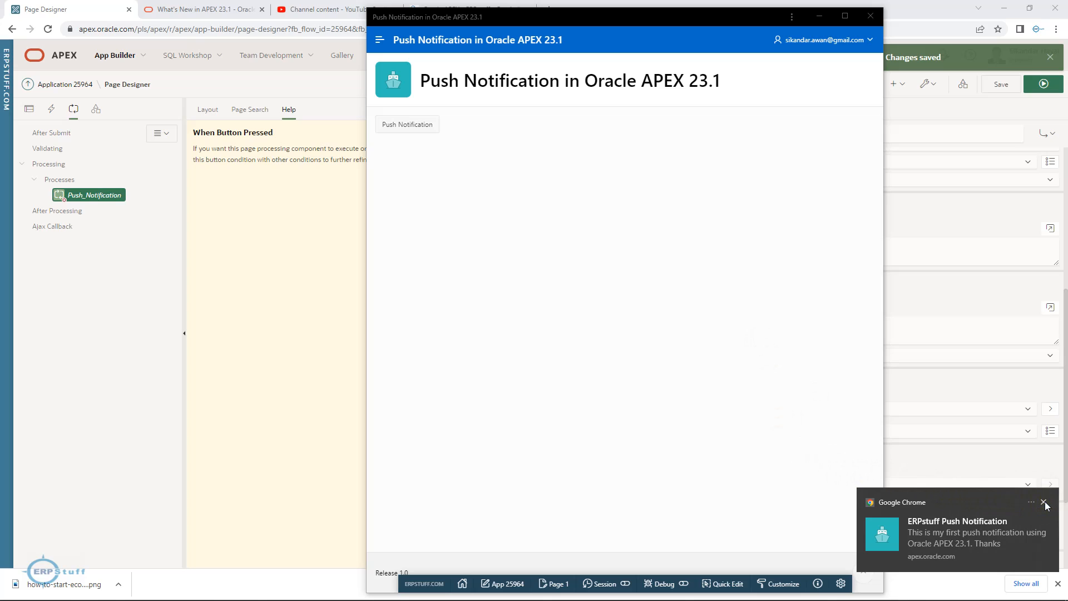
pyautogui.moveTo(1044, 504)
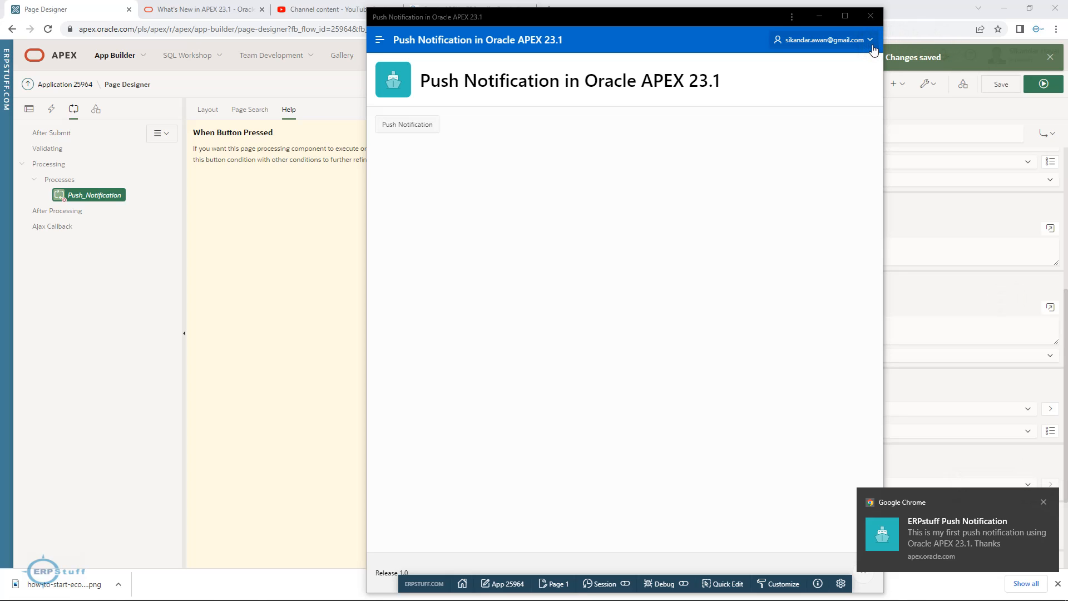
pyautogui.moveTo(710, 358)
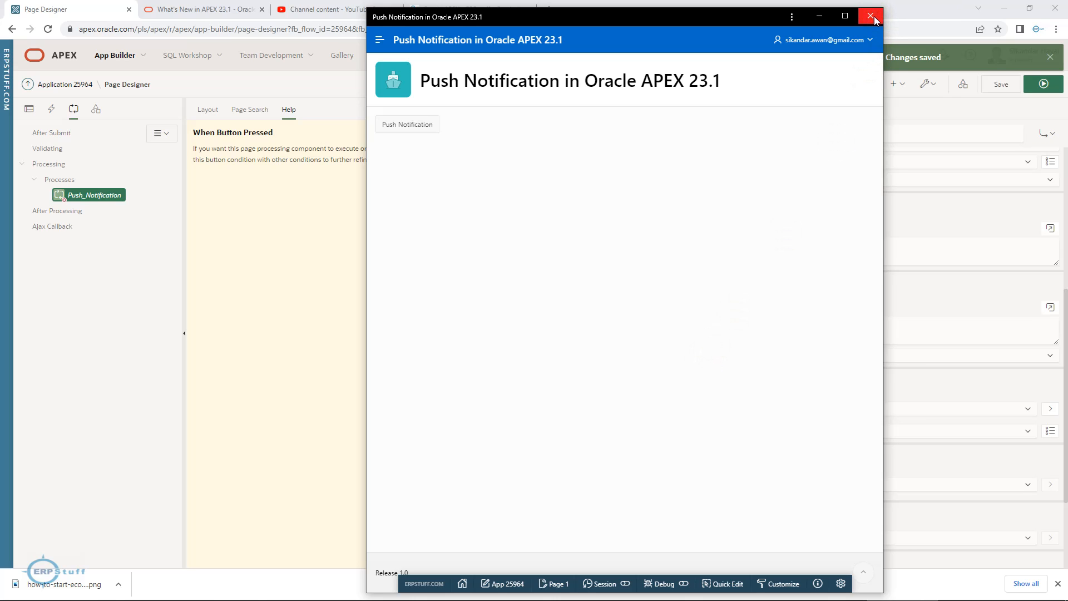
pyautogui.moveTo(872, 16)
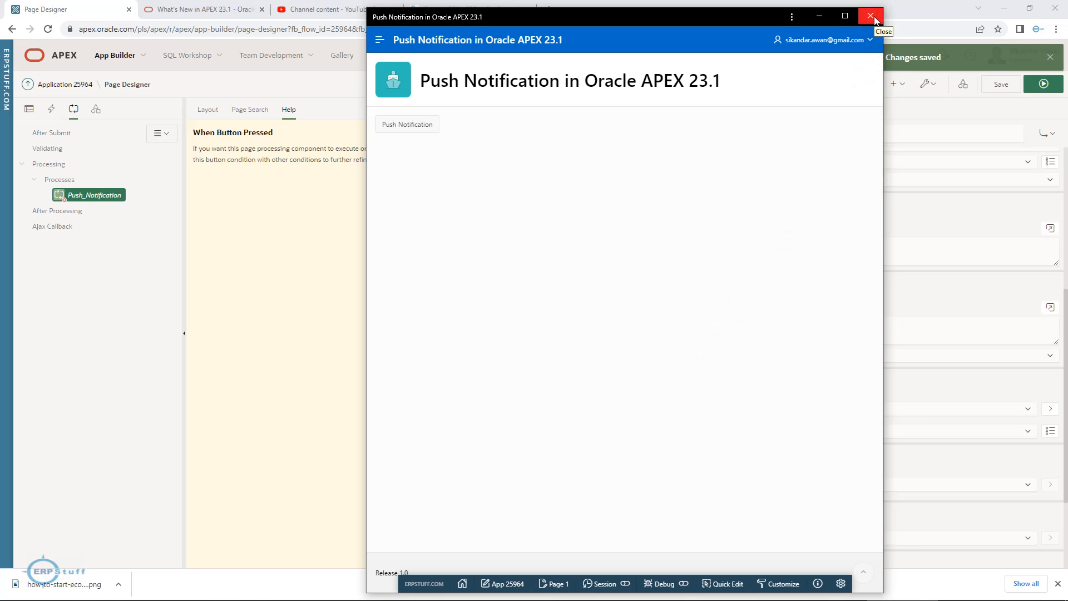
# Close the app and select the code in the 'Push Notification Oracle APEX 23.1' topic
pyautogui.click(873, 16)
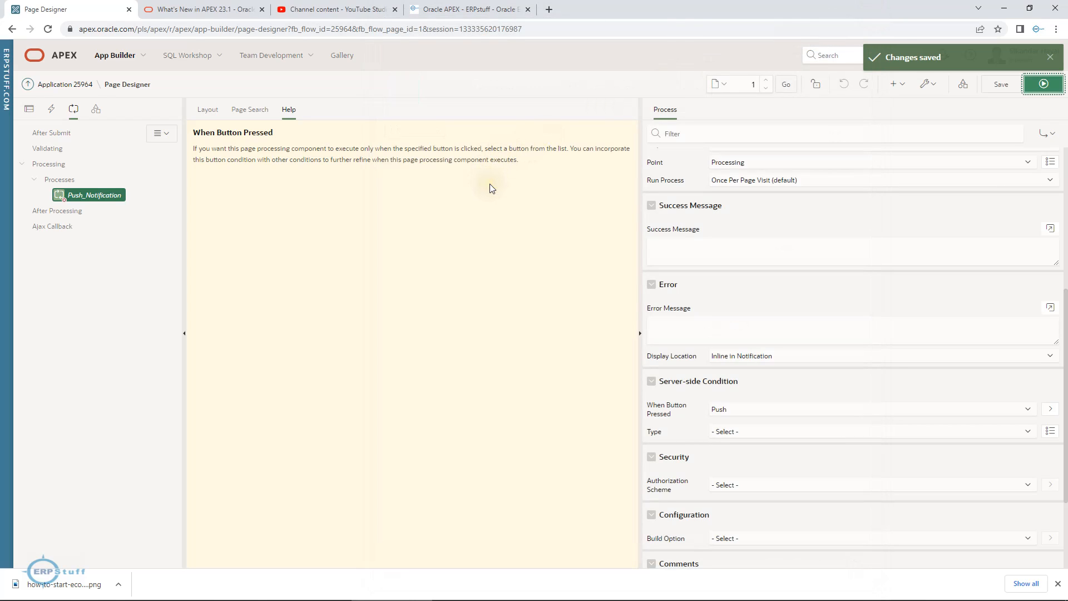
pyautogui.moveTo(452, 63)
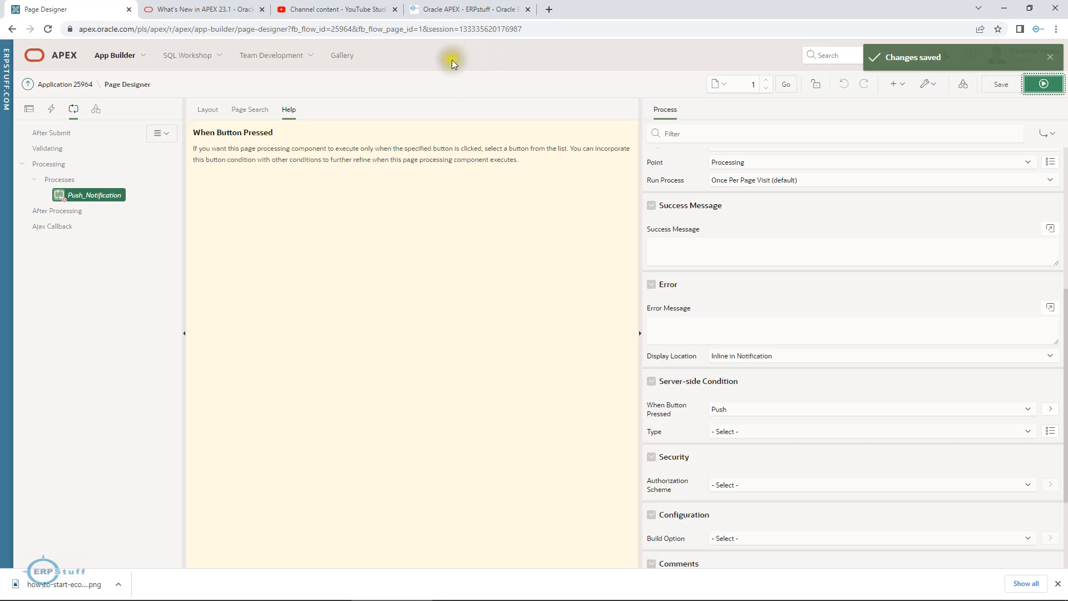
pyautogui.click(468, 9)
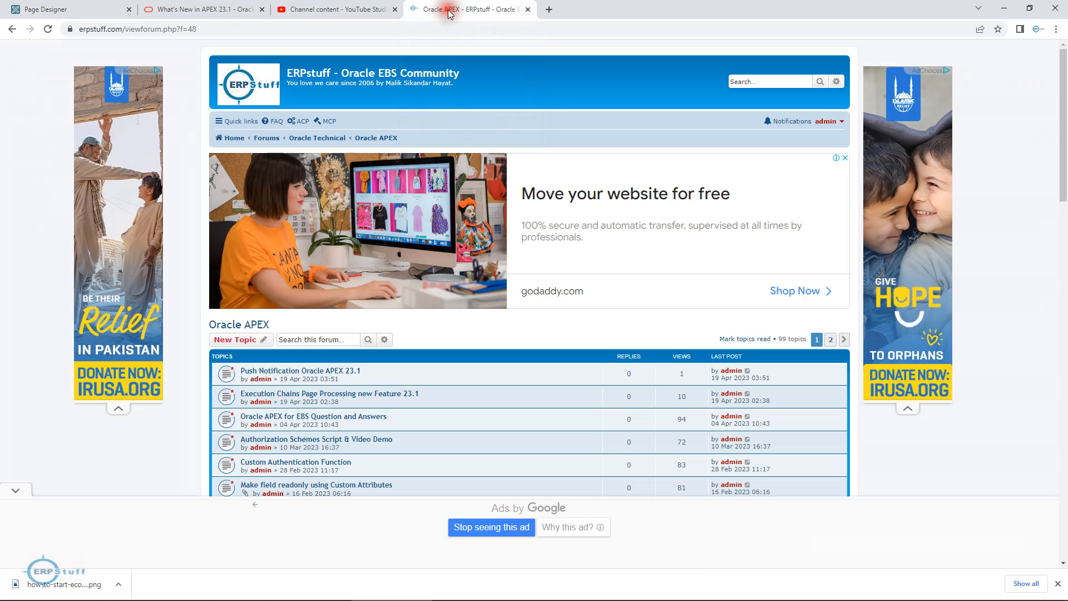
pyautogui.moveTo(299, 371)
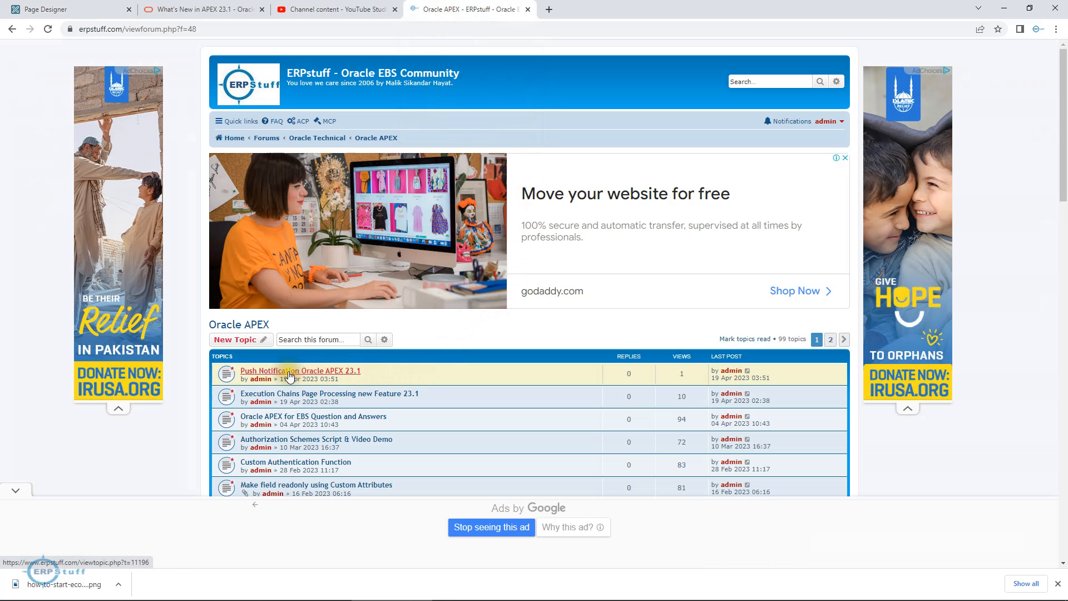
pyautogui.click(299, 370)
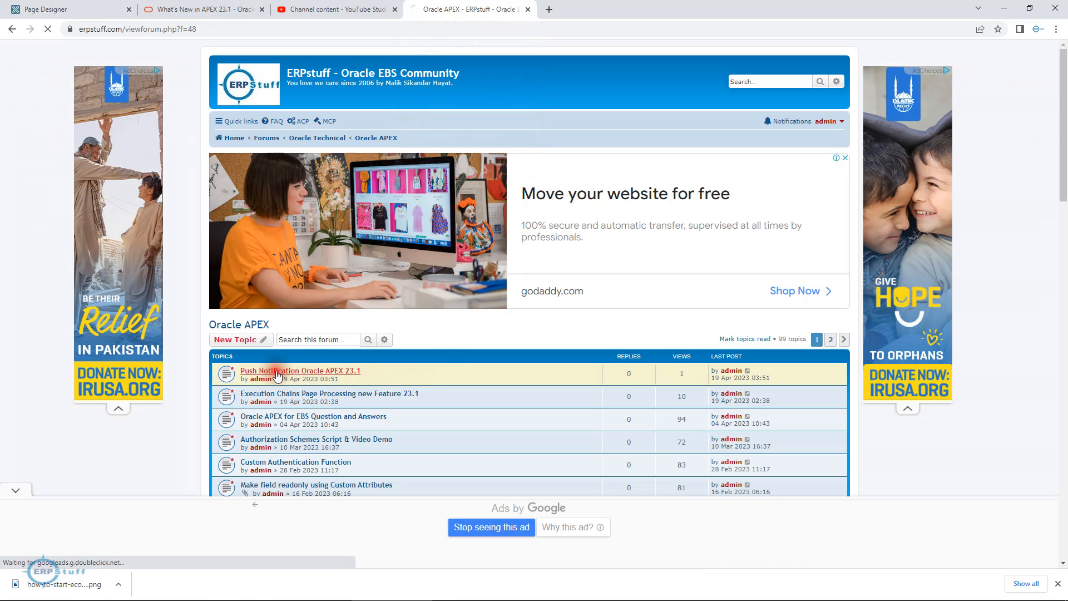
pyautogui.click(299, 370)
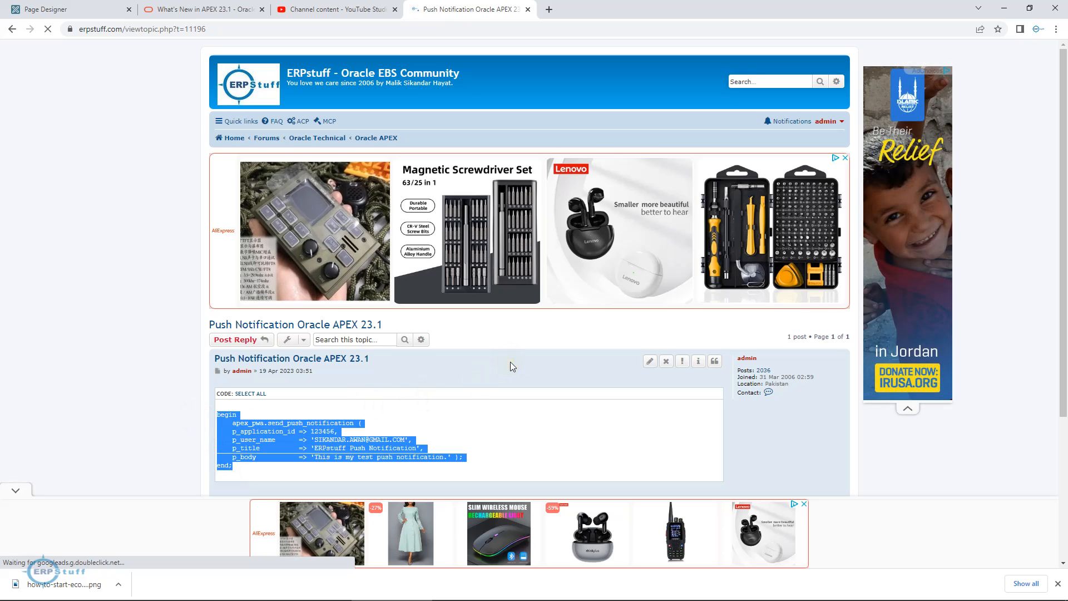
pyautogui.click(51, 9)
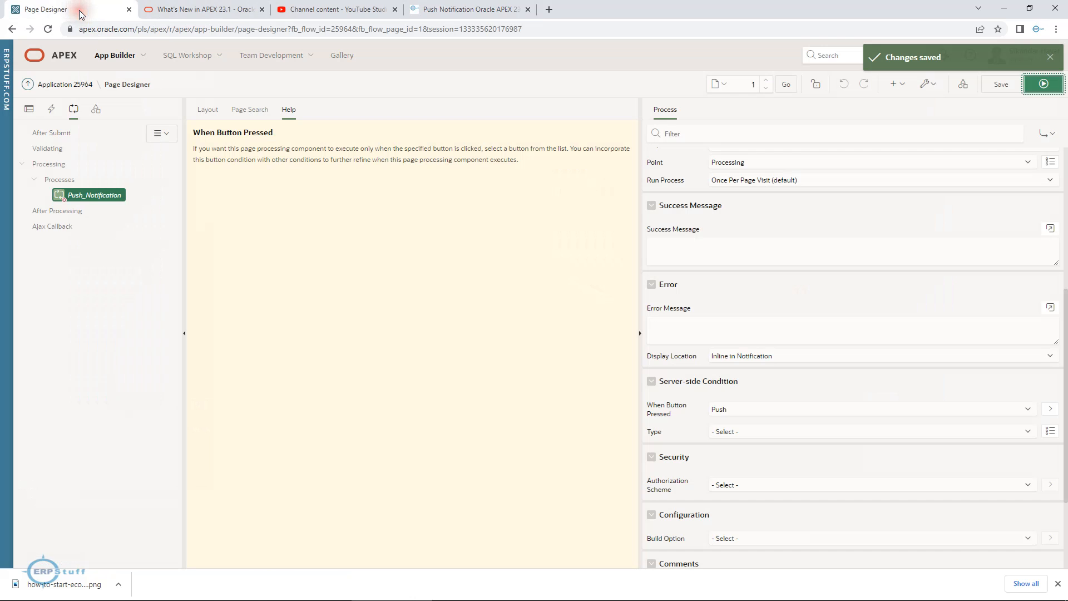
# Create process Push_Using_API under Processes holding the pasted push-notification PL/SQL code
pyautogui.rightClick(59, 179)
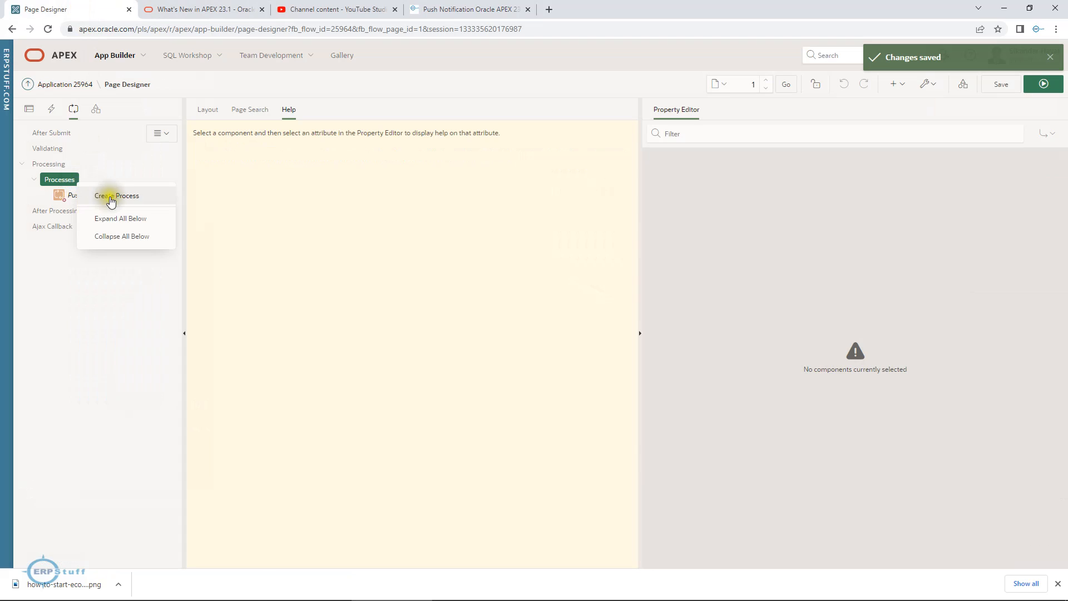
pyautogui.click(115, 195)
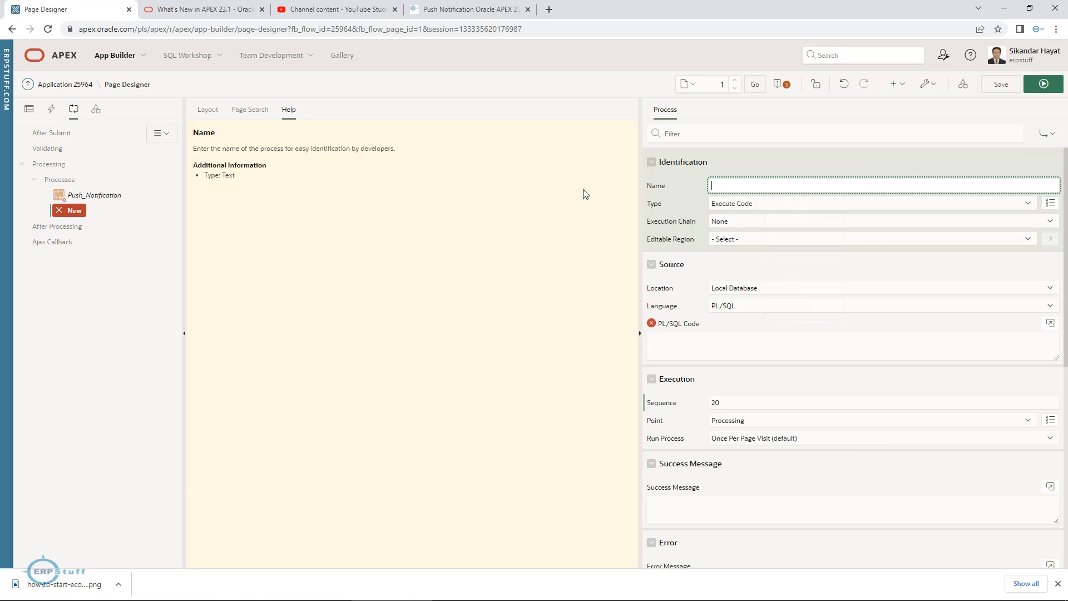
pyautogui.write('Push')
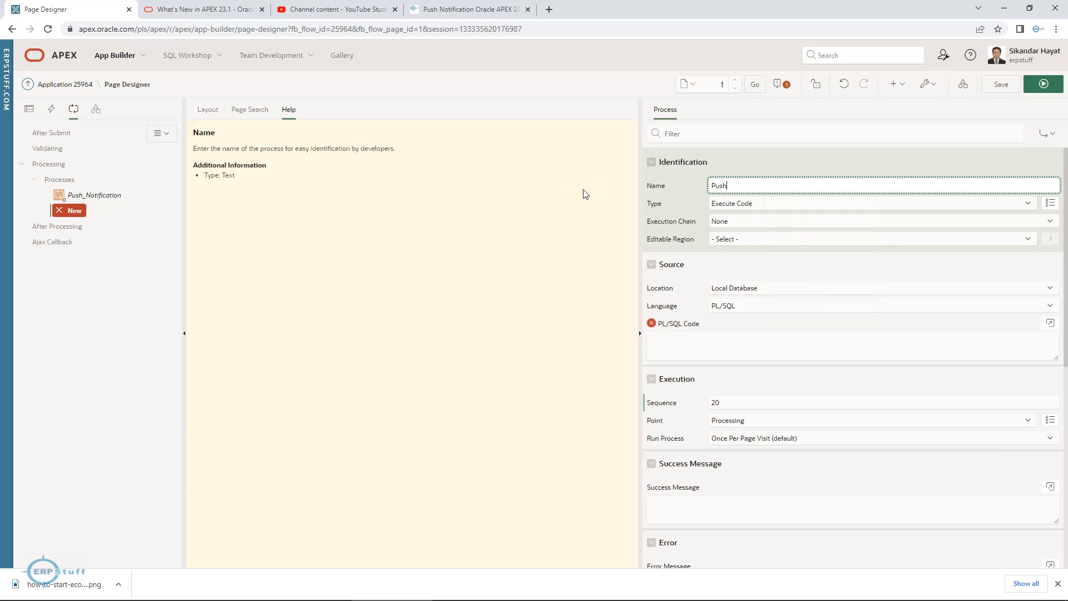
pyautogui.write('_Using')
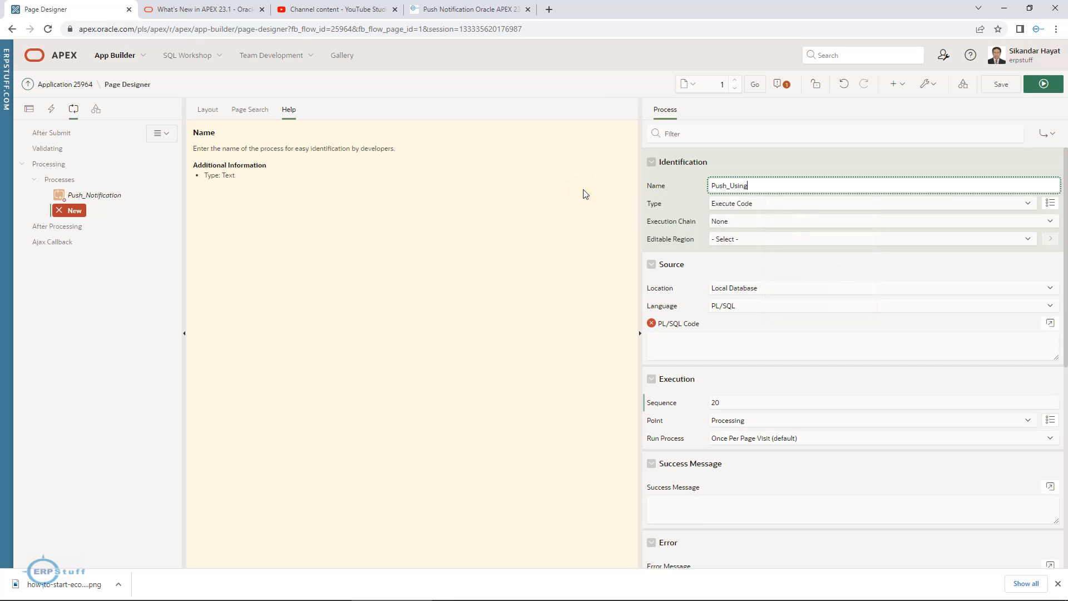
pyautogui.write('_API')
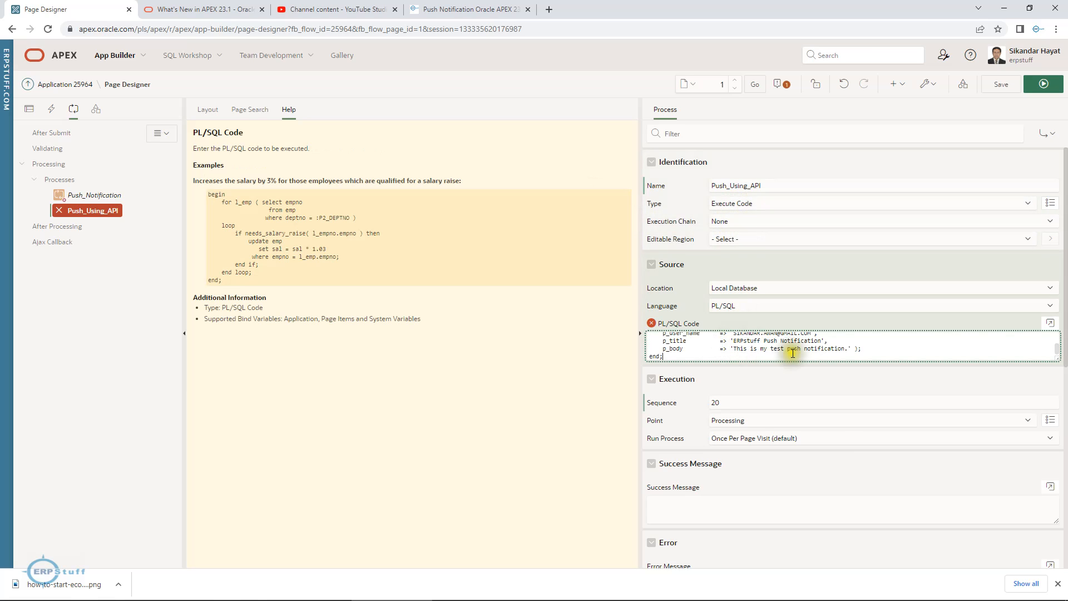
pyautogui.click(1050, 323)
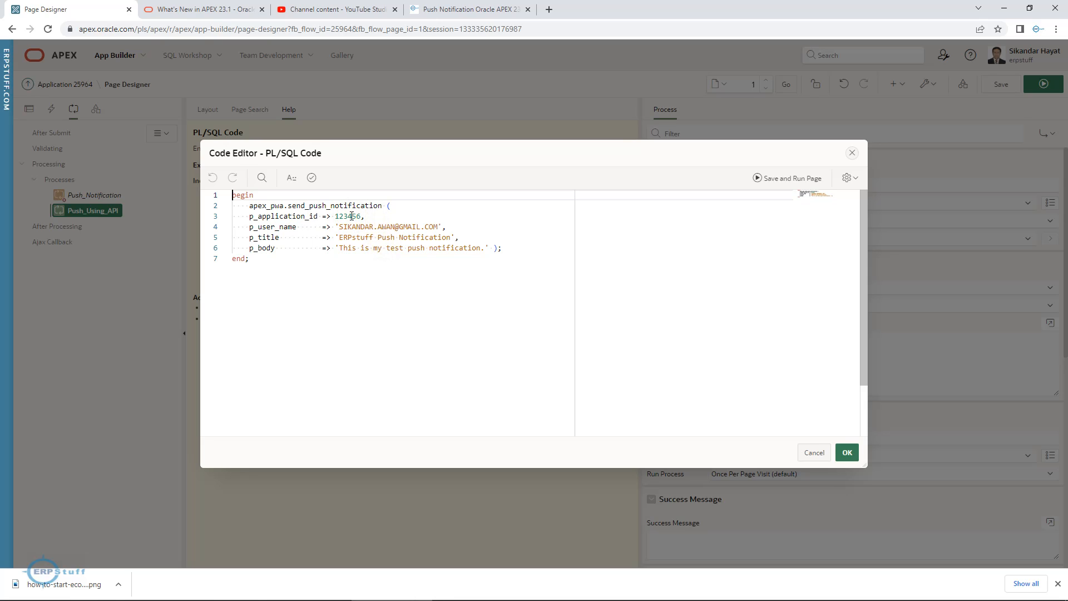
# Replace the placeholder p_application_id 123456 with 25964 in the PL/SQL code
pyautogui.doubleClick(348, 216)
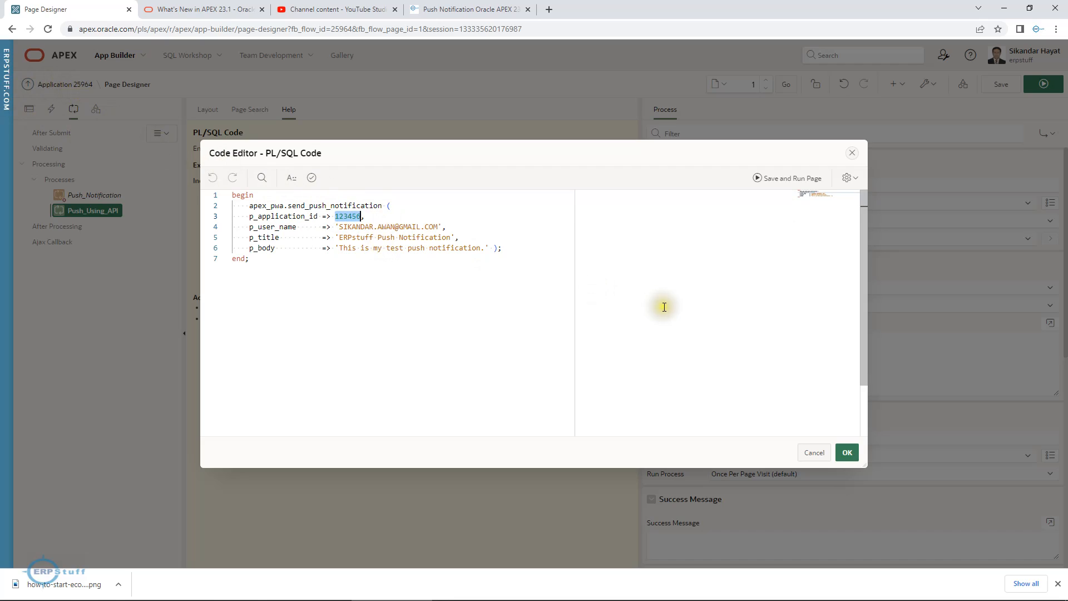
pyautogui.write('25')
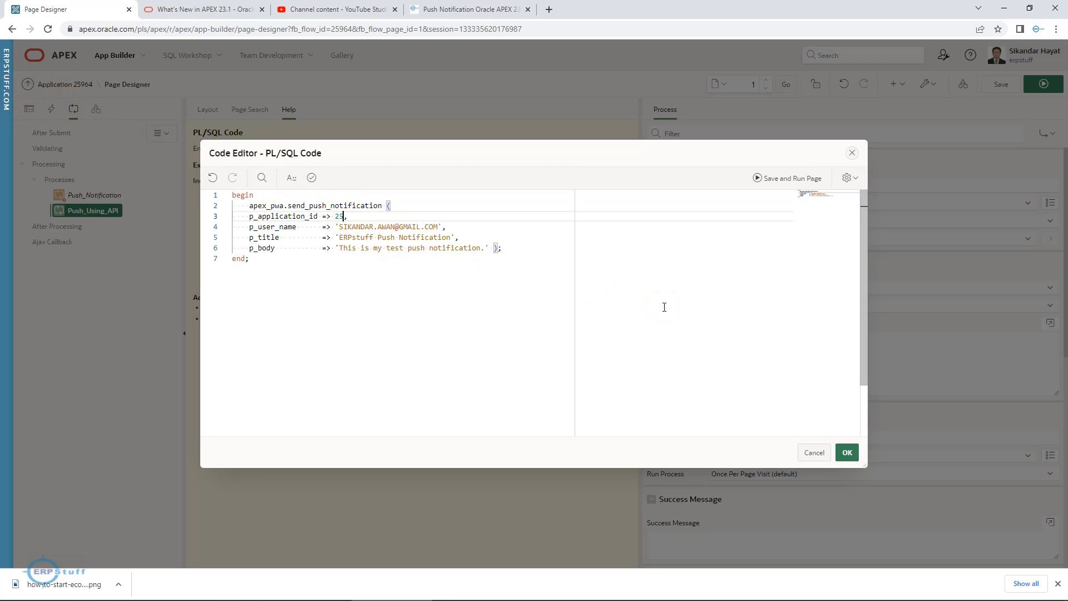
pyautogui.write('964')
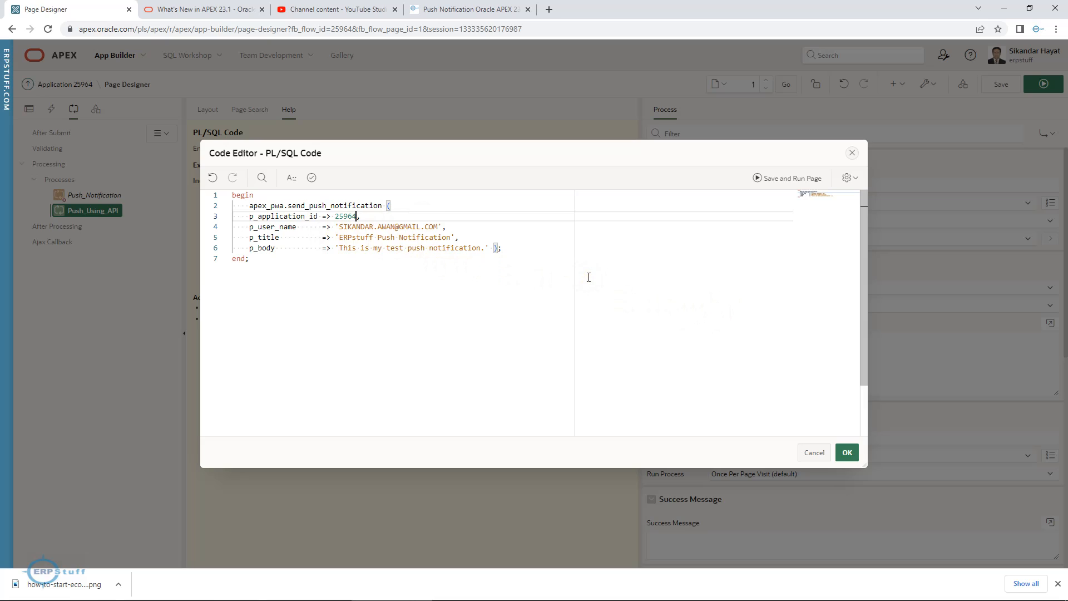
pyautogui.moveTo(848, 373)
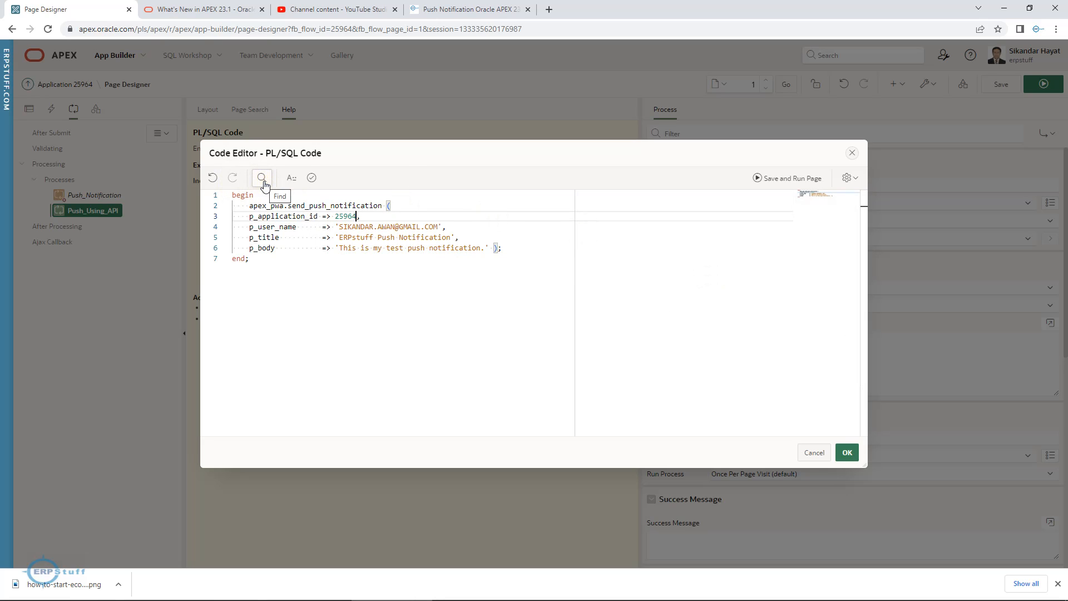
pyautogui.moveTo(464, 274)
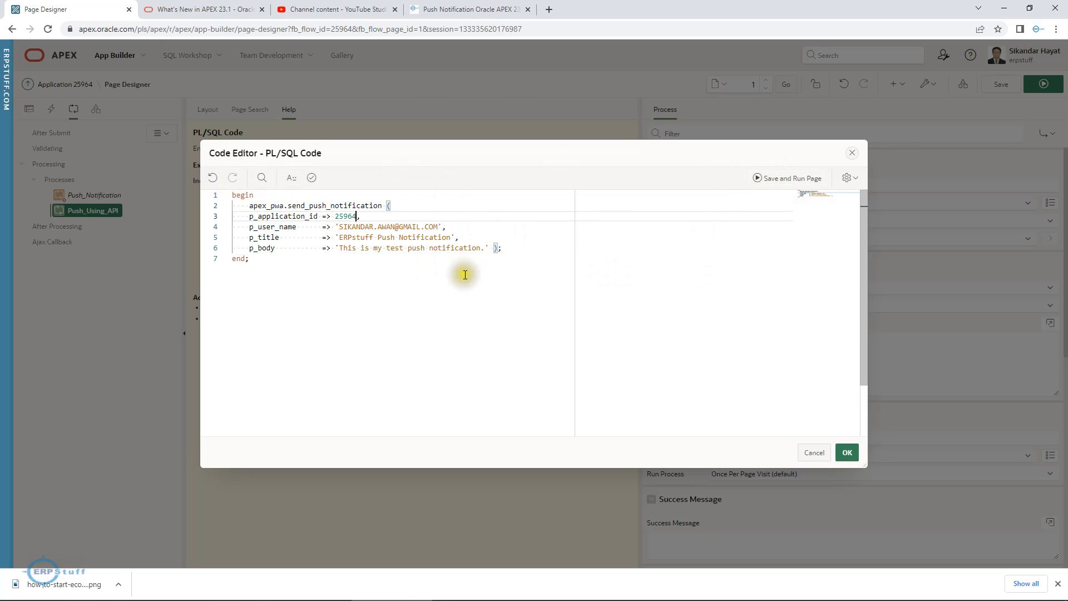
pyautogui.moveTo(802, 181)
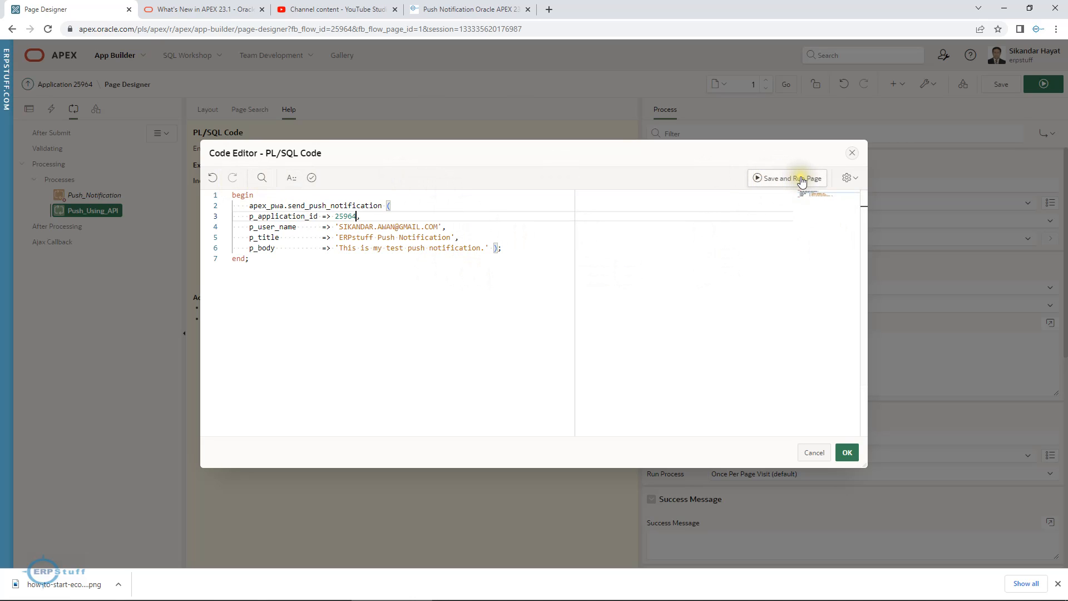
pyautogui.moveTo(800, 178)
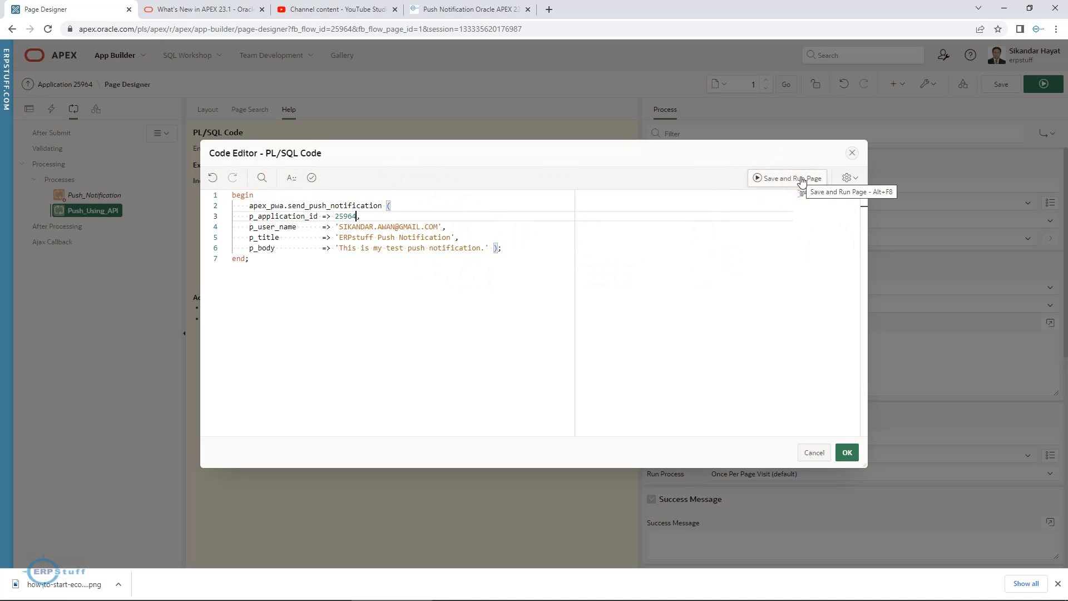
pyautogui.moveTo(506, 318)
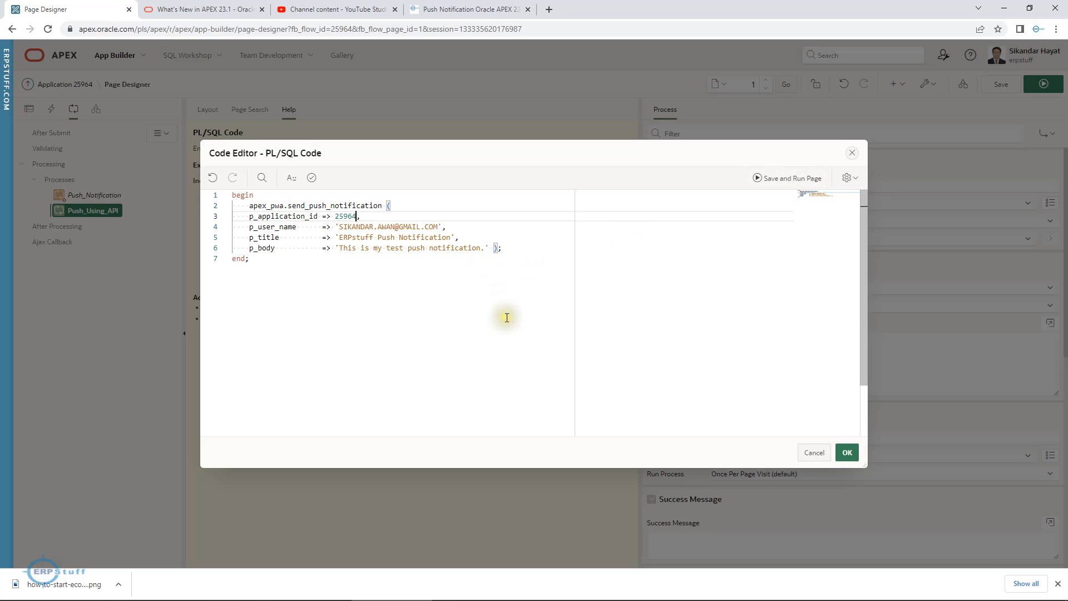
pyautogui.moveTo(570, 309)
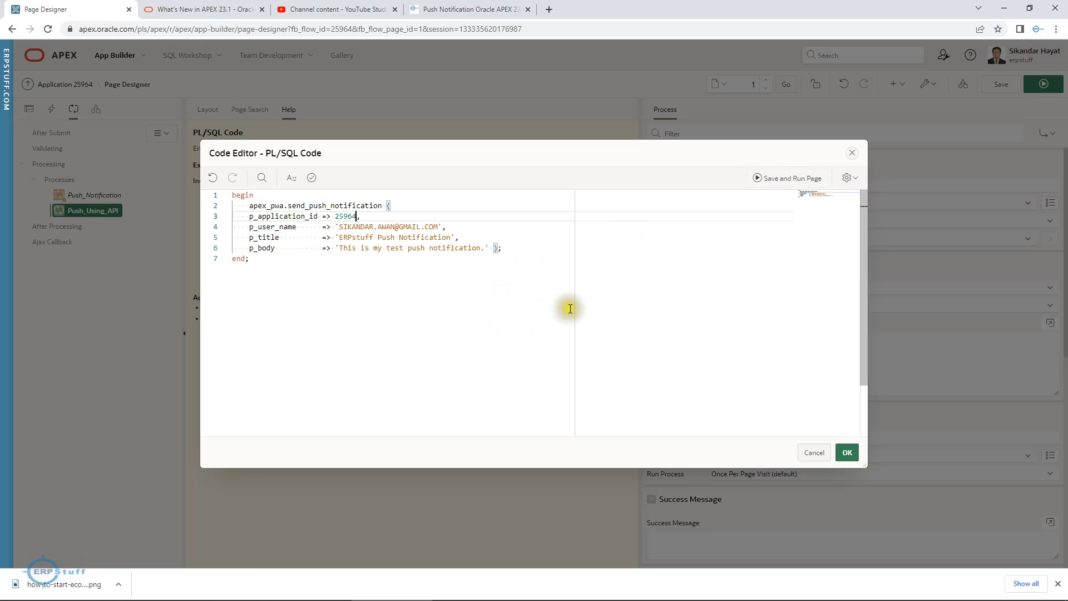
pyautogui.moveTo(789, 178)
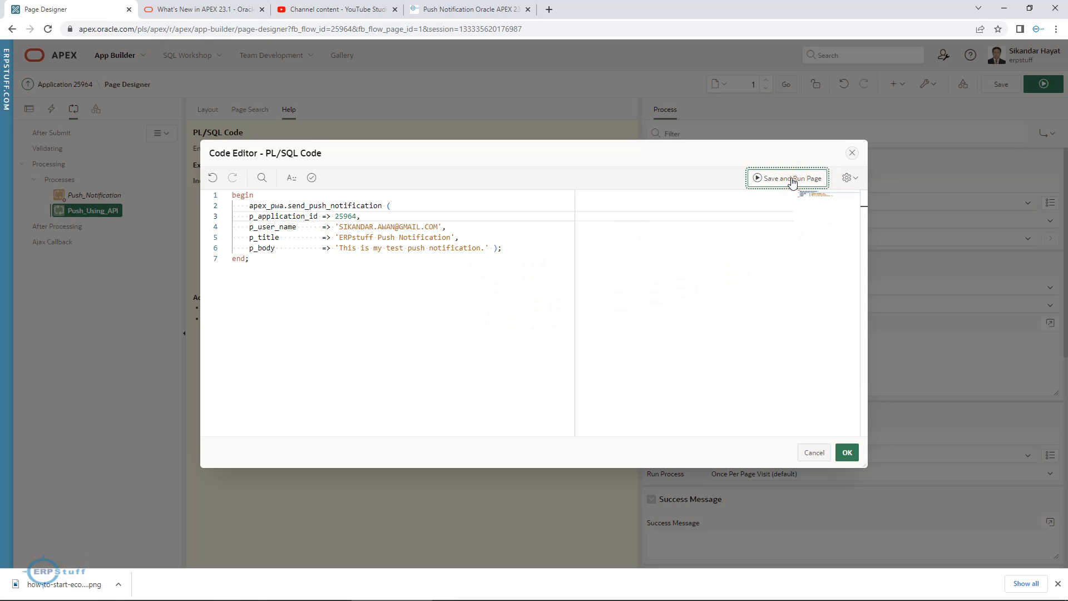
# Save the code, run the page, and press Push Notification on the running Home page
pyautogui.click(786, 178)
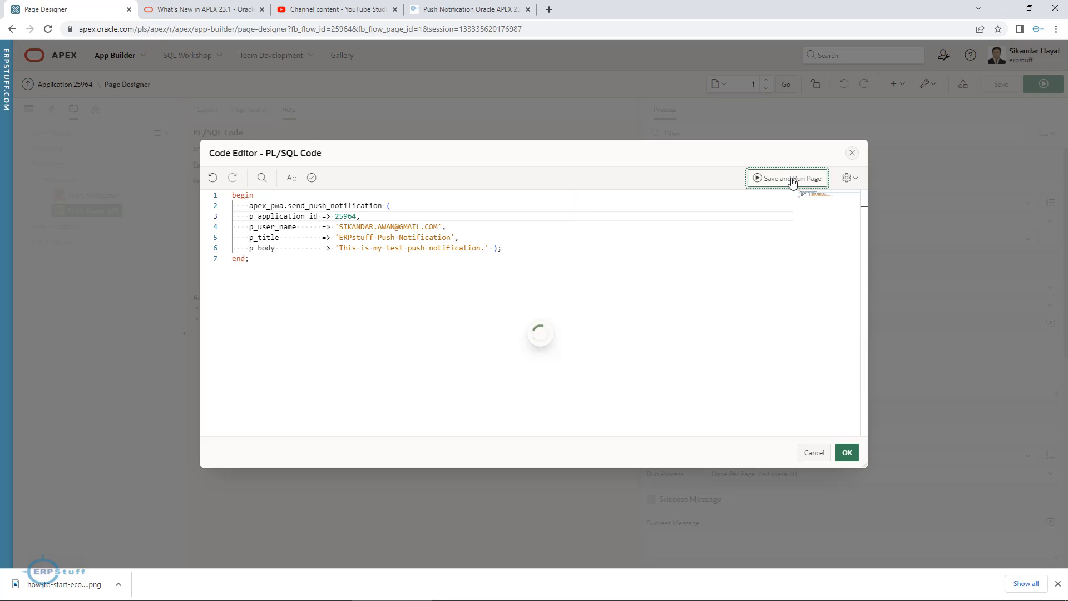
pyautogui.click(786, 178)
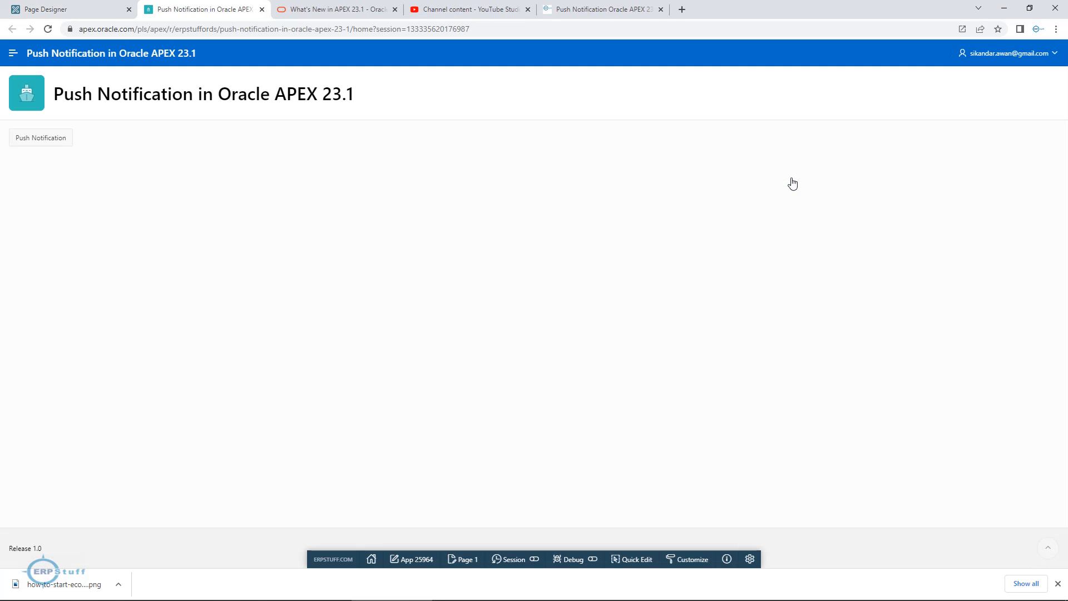
pyautogui.click(65, 9)
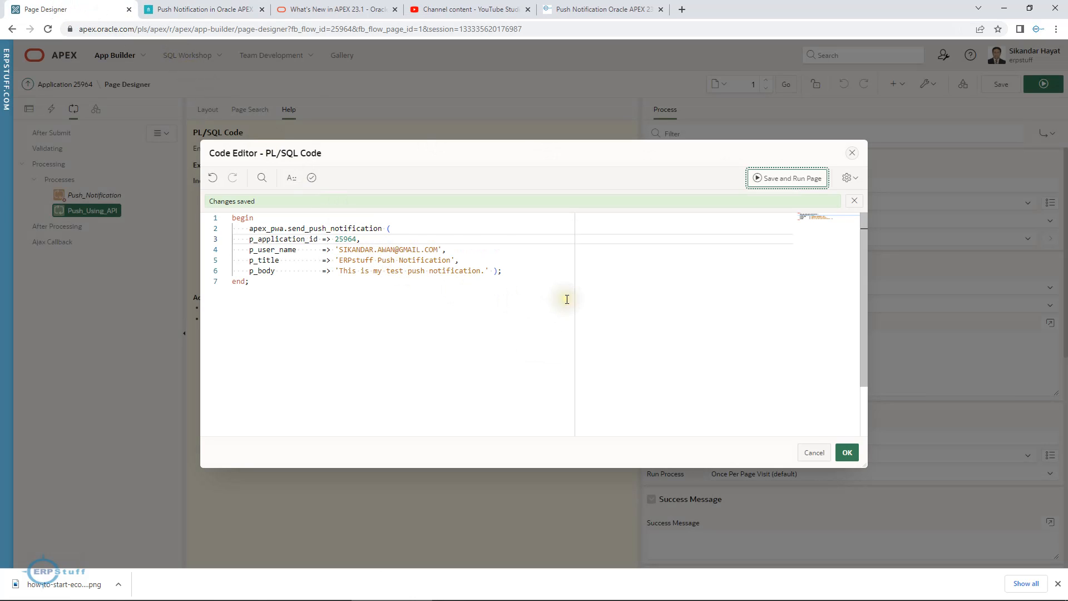
pyautogui.click(787, 178)
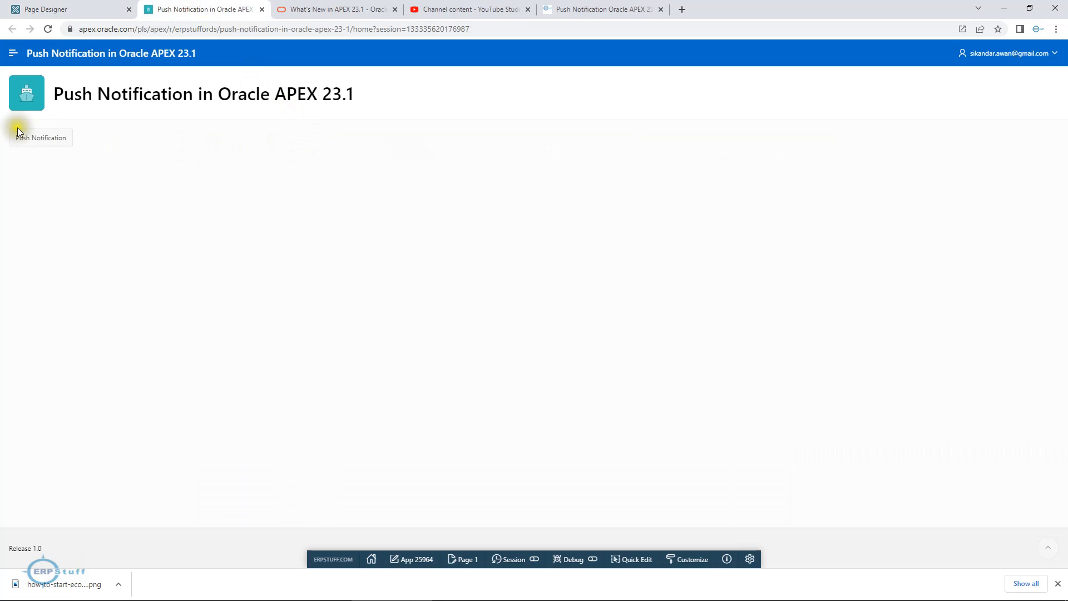
pyautogui.moveTo(371, 49)
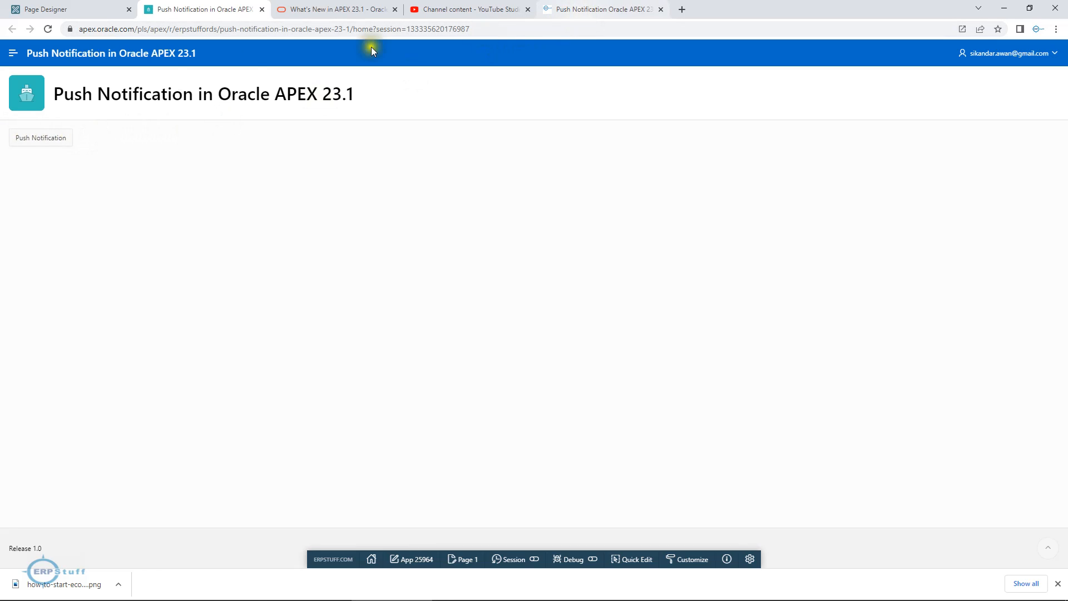
pyautogui.click(40, 137)
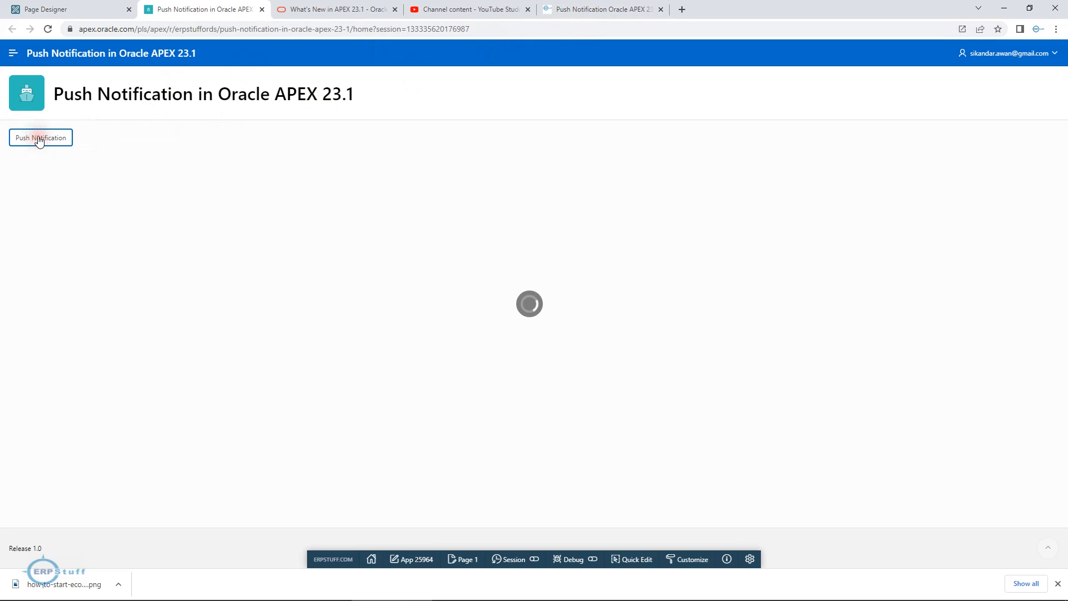
pyautogui.click(40, 137)
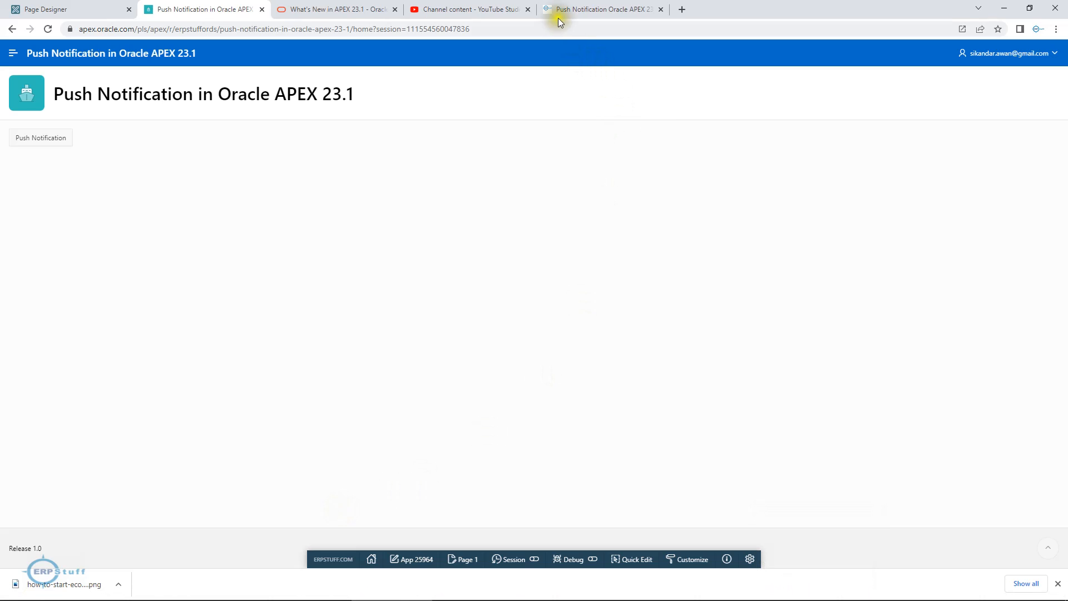
pyautogui.moveTo(583, 9)
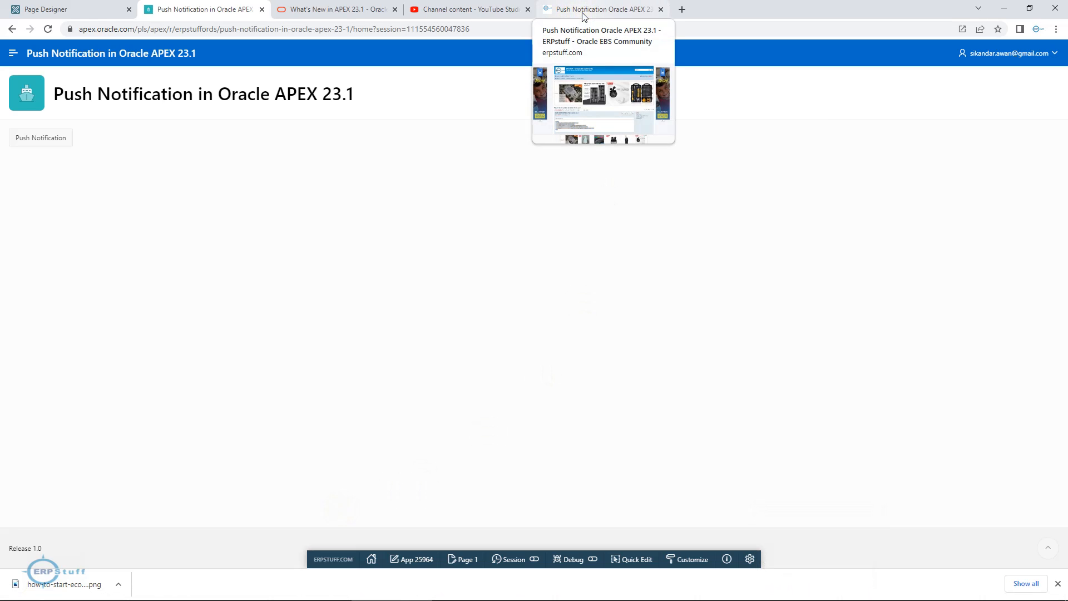
pyautogui.moveTo(40, 8)
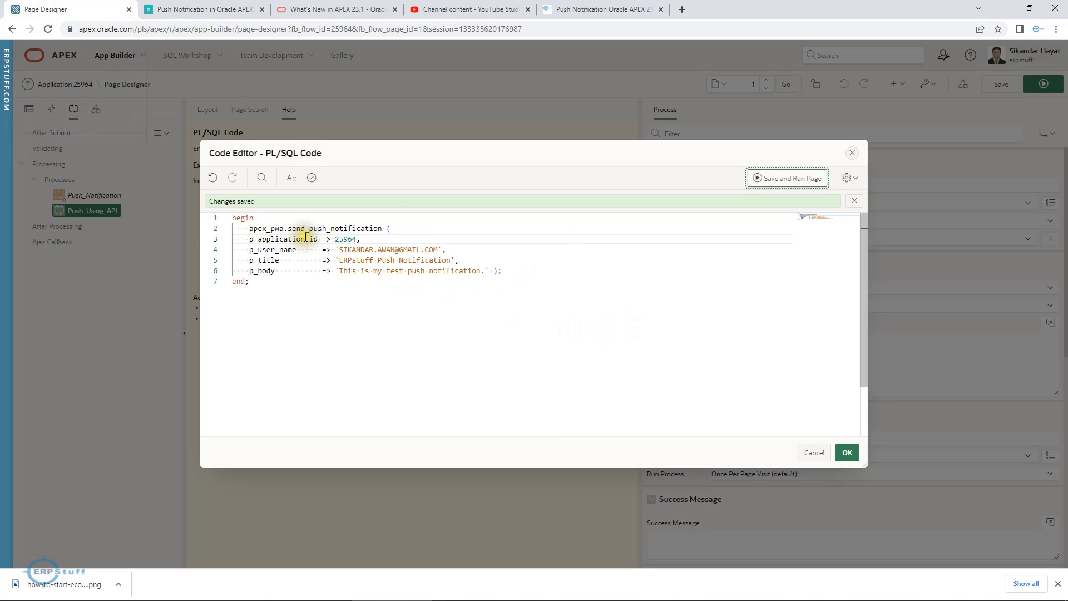
pyautogui.moveTo(390, 228)
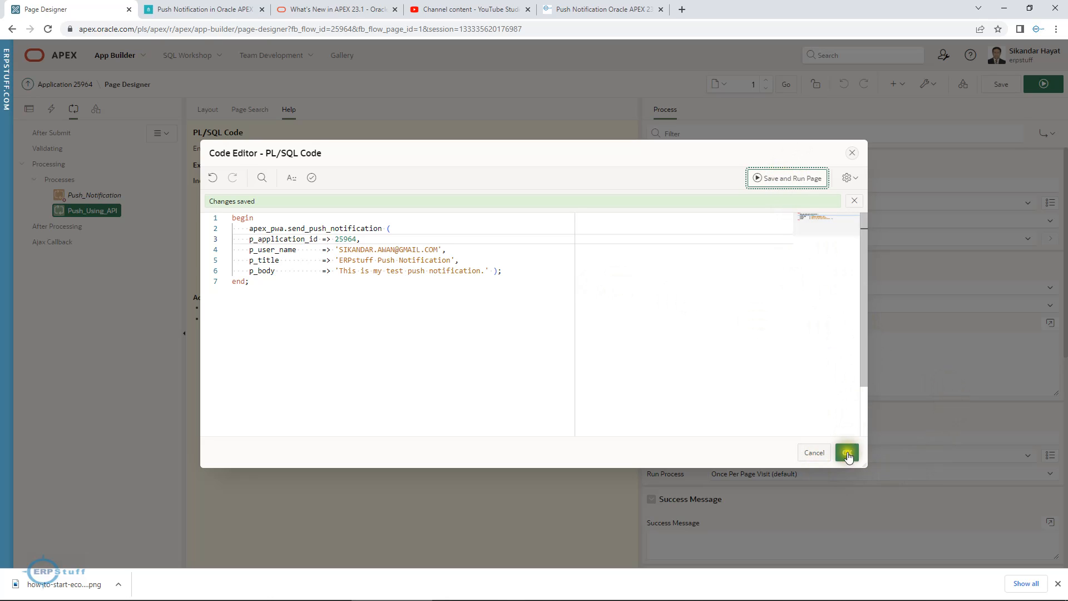
# Accept the edited code and launch the installed Push Notification in Oracle APEX 23.1 app
pyautogui.click(847, 452)
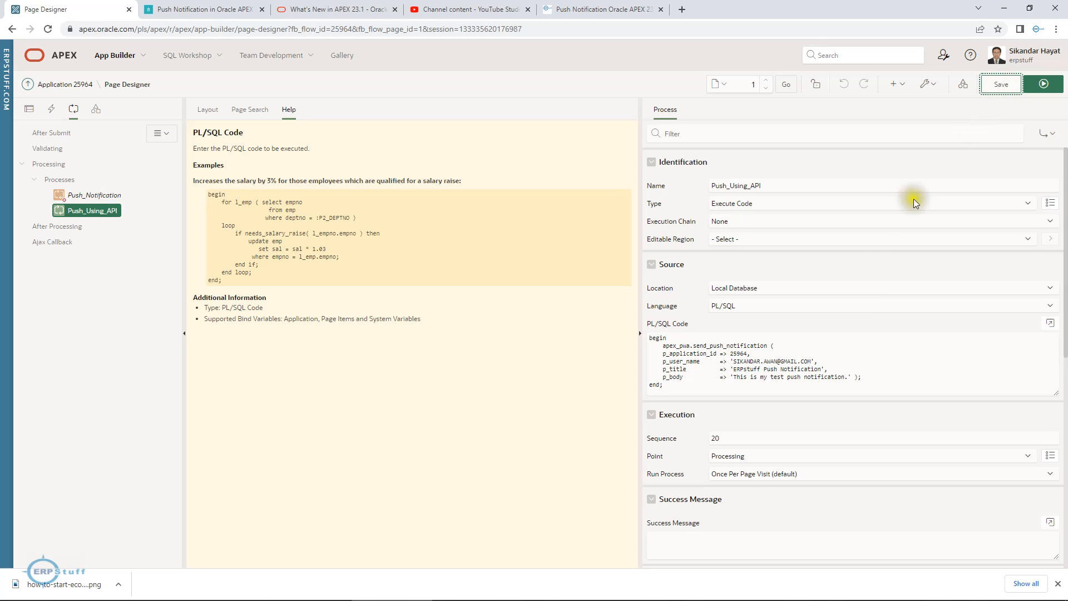
pyautogui.moveTo(606, 7)
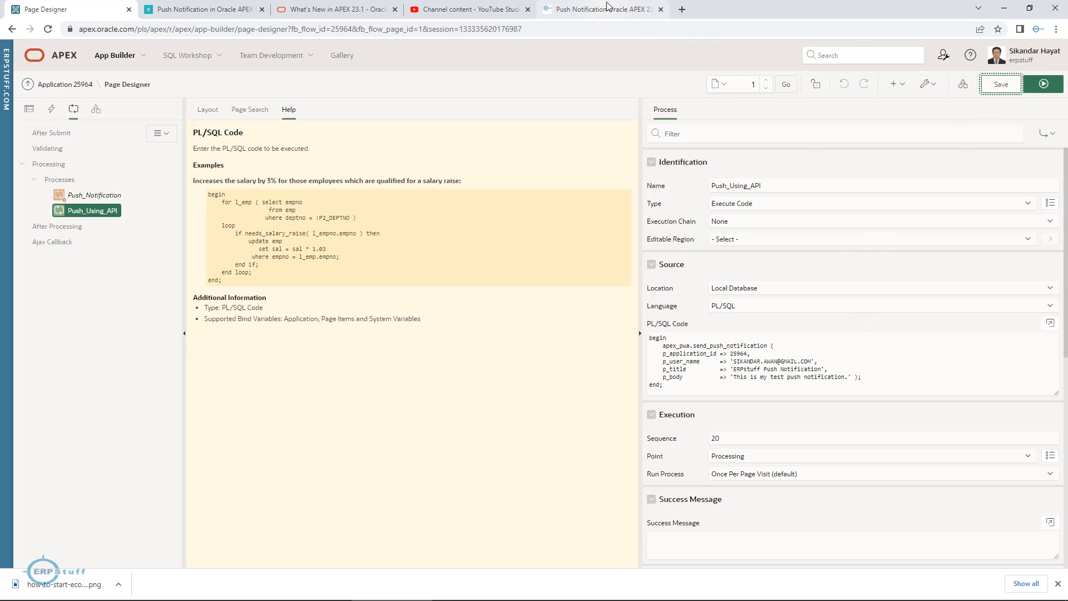
pyautogui.moveTo(602, 9)
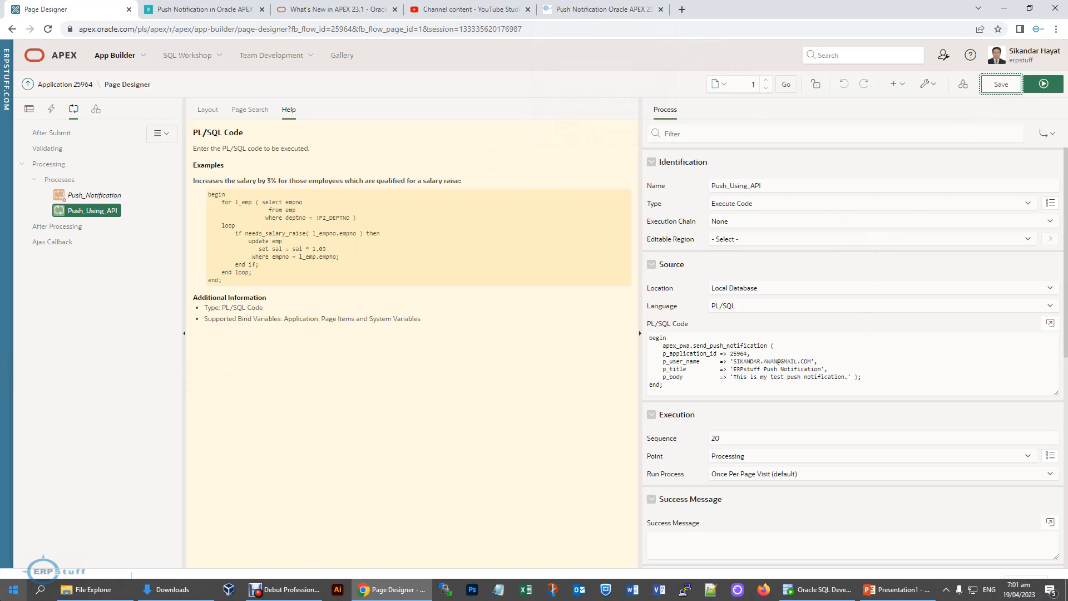
pyautogui.moveTo(11, 588)
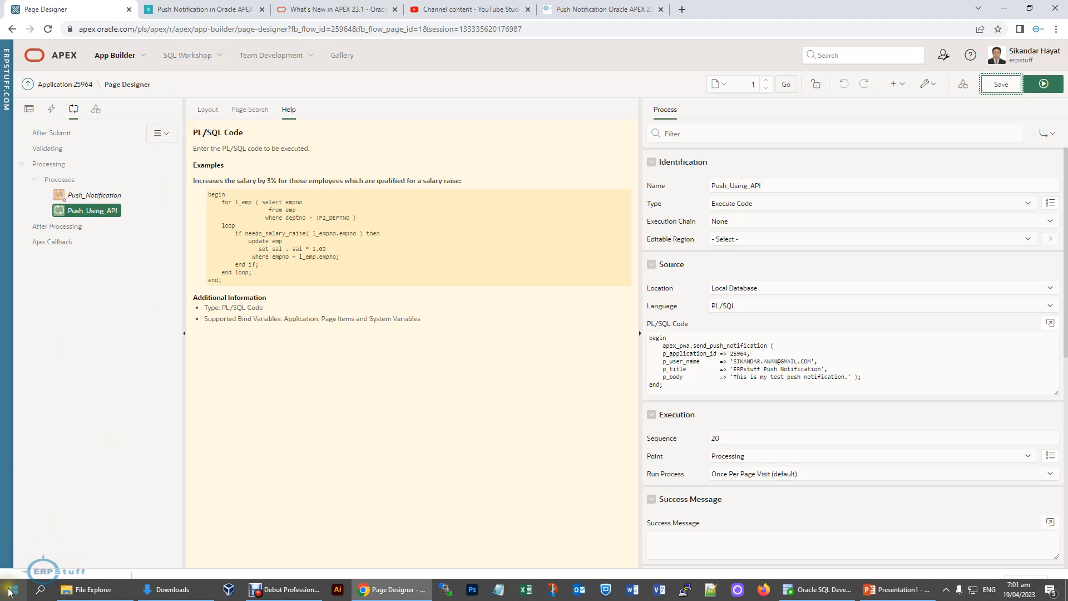
pyautogui.click(10, 589)
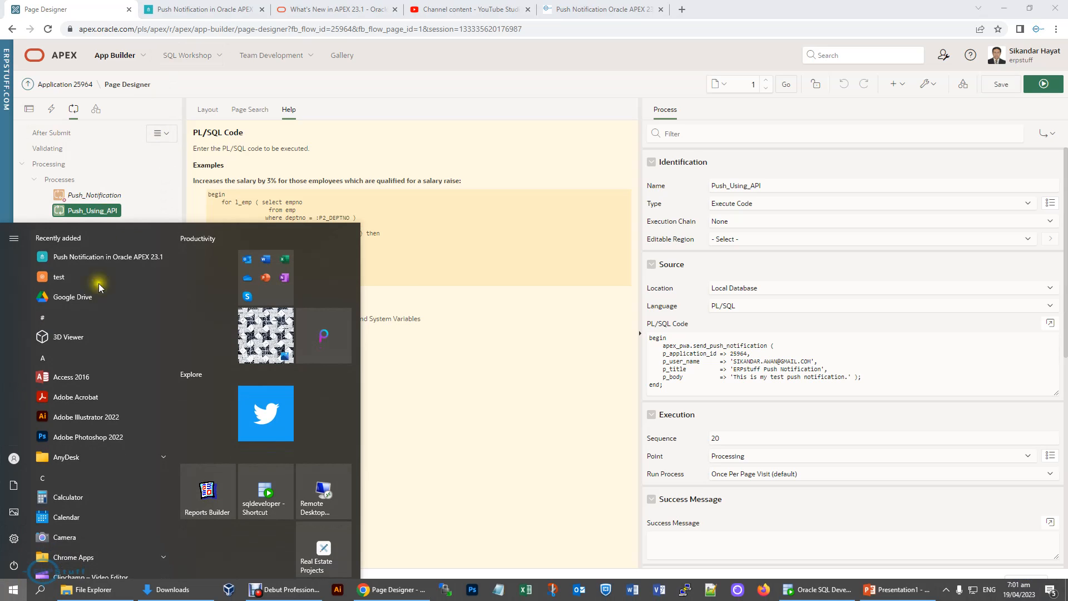
pyautogui.click(107, 257)
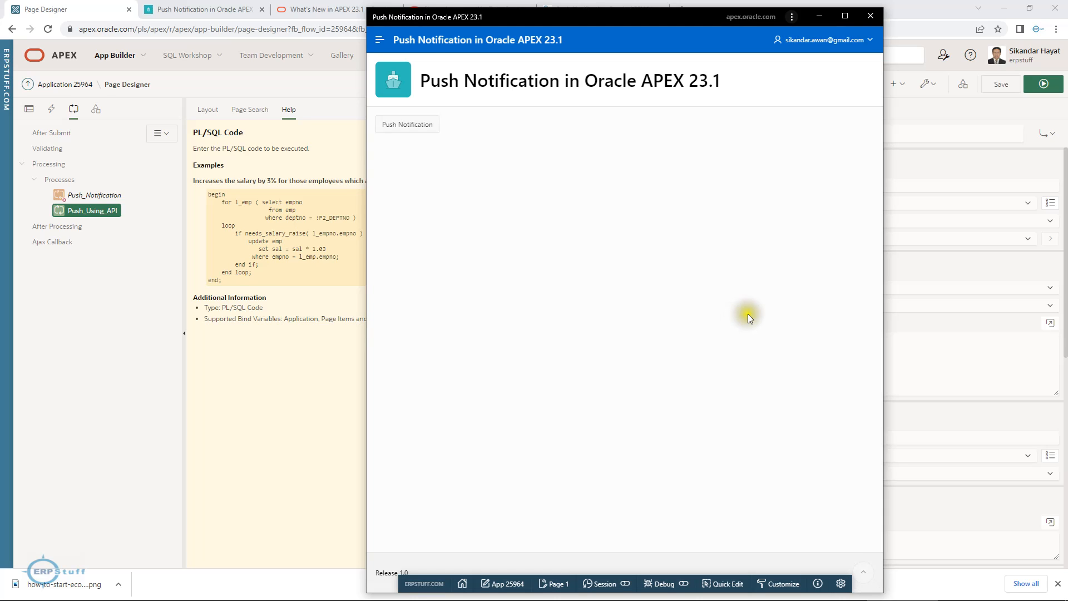
pyautogui.moveTo(406, 124)
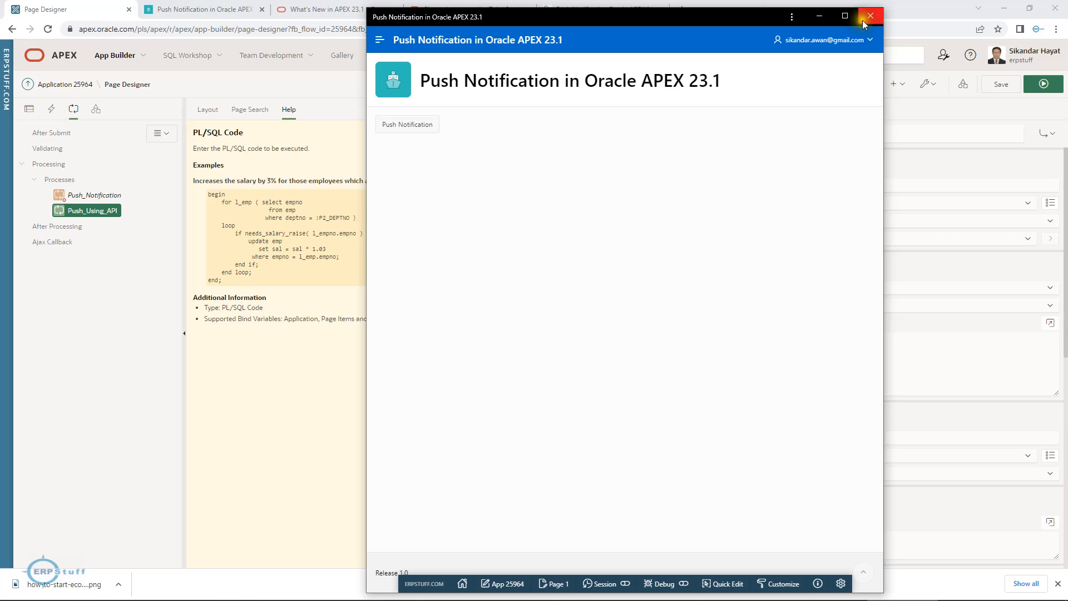
pyautogui.moveTo(91, 222)
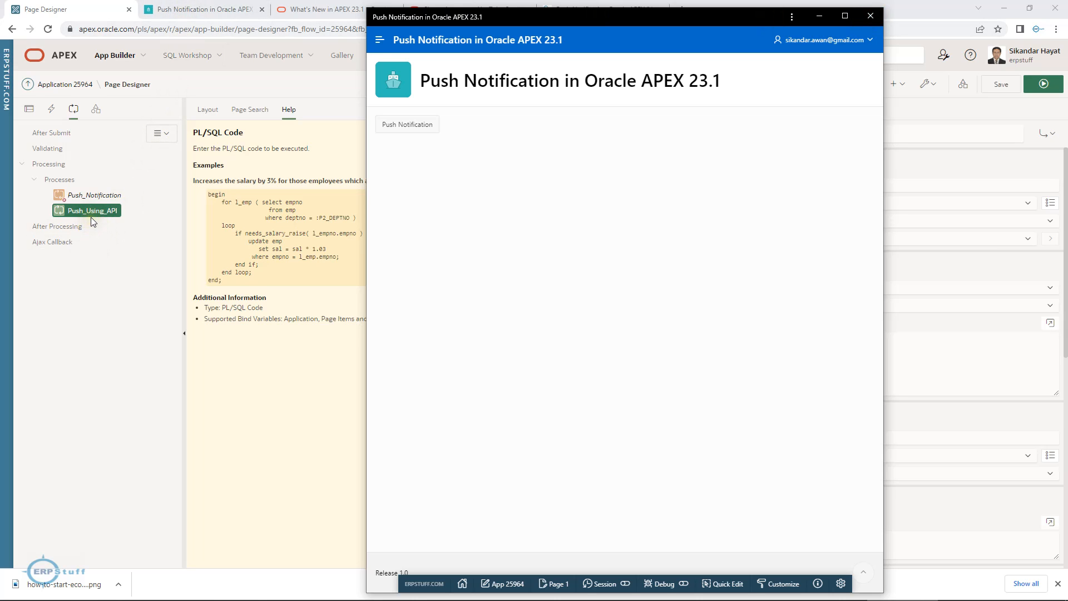
# Review the Push_Notification and Push_Using_API process settings, then show the Rendering tree
pyautogui.click(94, 195)
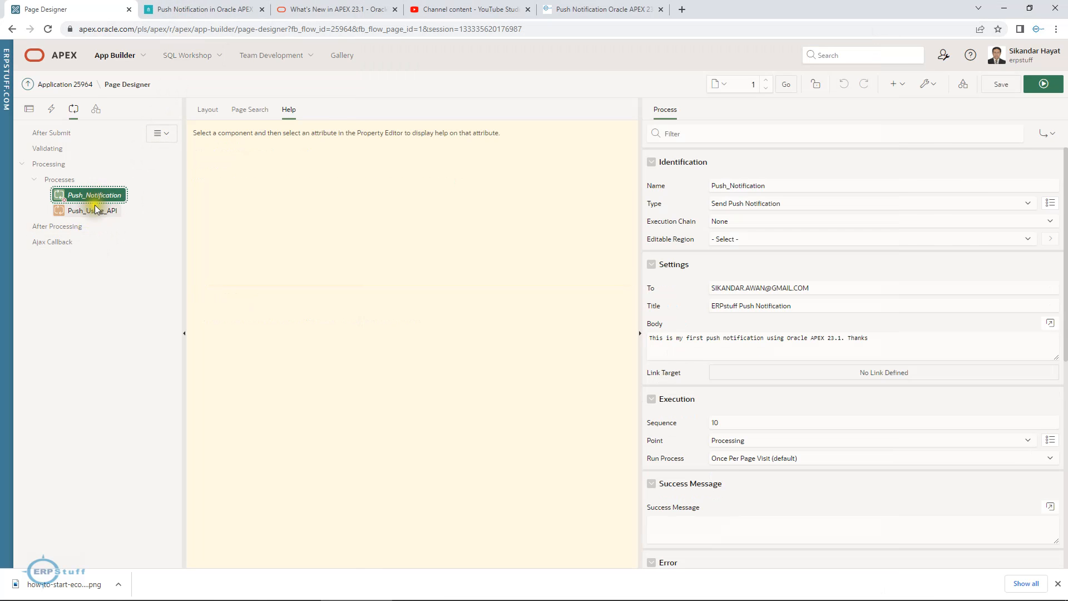
pyautogui.click(92, 210)
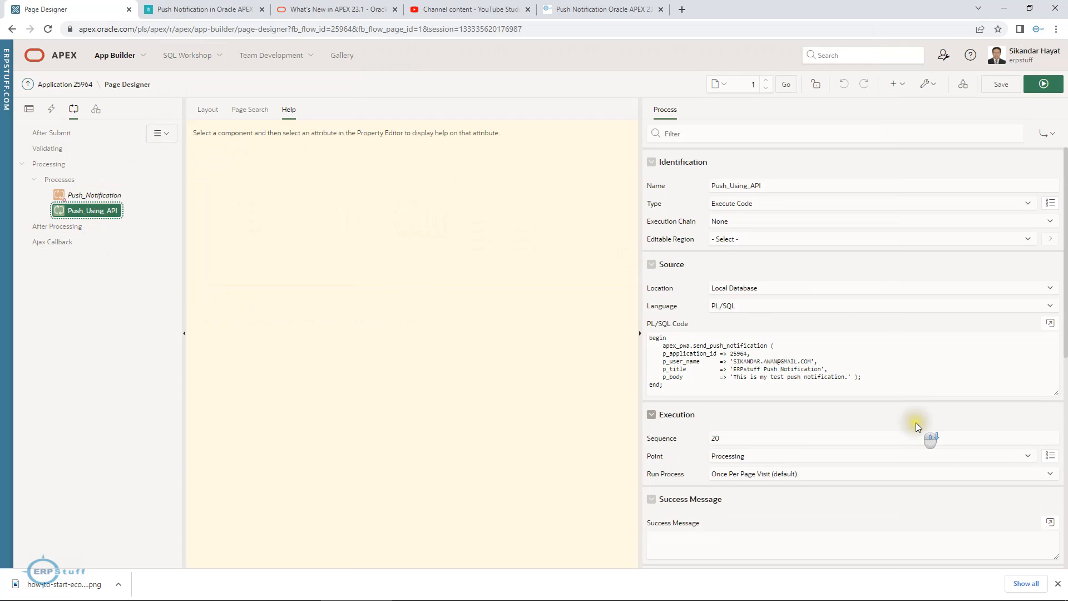
pyautogui.scroll(-3)
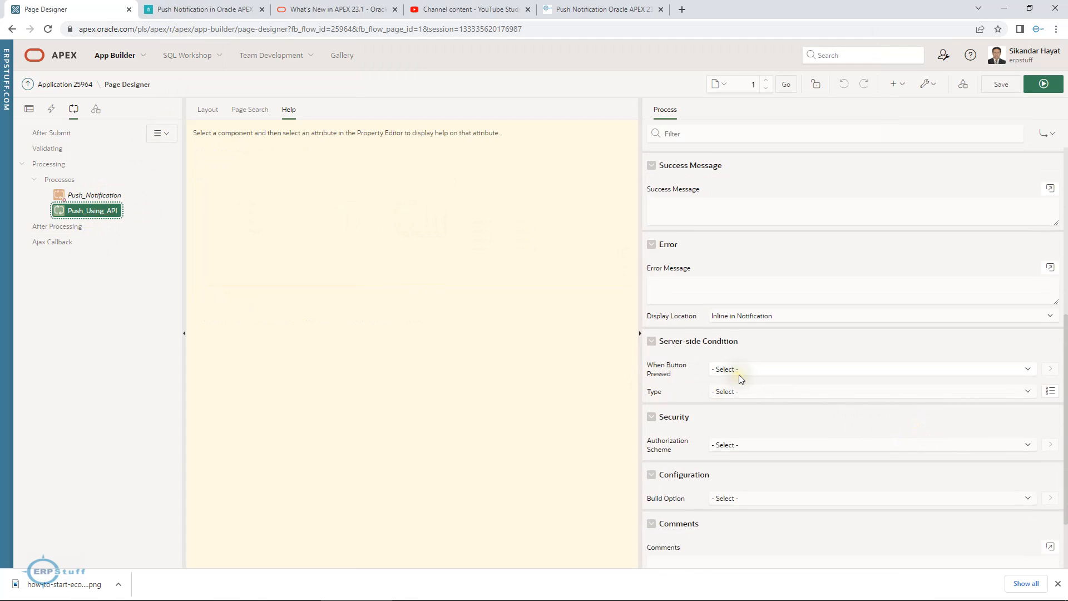
pyautogui.click(29, 109)
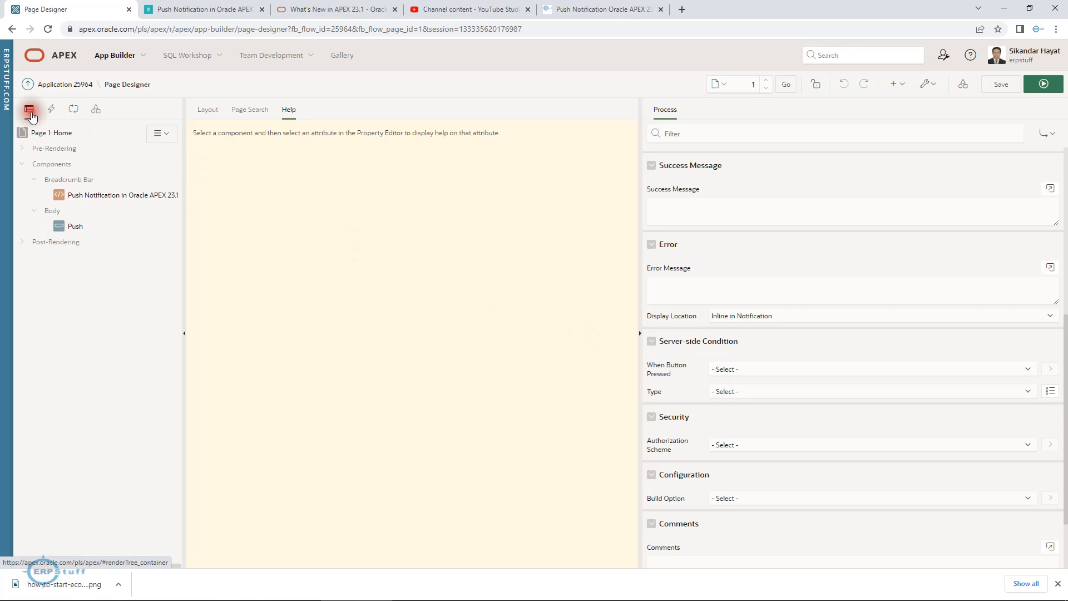
# Duplicate the Push button as Push_API and make Push_Using_API run only when Push_API is pressed
pyautogui.rightClick(75, 225)
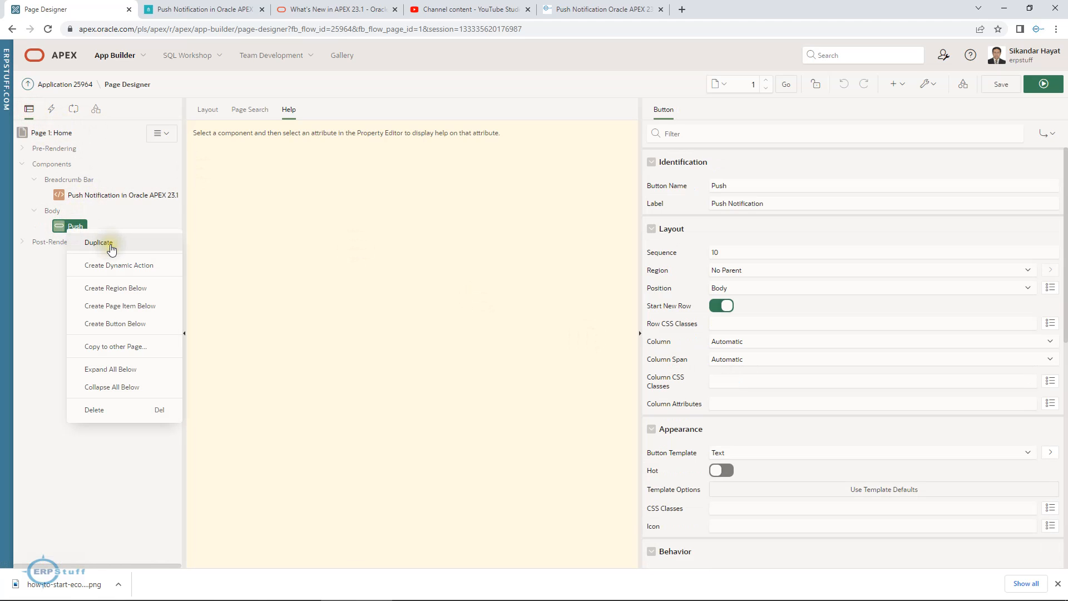
pyautogui.click(98, 242)
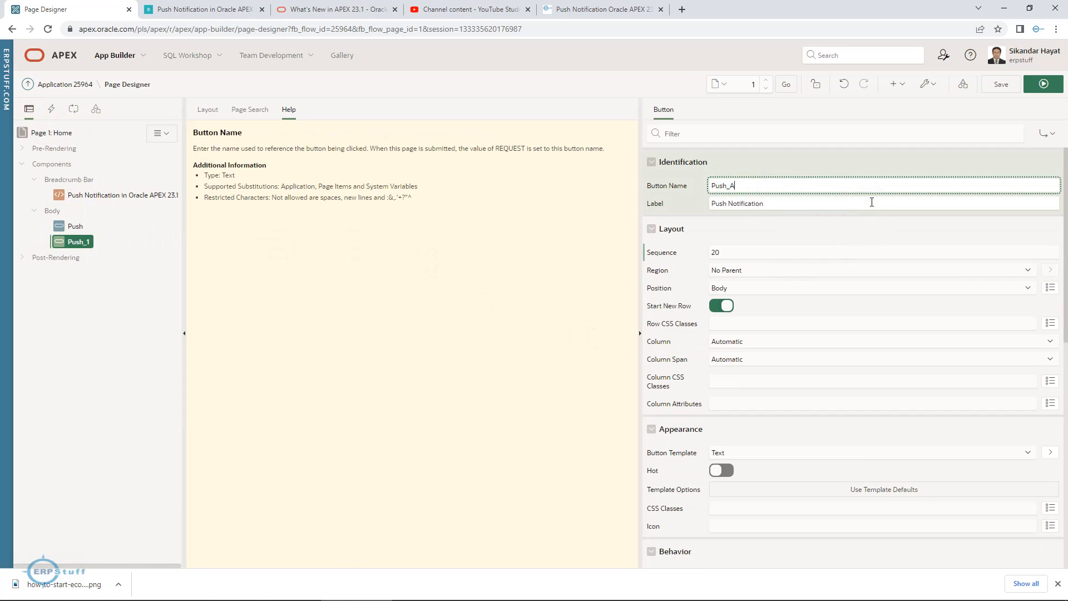
pyautogui.write('PI')
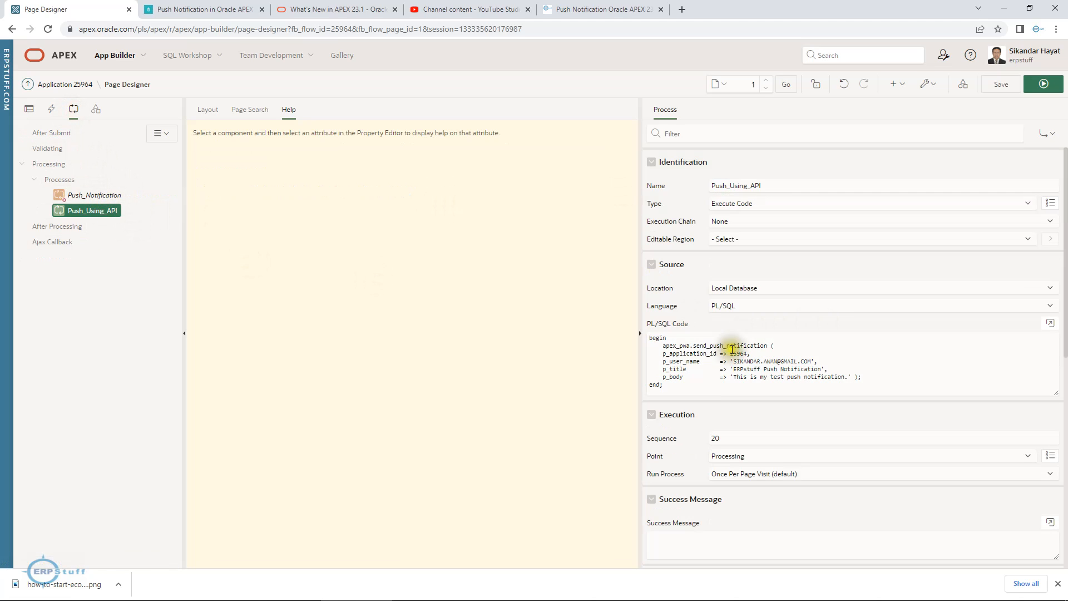
pyautogui.scroll(-3)
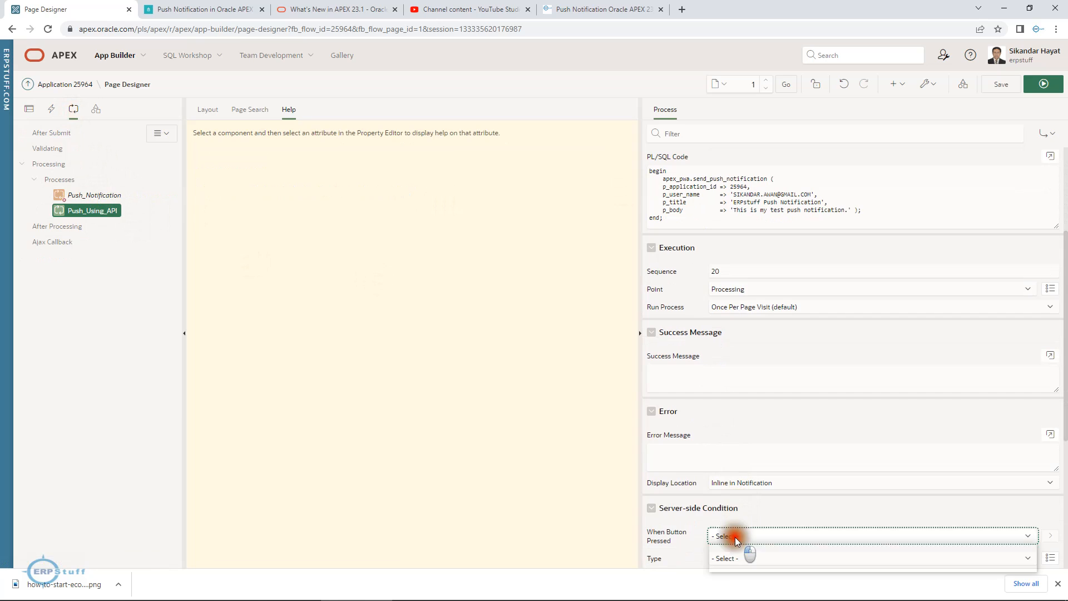
pyautogui.click(735, 548)
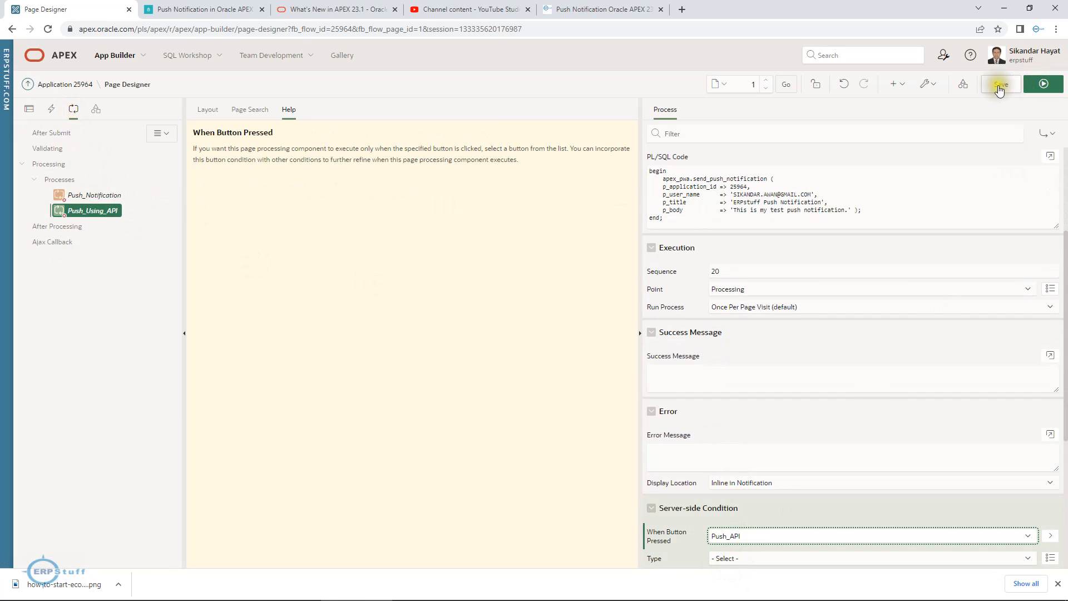
pyautogui.click(999, 84)
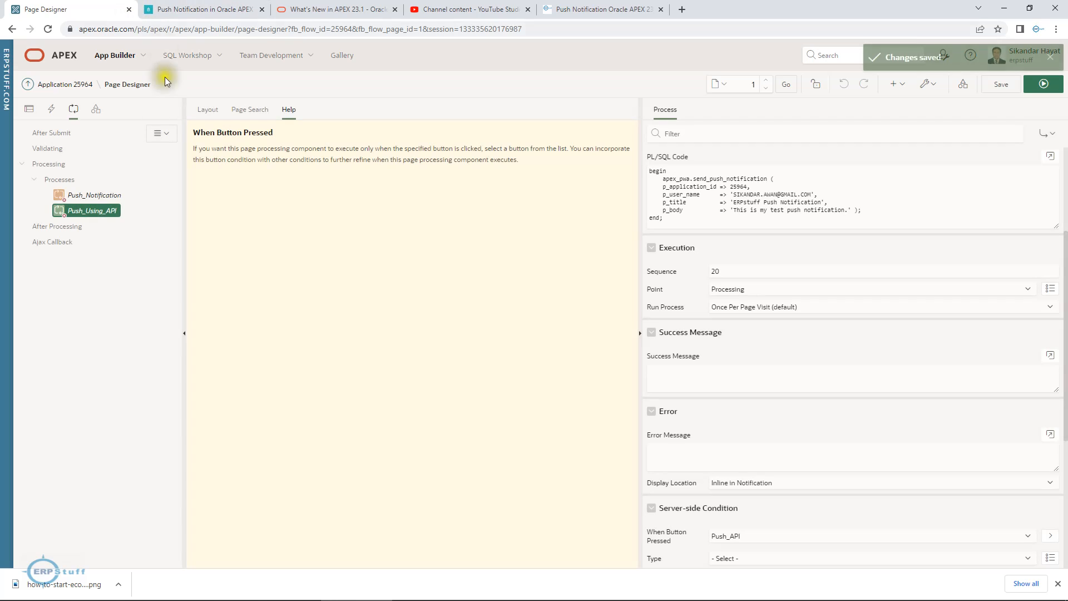
# Turn off Start New Row for Push_API so it sits beside Push, save, and run
pyautogui.click(30, 109)
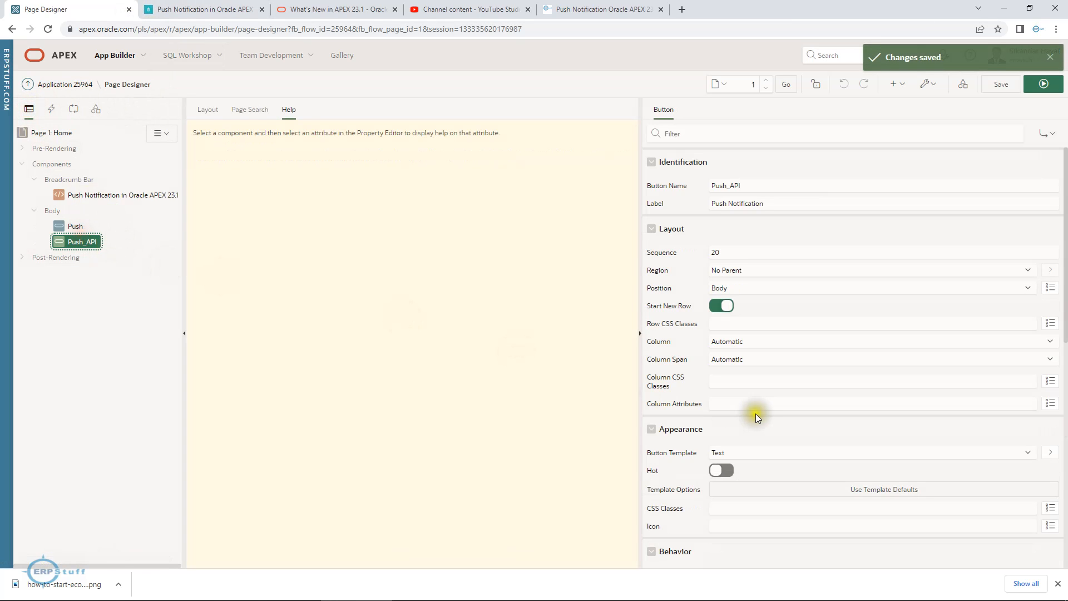
pyautogui.moveTo(726, 373)
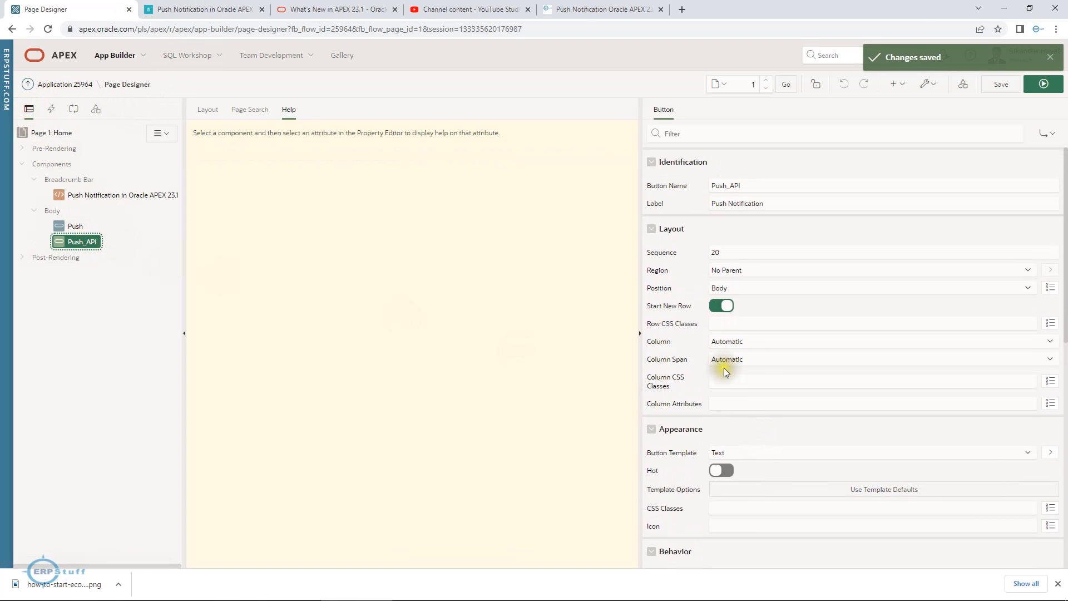
pyautogui.scroll(-3)
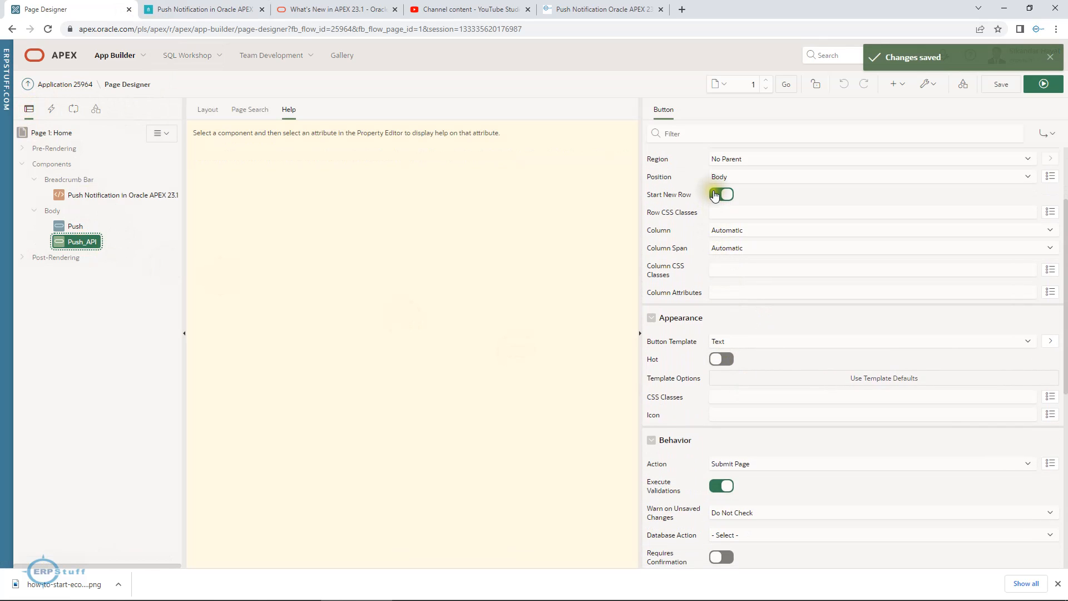
pyautogui.click(720, 194)
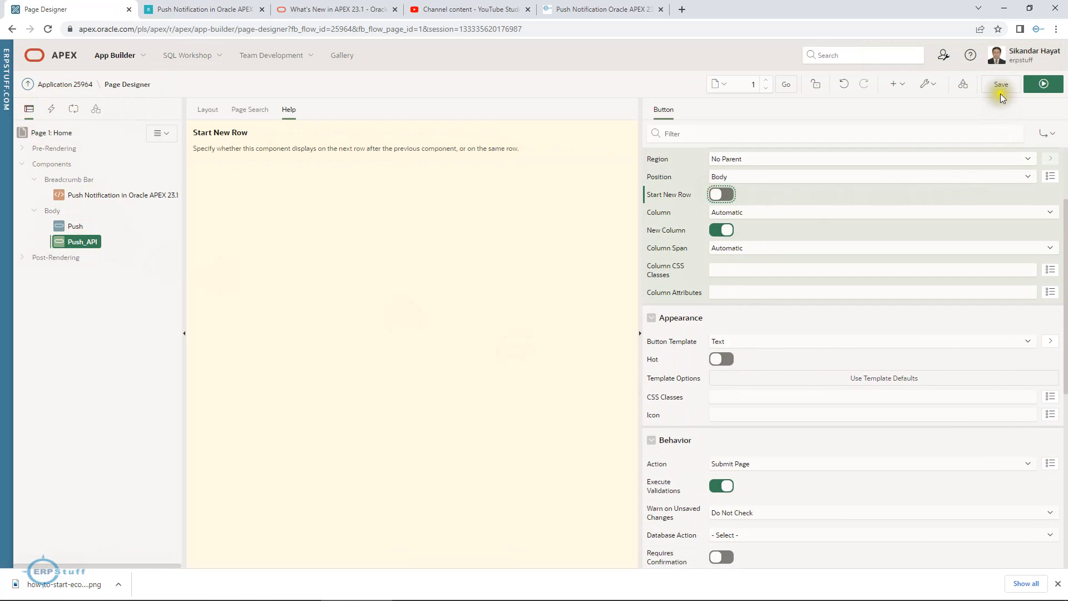
pyautogui.click(1000, 84)
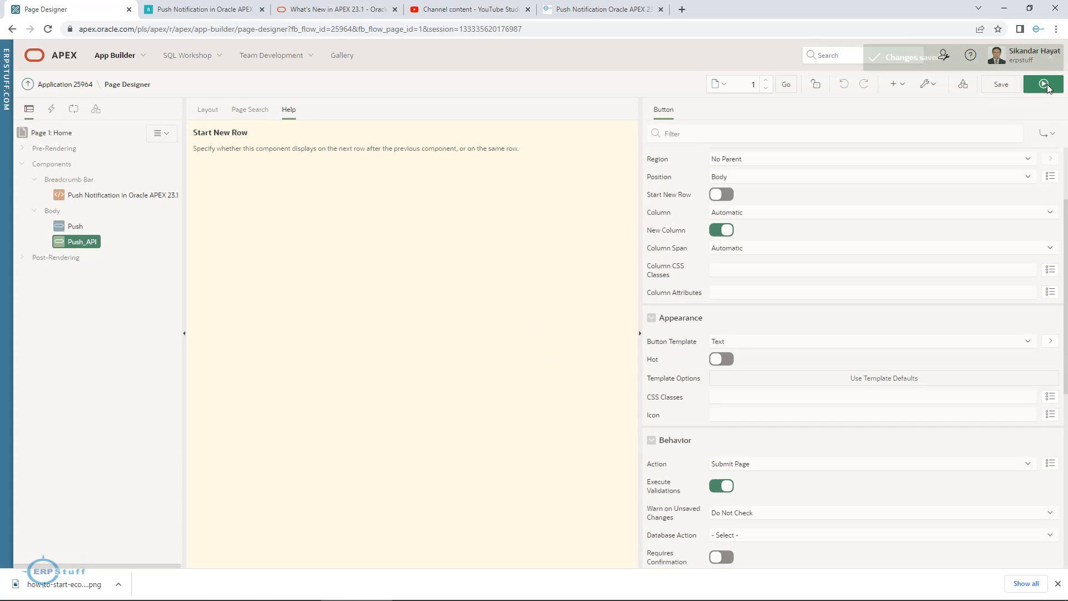
pyautogui.click(1042, 83)
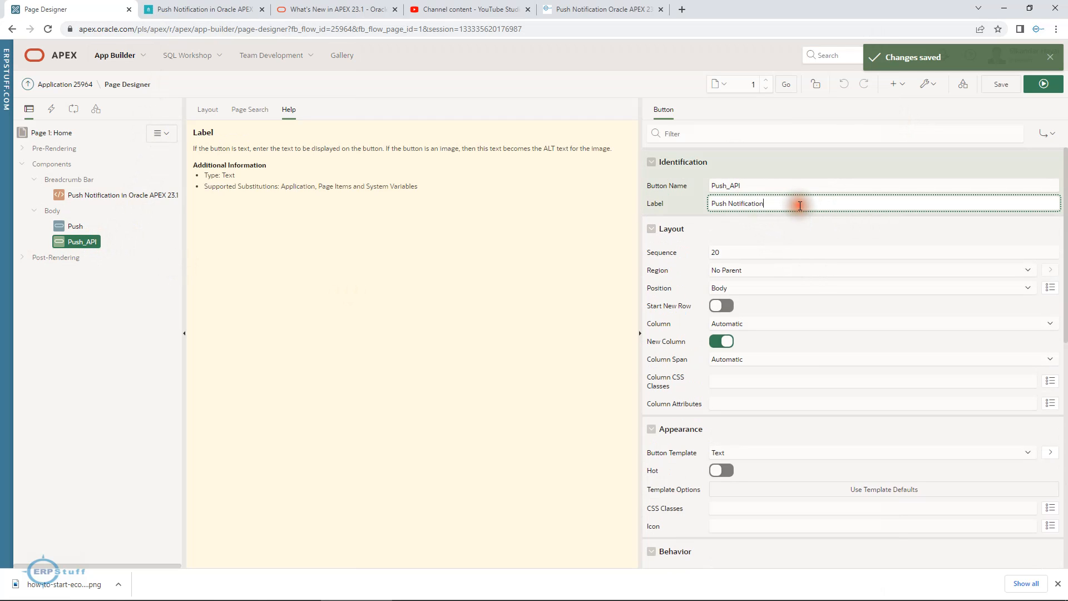
# Label Push_API 'Push Notification API', save, and press it on the running Home page
pyautogui.write('API')
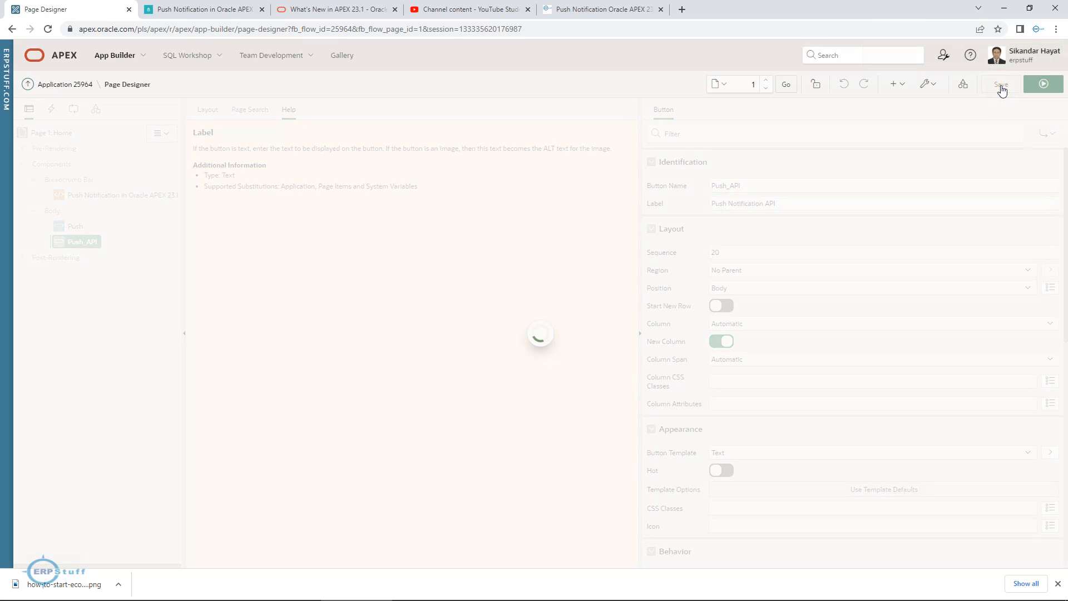
pyautogui.click(1000, 84)
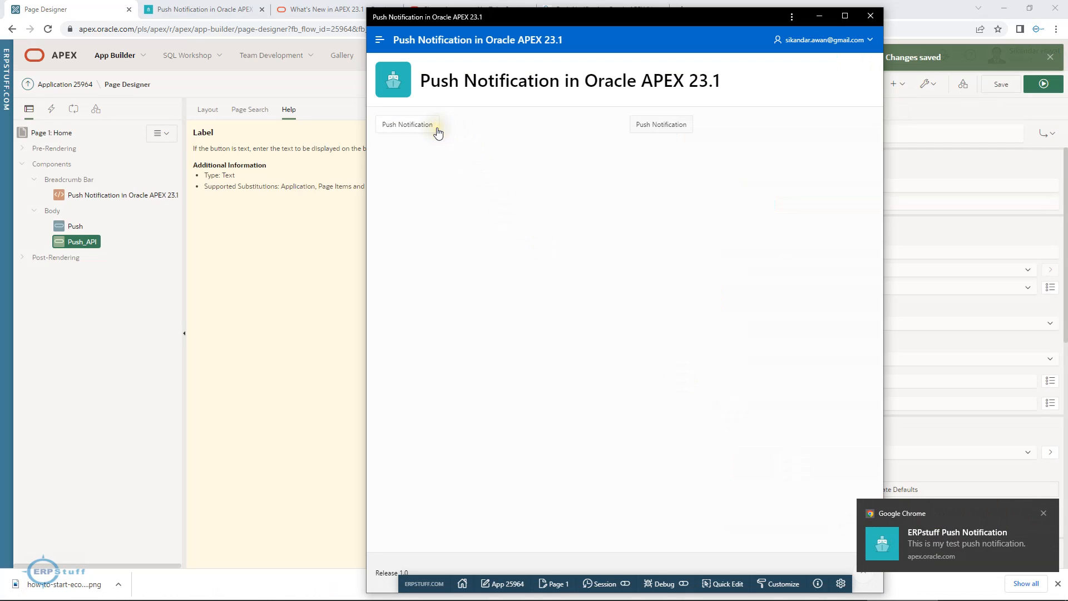
pyautogui.moveTo(531, 273)
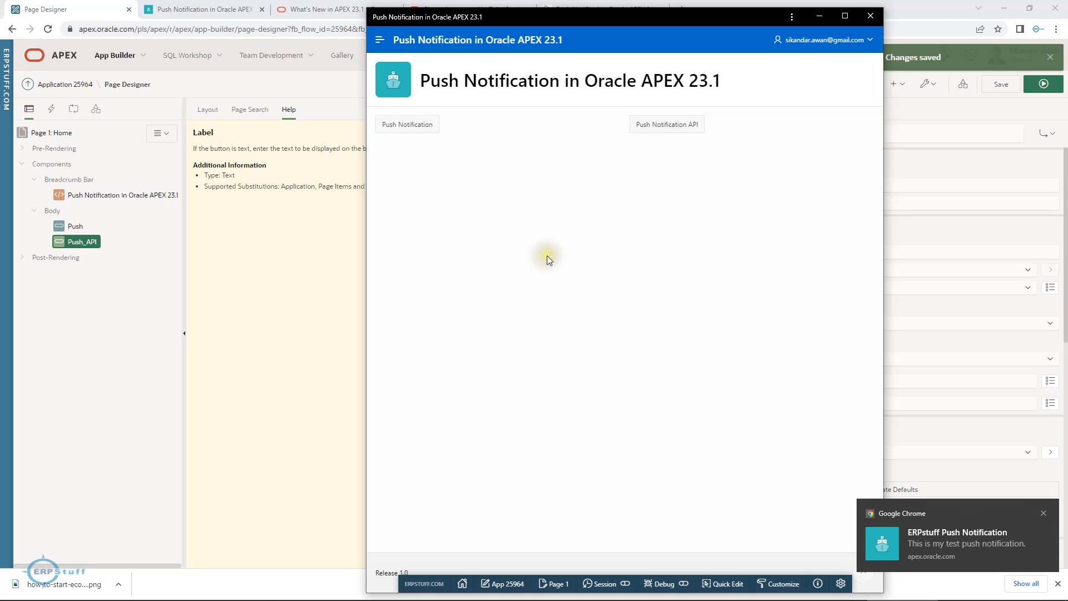
pyautogui.click(666, 124)
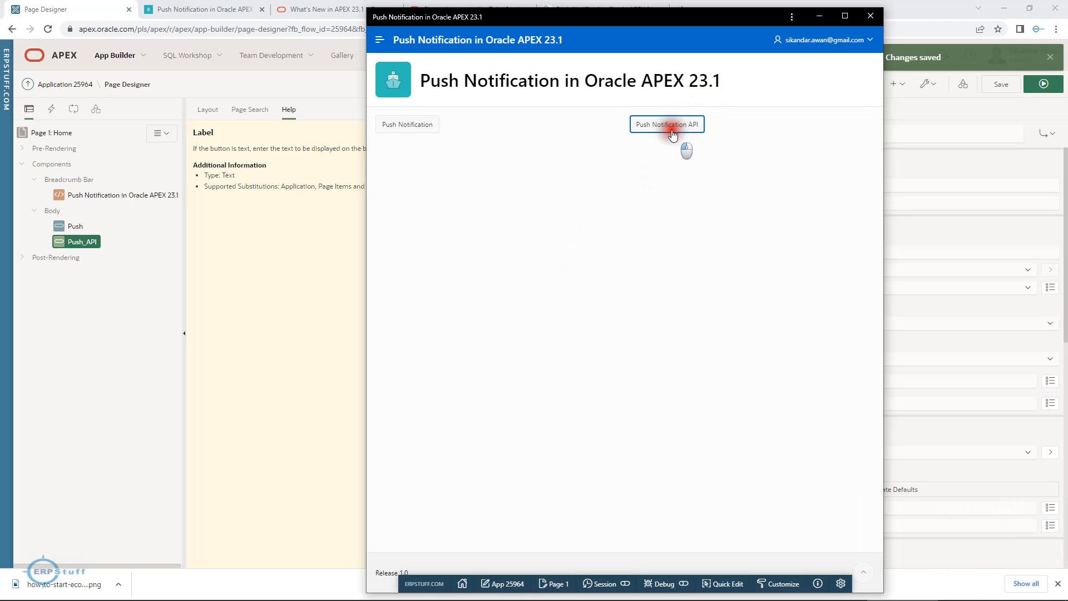
pyautogui.click(667, 124)
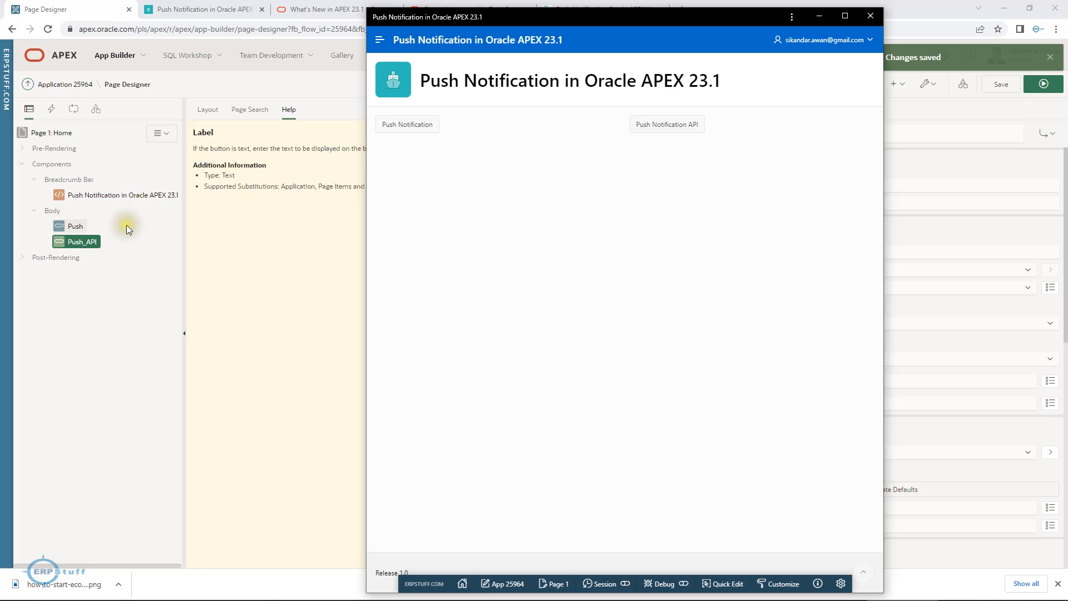
pyautogui.moveTo(84, 234)
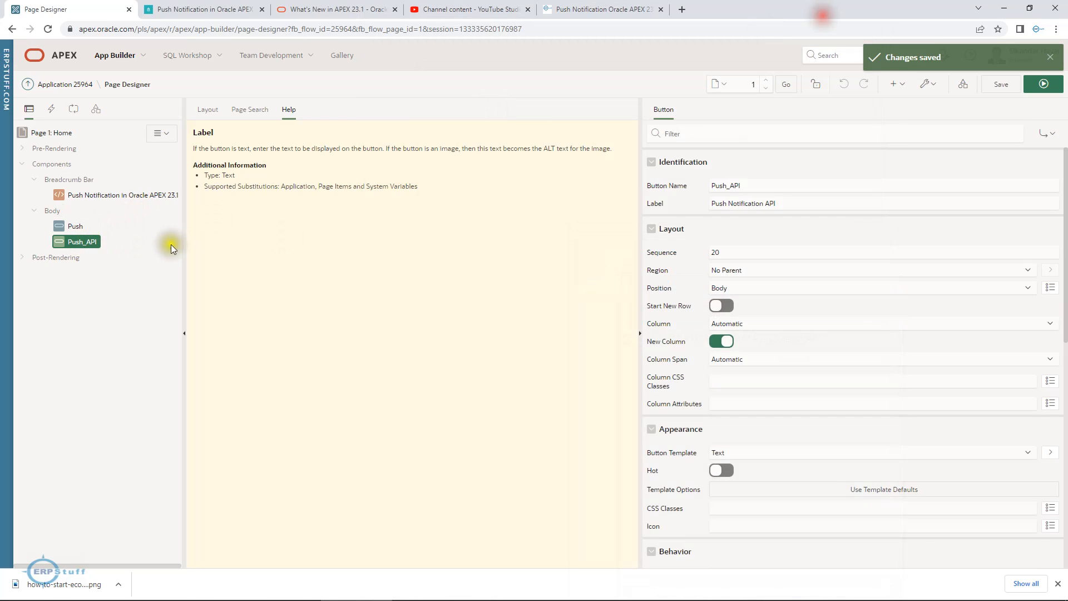
pyautogui.moveTo(926, 434)
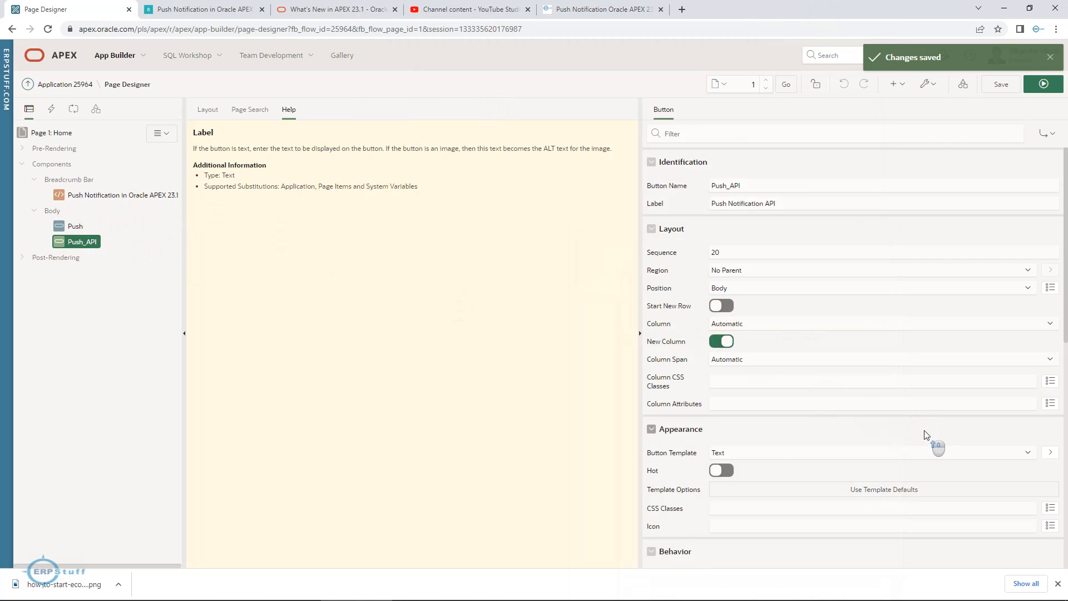
# Edit p_body in Push_Using_API to read 'This is my test push notification using API.'
pyautogui.scroll(-3)
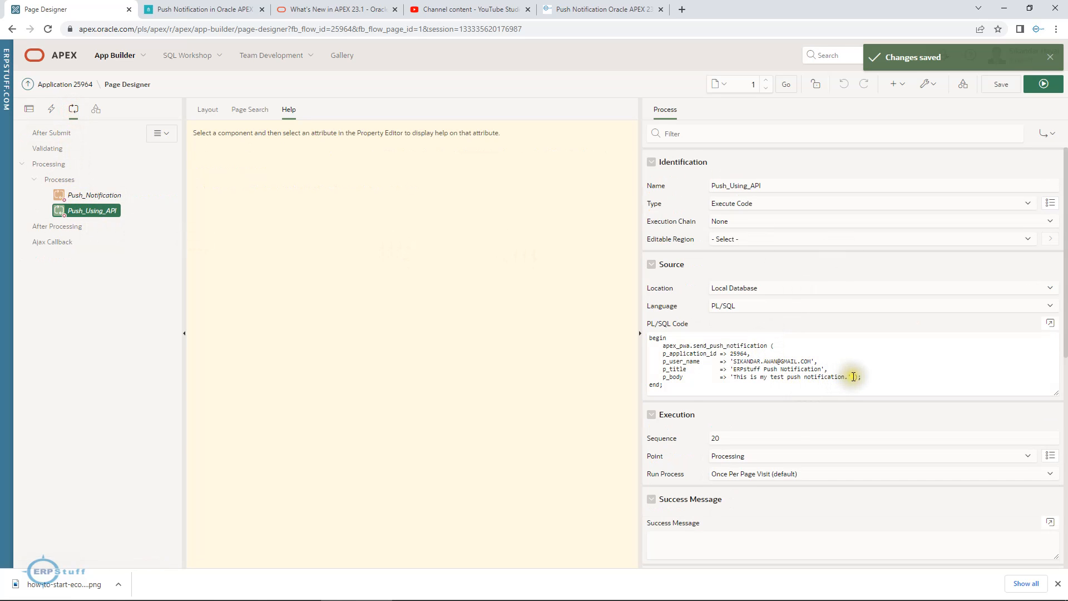
pyautogui.click(847, 376)
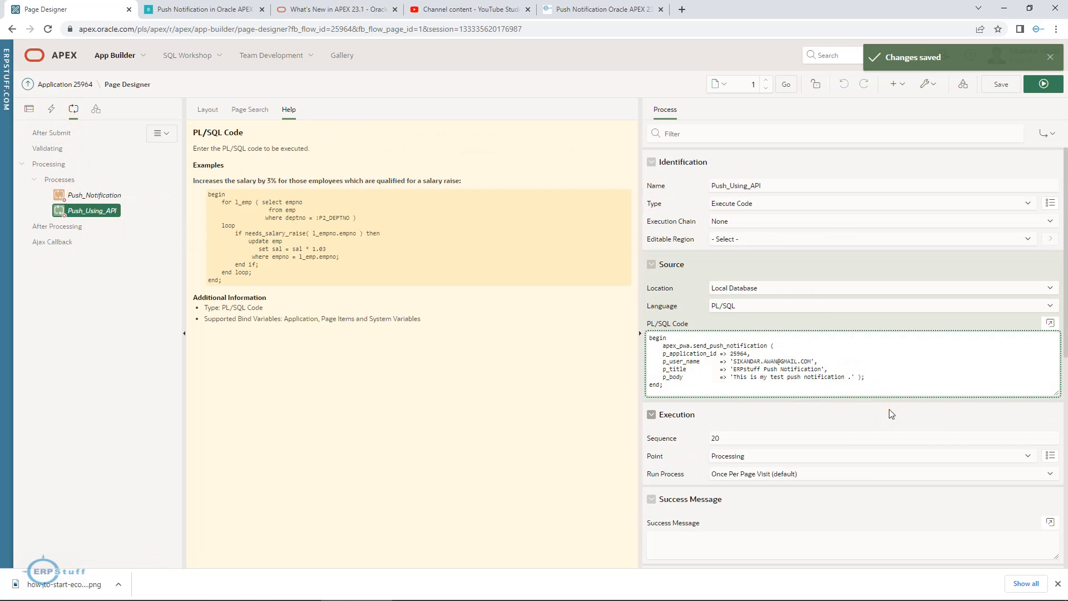
pyautogui.write('using API')
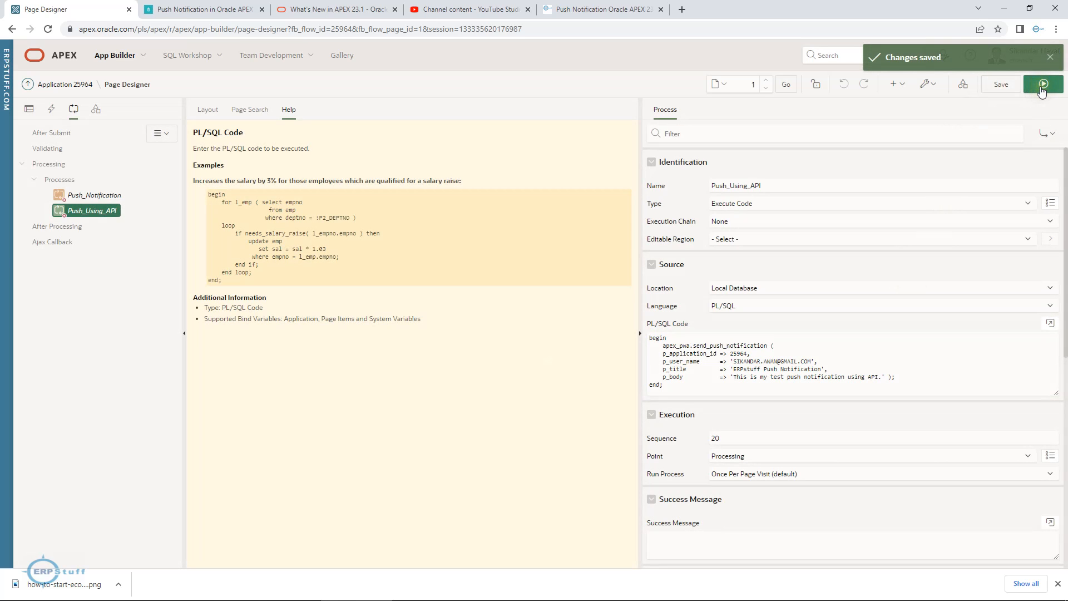
pyautogui.click(1042, 84)
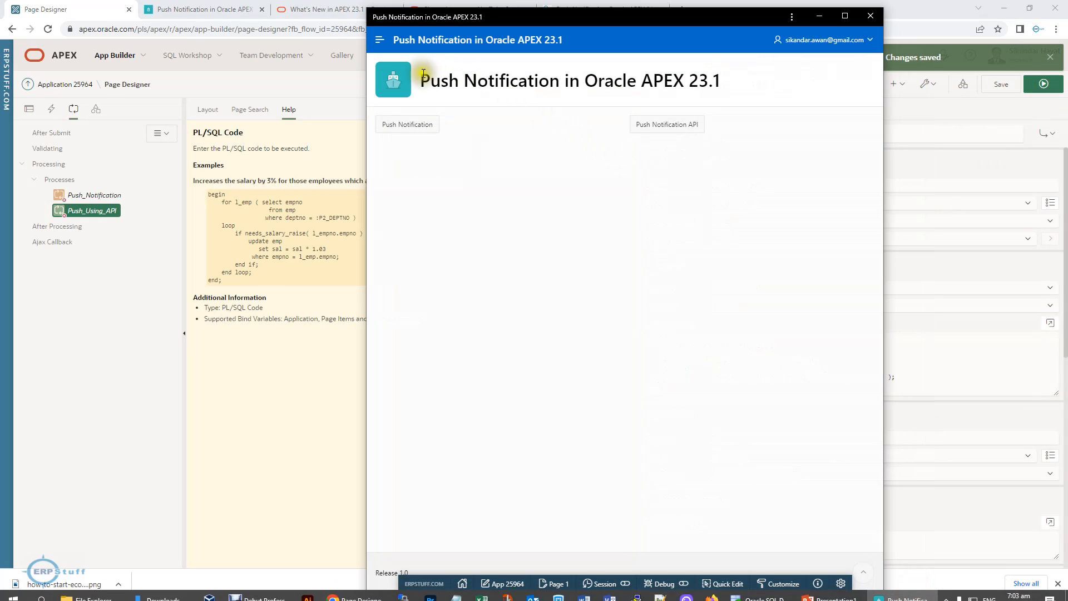
pyautogui.moveTo(465, 164)
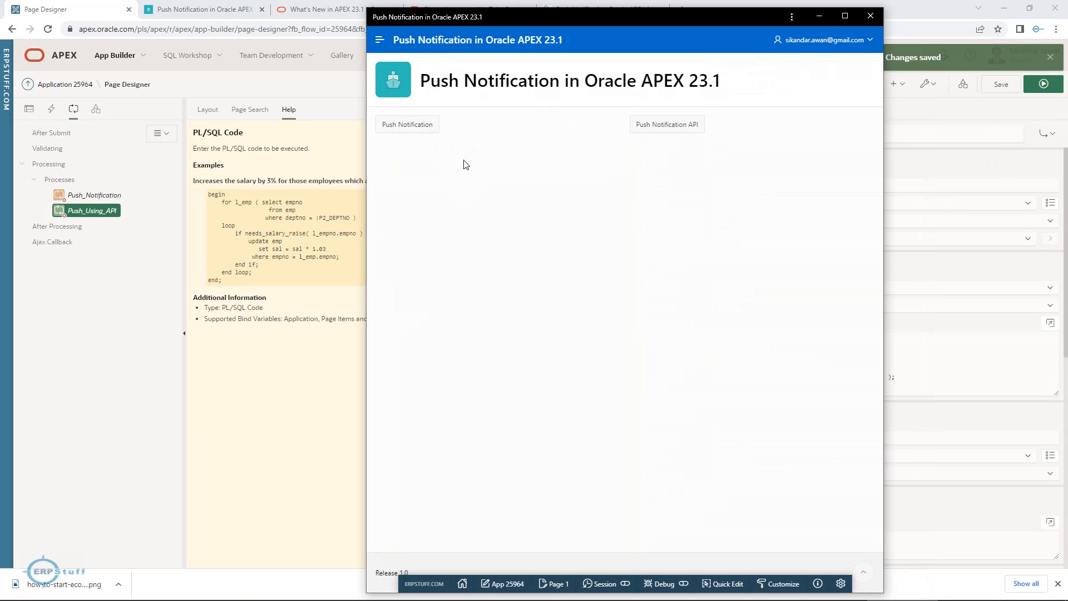
pyautogui.click(666, 124)
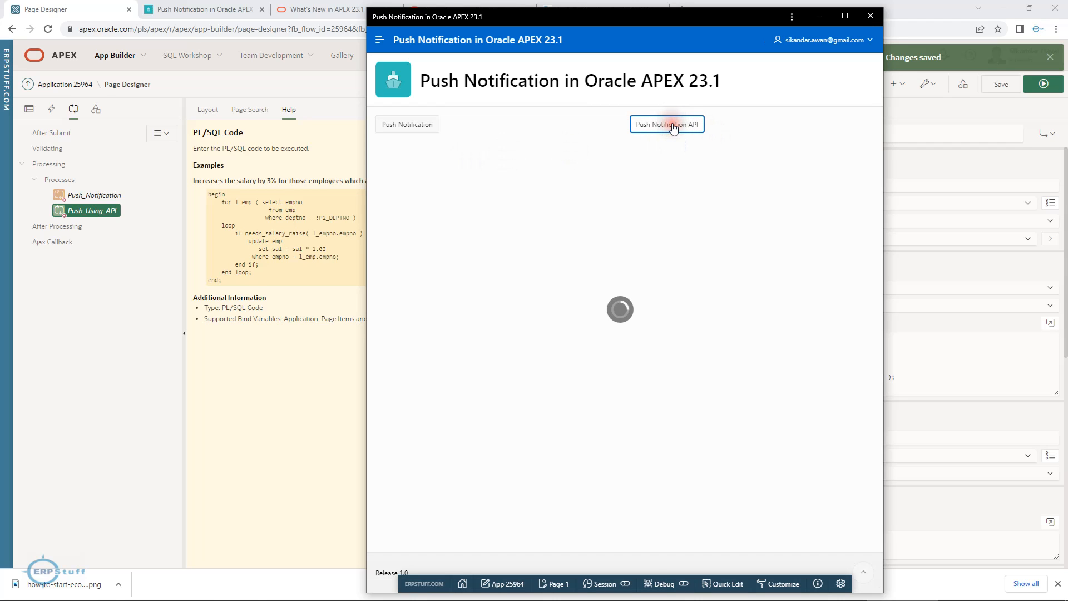
pyautogui.click(666, 124)
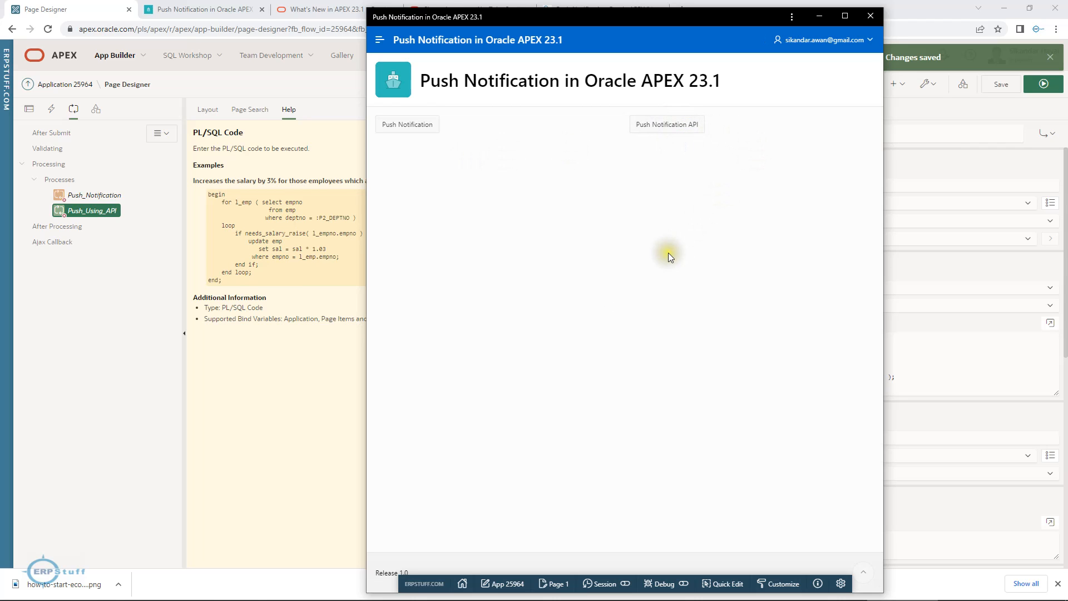
pyautogui.moveTo(668, 257)
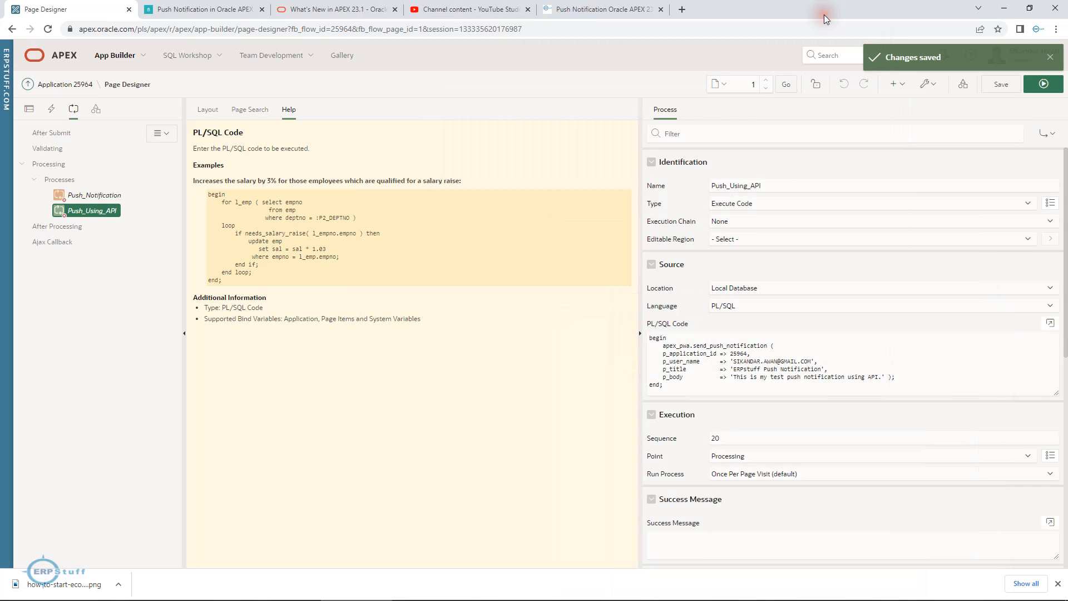
pyautogui.moveTo(170, 36)
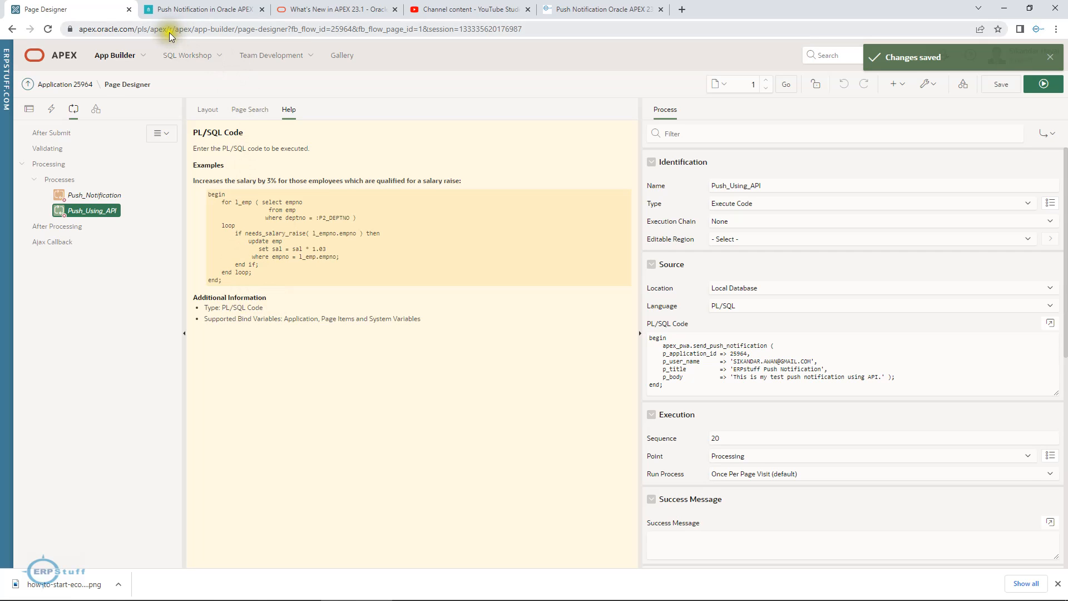
pyautogui.click(64, 84)
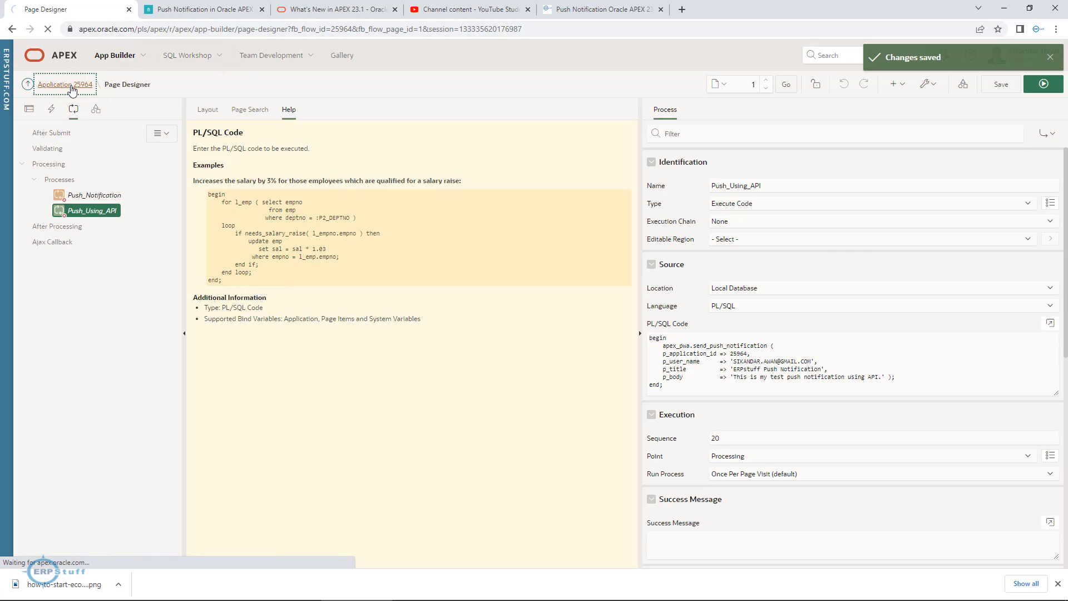
pyautogui.click(64, 84)
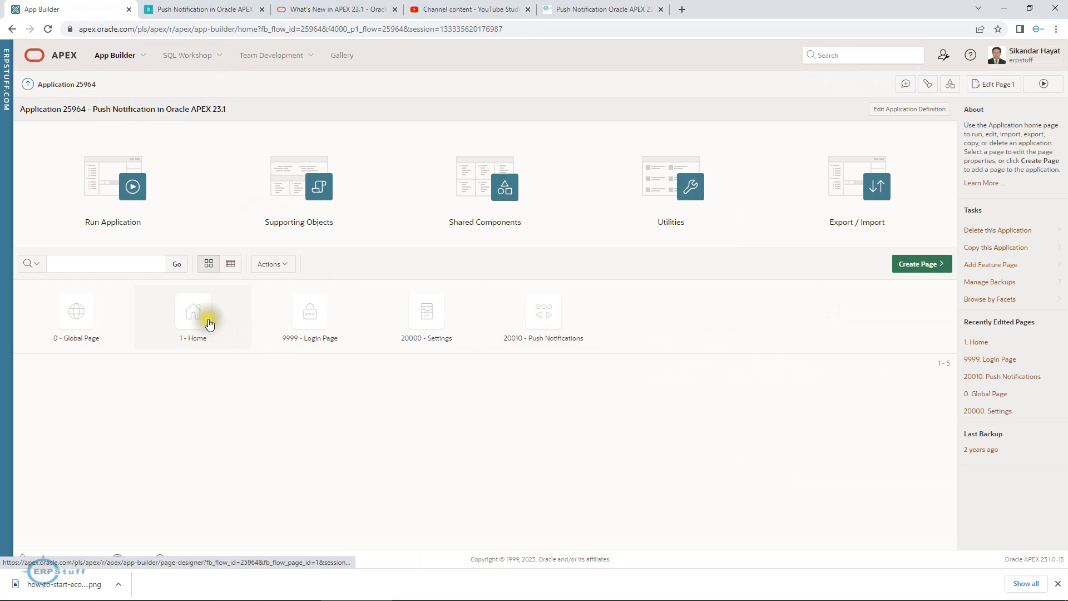
pyautogui.click(193, 311)
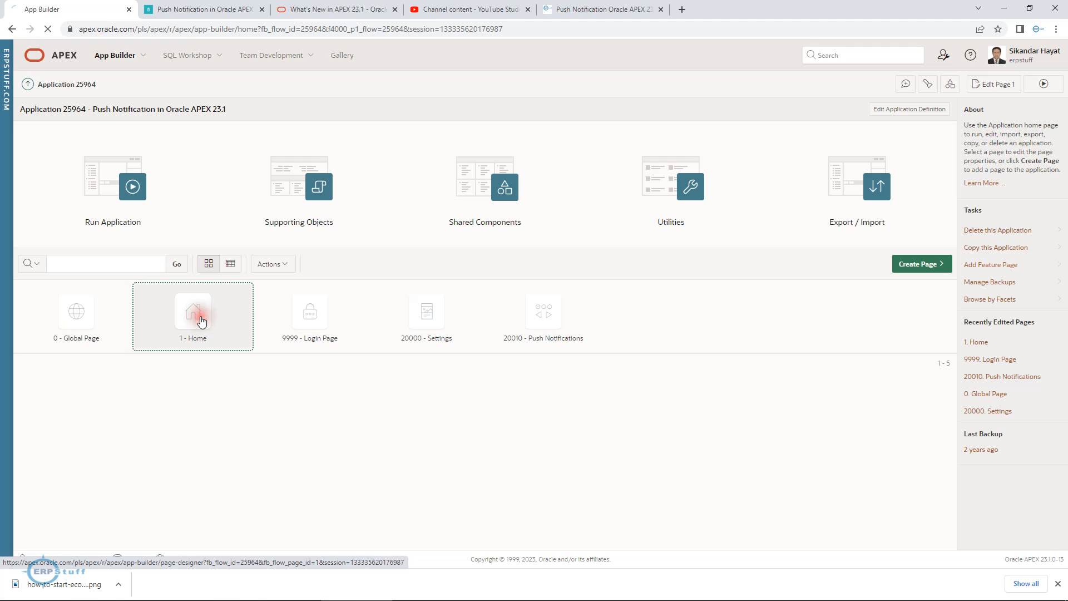
pyautogui.doubleClick(193, 309)
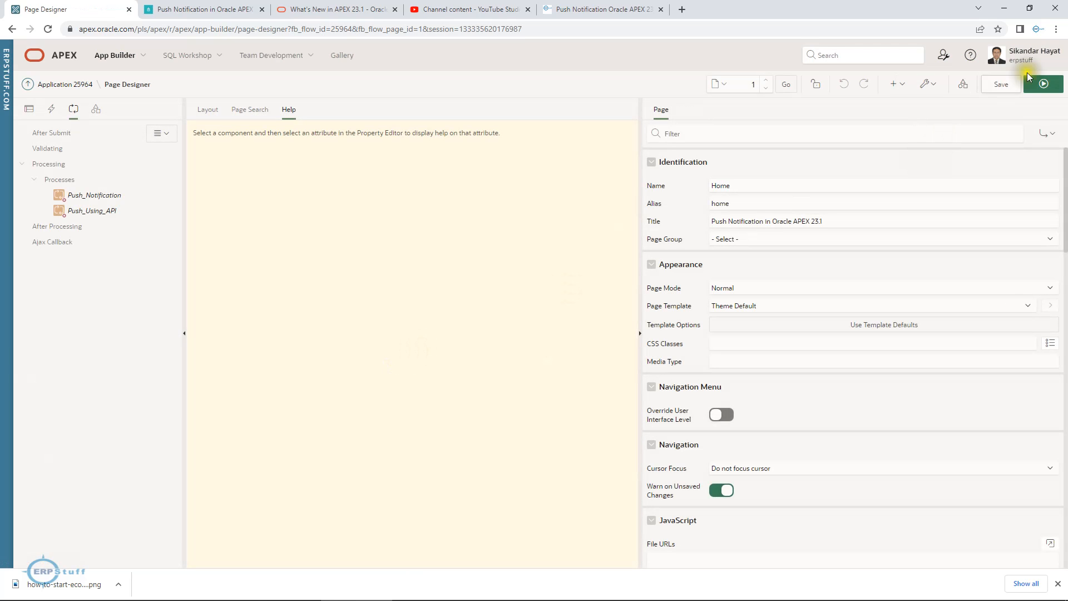
pyautogui.click(893, 84)
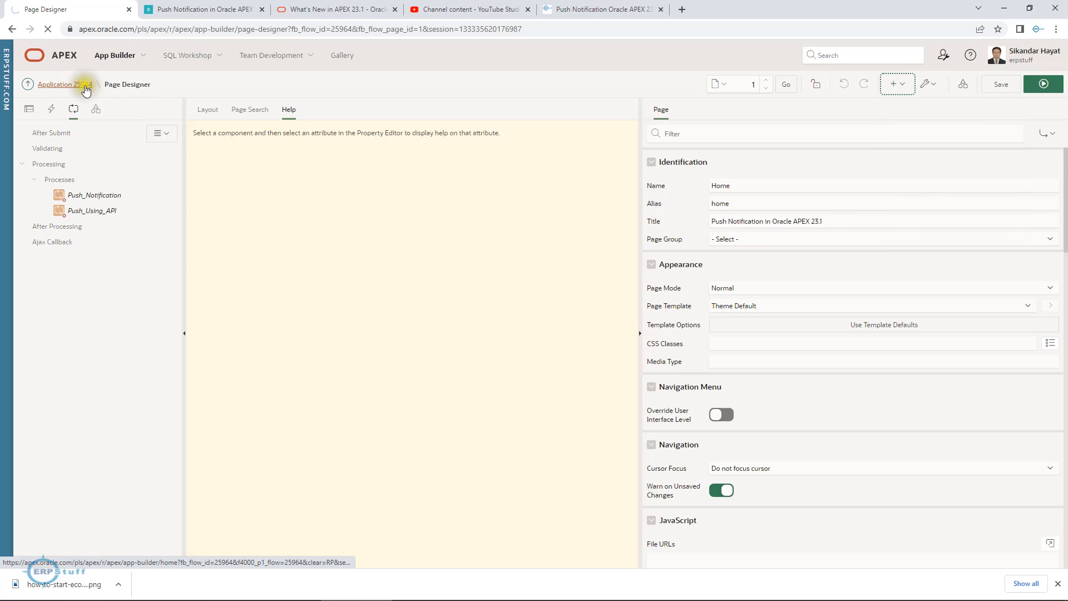
pyautogui.click(55, 84)
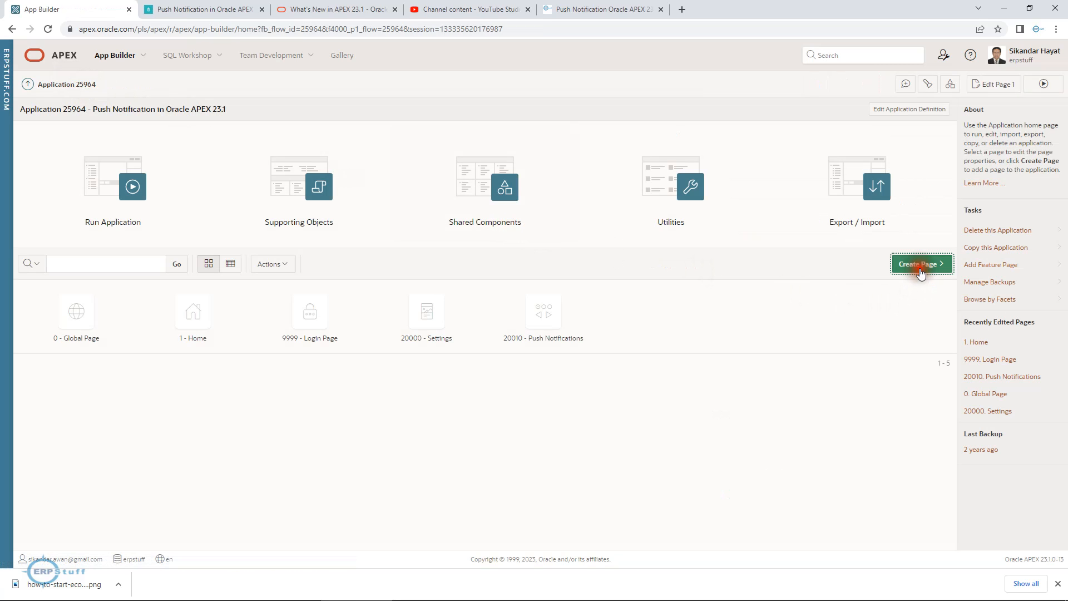
# Start Create Page, browse the component page types, and briefly try Create Page as Copy
pyautogui.click(921, 264)
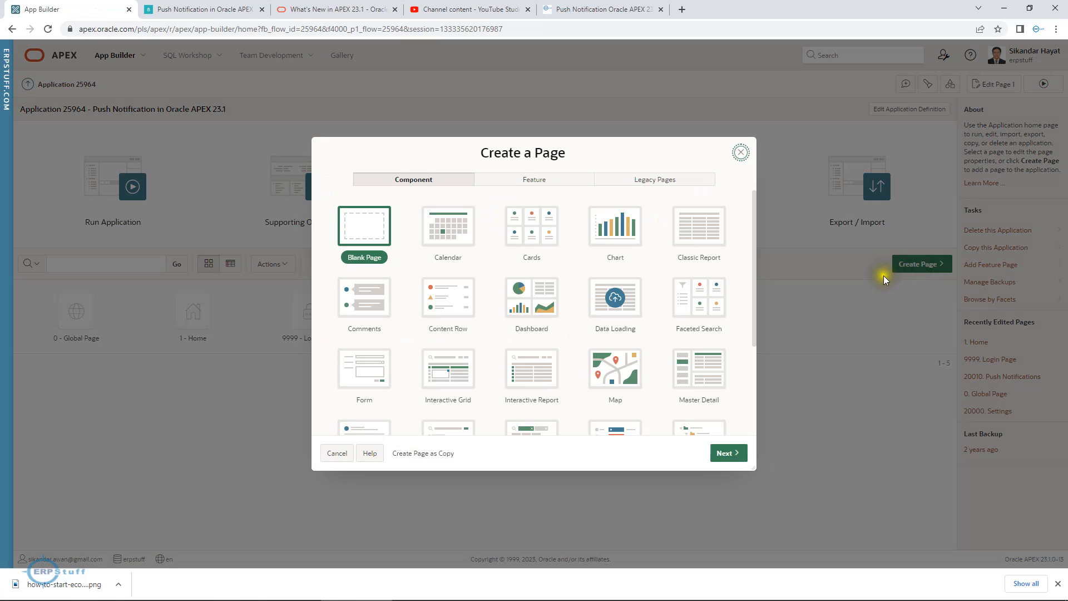
pyautogui.scroll(-3)
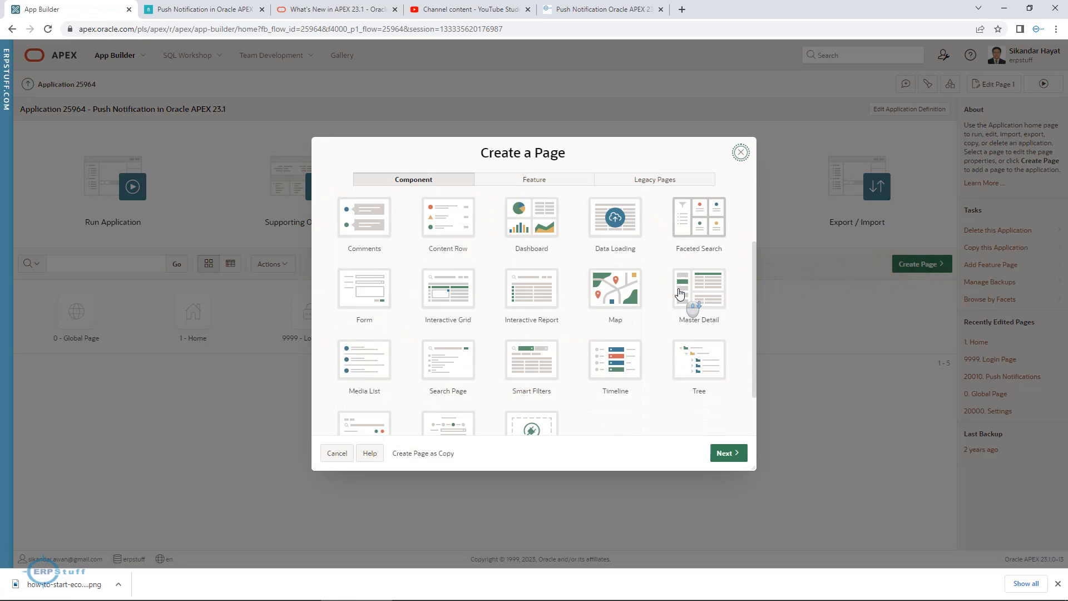
pyautogui.scroll(-3)
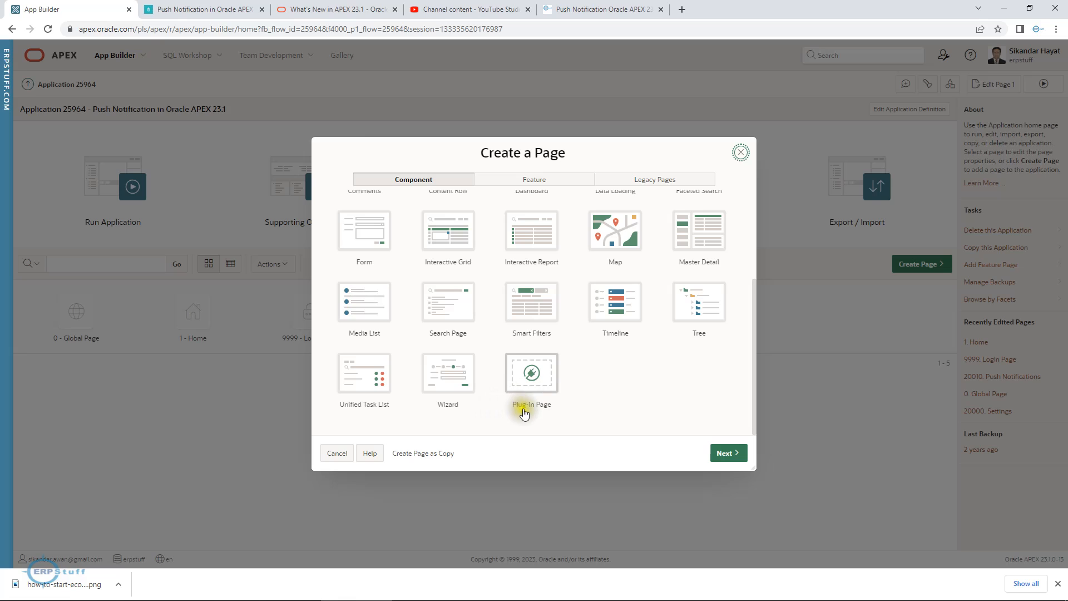
pyautogui.moveTo(618, 407)
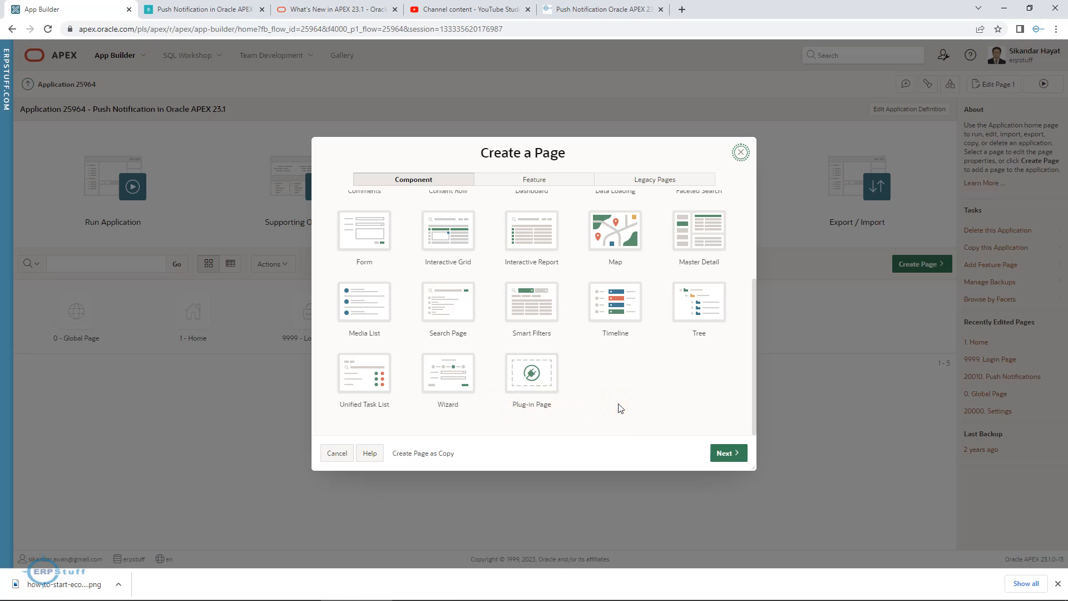
pyautogui.scroll(3)
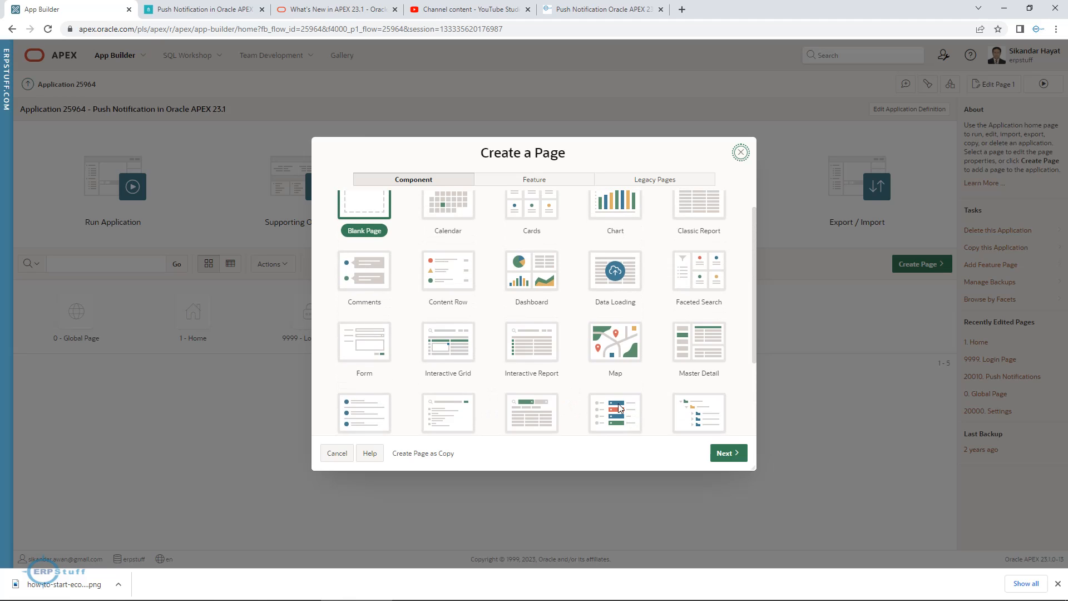
pyautogui.scroll(3)
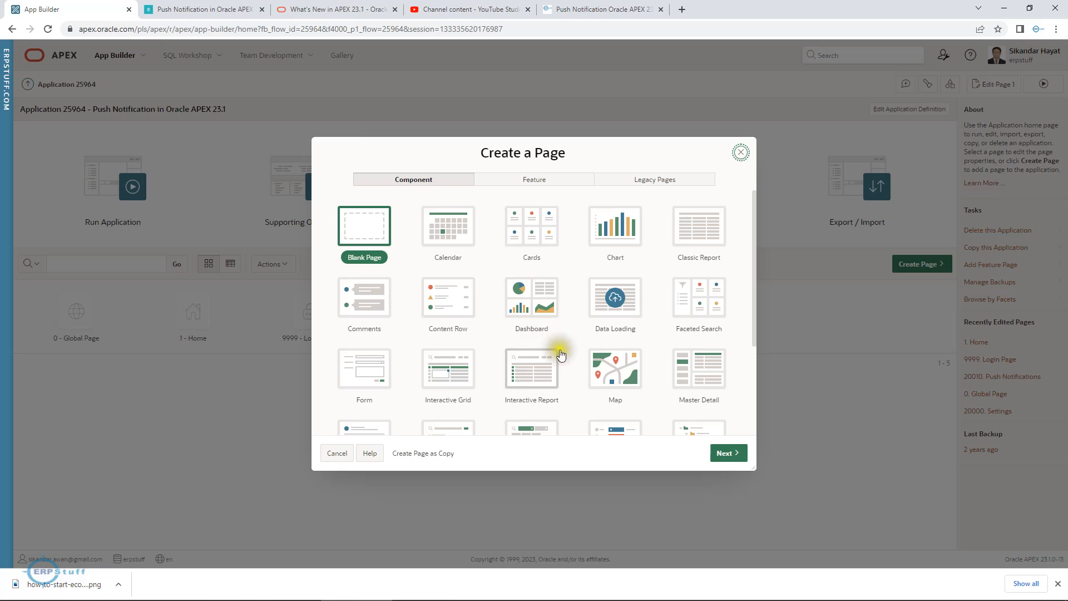
pyautogui.moveTo(750, 315)
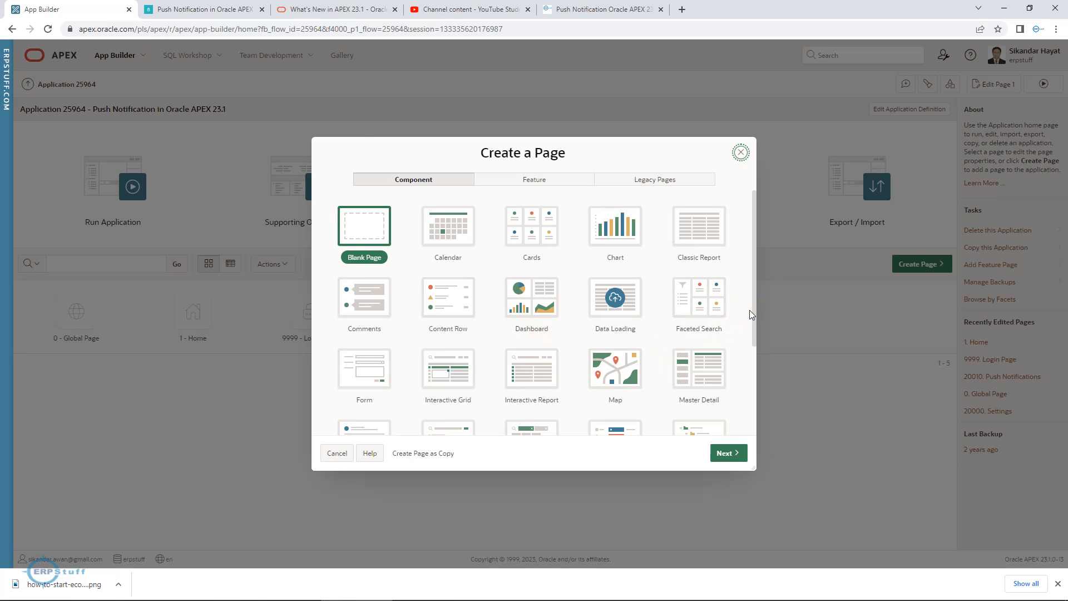
pyautogui.moveTo(616, 182)
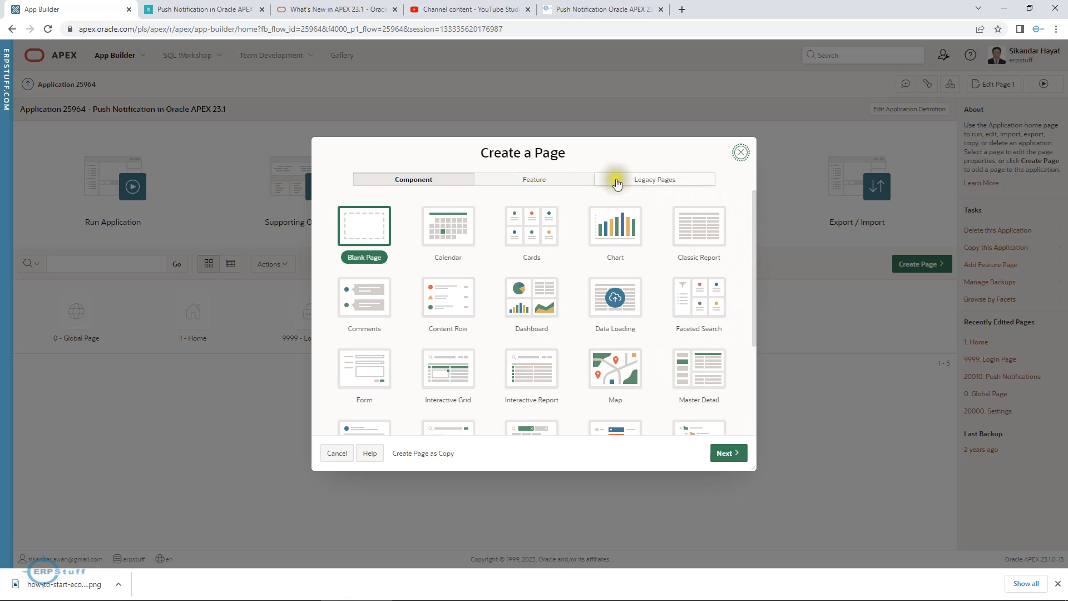
pyautogui.moveTo(749, 216)
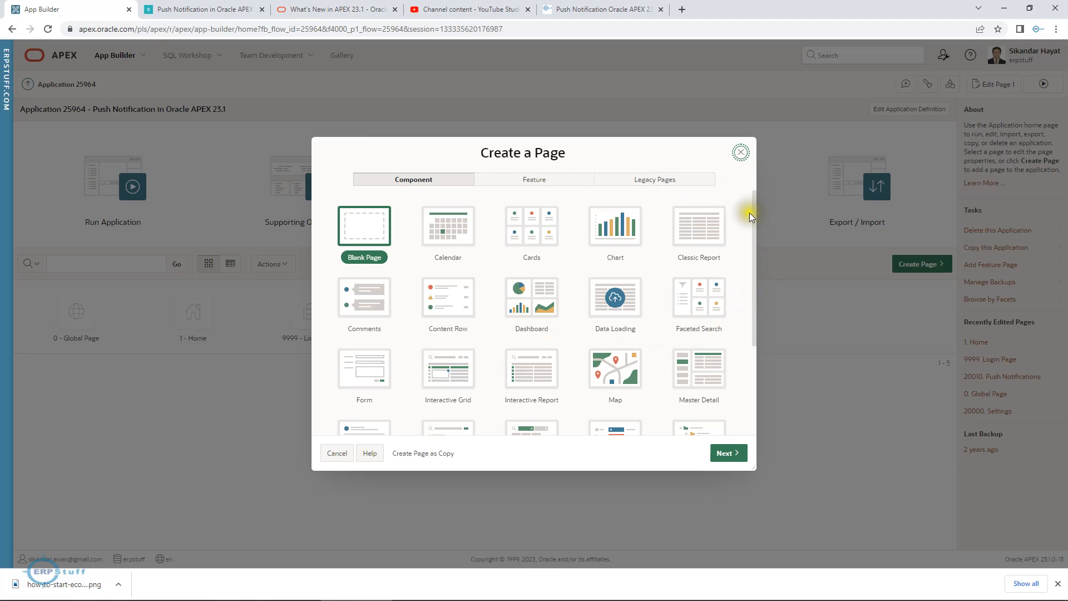
pyautogui.scroll(-3)
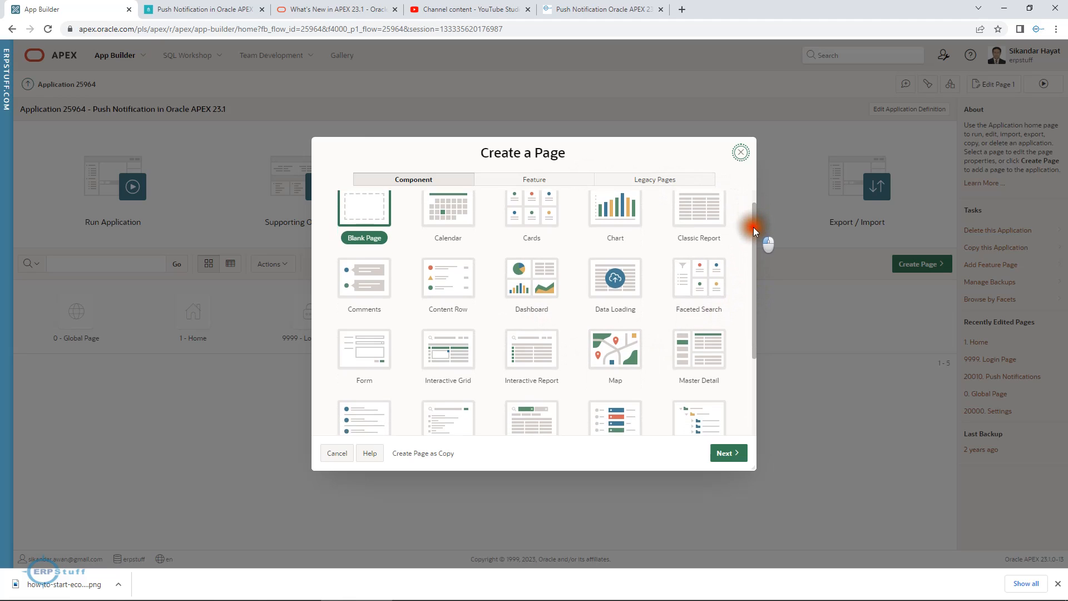
pyautogui.scroll(-3)
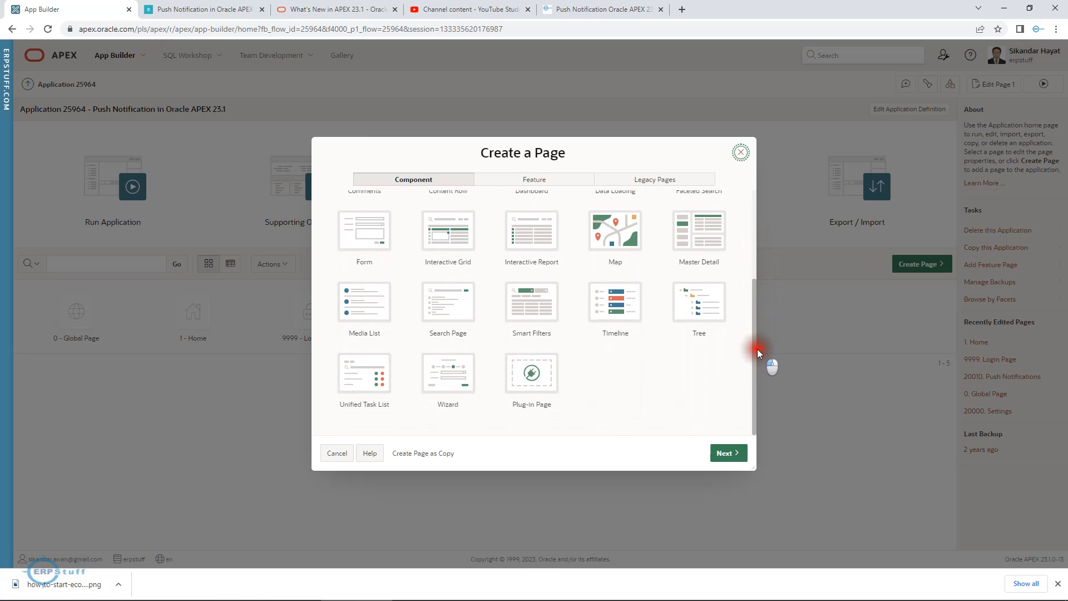
pyautogui.moveTo(419, 457)
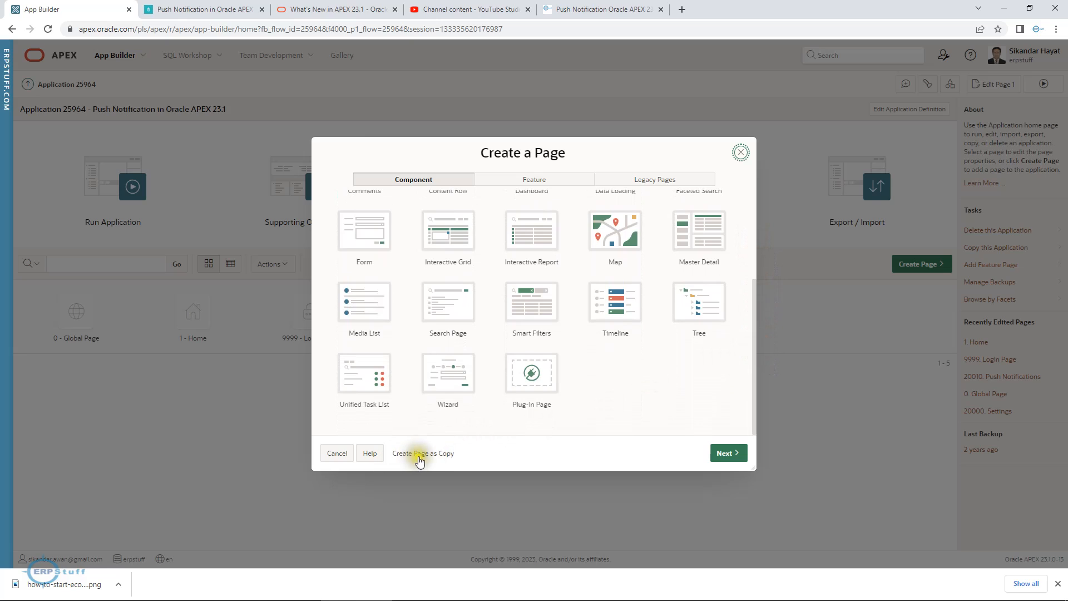
pyautogui.click(422, 453)
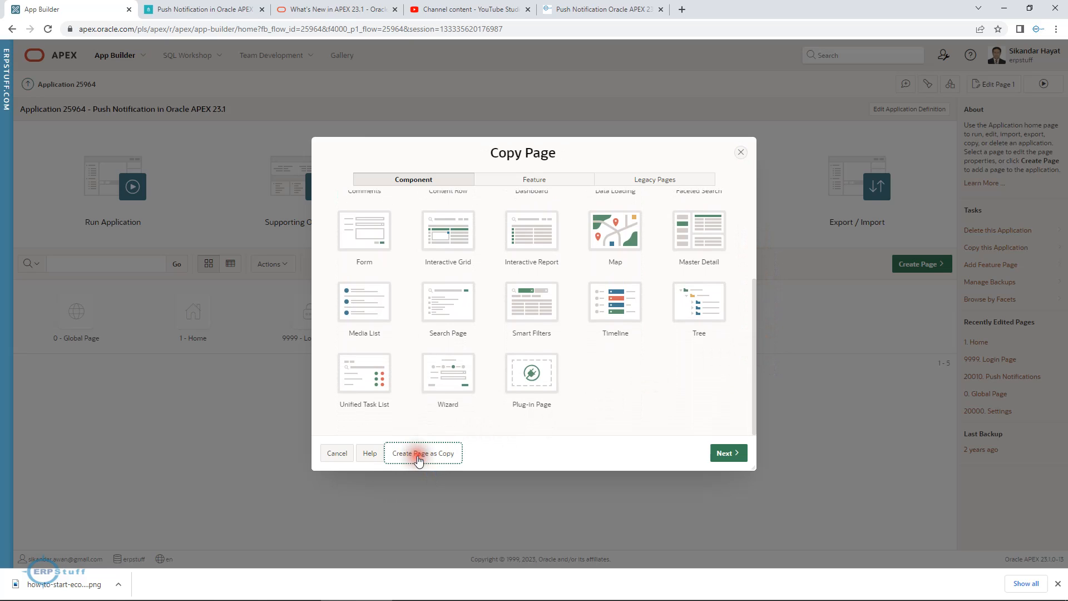
pyautogui.click(422, 453)
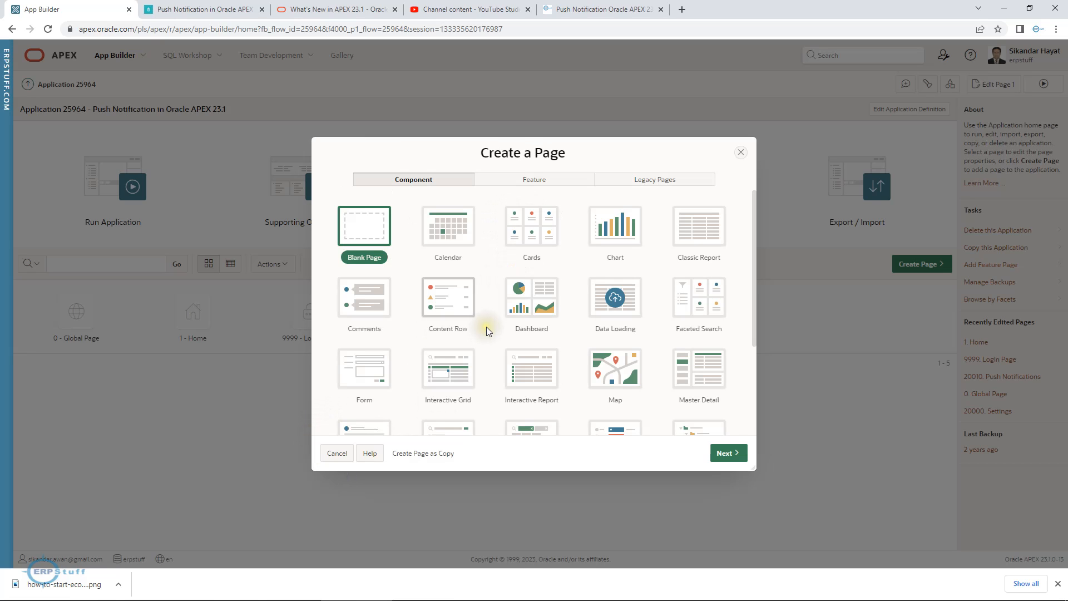
pyautogui.moveTo(559, 344)
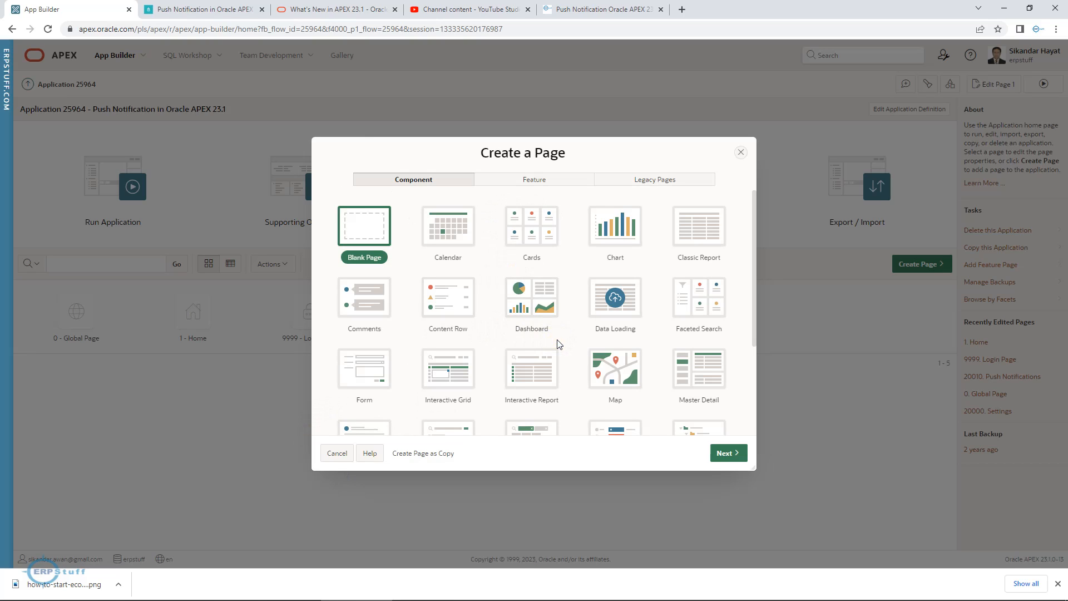
pyautogui.moveTo(534, 179)
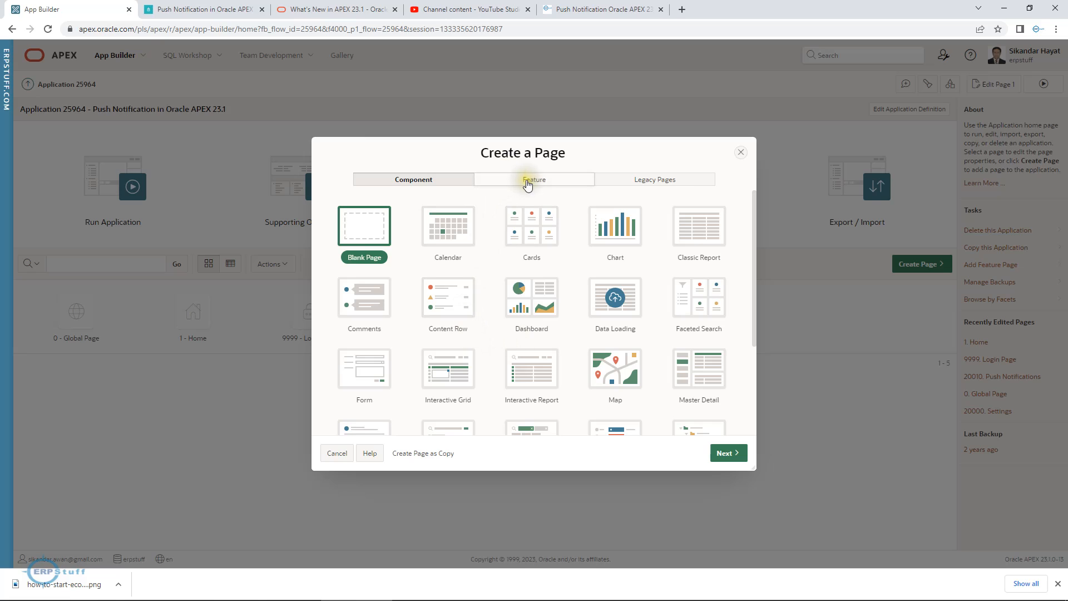
# Show the Feature page types and dismiss the two incoming test push notifications
pyautogui.click(533, 179)
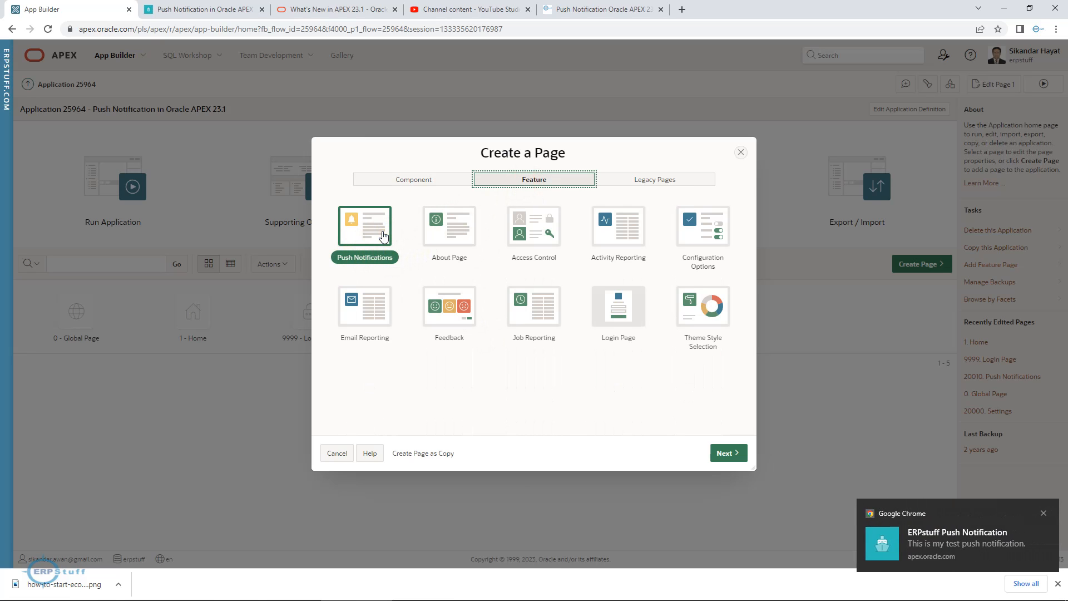
pyautogui.moveTo(965, 554)
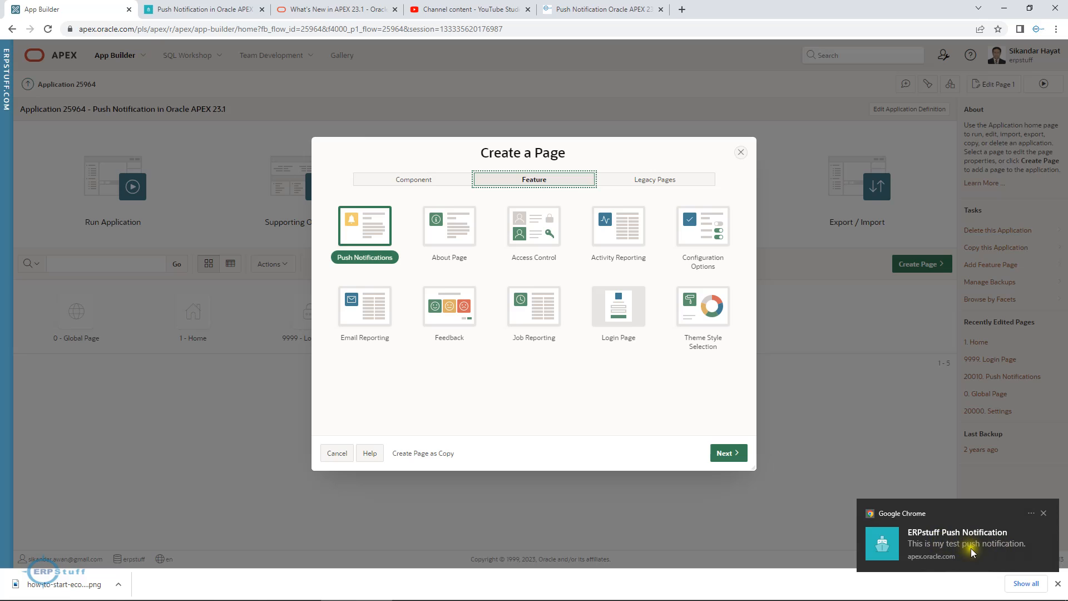
pyautogui.click(1043, 513)
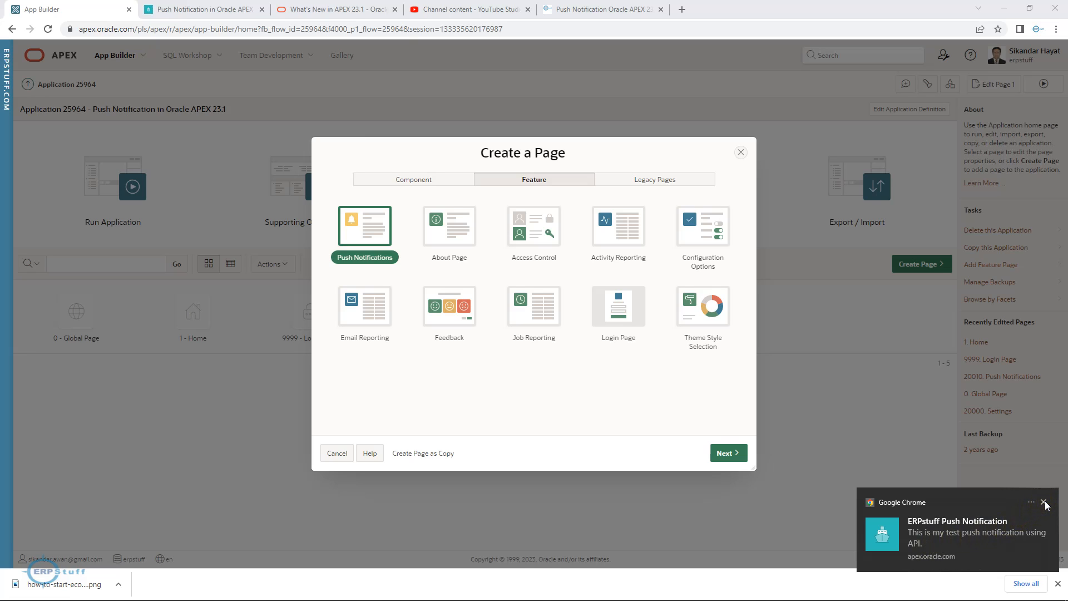
pyautogui.click(1041, 501)
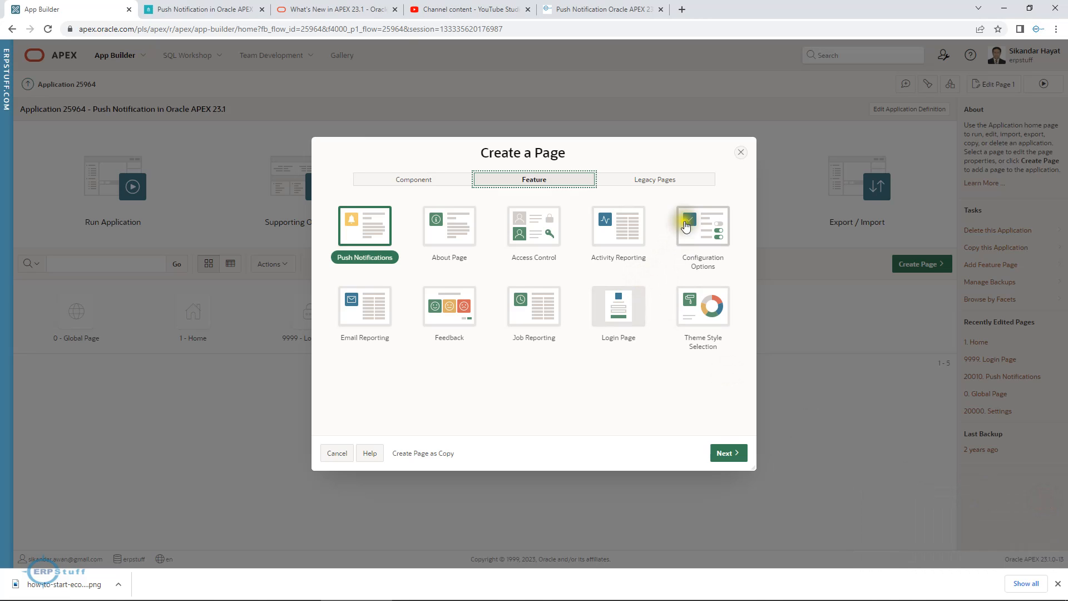
pyautogui.moveTo(374, 264)
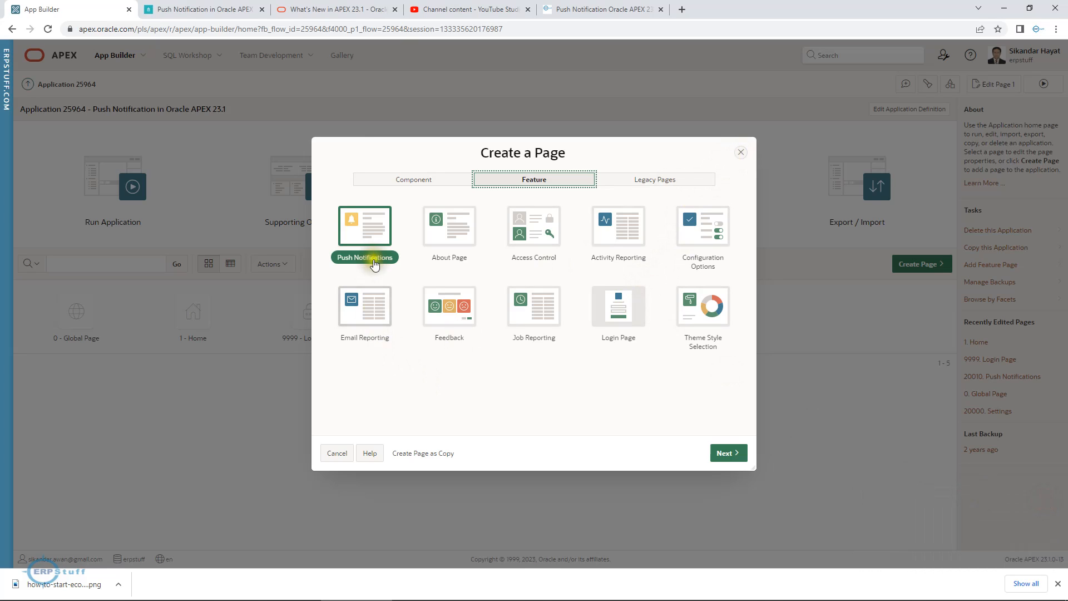
pyautogui.moveTo(708, 177)
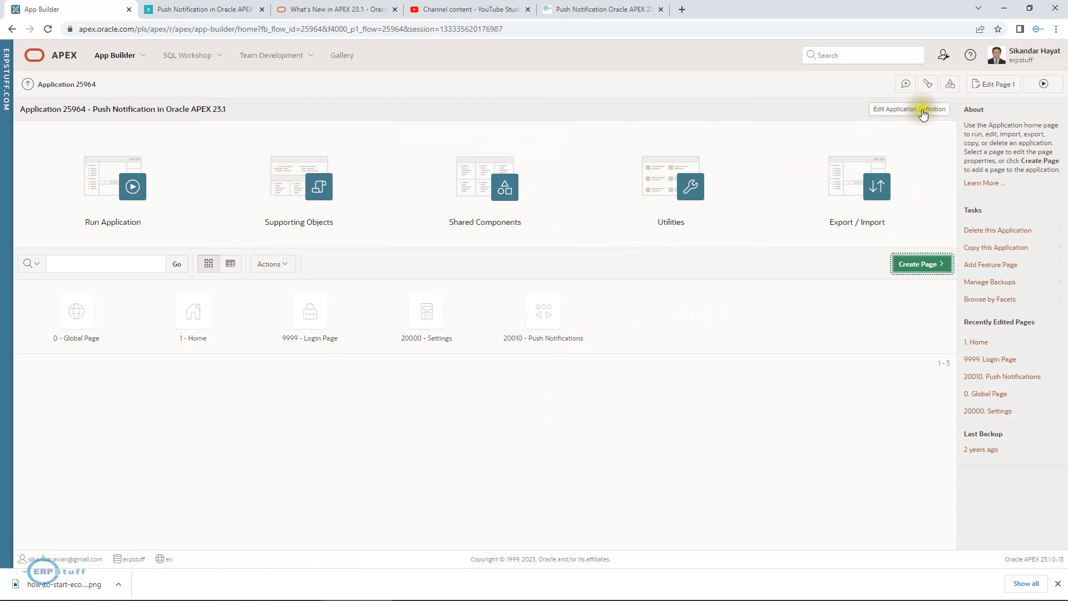
# Open the Edit Application Definition page, then its Progressive Web App tab
pyautogui.click(908, 109)
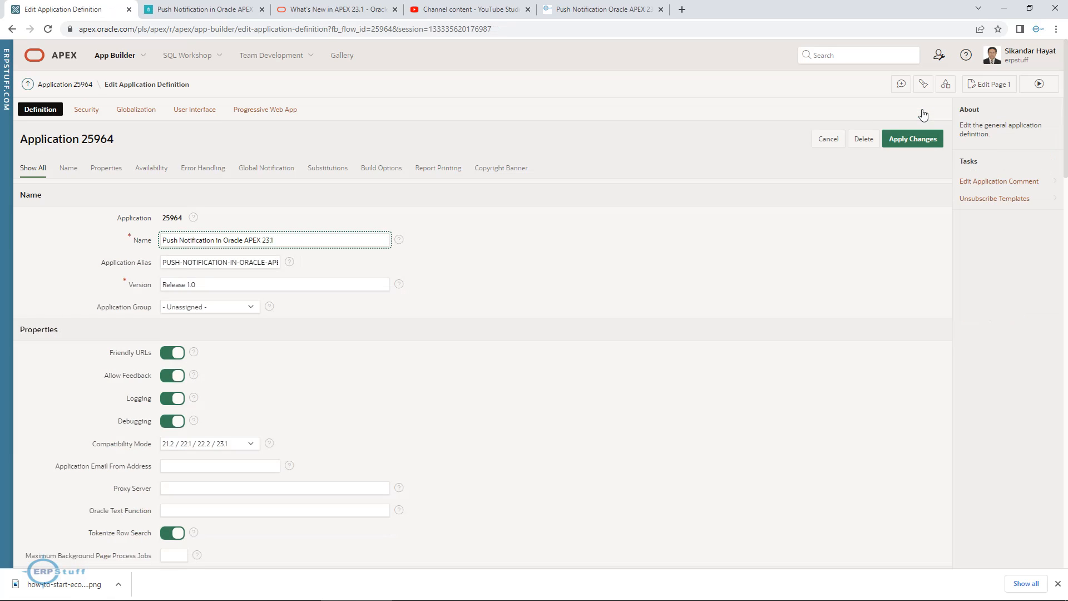
pyautogui.moveTo(465, 372)
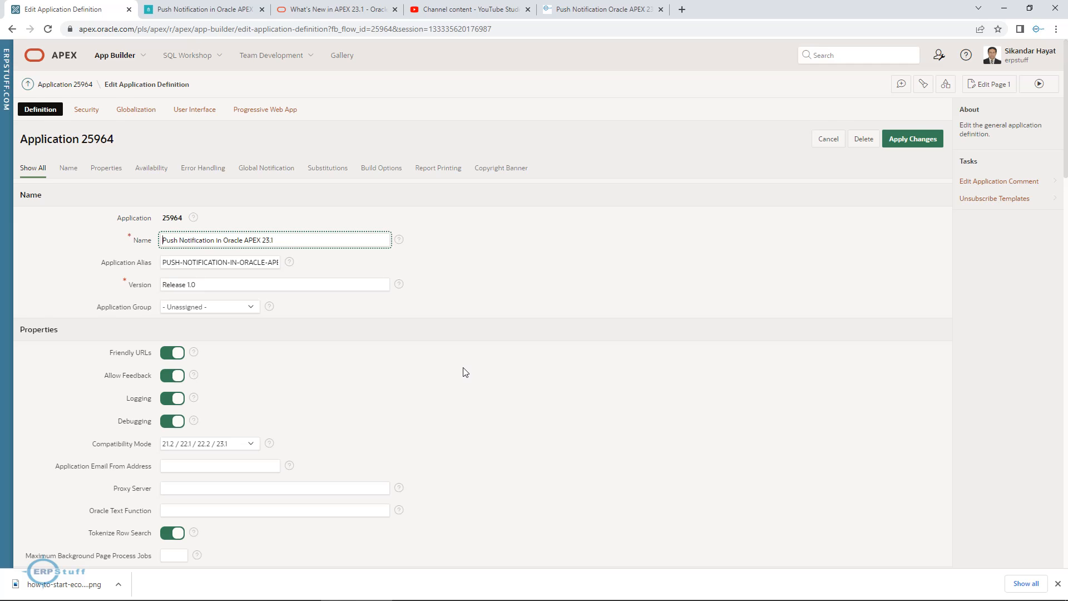
pyautogui.scroll(-3)
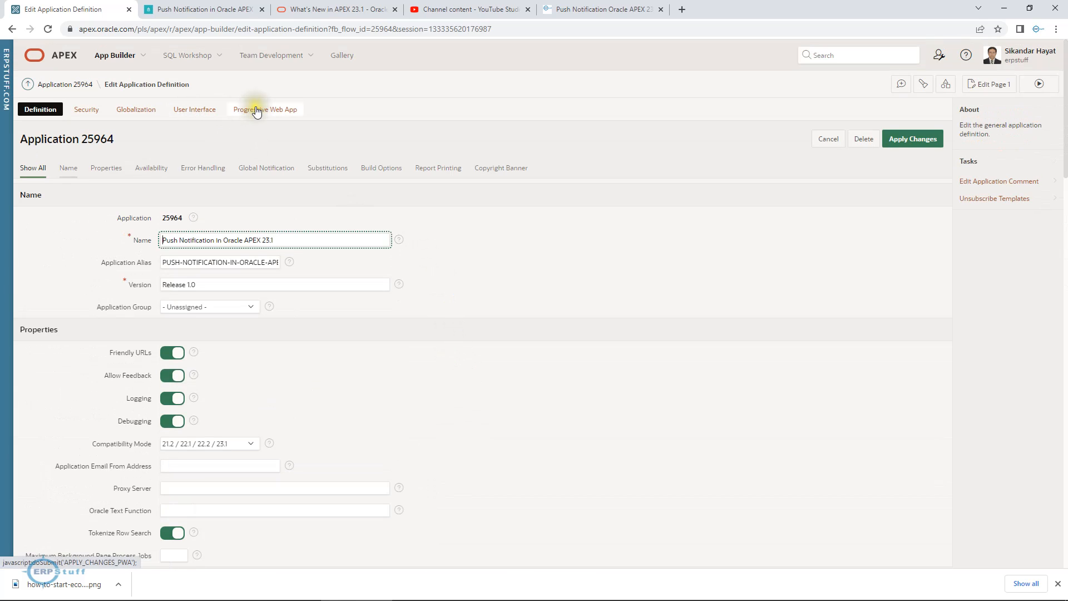
pyautogui.click(264, 109)
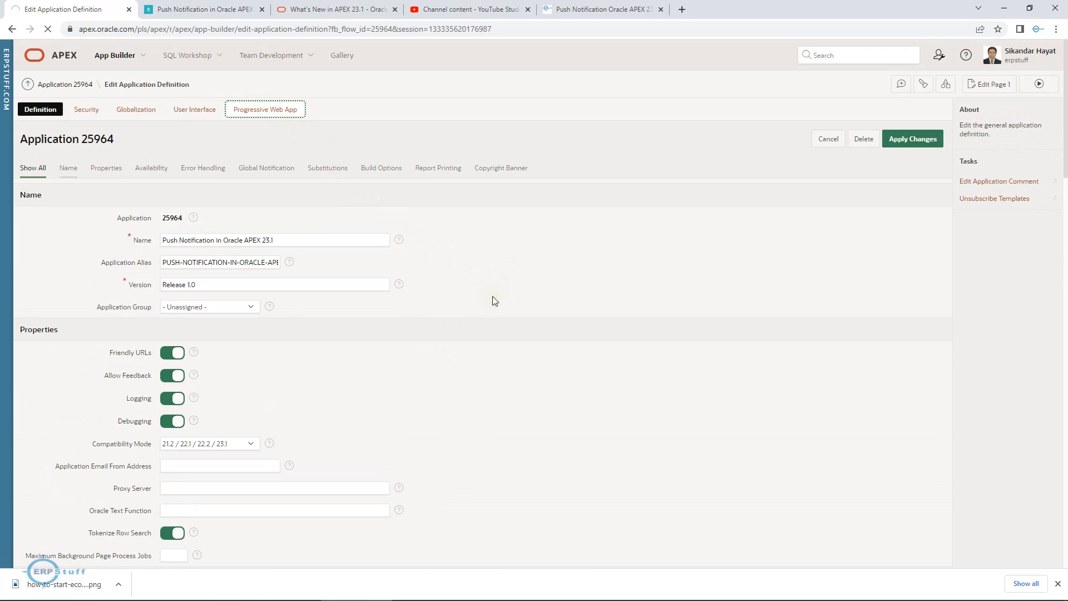
# Scroll the Progressive Web App page down to the Push Notifications section
pyautogui.click(264, 109)
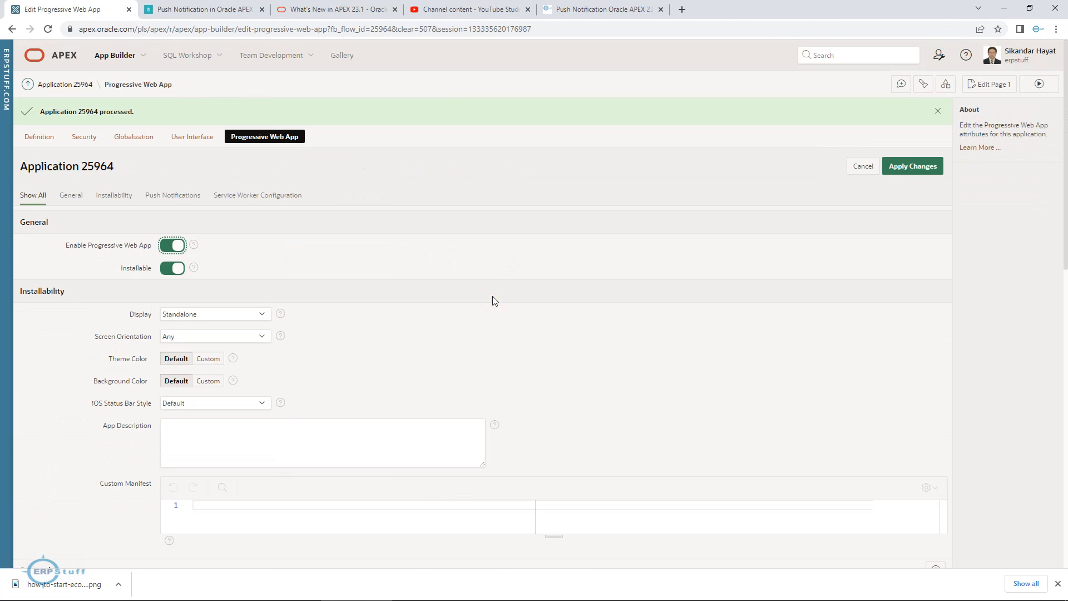
pyautogui.moveTo(142, 271)
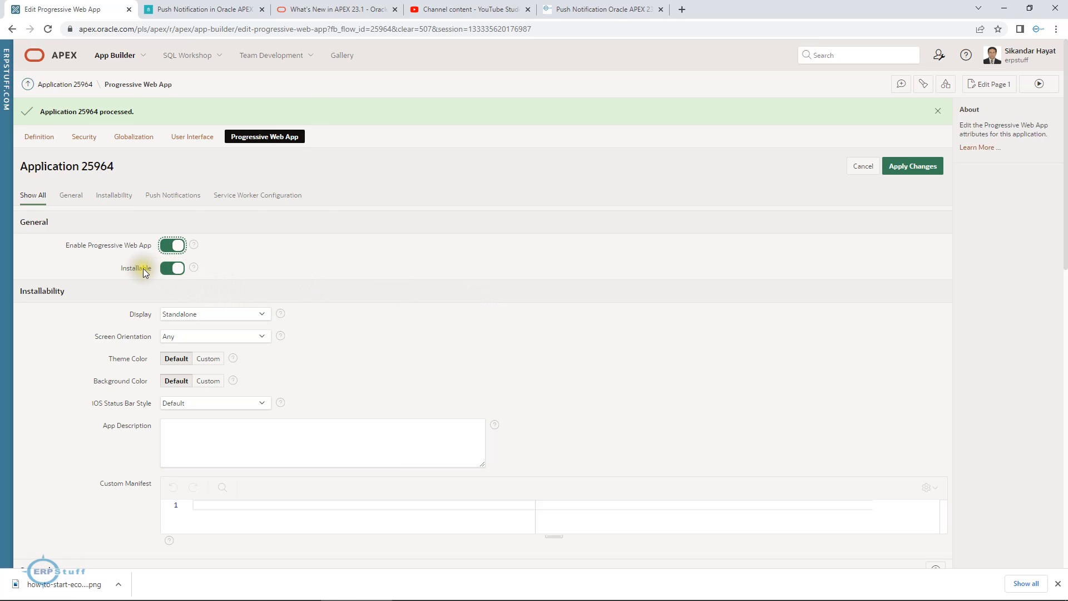
pyautogui.moveTo(461, 358)
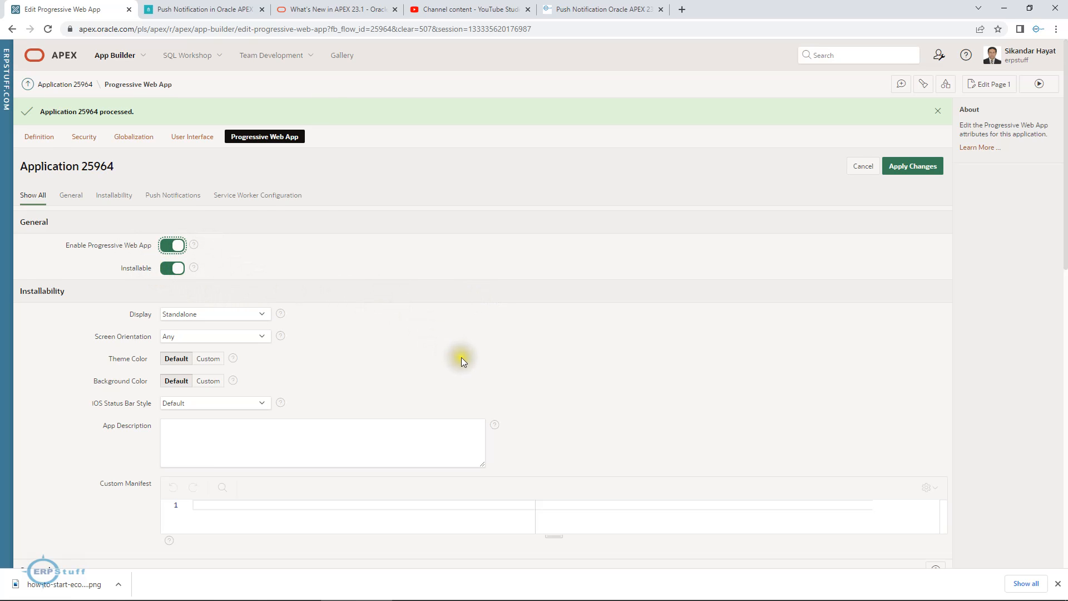
pyautogui.scroll(-3)
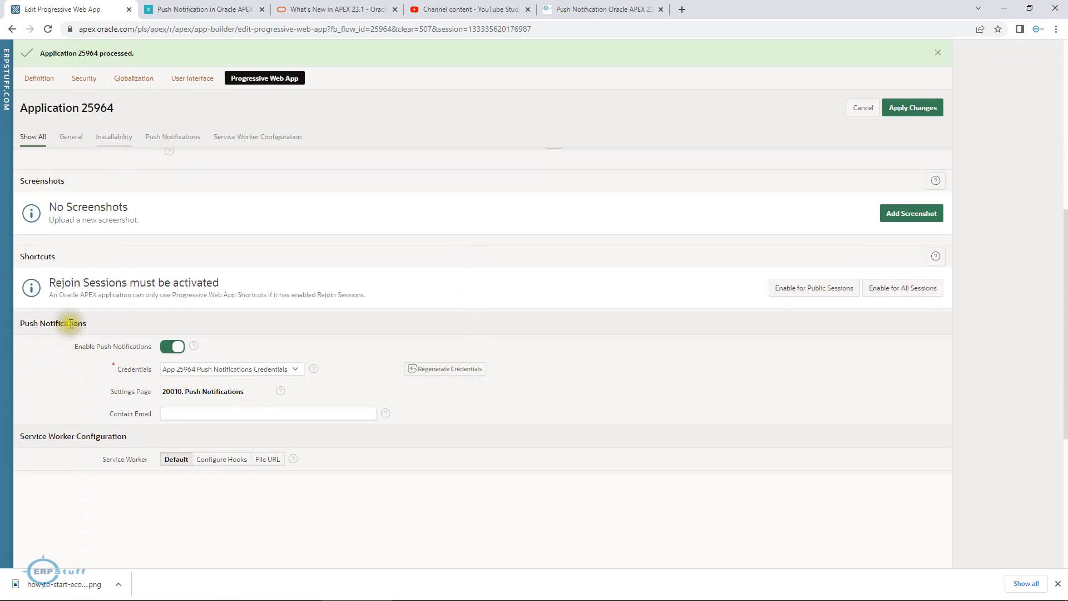
pyautogui.moveTo(225, 294)
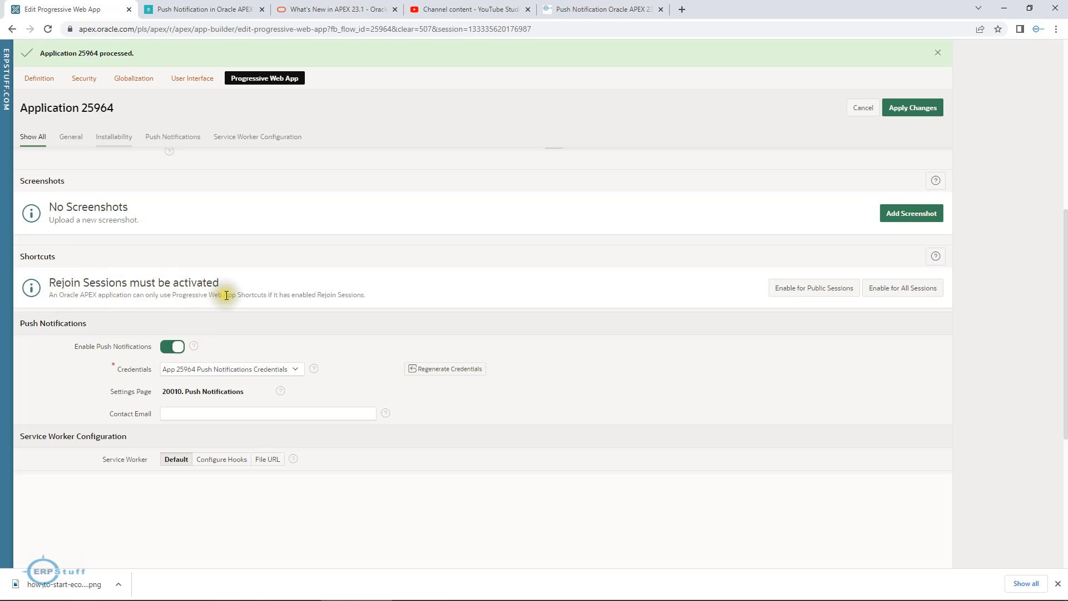
pyautogui.moveTo(82, 307)
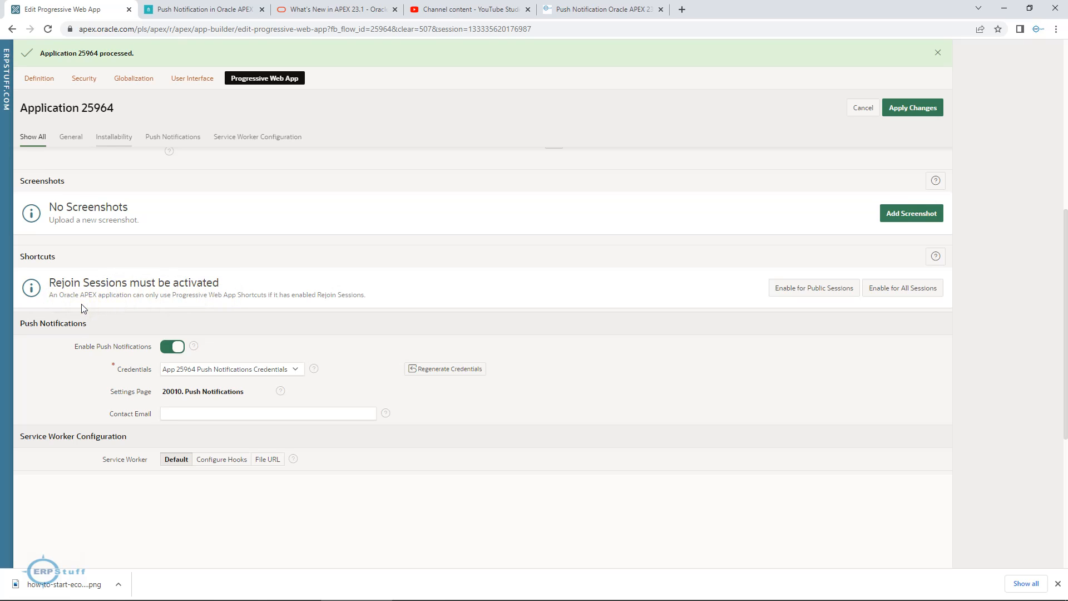
pyautogui.moveTo(260, 306)
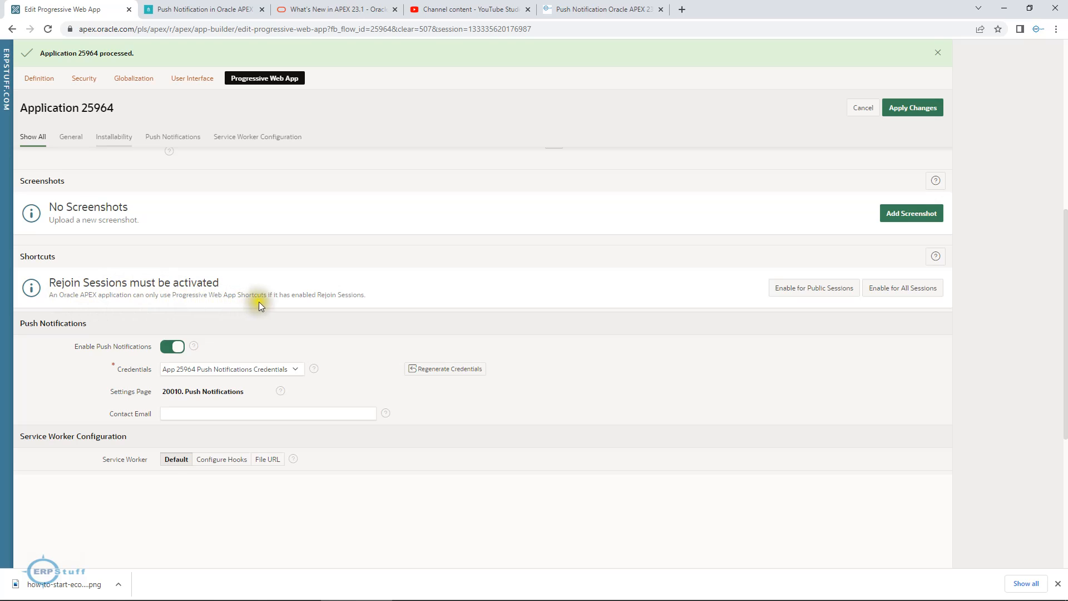
pyautogui.moveTo(278, 303)
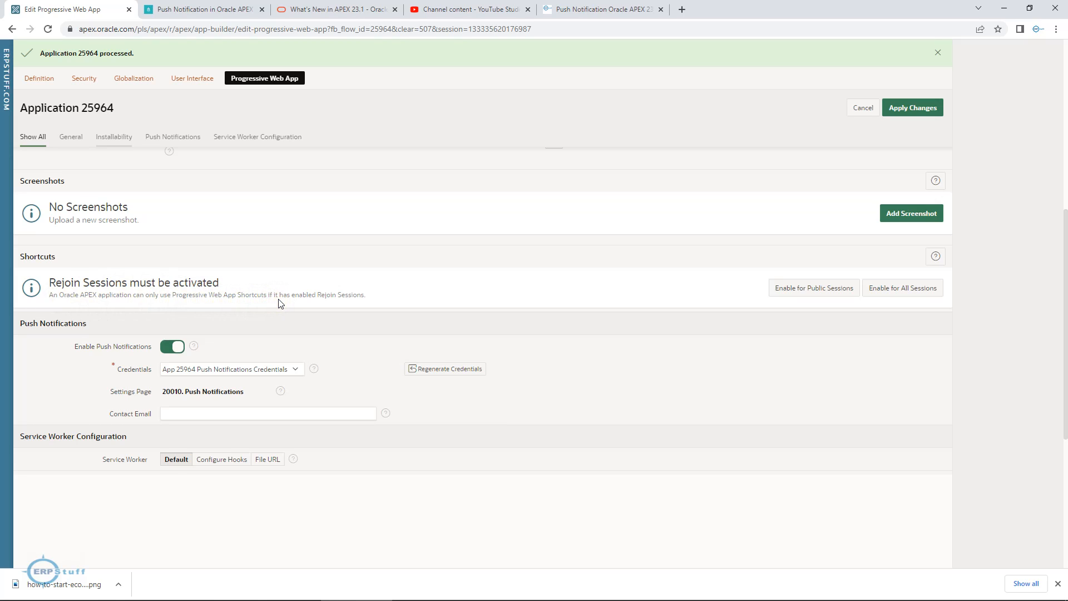
pyautogui.moveTo(278, 308)
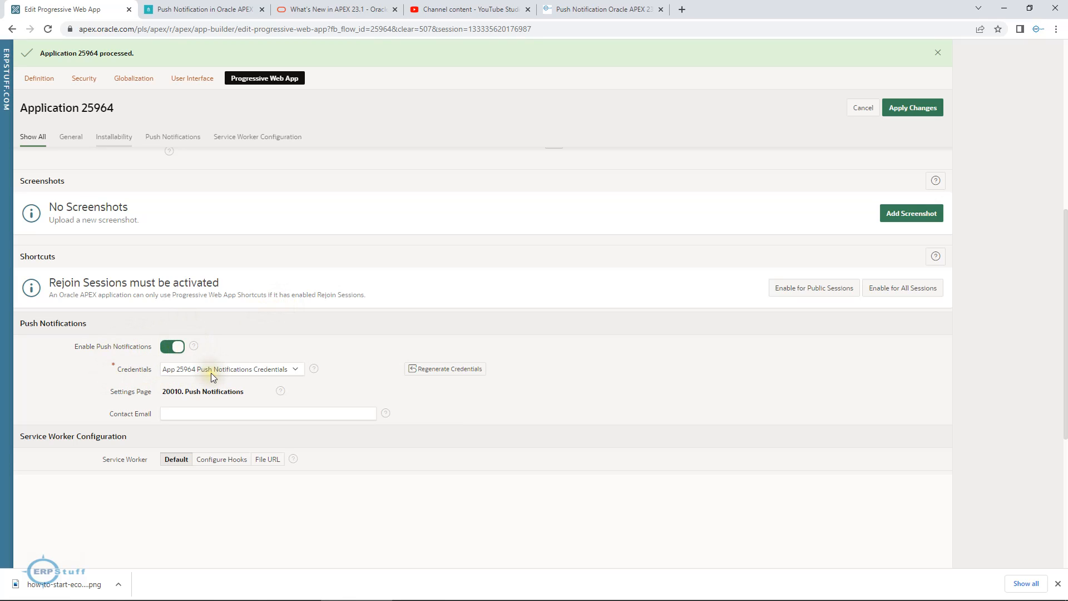
pyautogui.moveTo(445, 368)
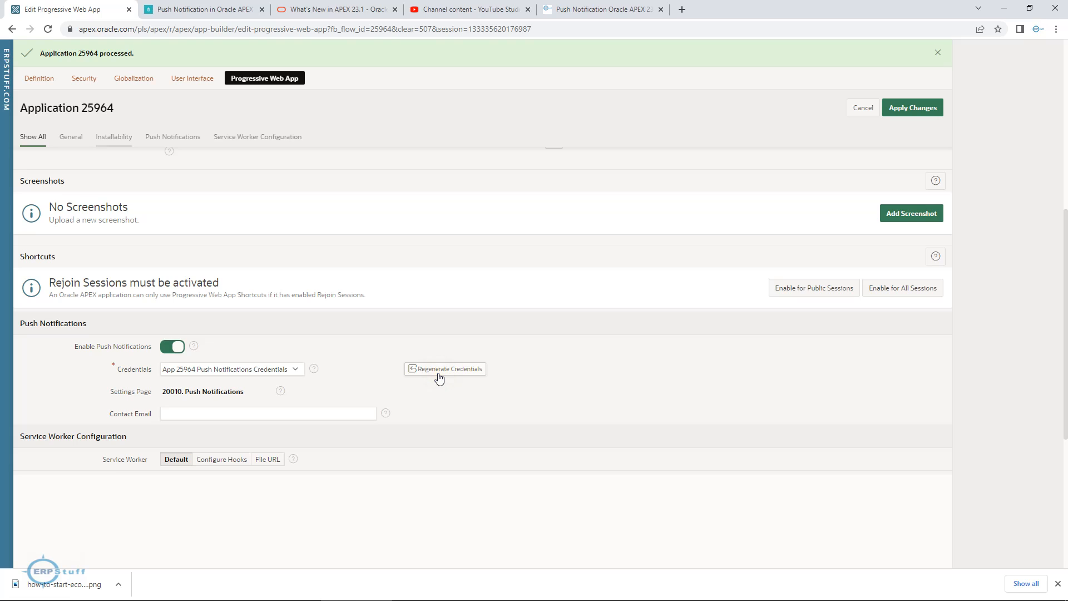
# Turn off Enable Push Notifications and apply the change
pyautogui.click(173, 346)
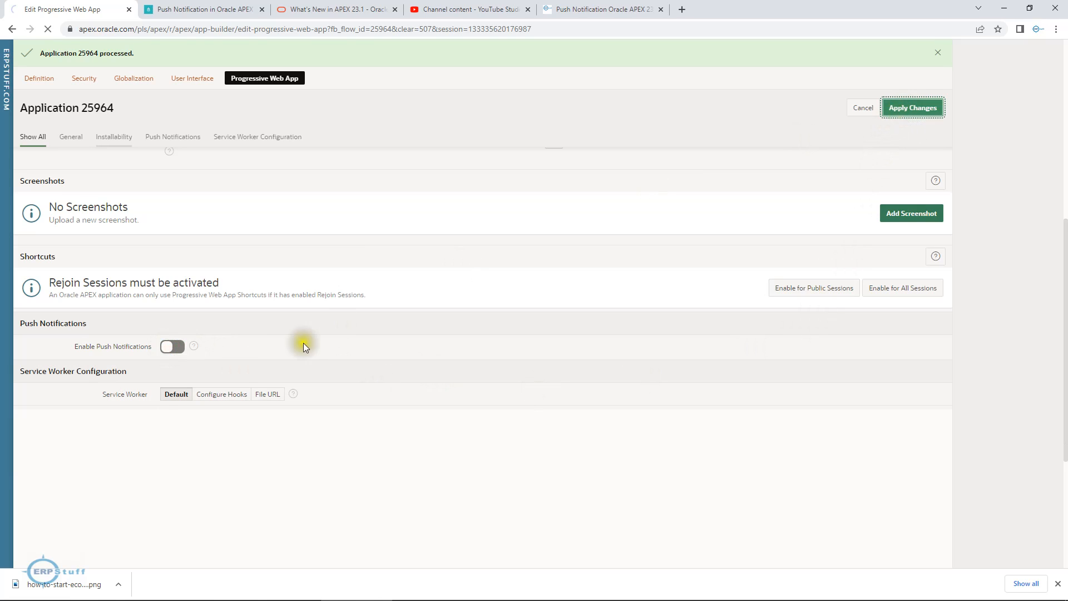
pyautogui.click(912, 107)
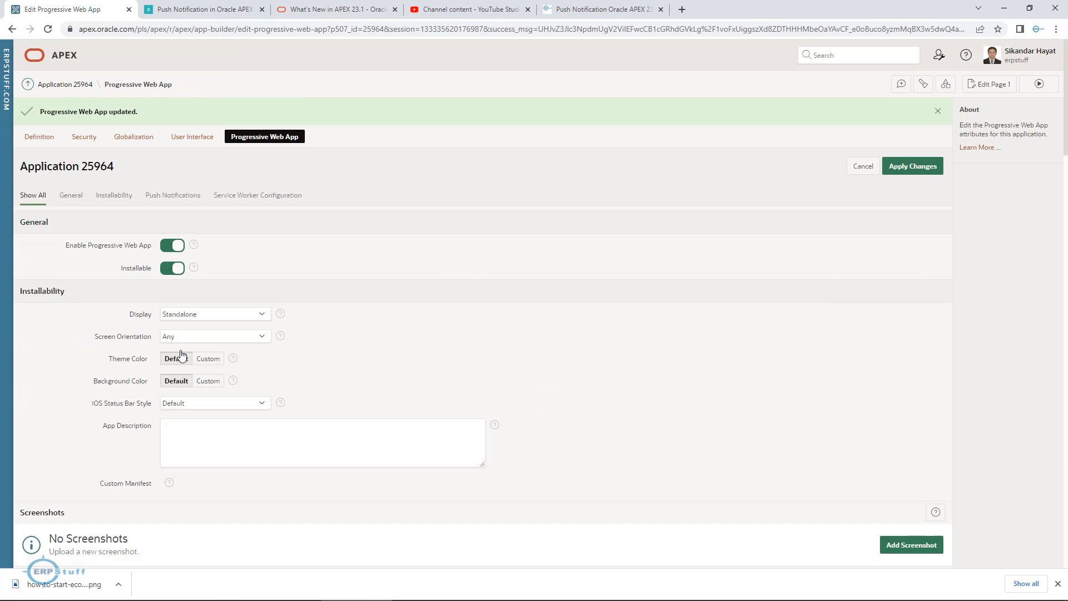
pyautogui.scroll(-3)
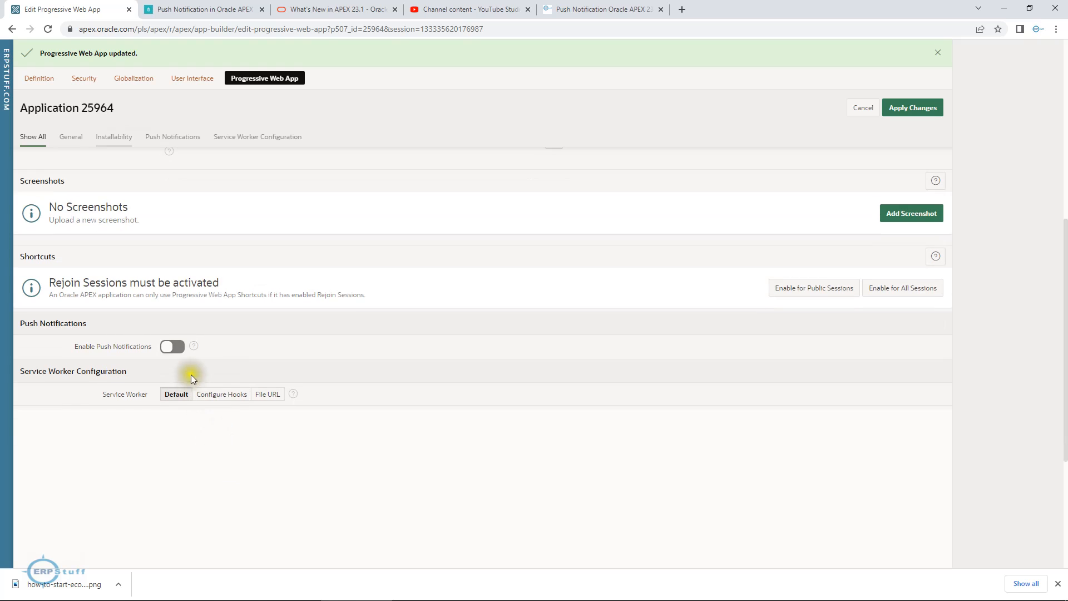
pyautogui.click(172, 346)
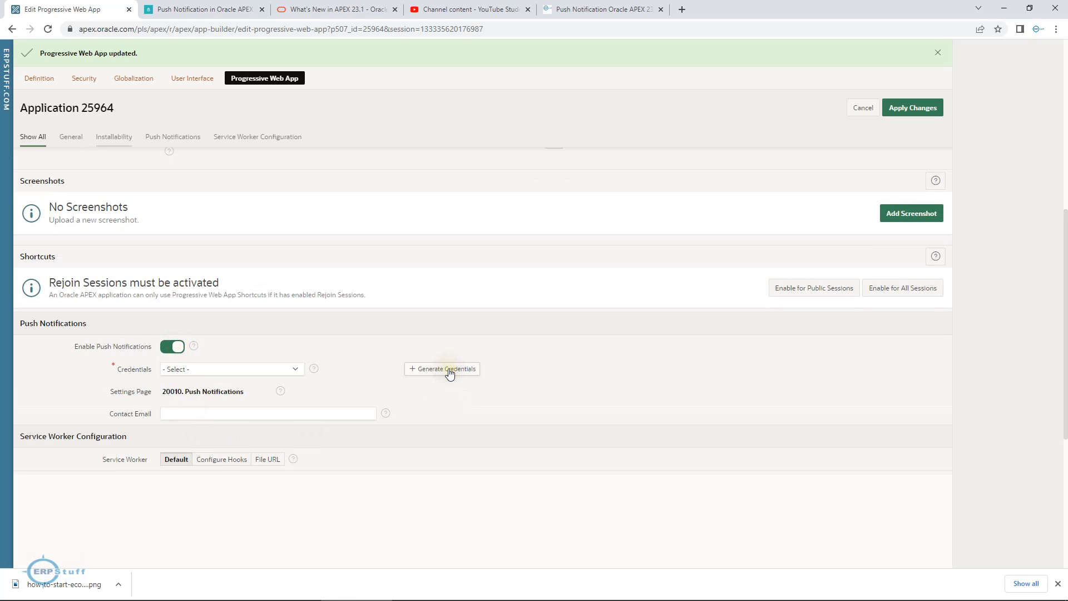
pyautogui.click(445, 368)
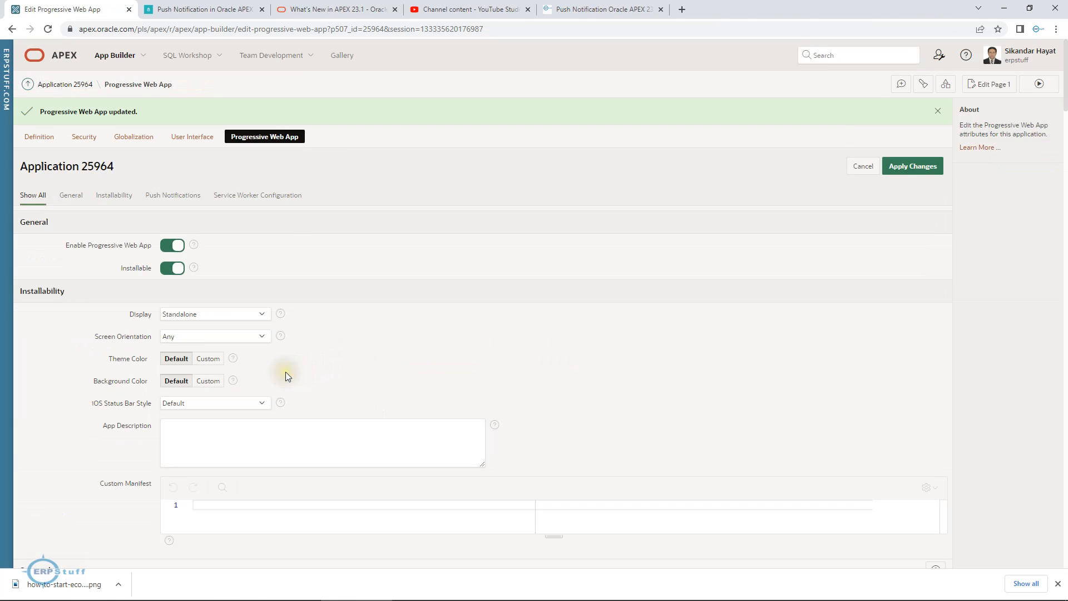
pyautogui.scroll(-3)
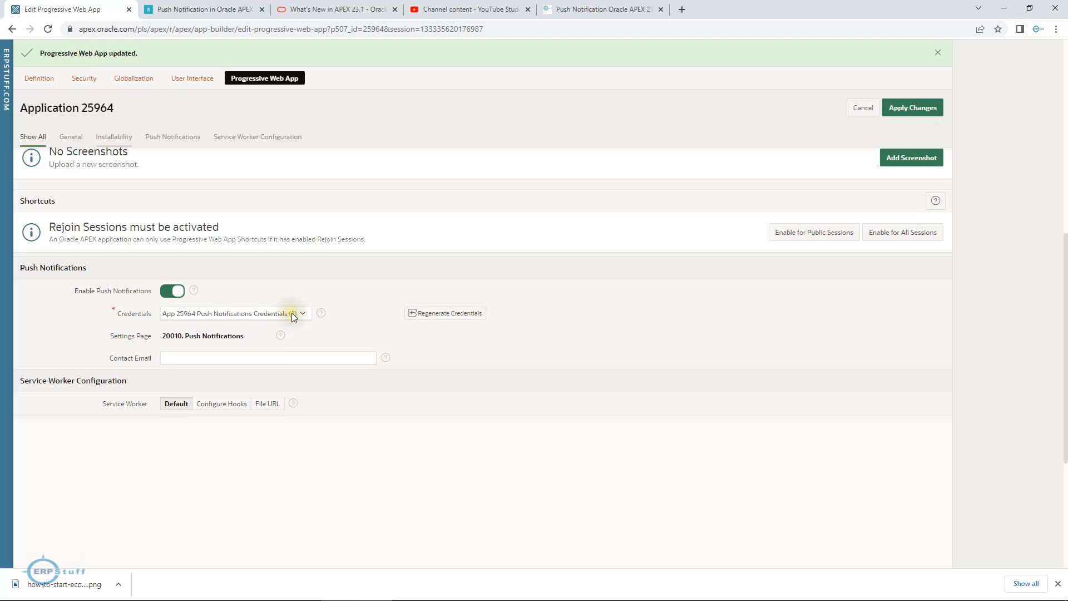
pyautogui.click(302, 313)
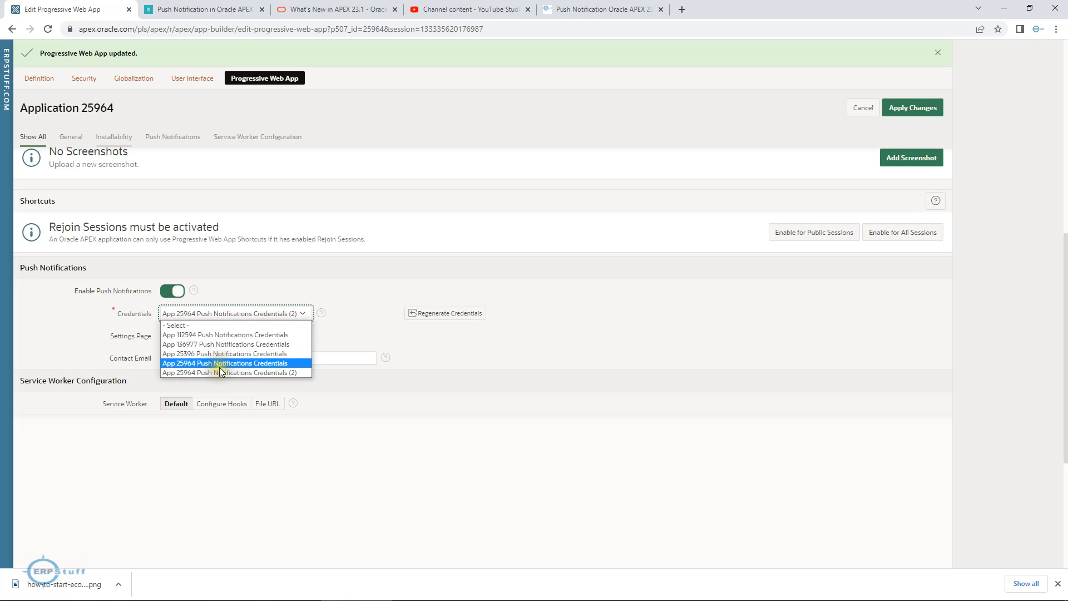
pyautogui.moveTo(235, 373)
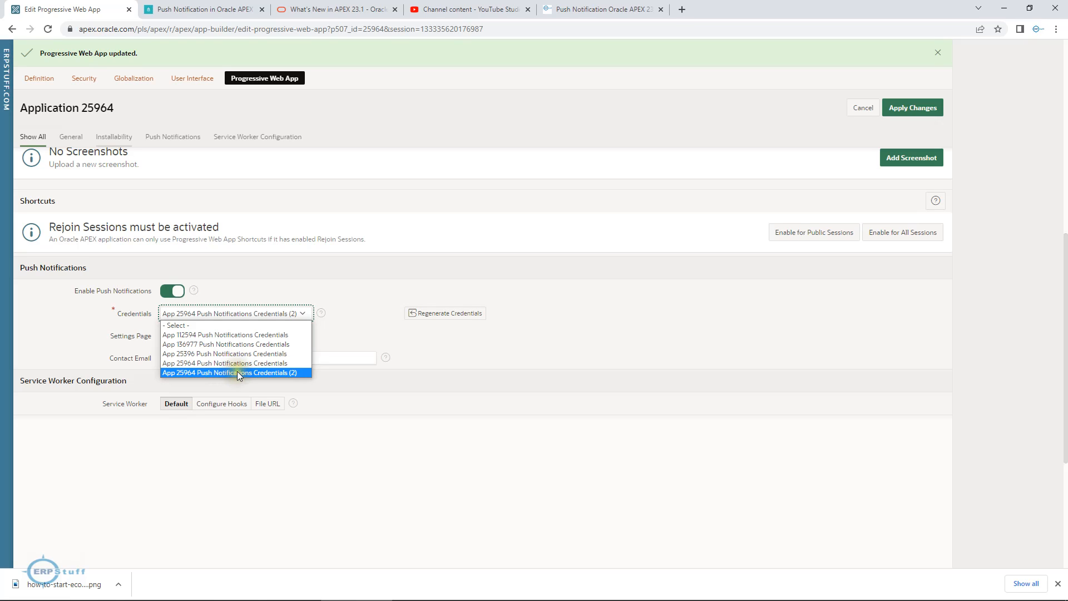
pyautogui.click(231, 372)
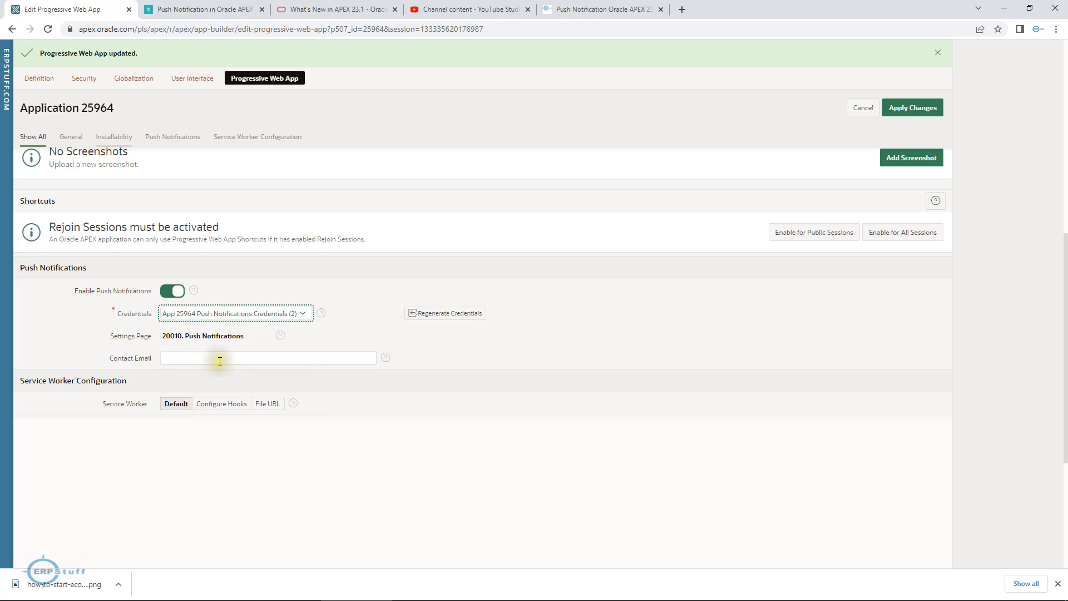
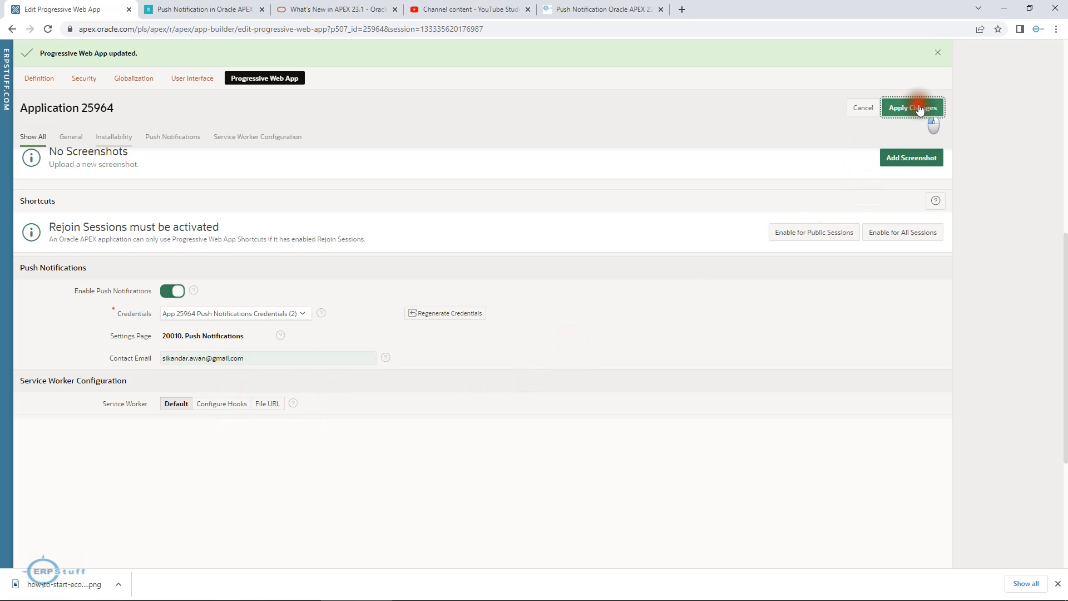
pyautogui.click(913, 108)
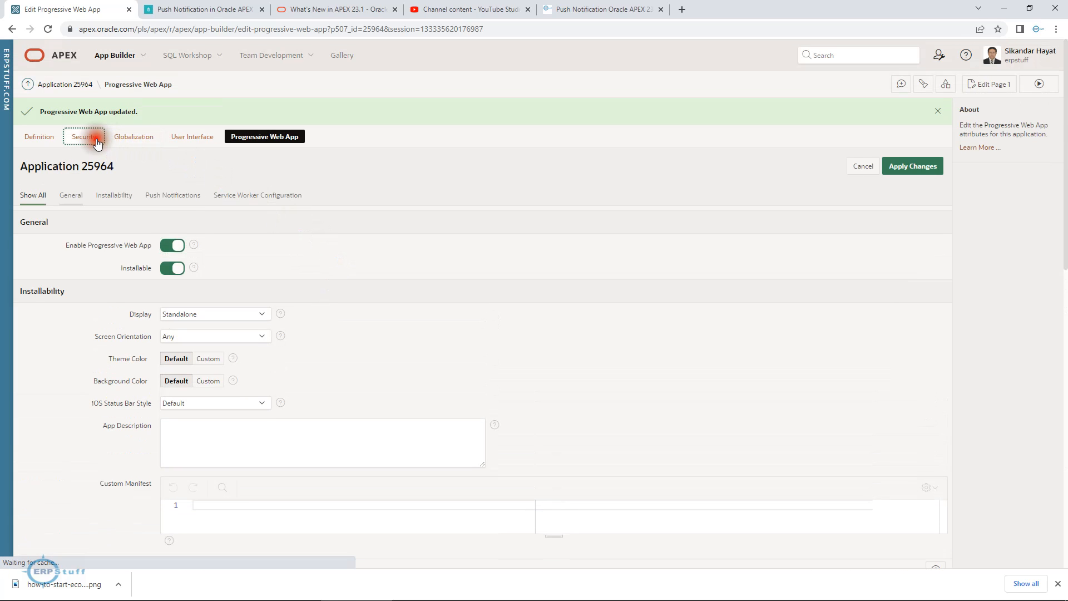
# On the Security tab, leave Rejoin Sessions at Disabled and apply changes
pyautogui.click(84, 136)
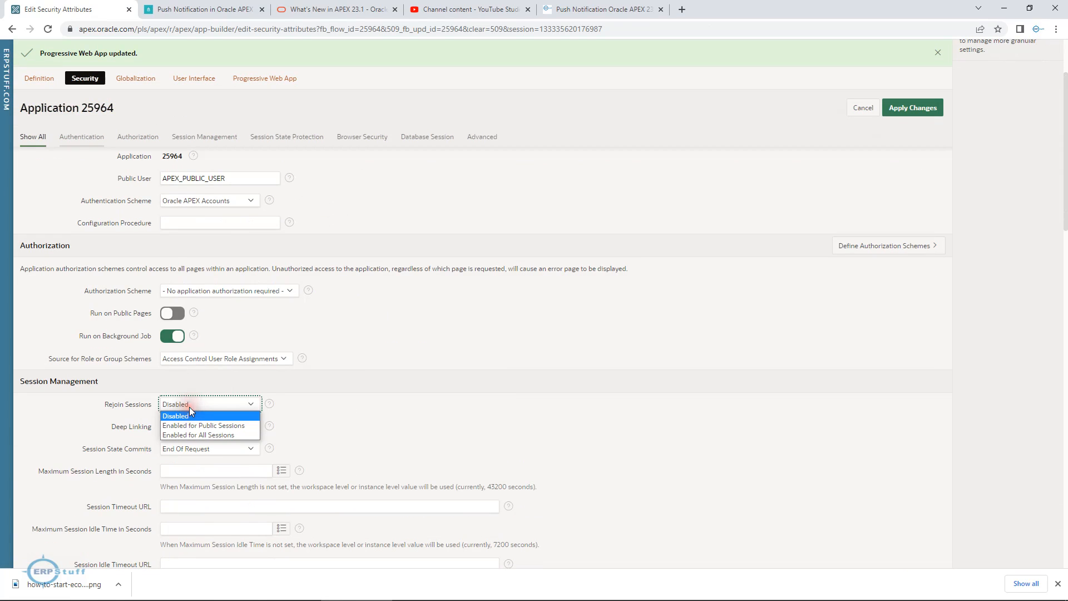
pyautogui.click(176, 415)
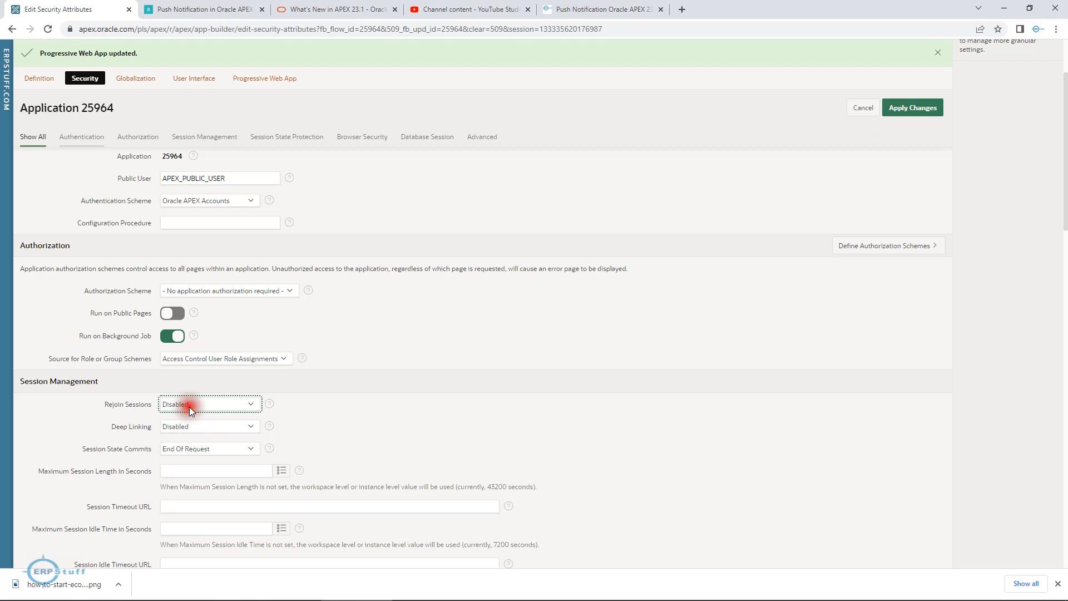
pyautogui.click(912, 108)
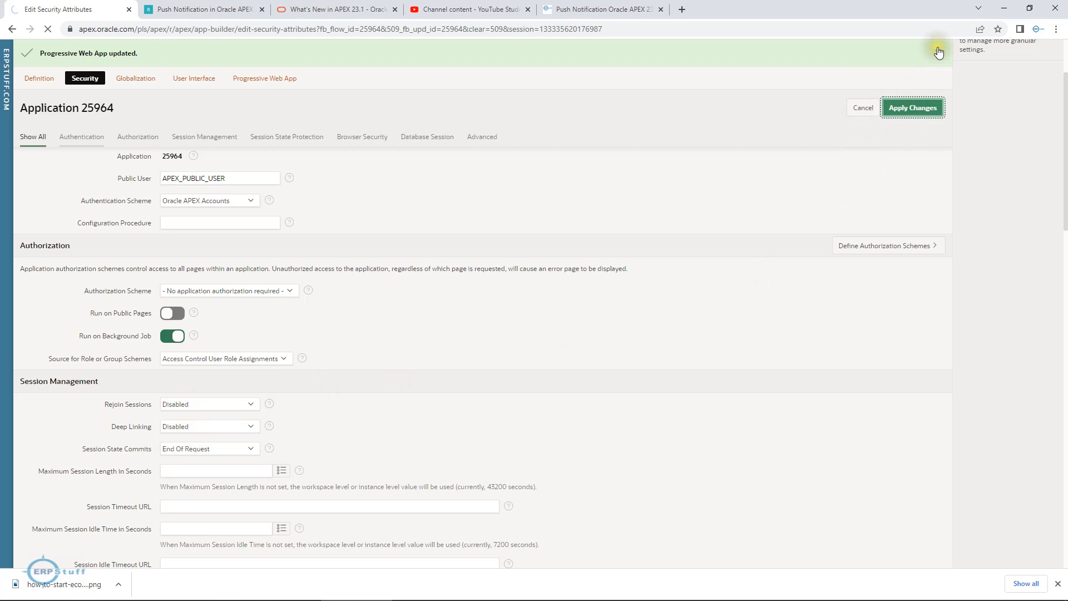
pyautogui.click(911, 107)
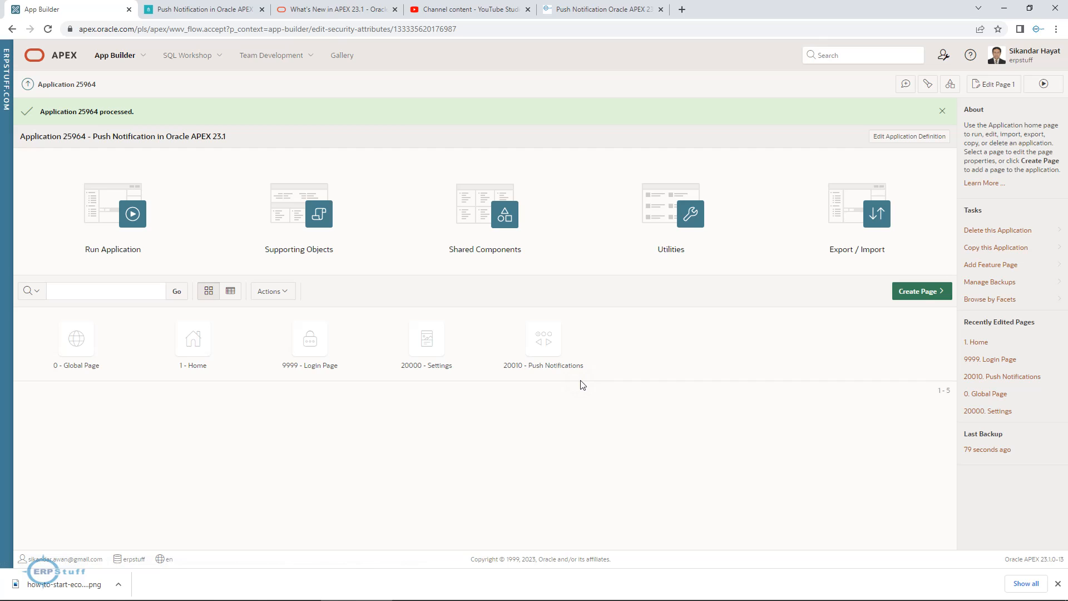
pyautogui.moveTo(658, 398)
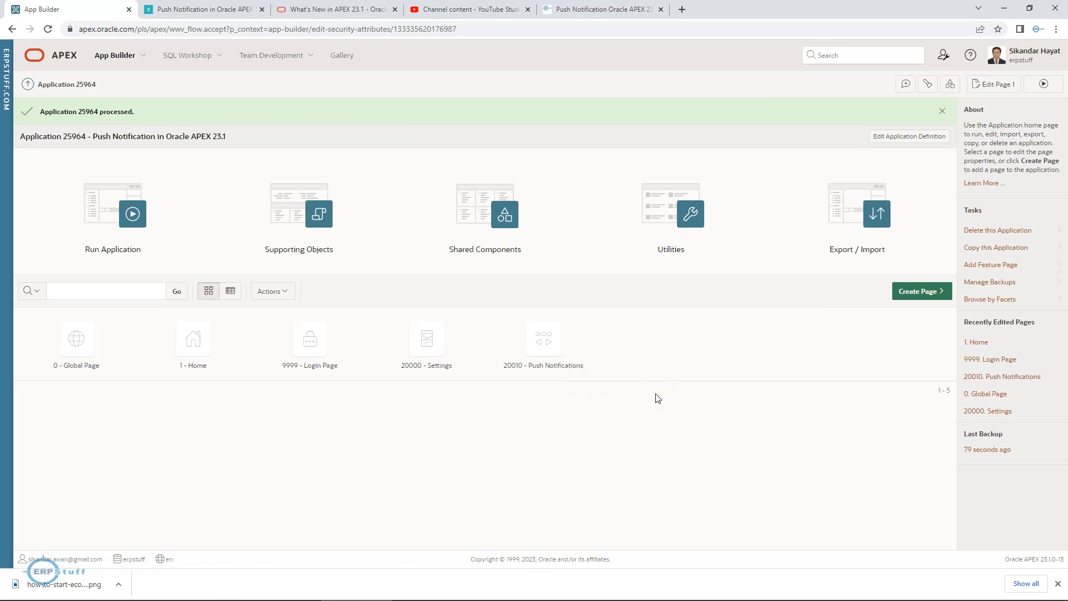